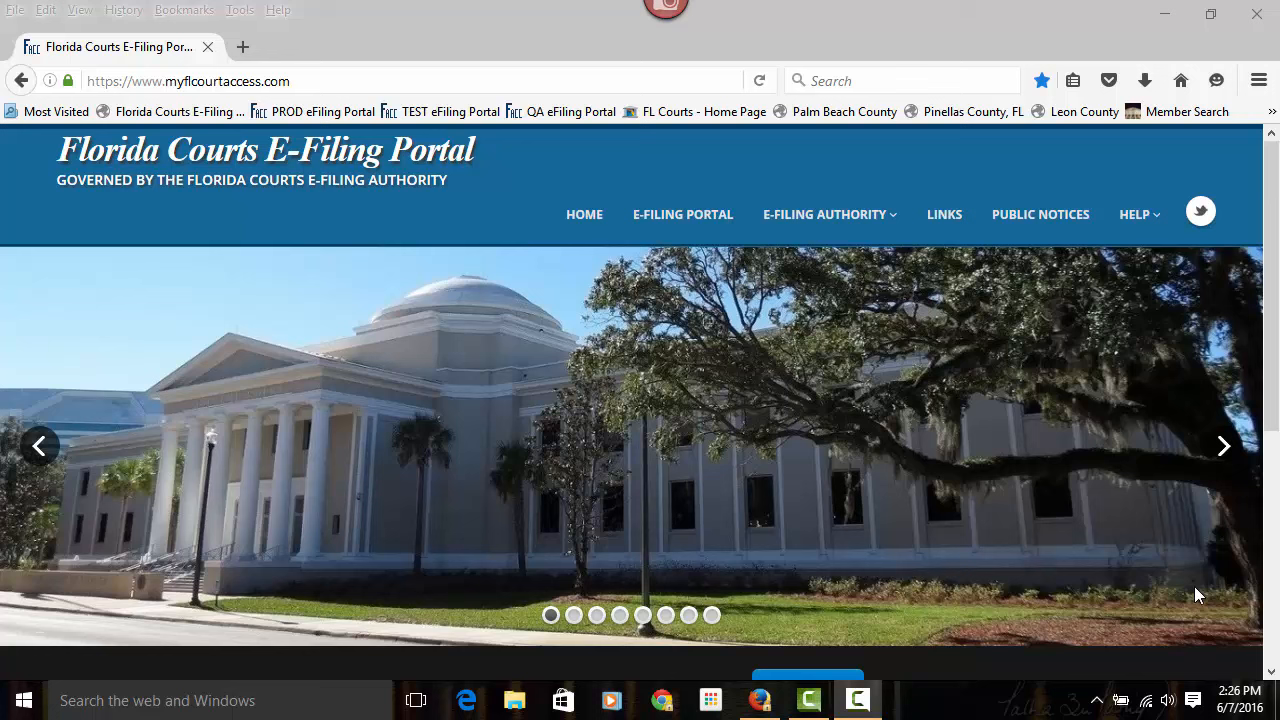
mouse_move(1156, 628)
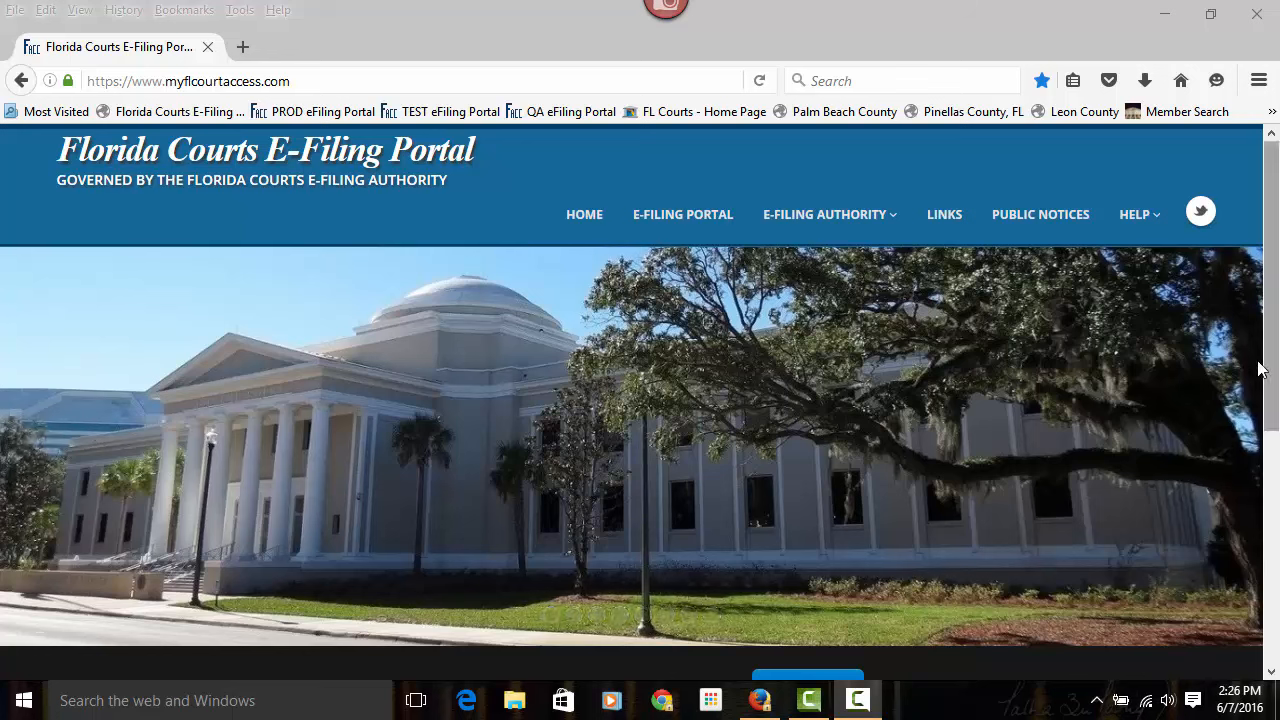
Reveal the Help menu's topics: FAQs, Training Videos, Training Manuals, Criminal E-Filing, software updates
click(1136, 214)
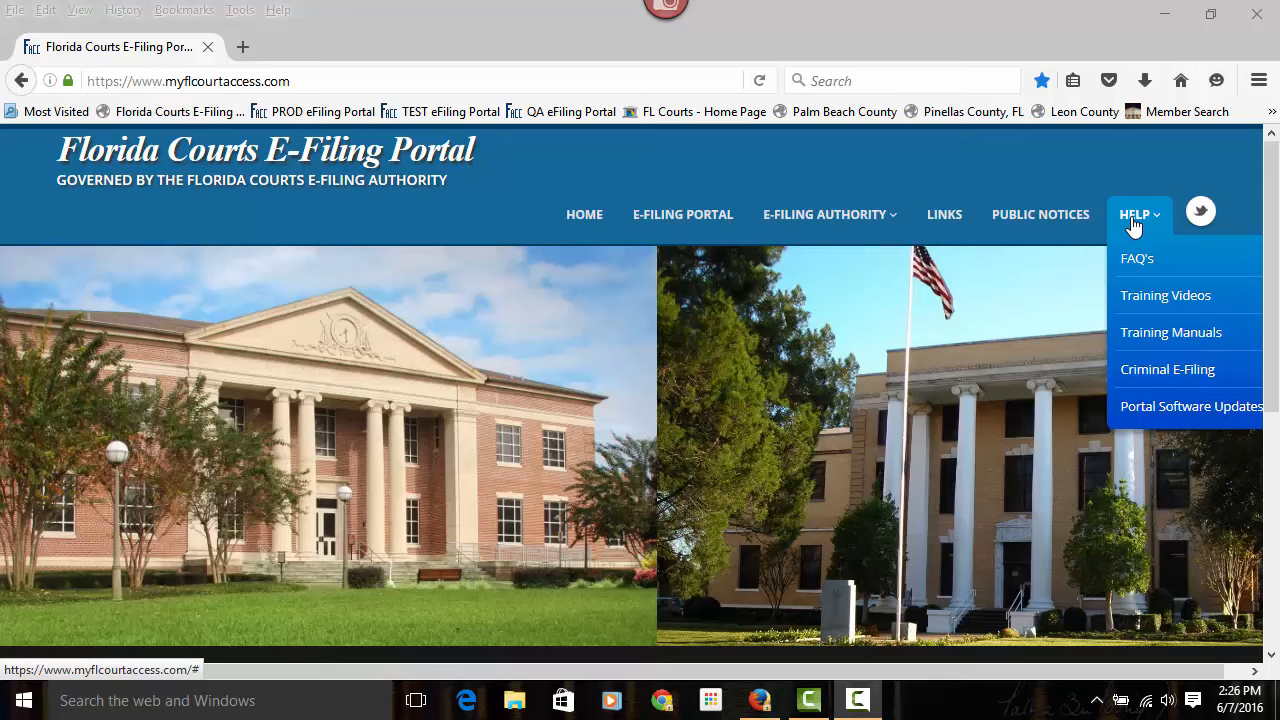
mouse_move(1132, 232)
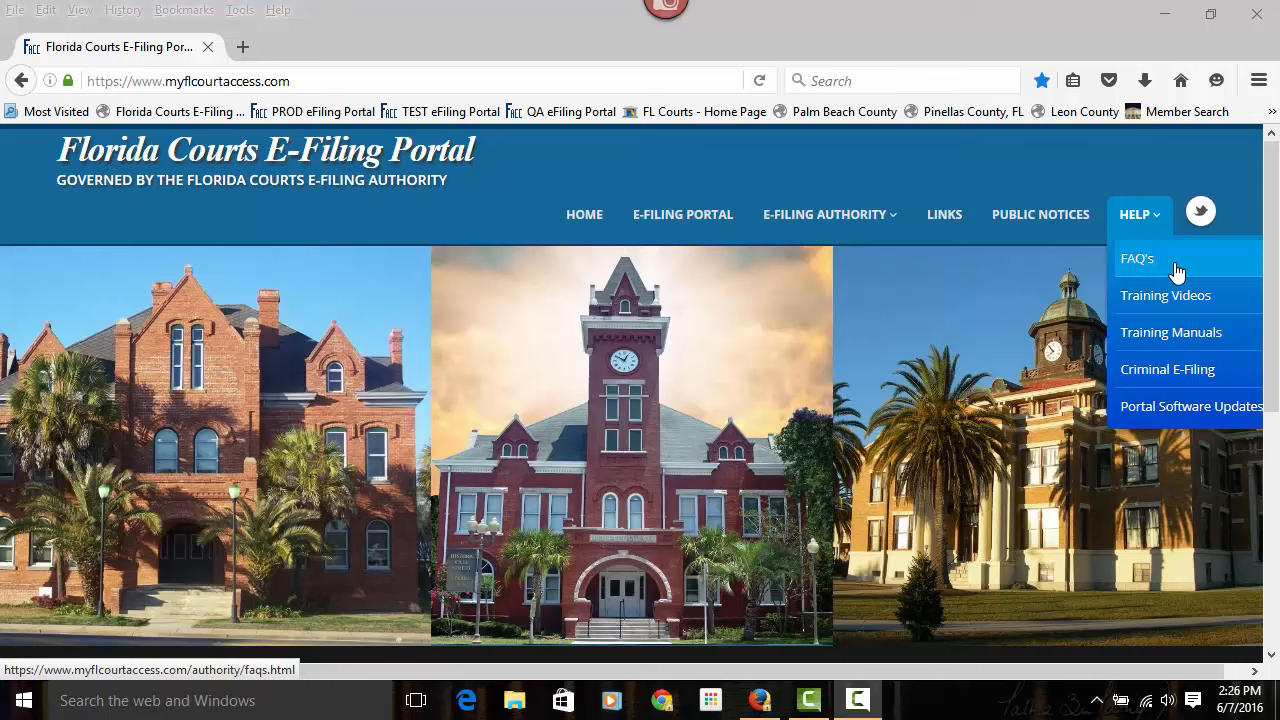
Browse the Training Videos page through the attorney, clerk, judicial and self-represented litigant video lists
click(1164, 296)
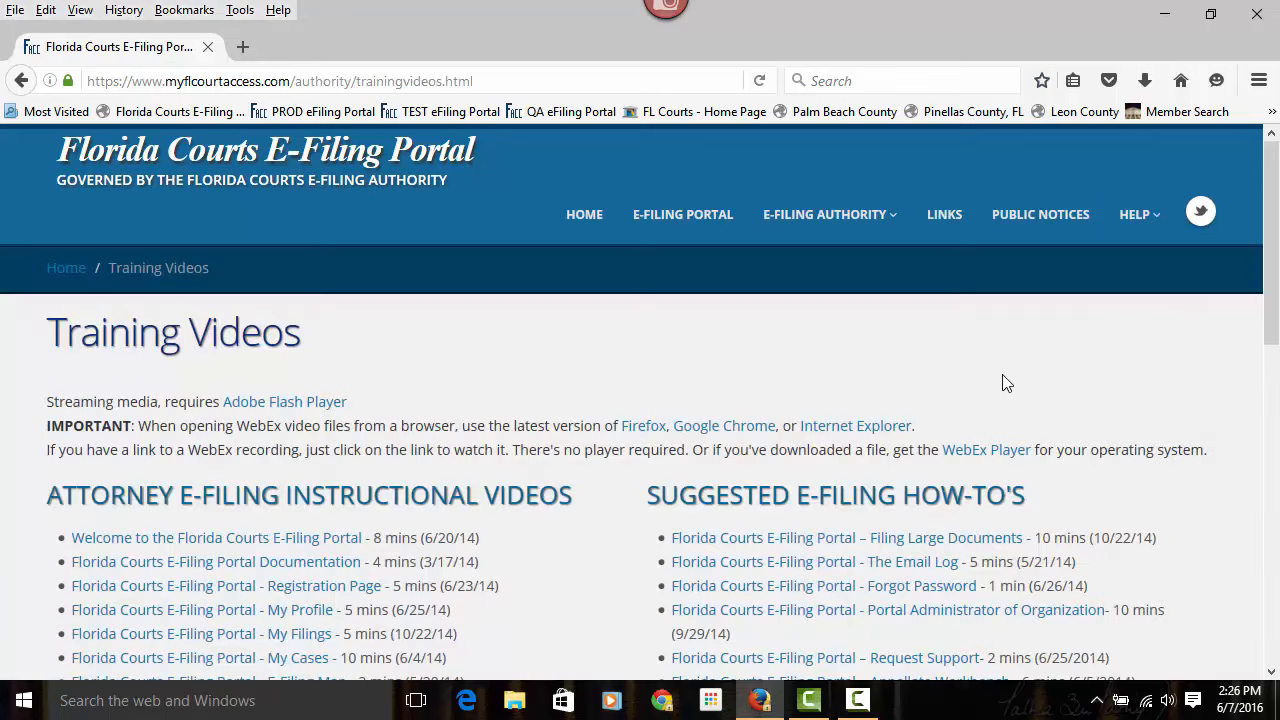
scroll(down, 3)
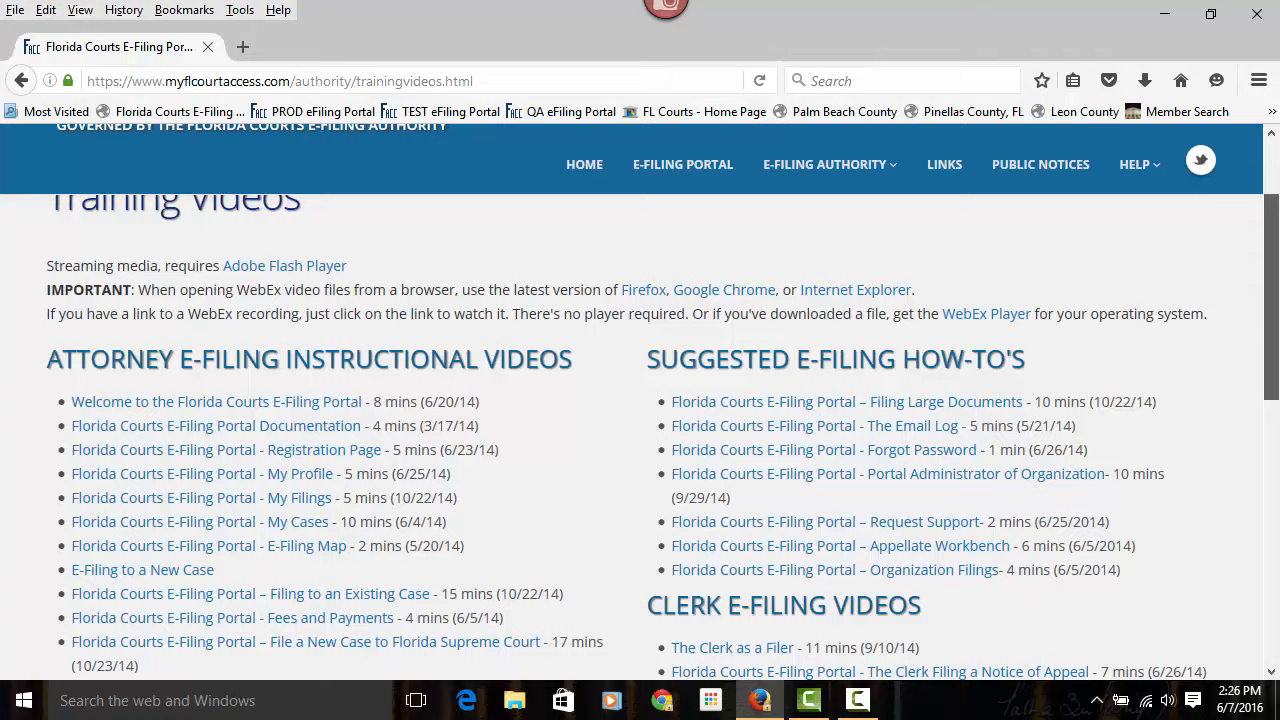
scroll(down, 3)
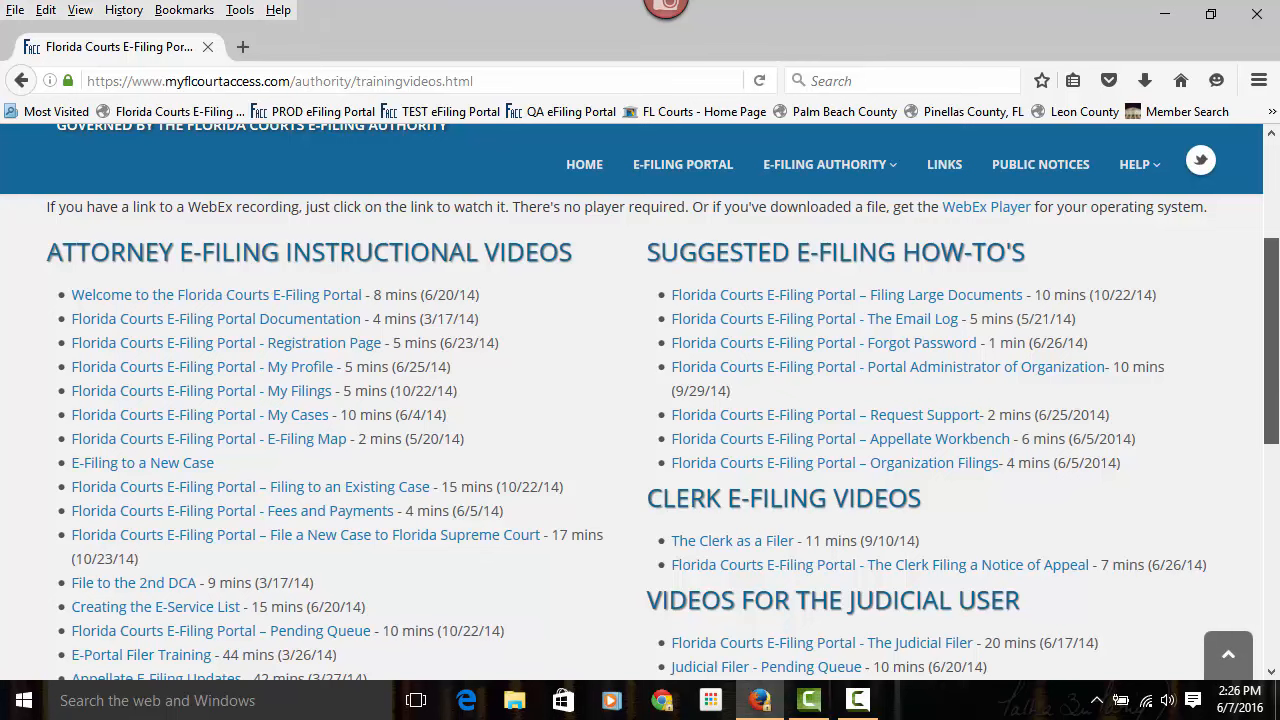
scroll(down, 3)
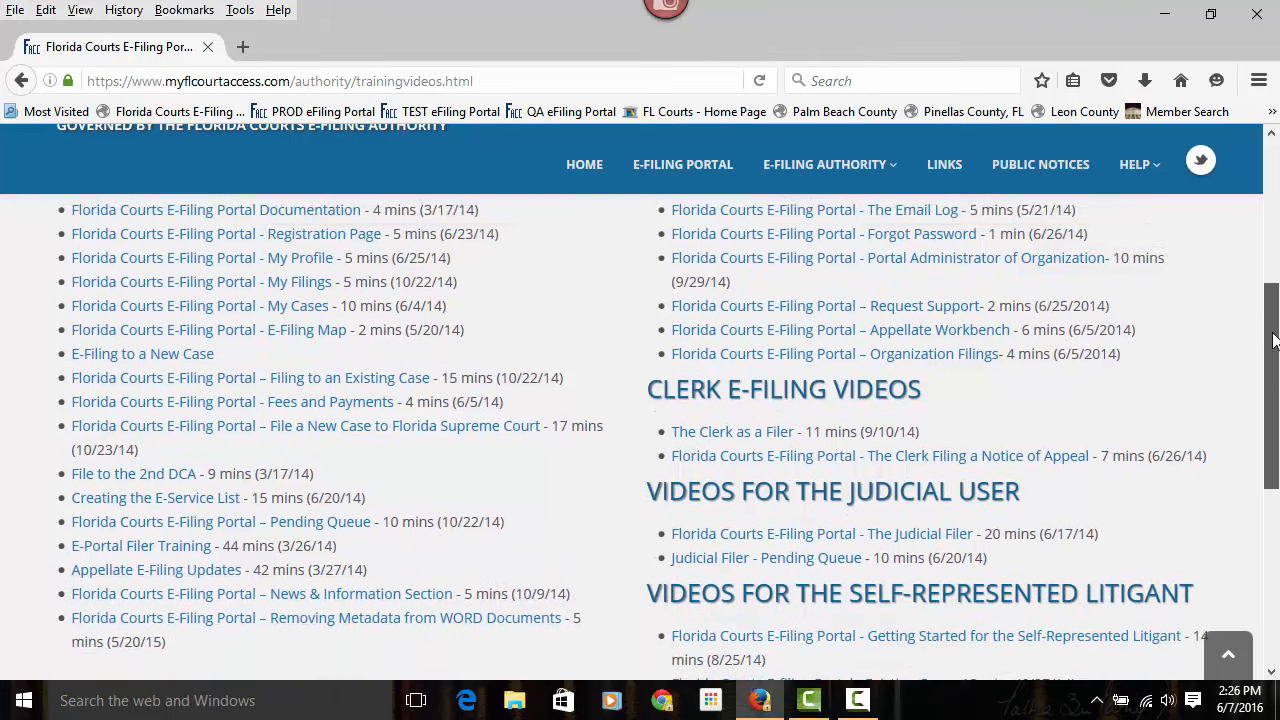
click(1136, 206)
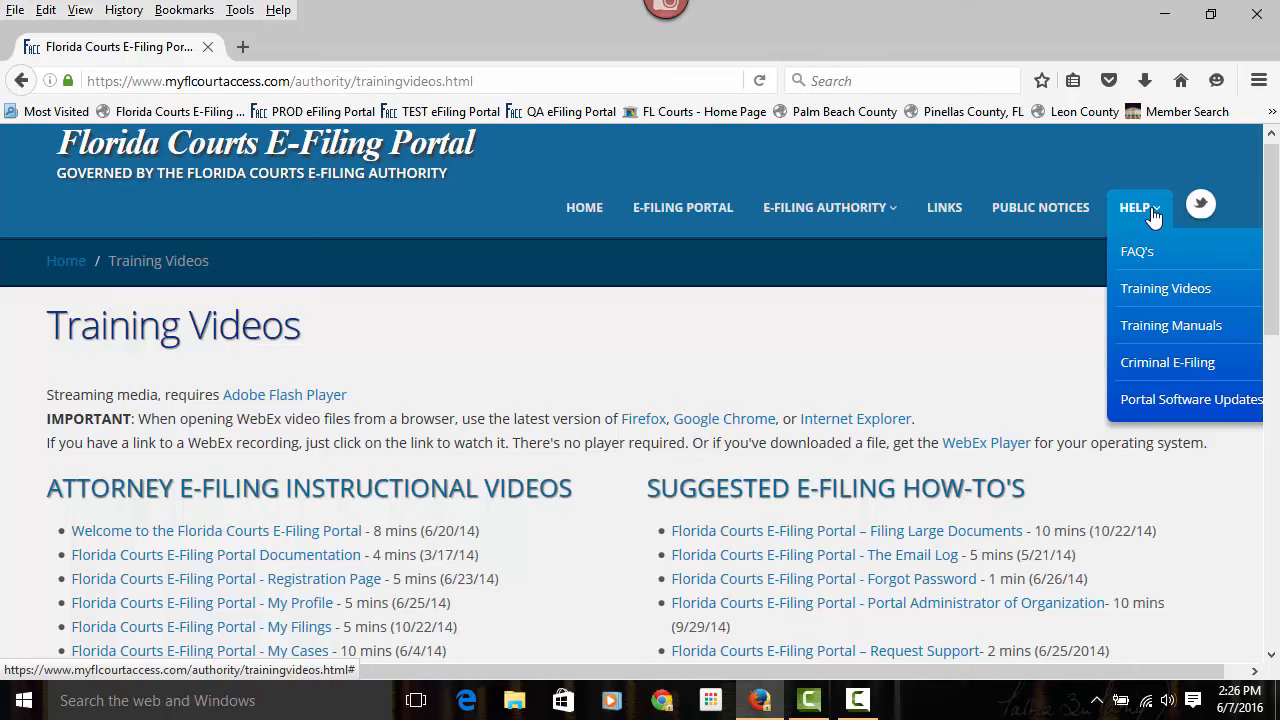
Browse the Training Manuals & Materials page through its Materials and Manuals lists and back to the top
click(1170, 324)
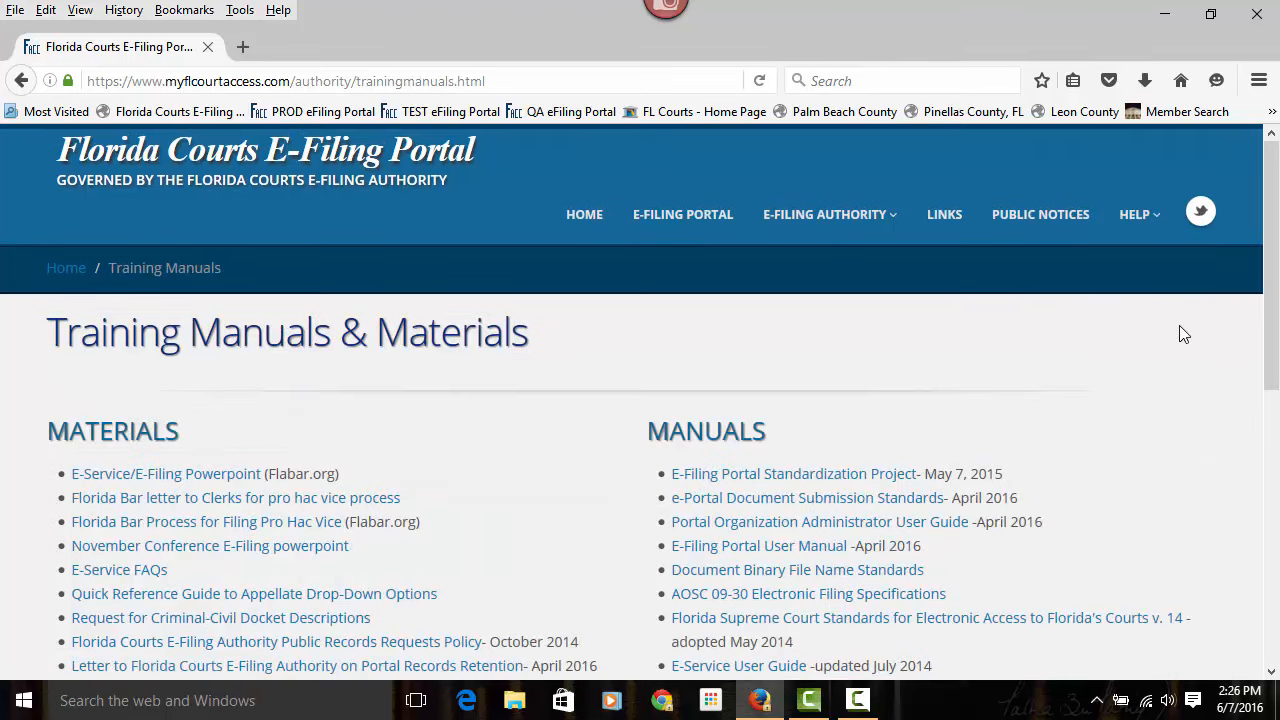
scroll(down, 3)
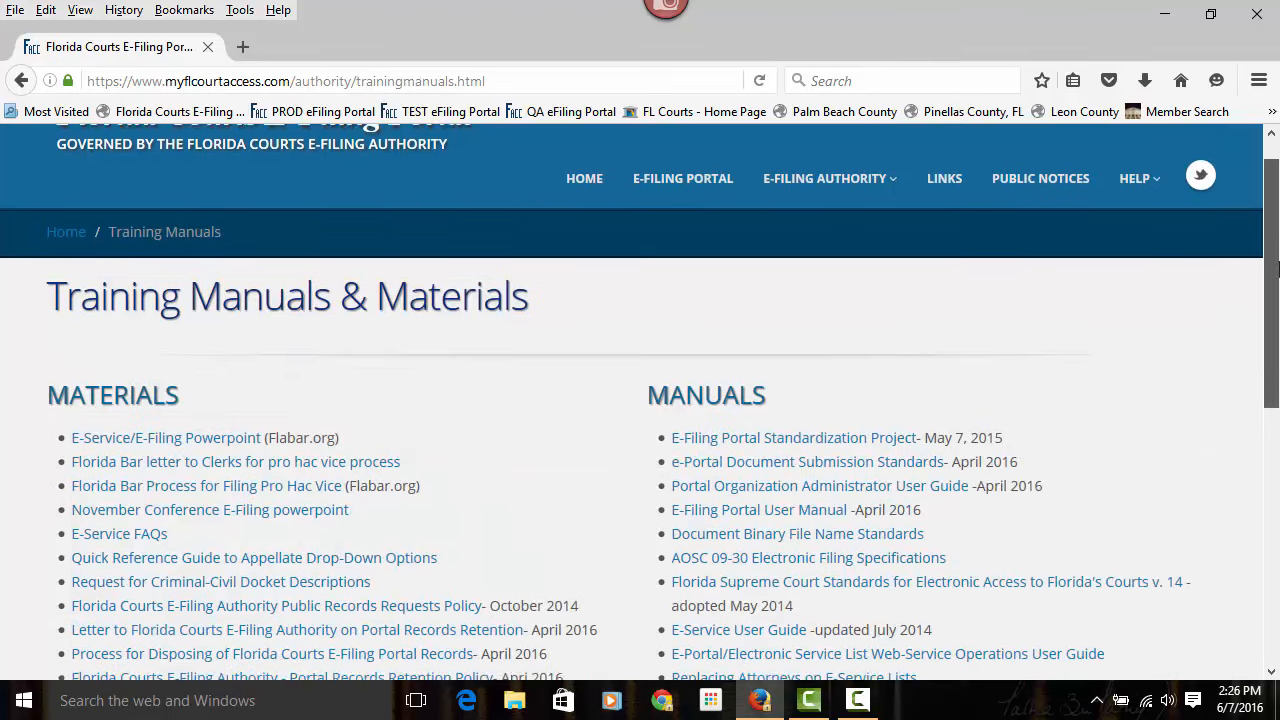
scroll(down, 3)
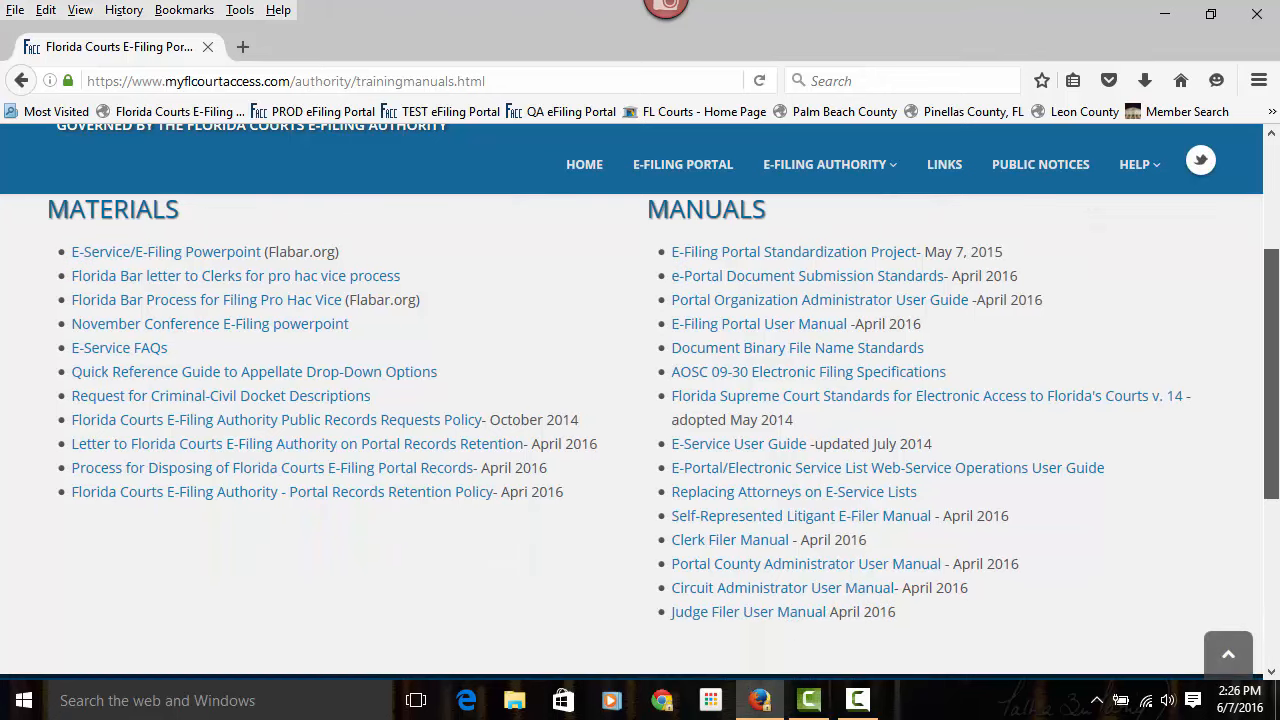
scroll(up, 3)
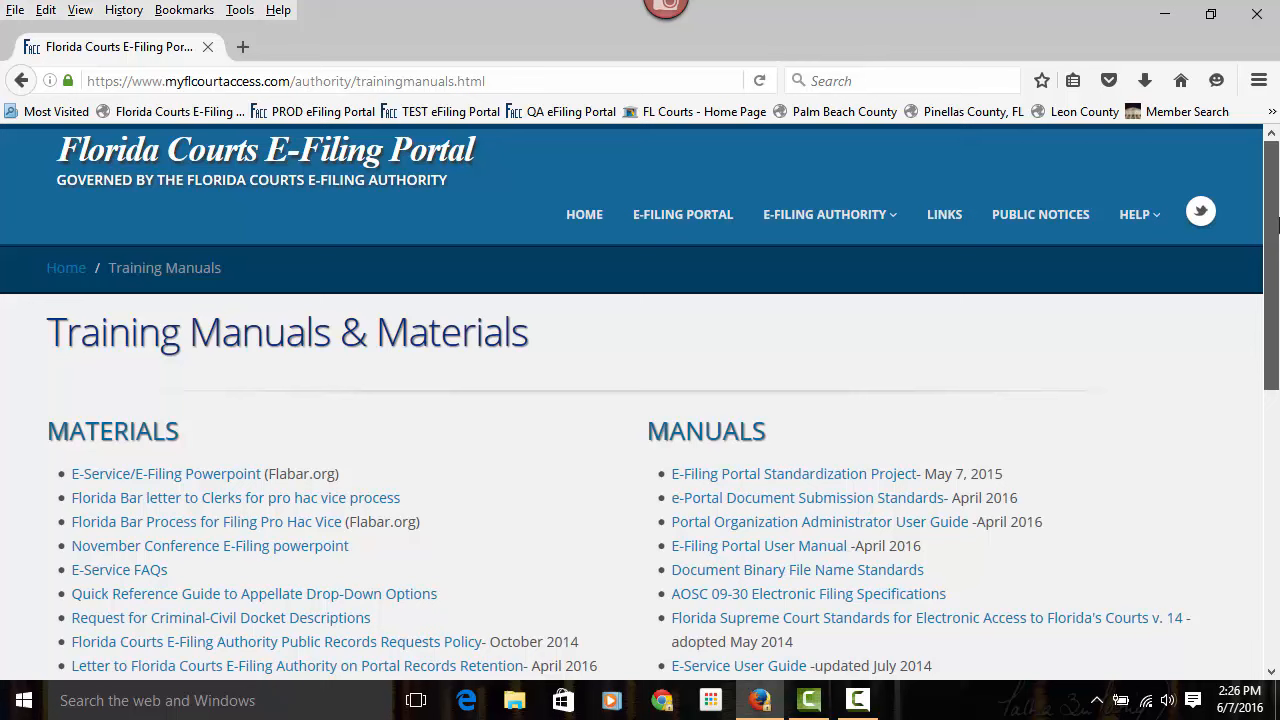
mouse_move(878, 176)
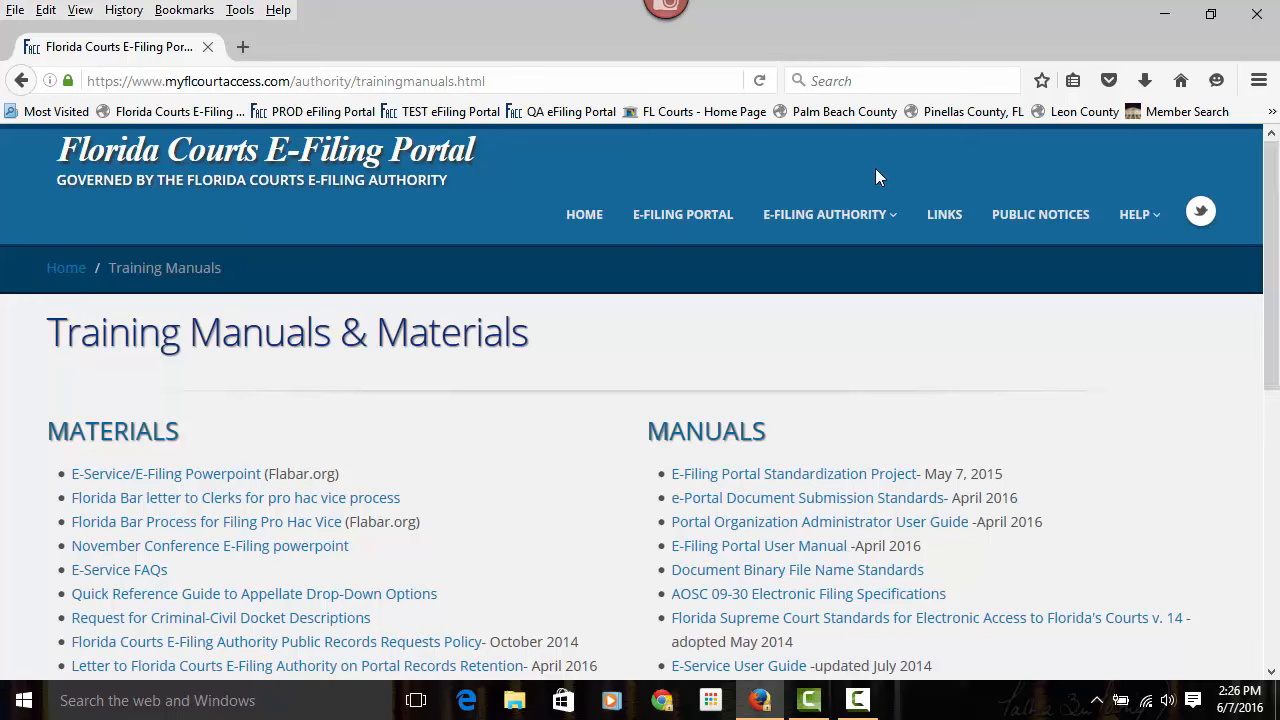
mouse_move(844, 178)
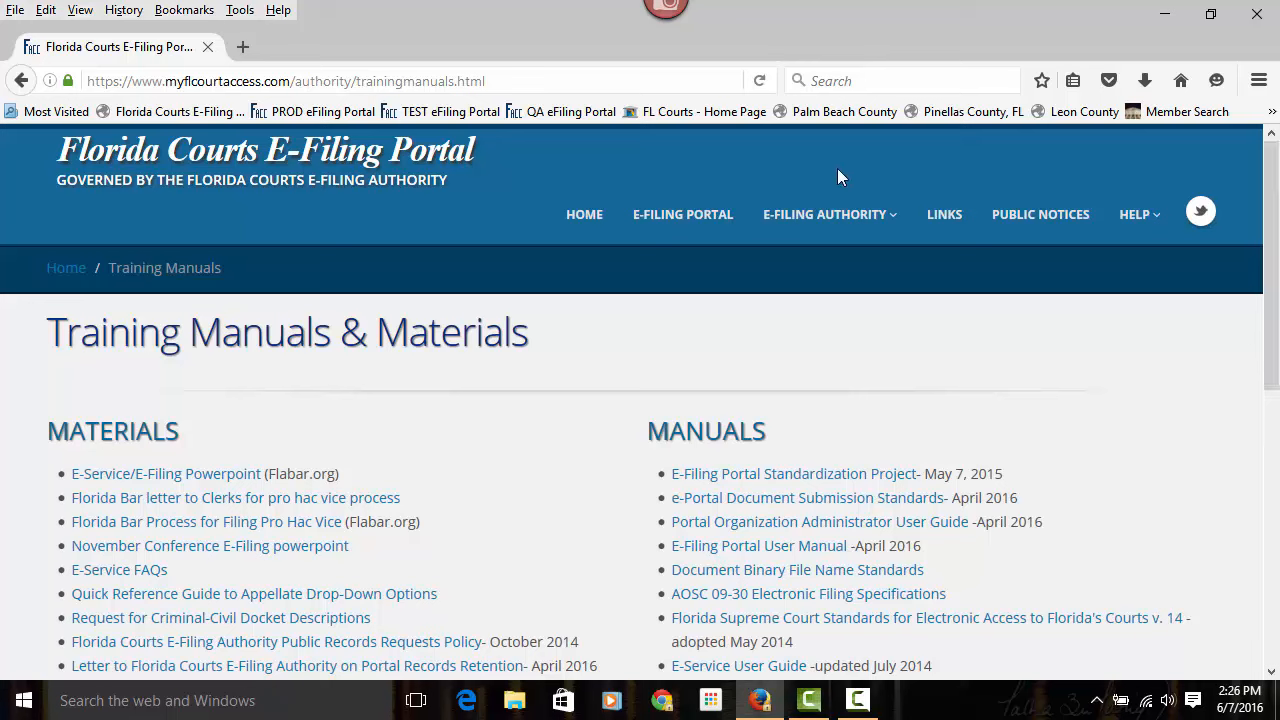
mouse_move(808, 164)
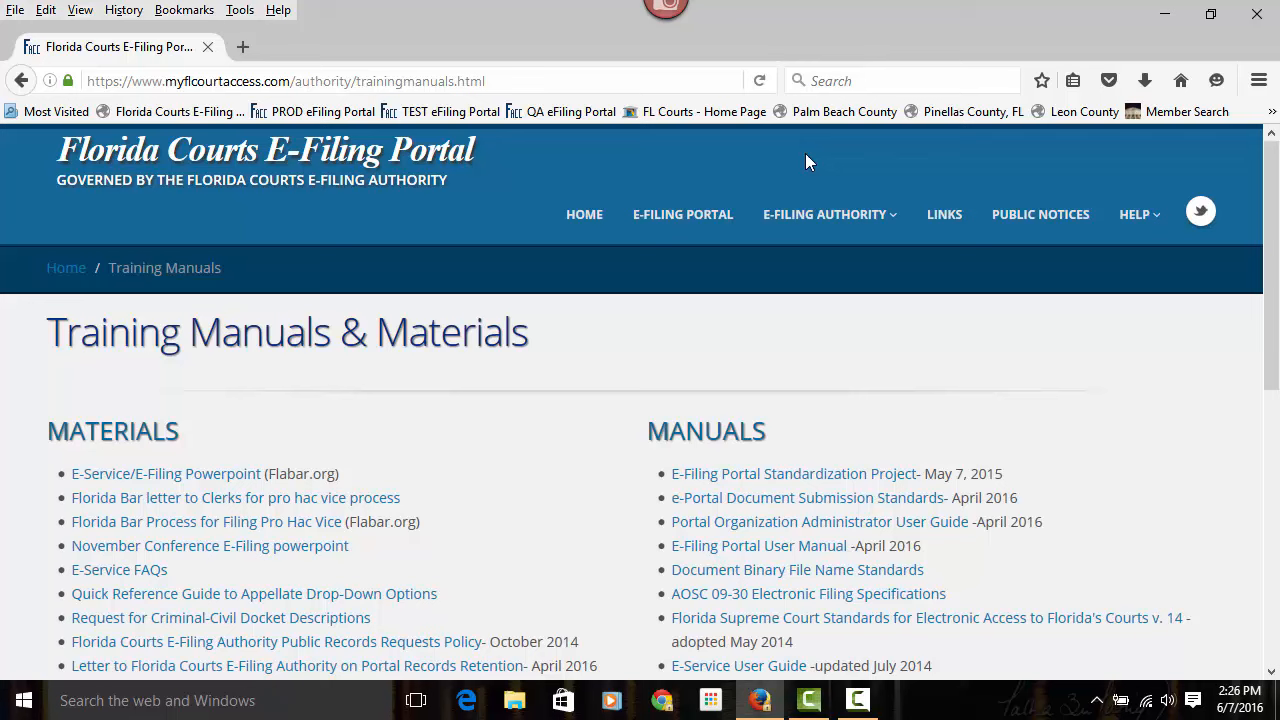
mouse_move(684, 214)
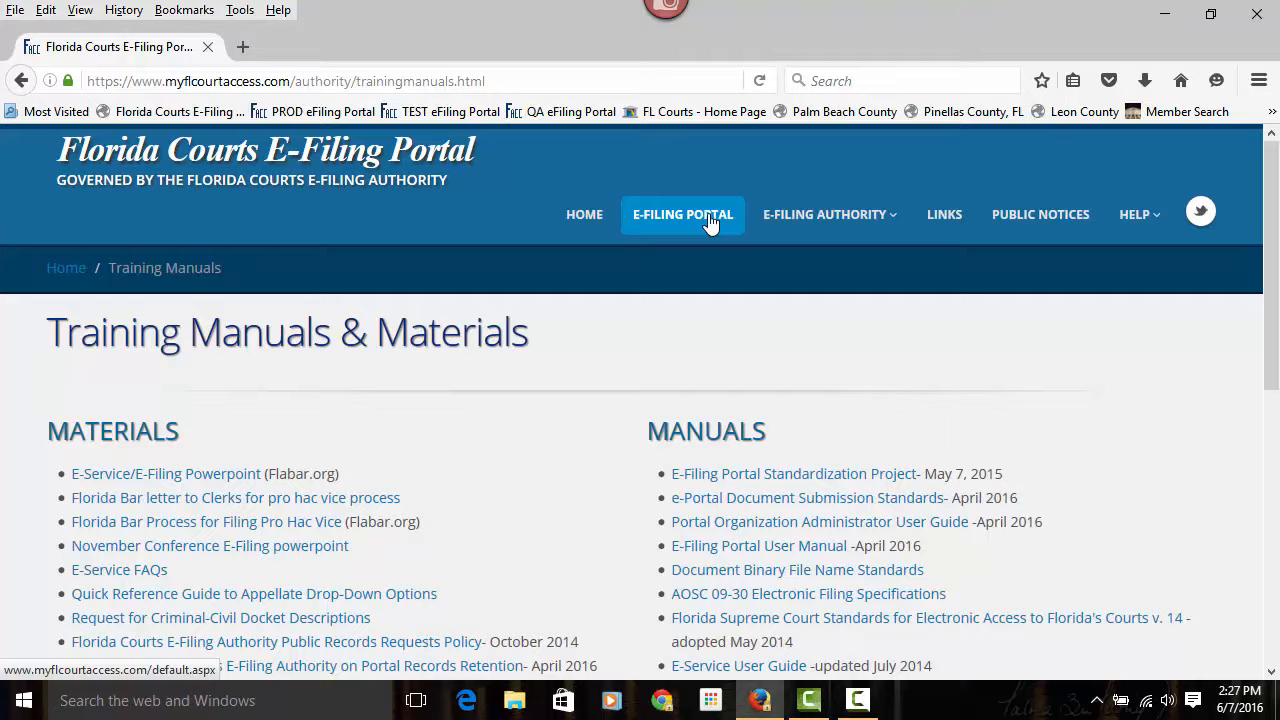
Go to the E-Filing Portal welcome page with its login form and Register Now section
click(684, 214)
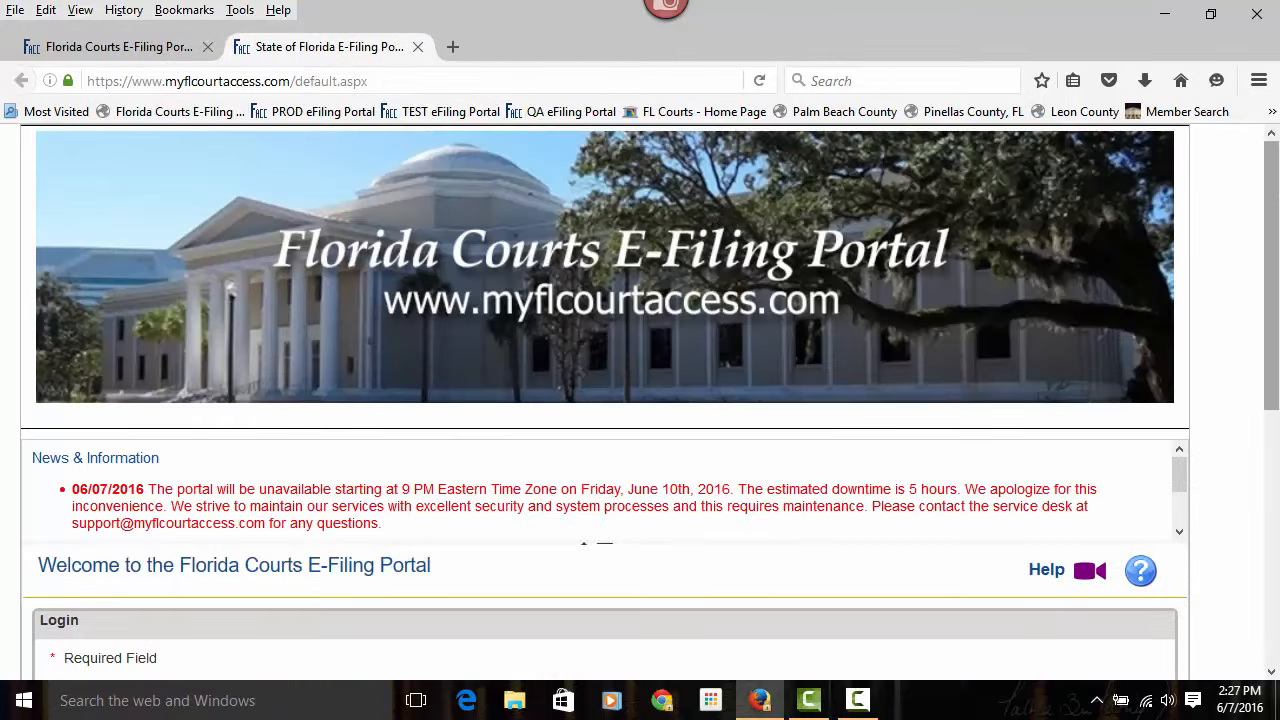
scroll(down, 3)
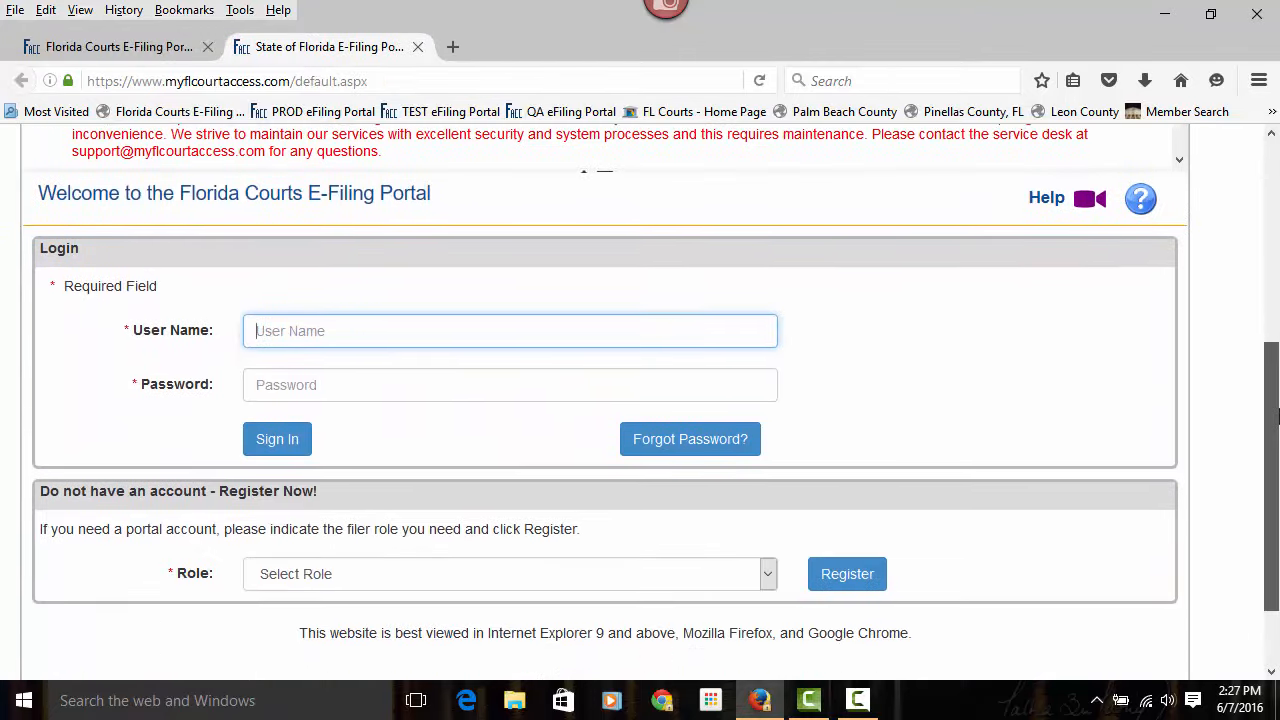
scroll(down, 3)
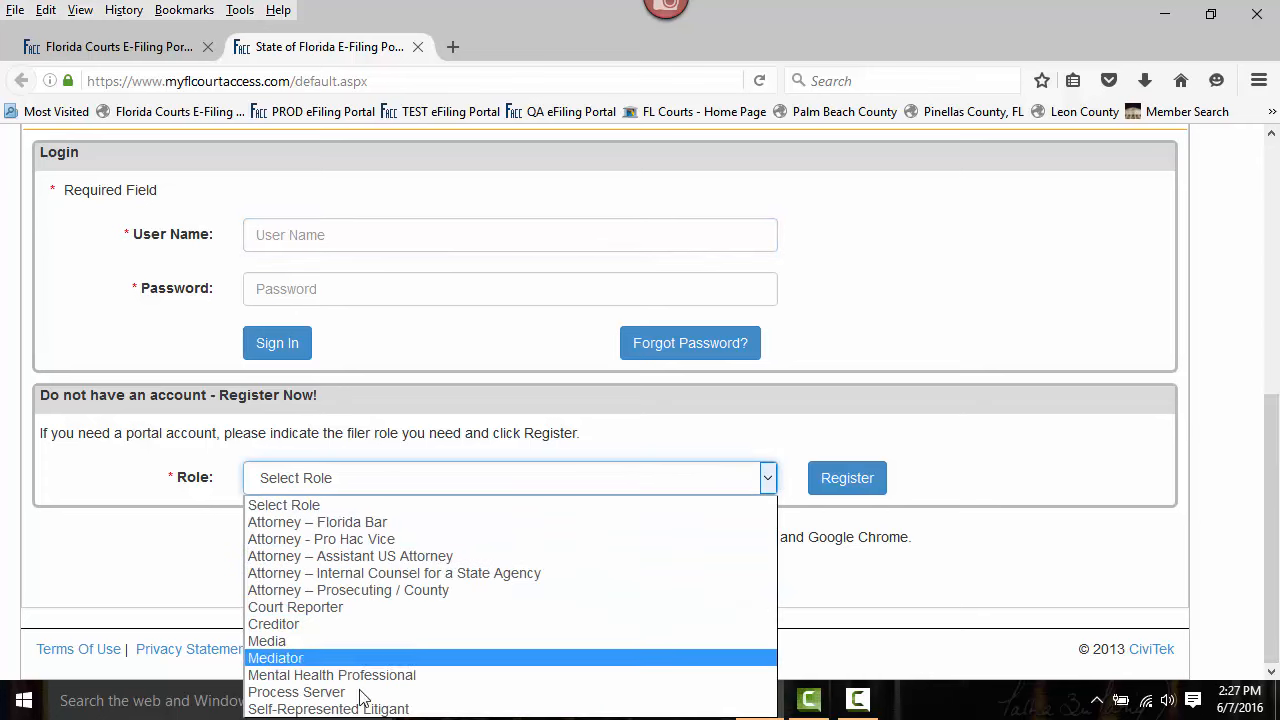
Preview registration for the Attorney – Florida Bar role, then return to the login page
click(316, 520)
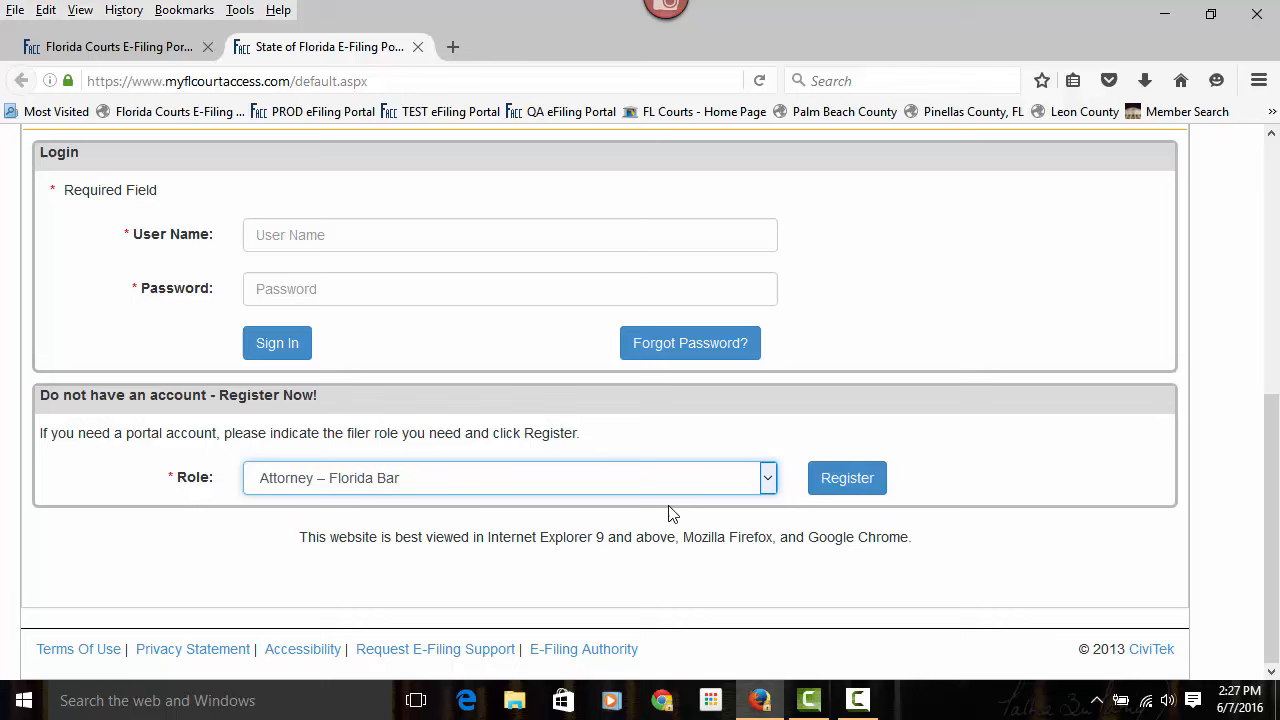
click(848, 476)
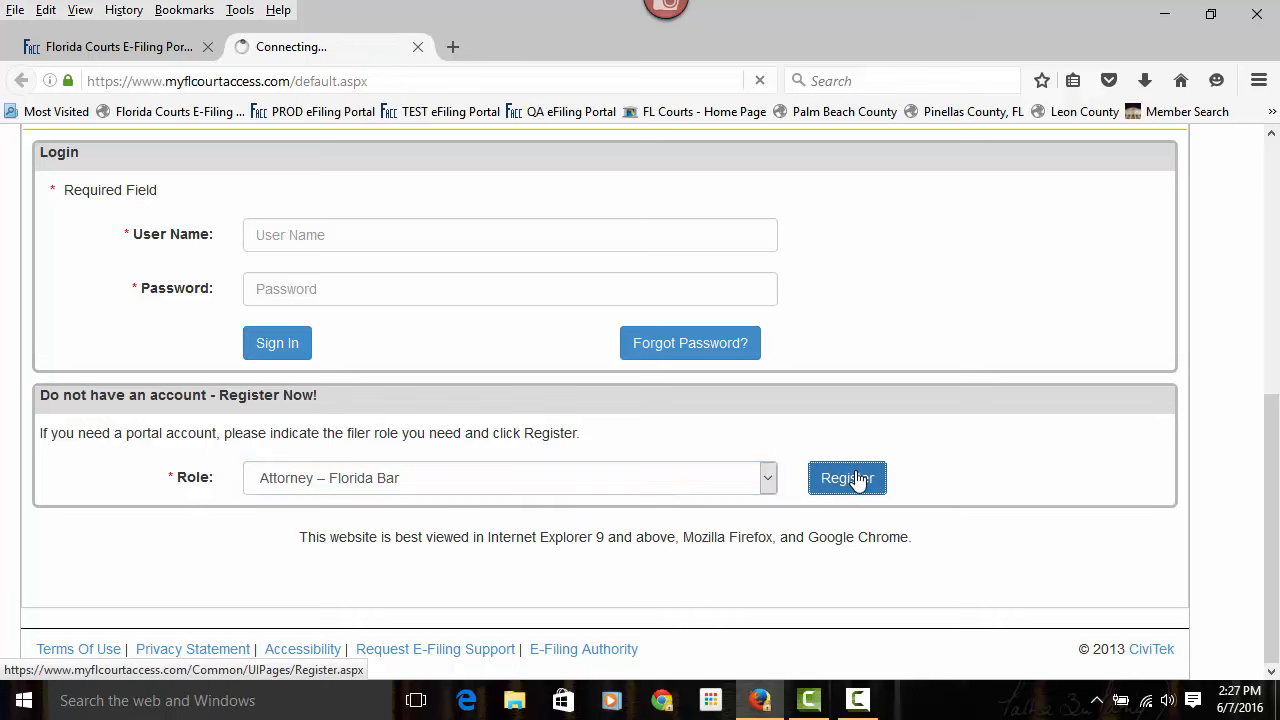
click(848, 478)
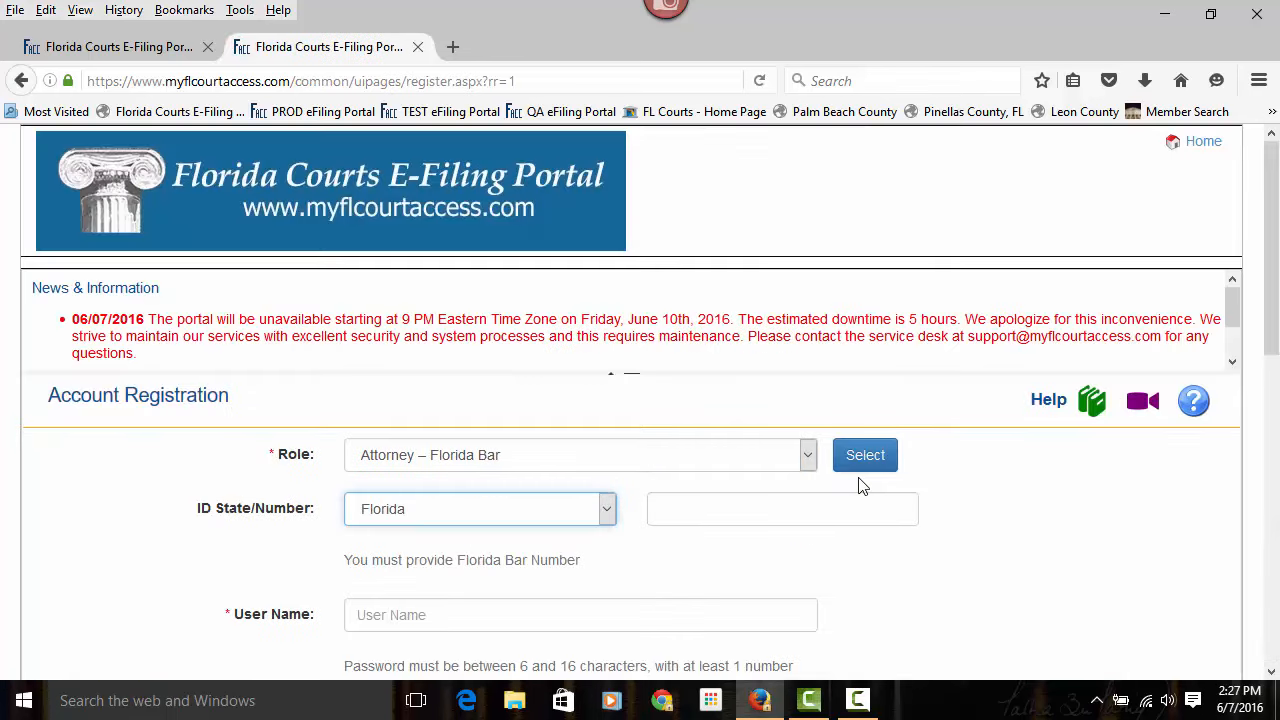
mouse_move(1130, 410)
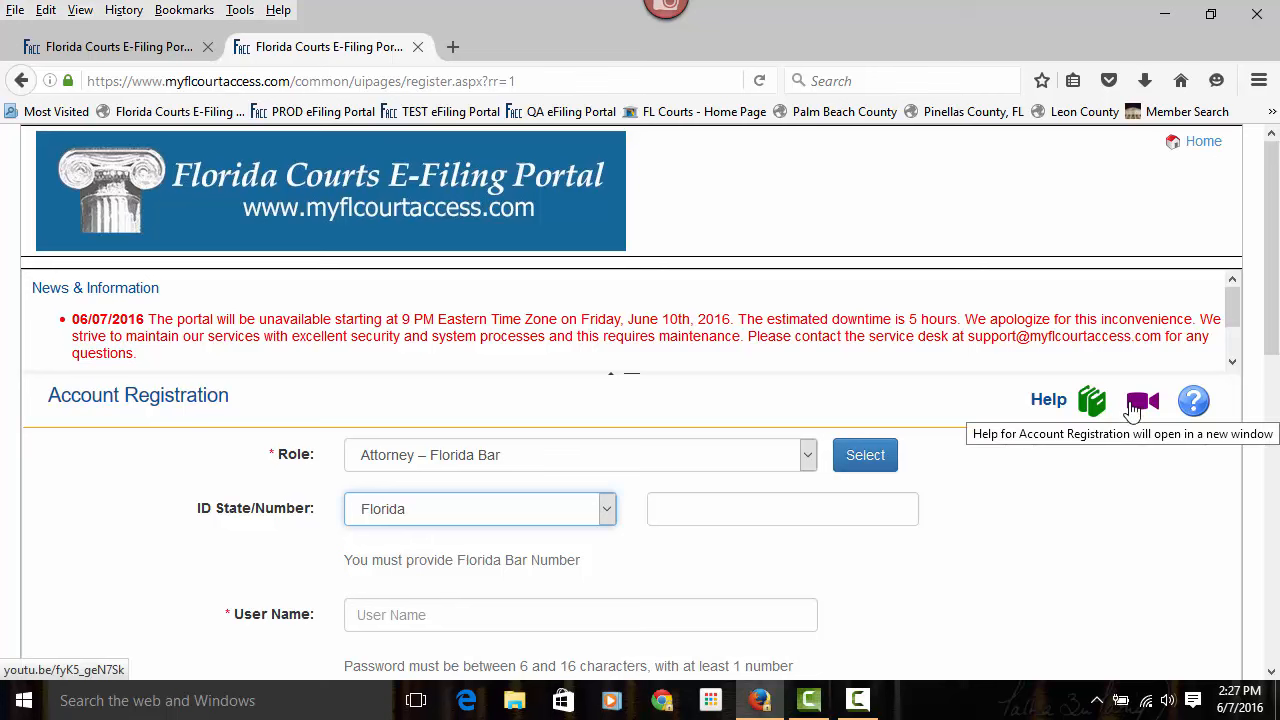
mouse_move(418, 48)
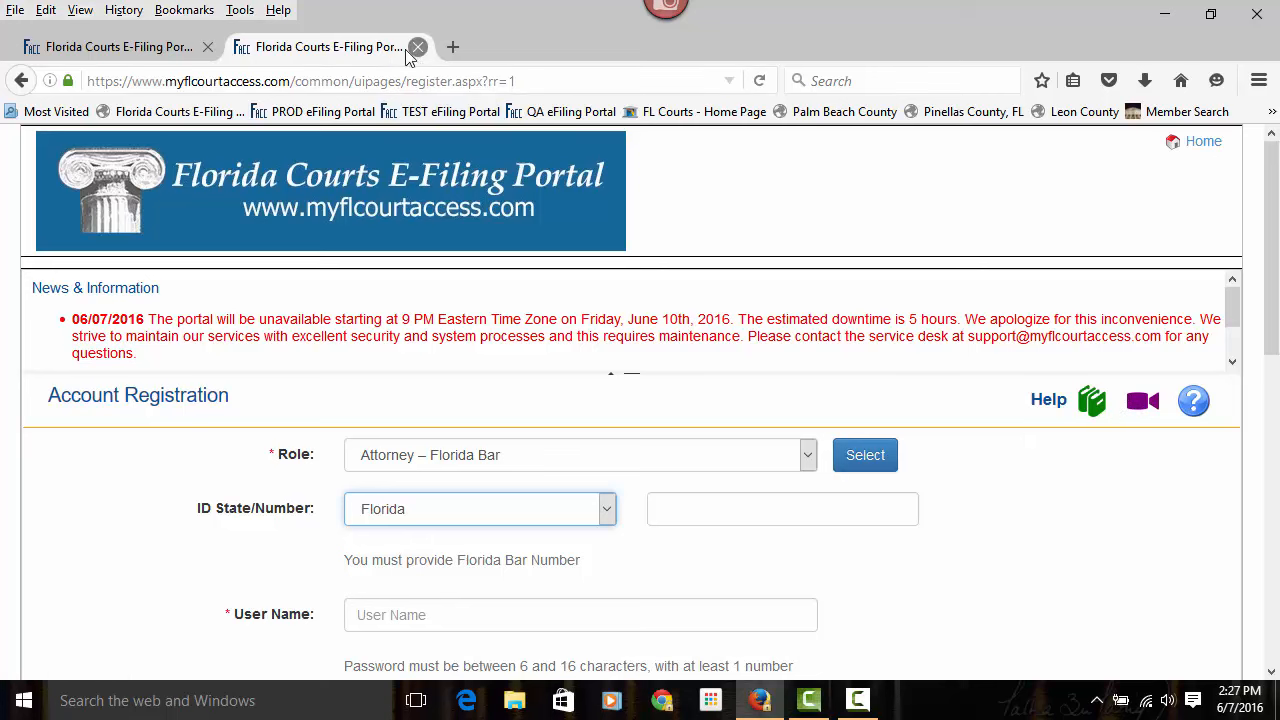
click(110, 46)
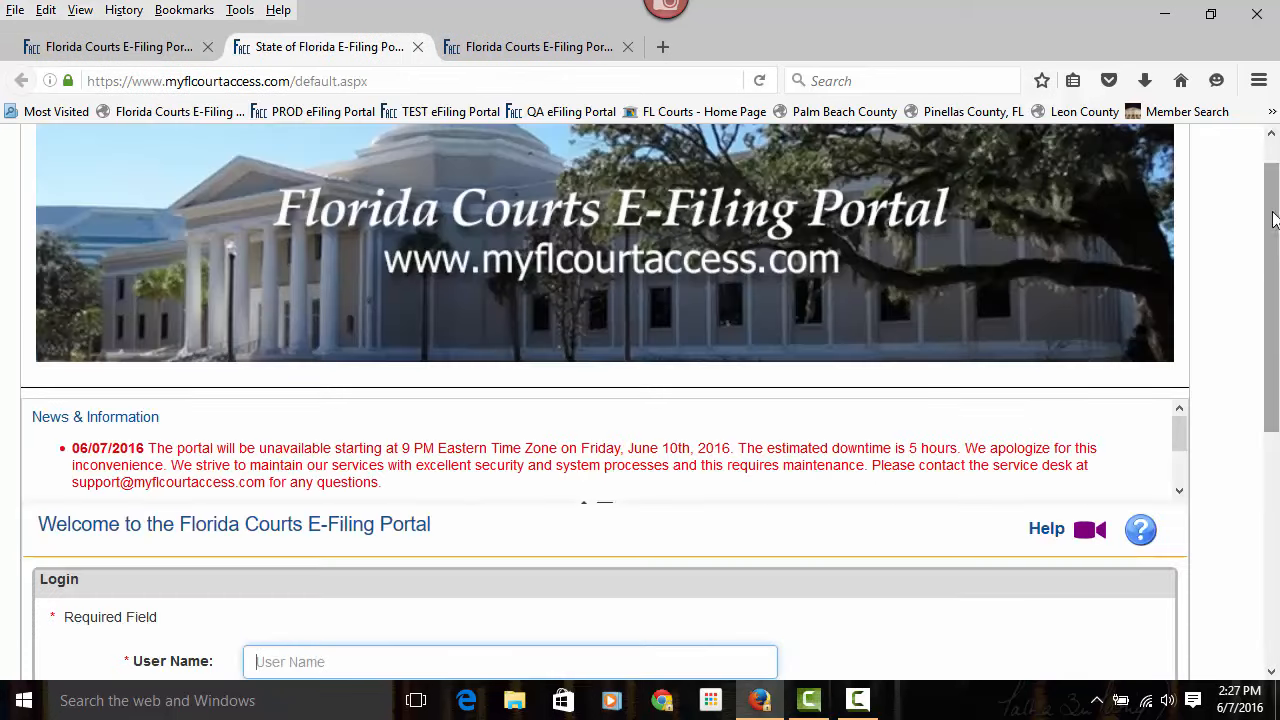
scroll(down, 3)
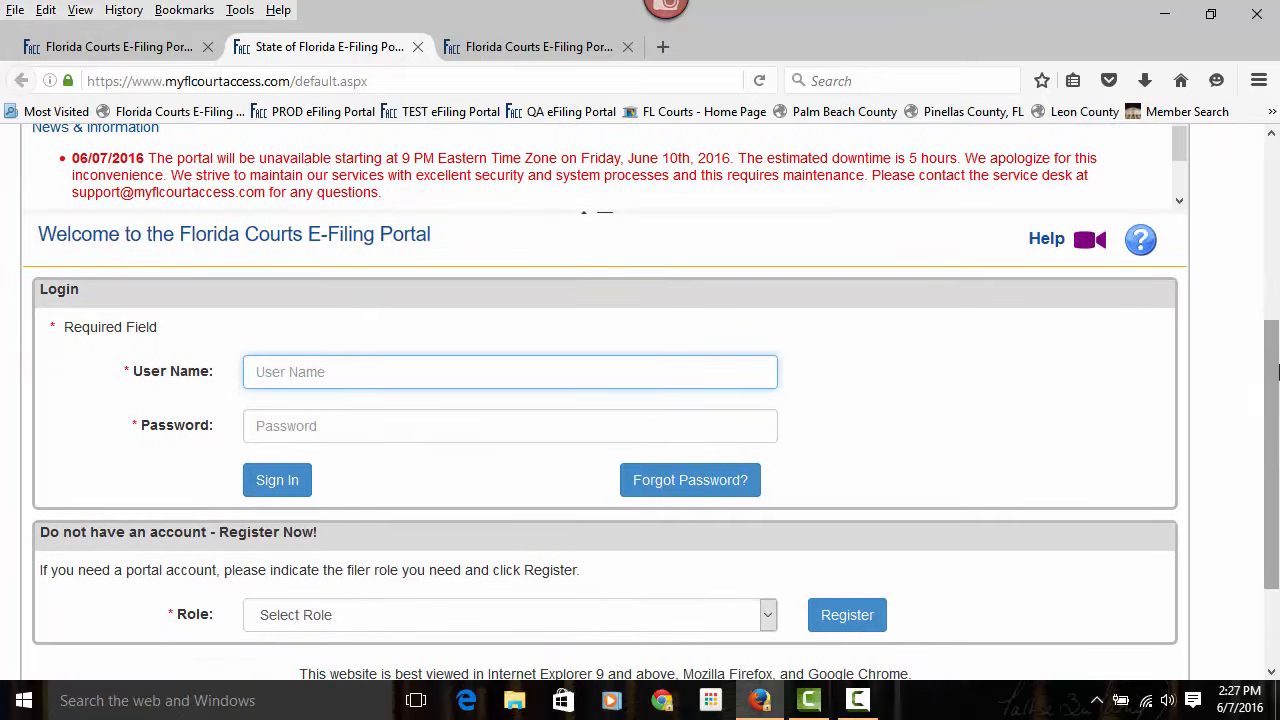
Sign in on the test portal site with the entered user name and password
click(440, 112)
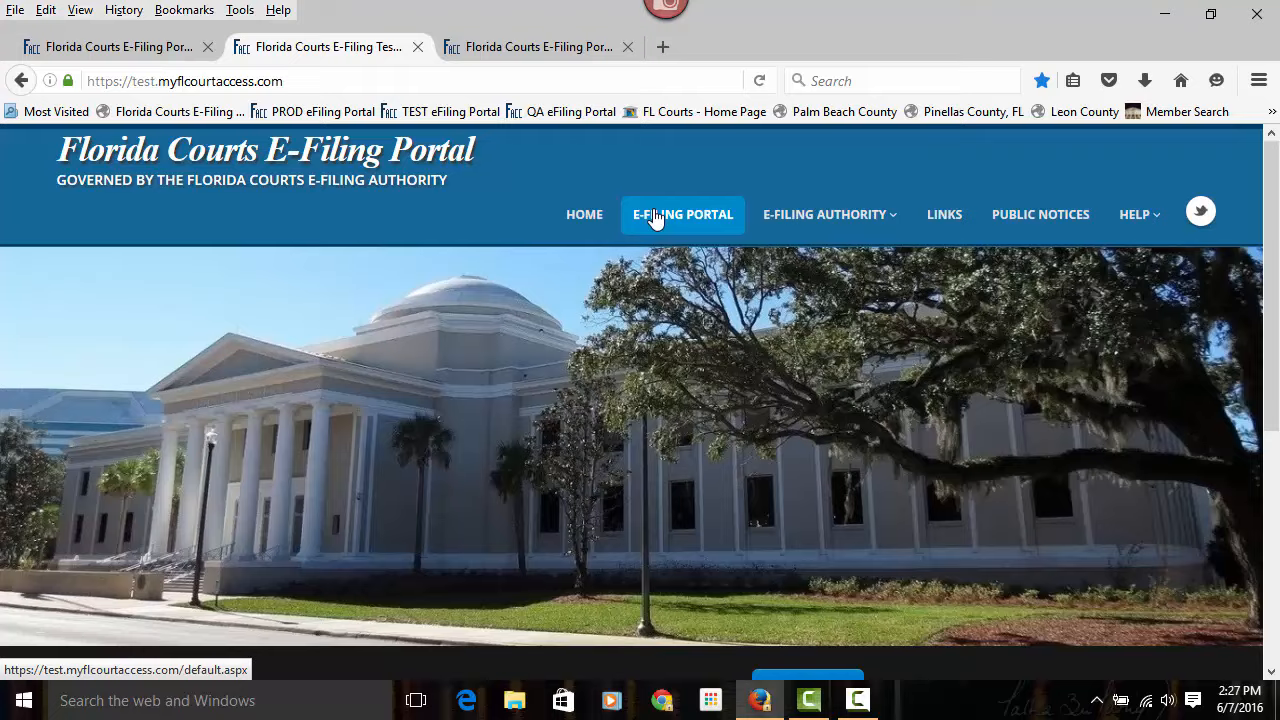
click(684, 214)
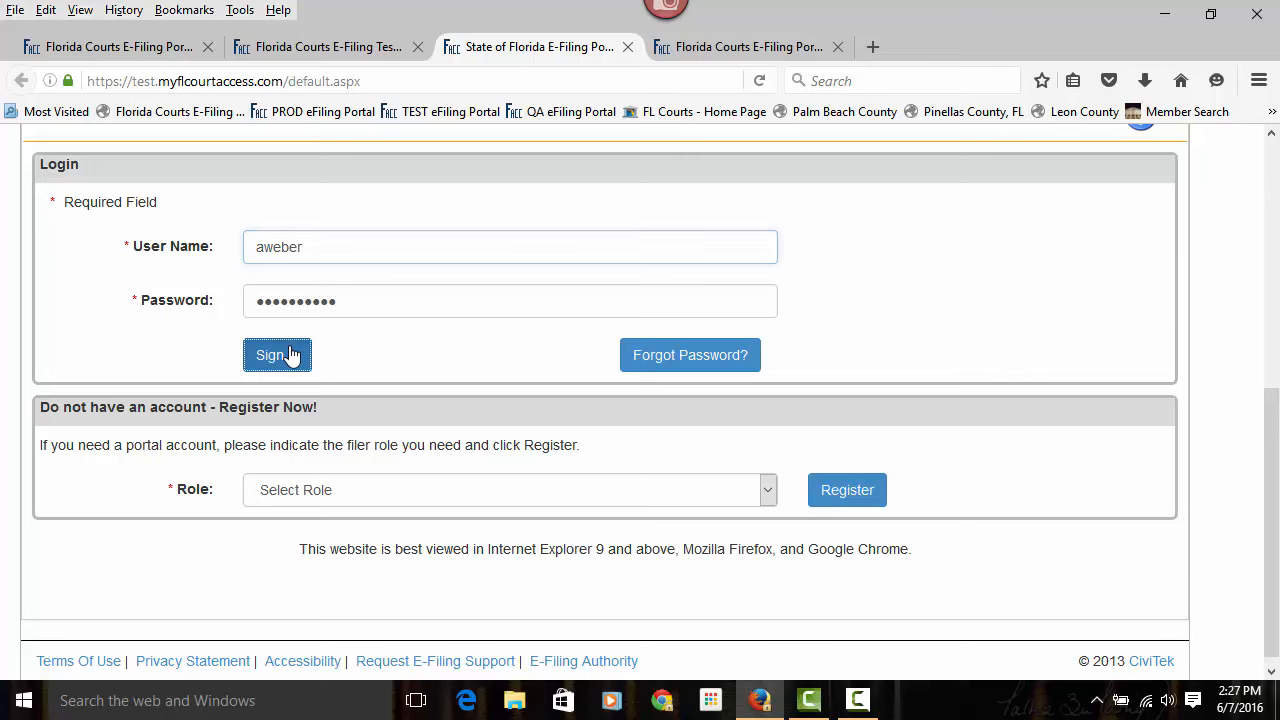
click(276, 356)
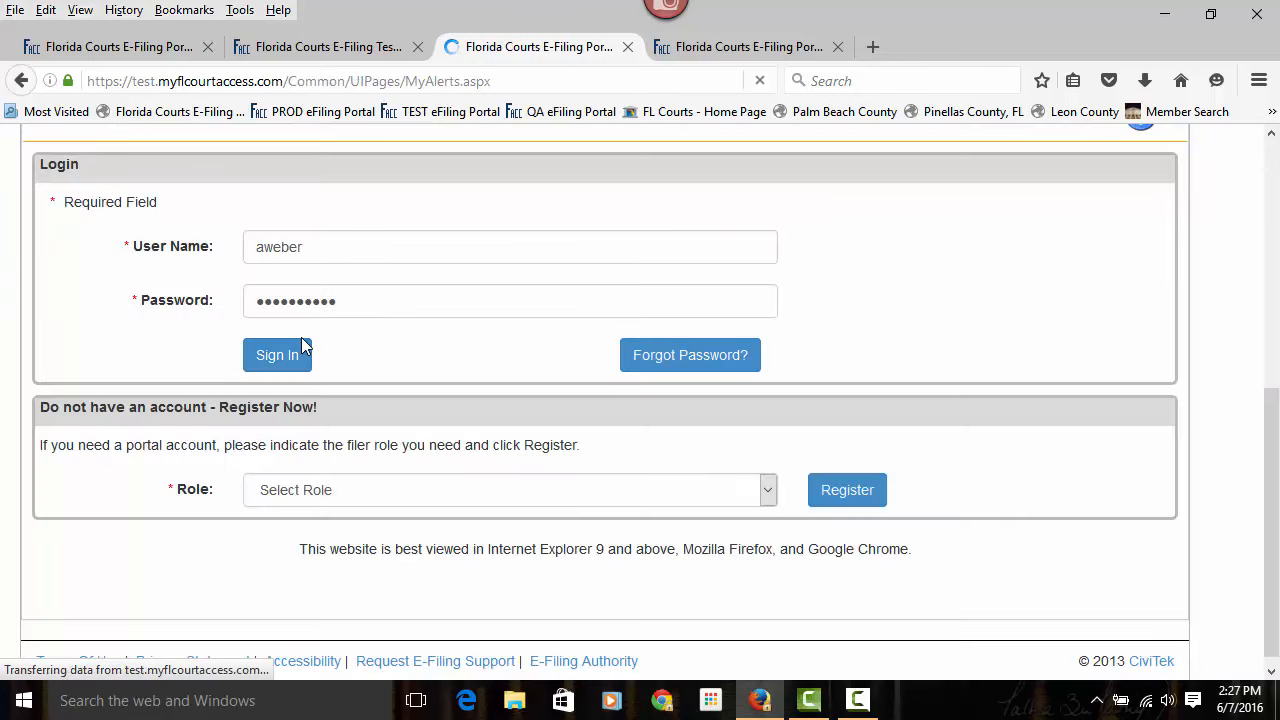
Review My Alerts showing filing 279422 moved to pending queue, with the search criteria collapsed
click(276, 356)
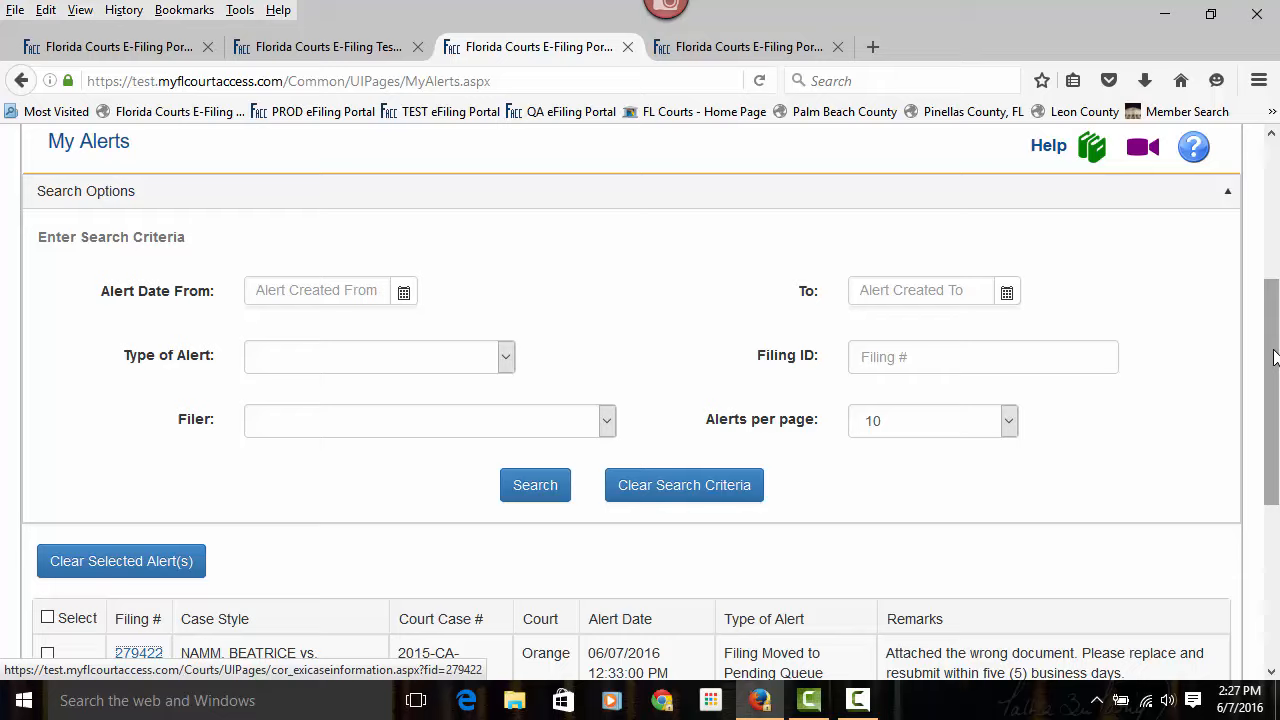
scroll(up, 3)
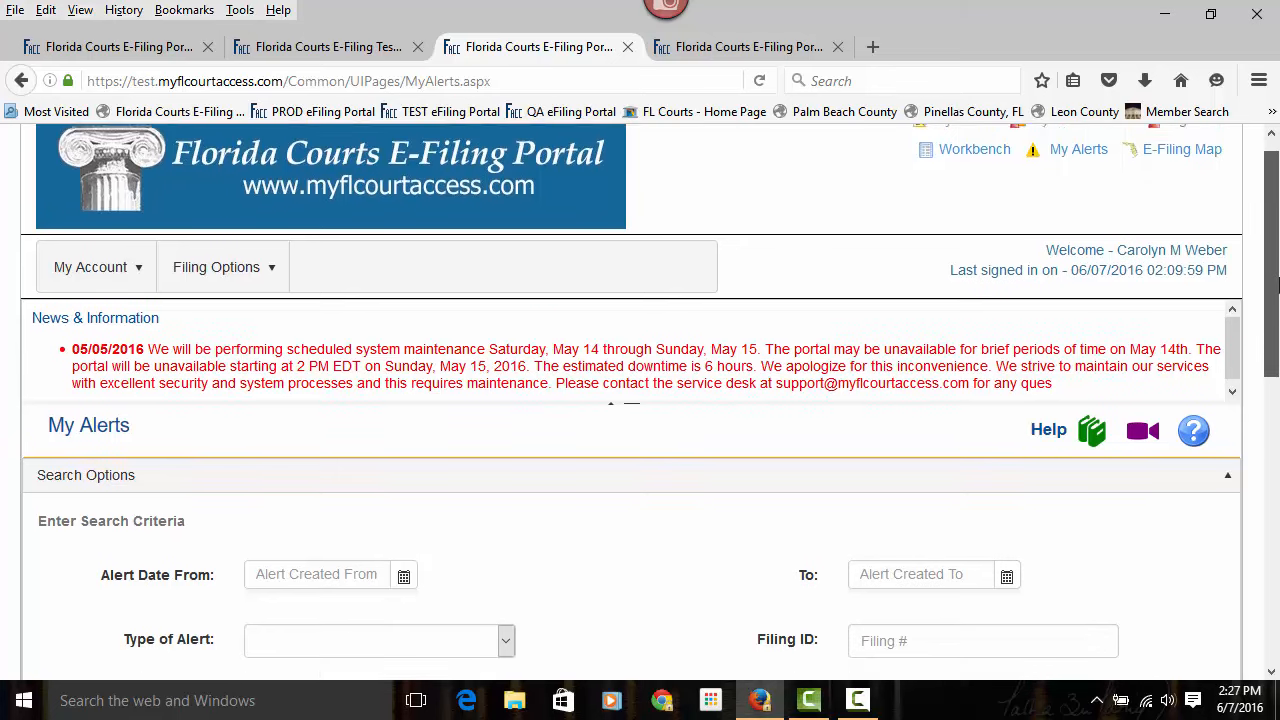
scroll(down, 3)
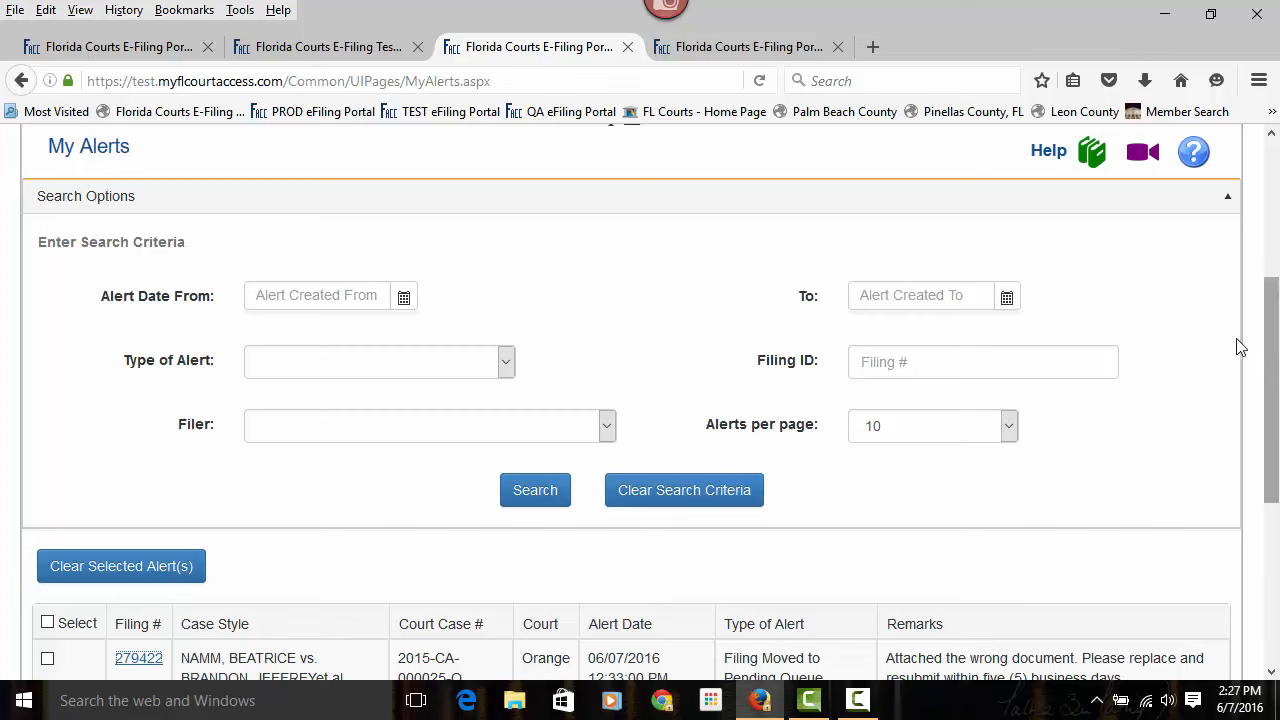
mouse_move(776, 302)
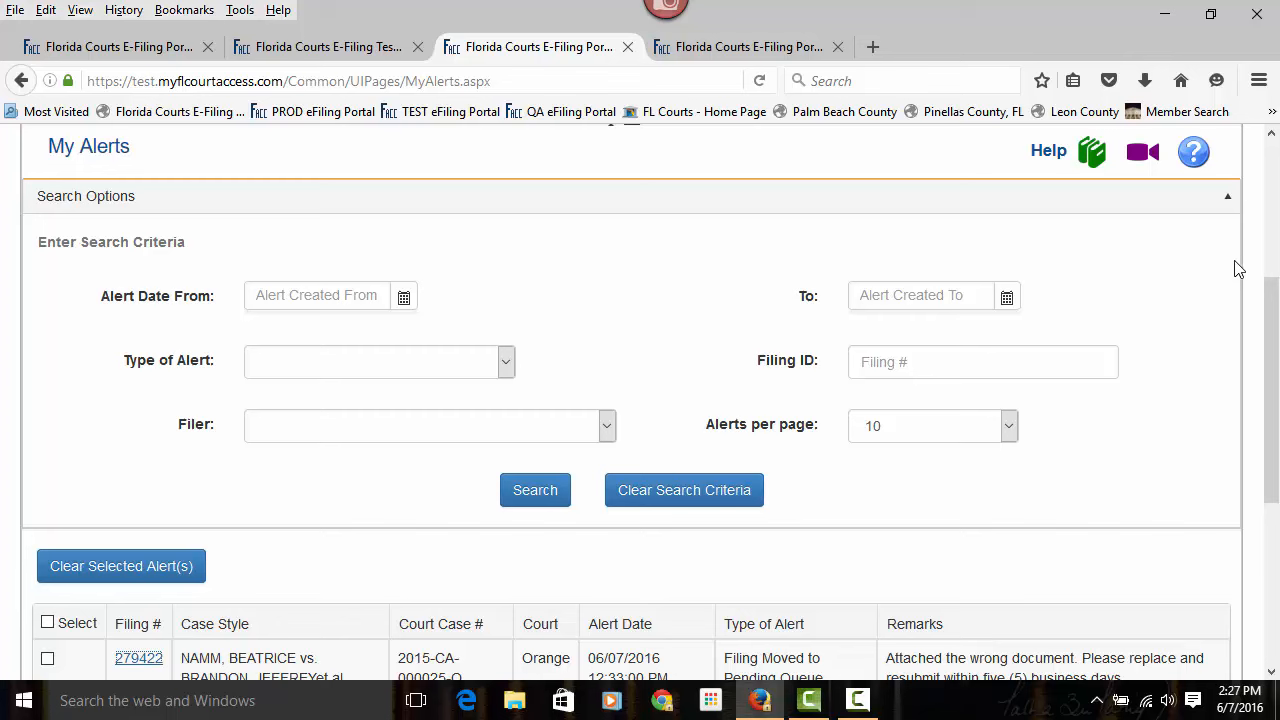
mouse_move(1238, 322)
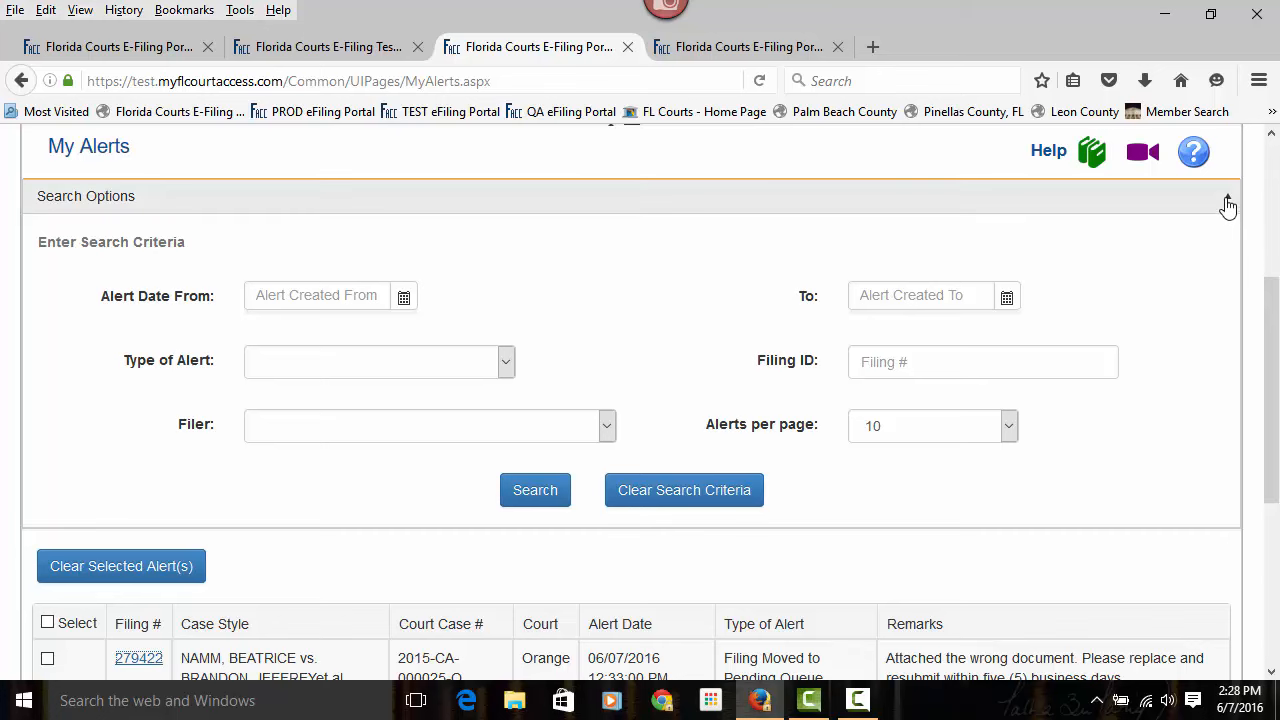
click(1228, 198)
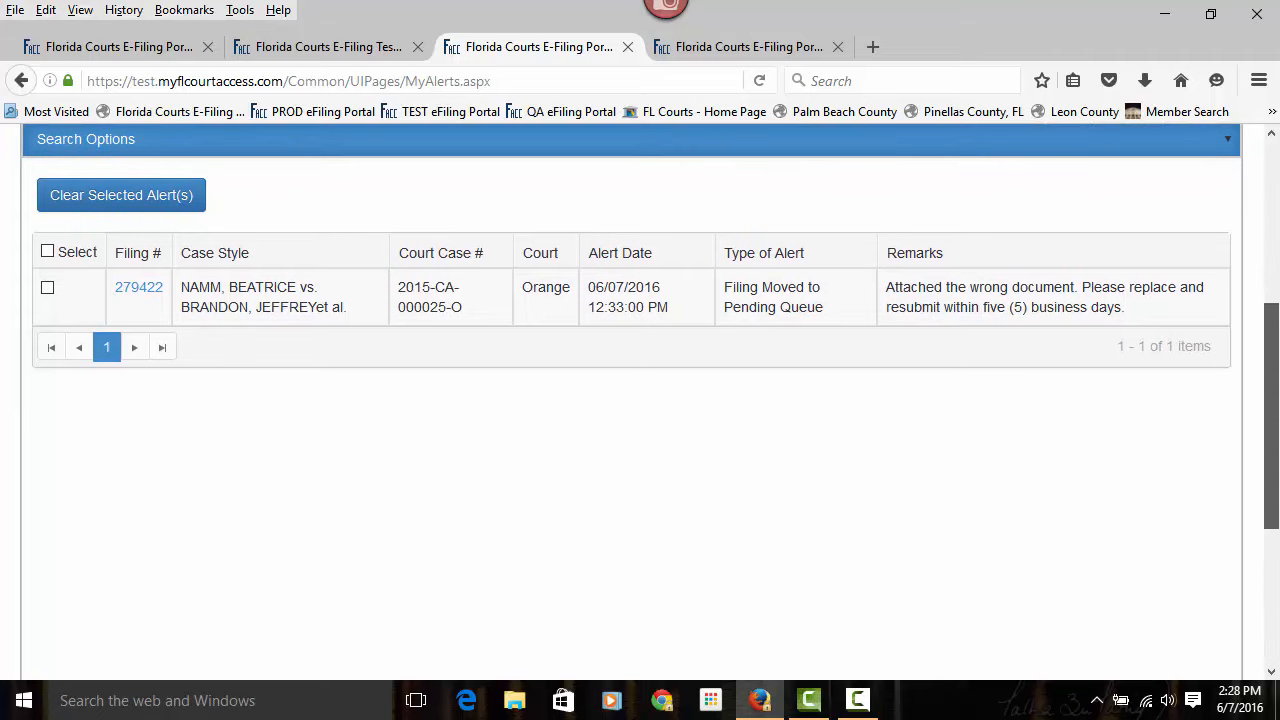
scroll(up, 3)
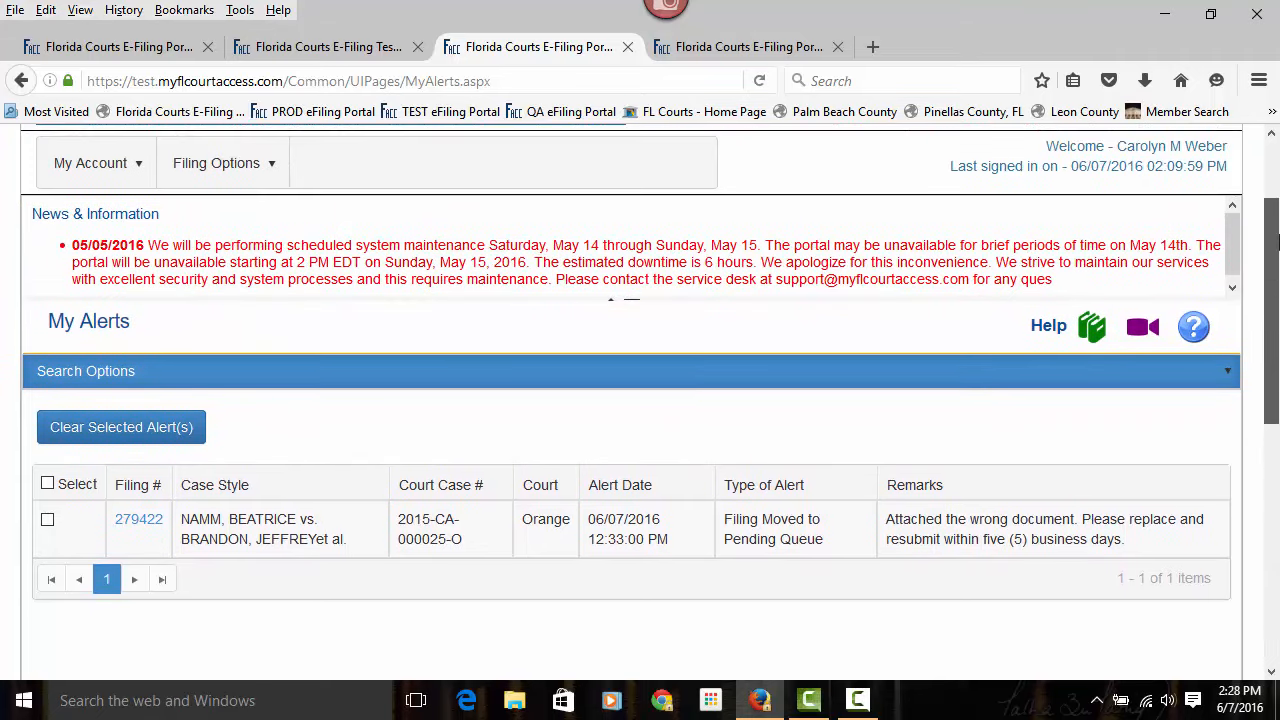
scroll(down, 3)
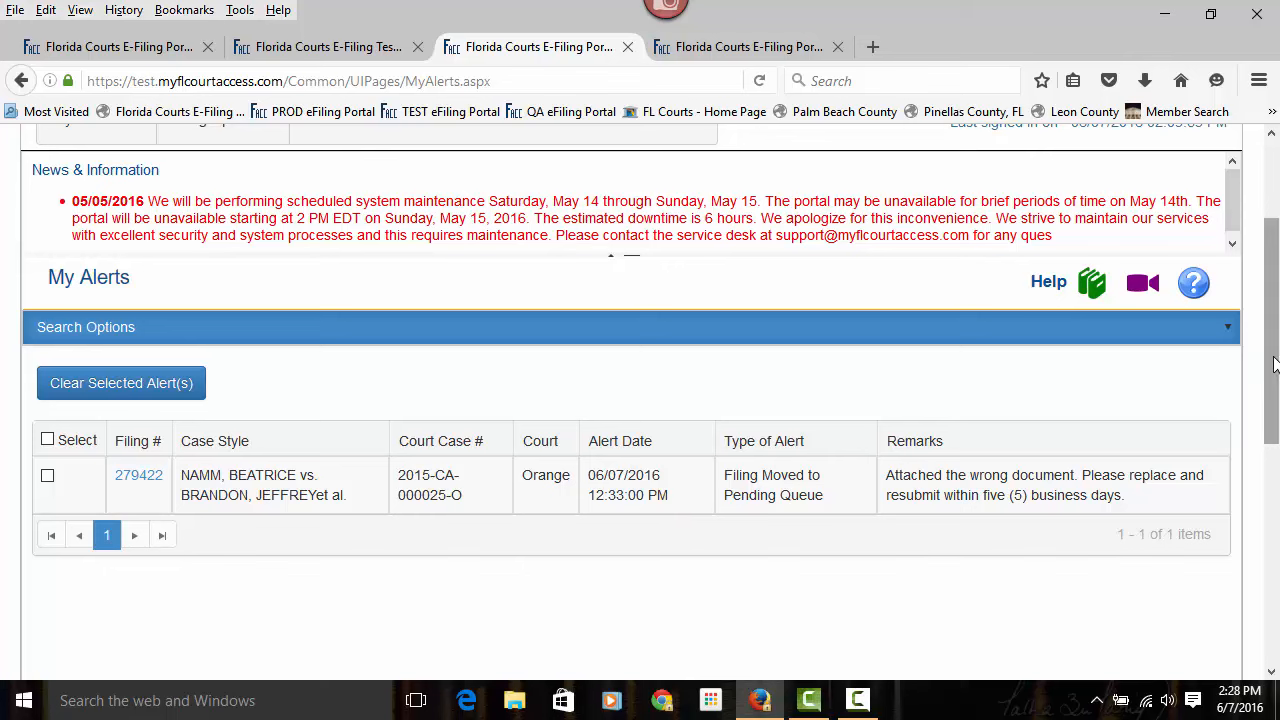
scroll(up, 3)
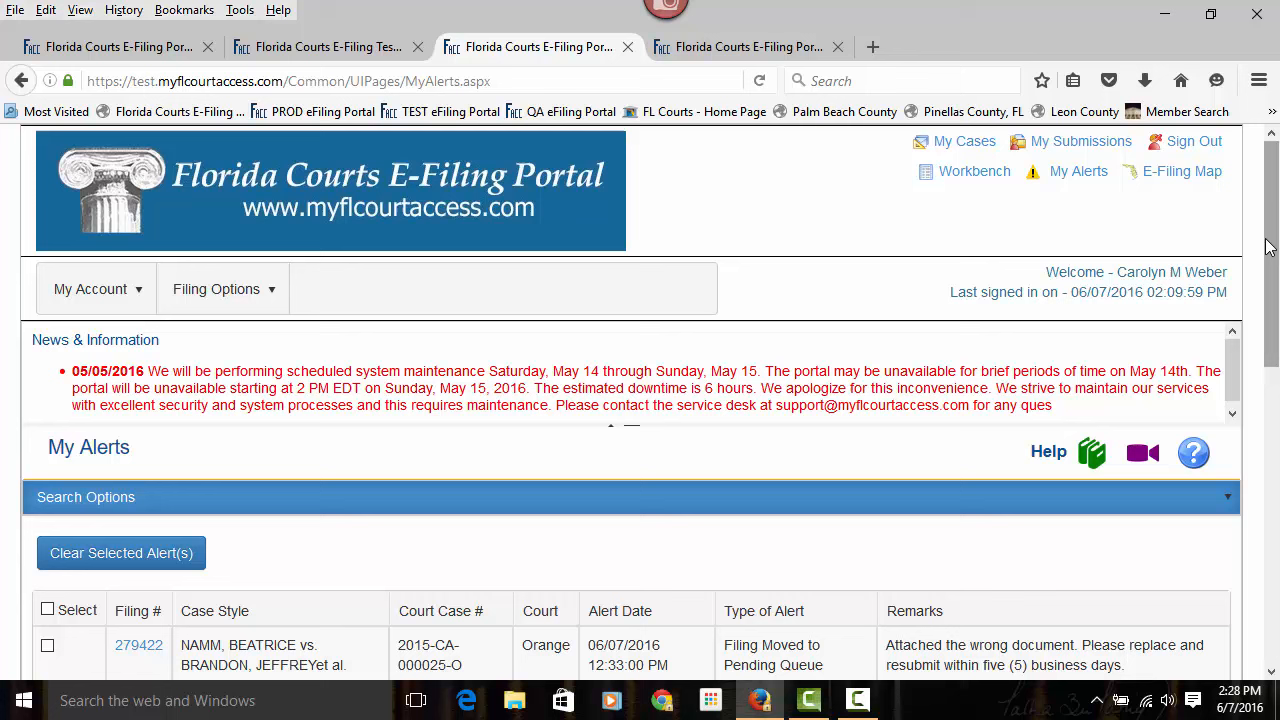
mouse_move(248, 244)
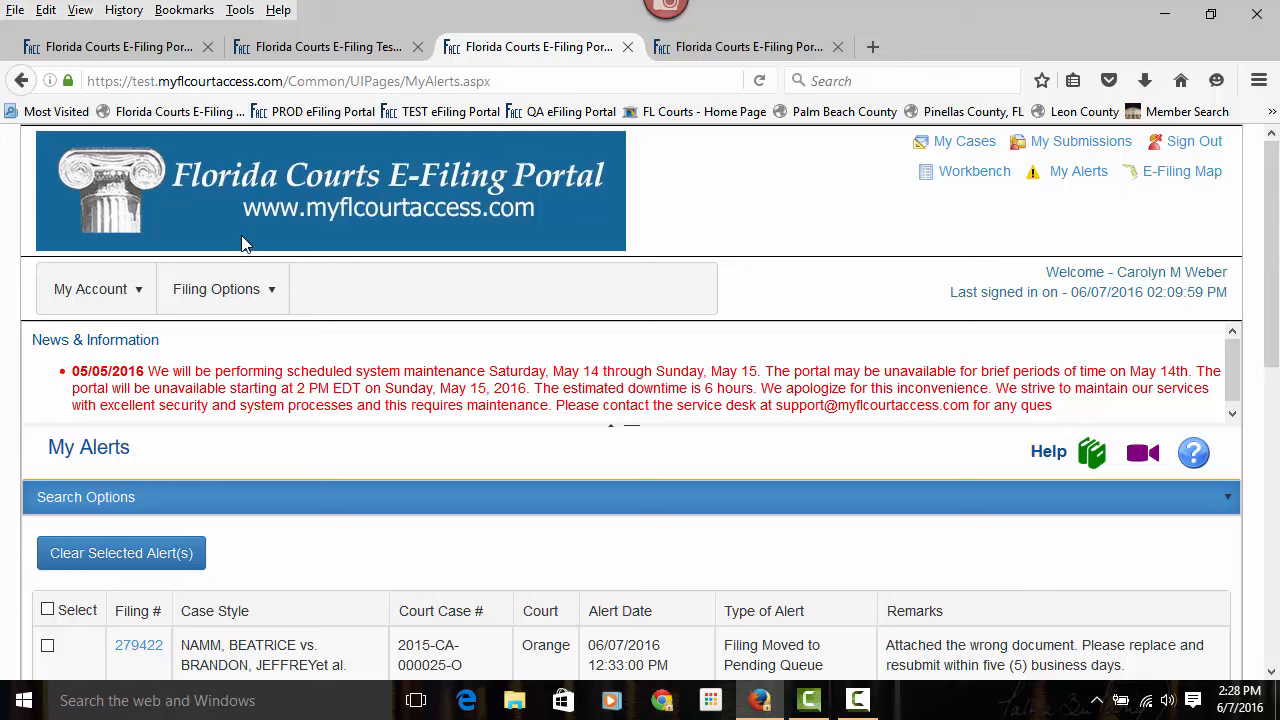
Go to My Profile from the My Account menu and look over the profile details
click(222, 288)
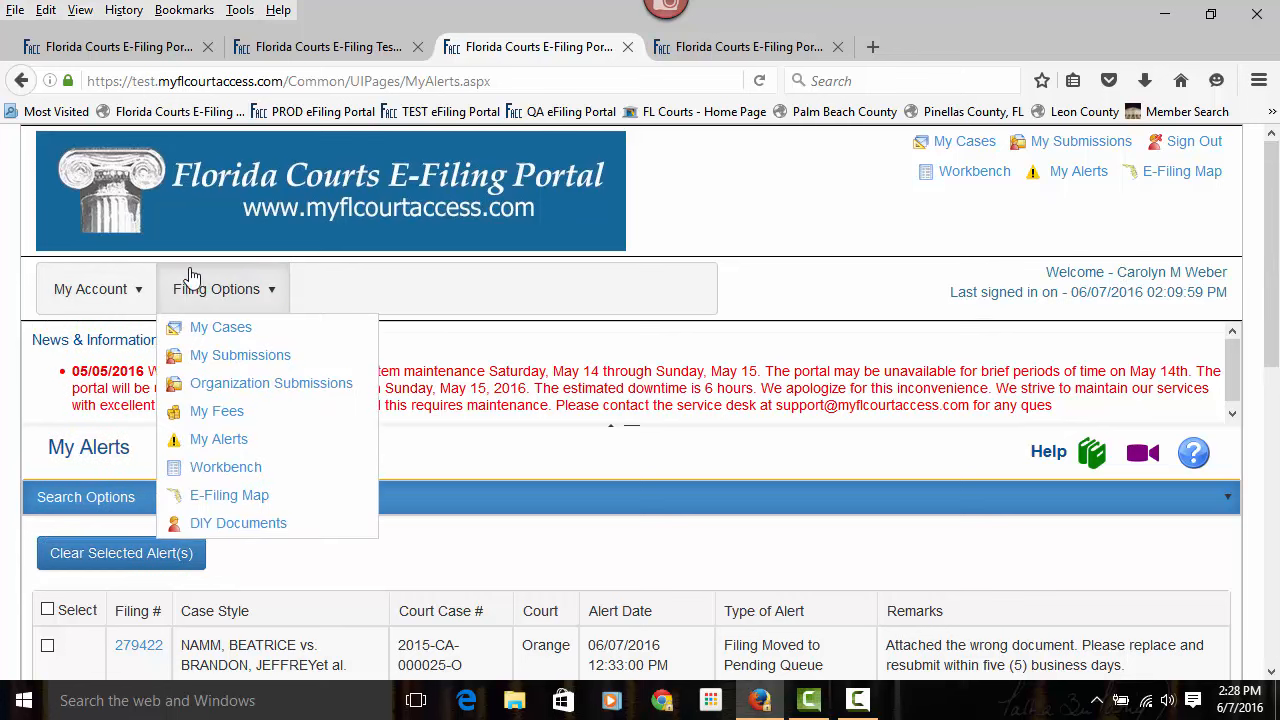
click(90, 288)
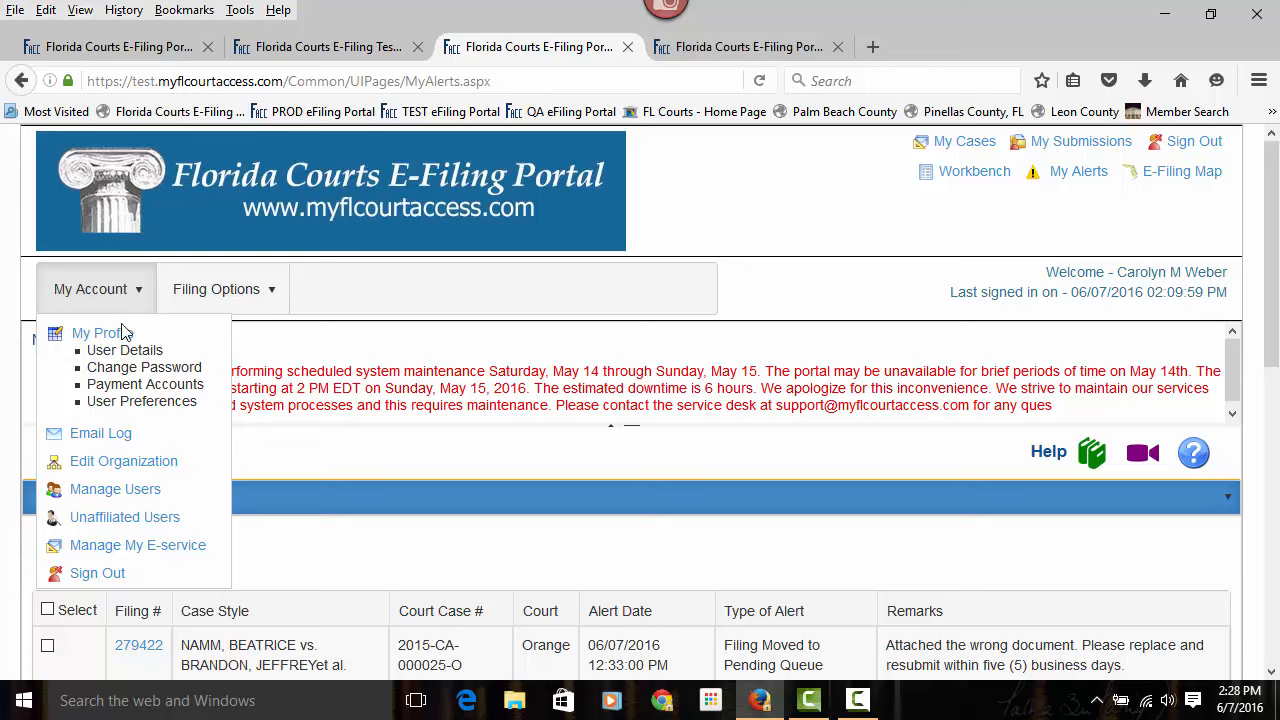
click(100, 332)
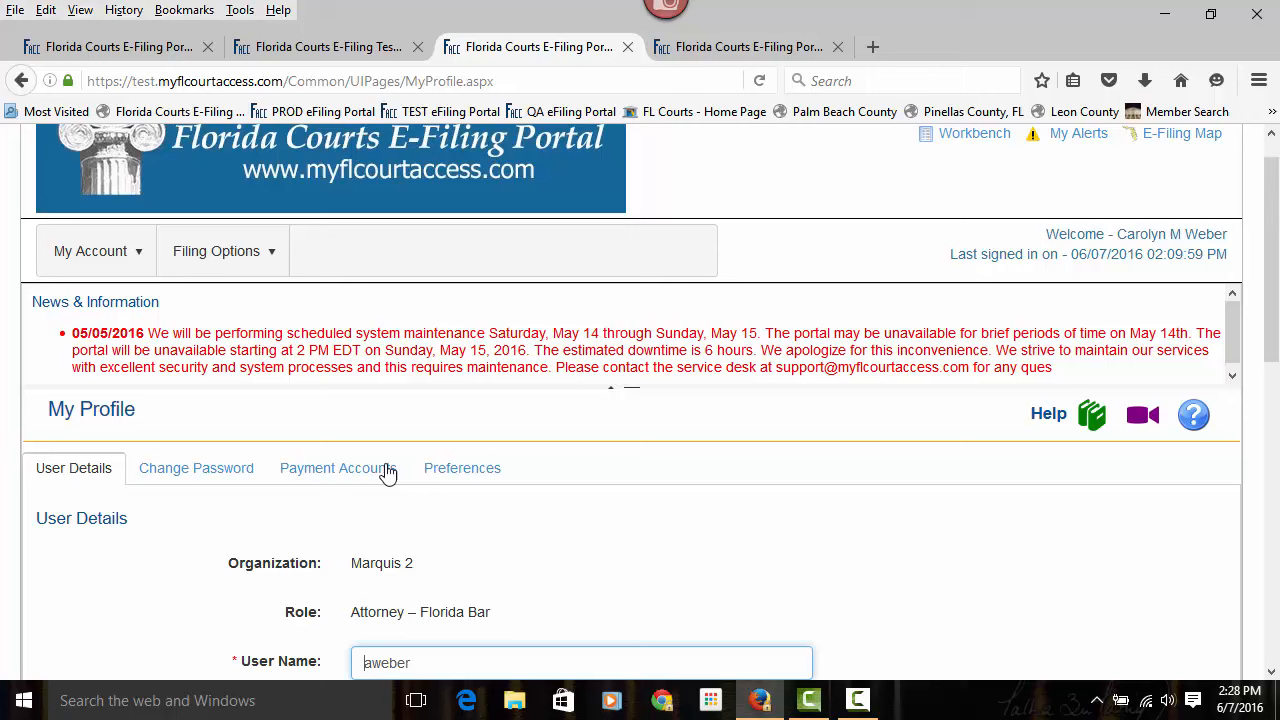
scroll(down, 3)
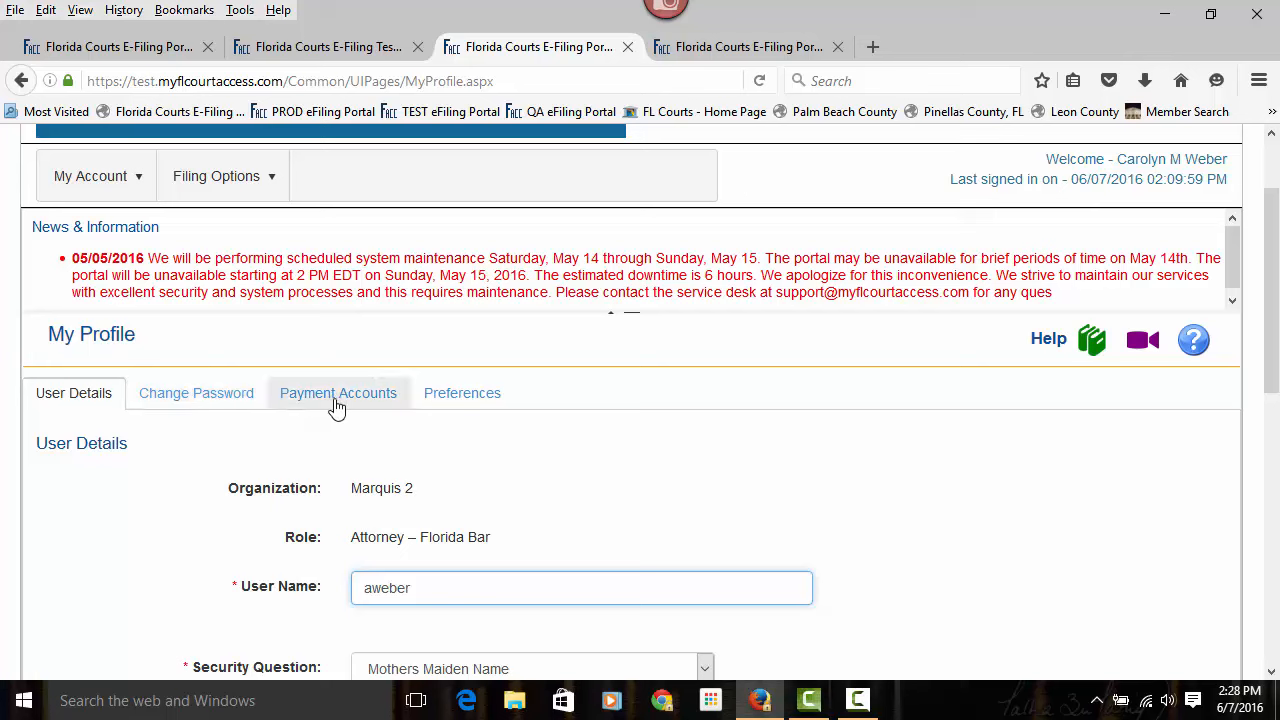
mouse_move(458, 436)
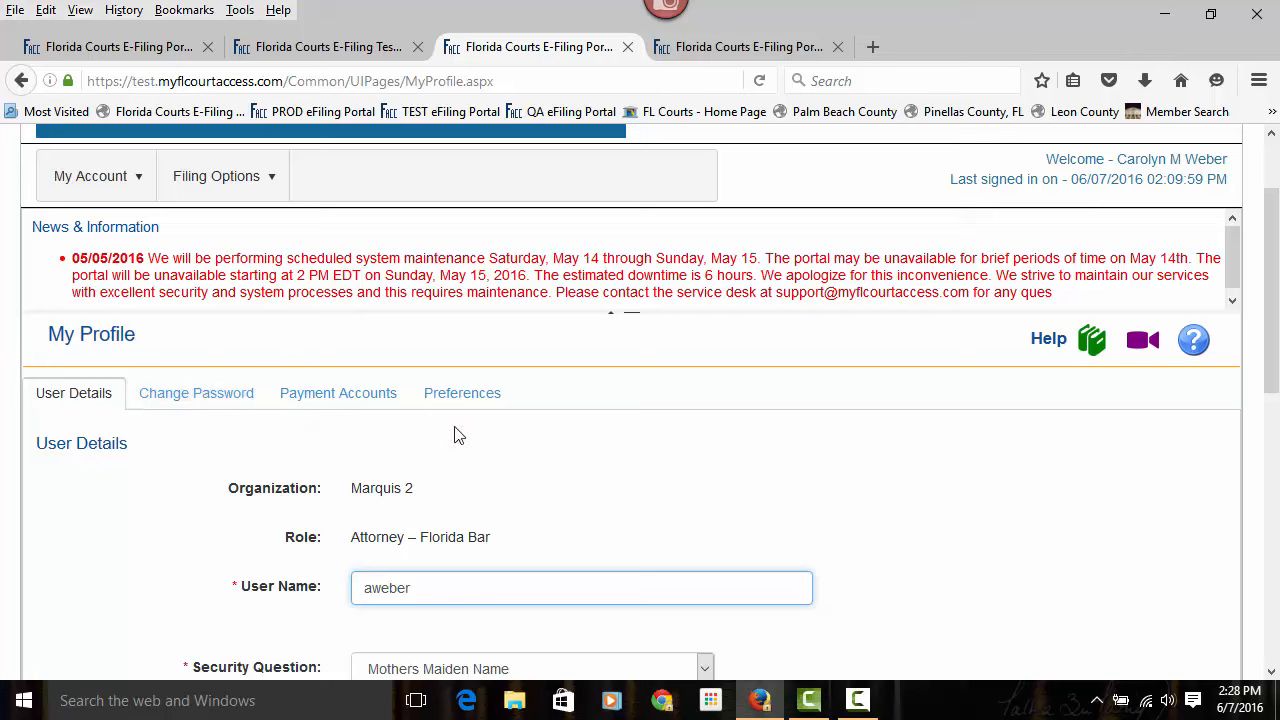
Review the Preferences: home page My Cases, filing path Pleading on Existing Case, email notifications
click(462, 392)
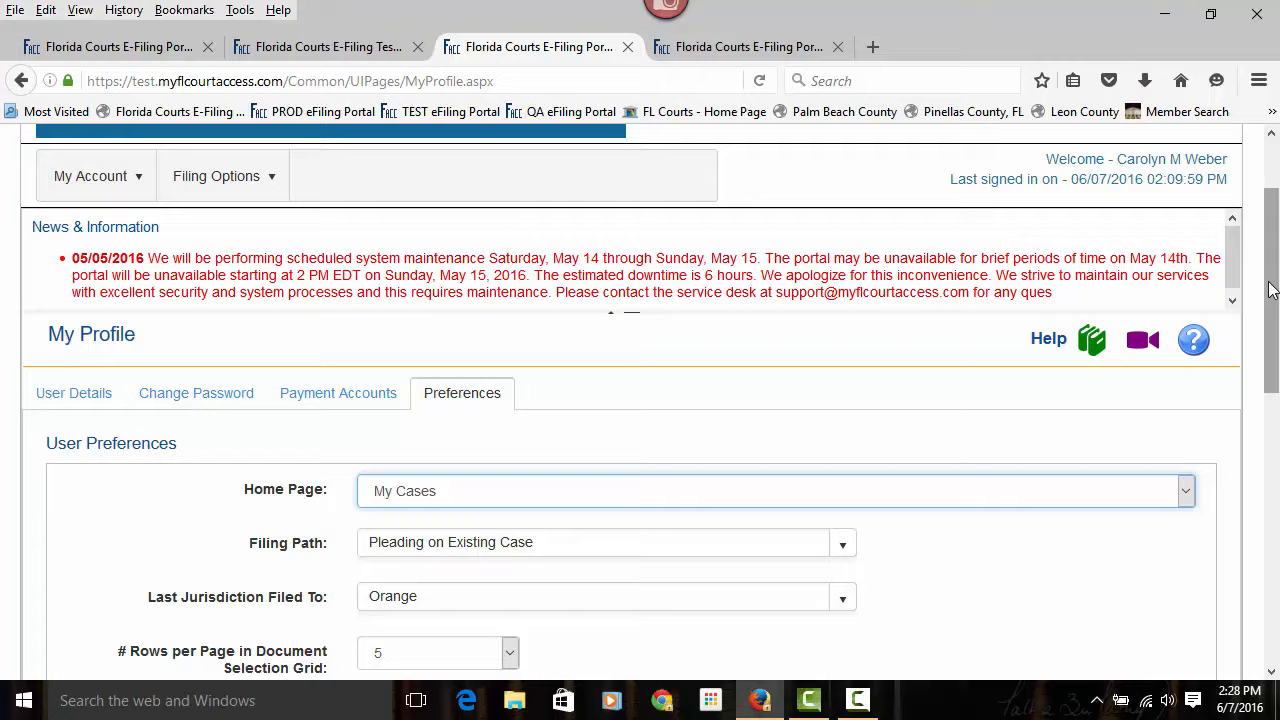
scroll(down, 3)
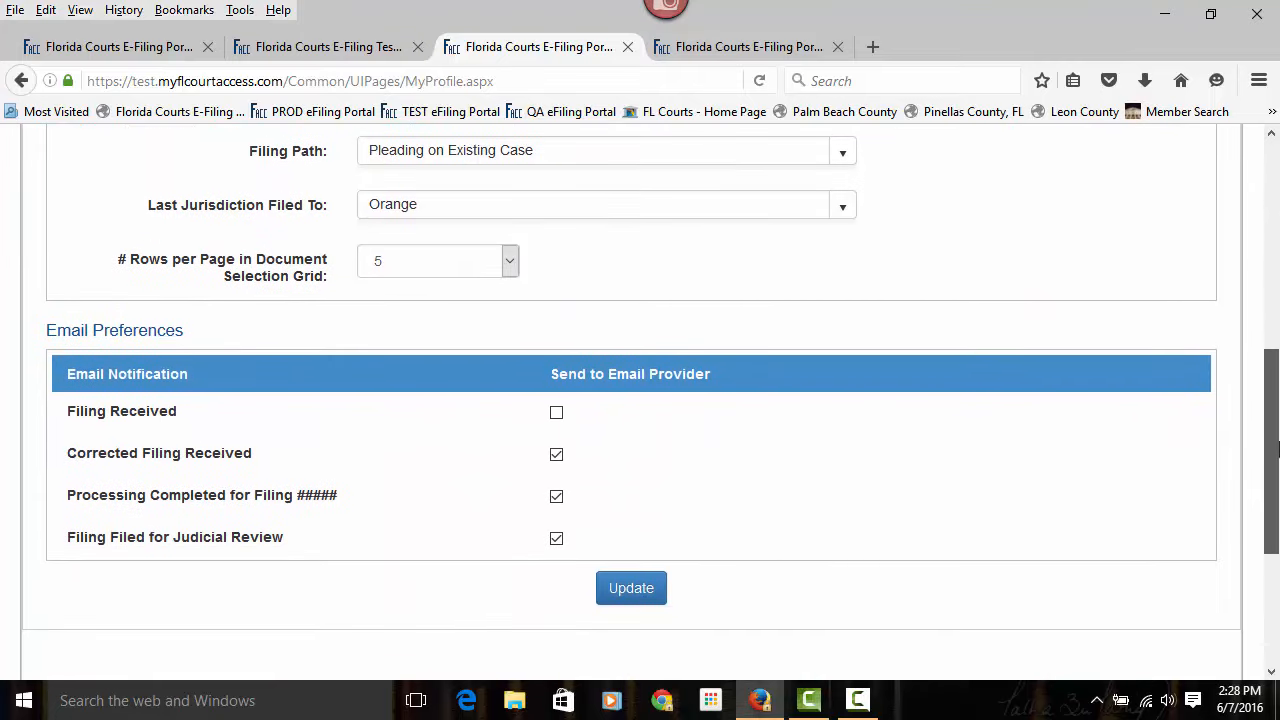
scroll(up, 3)
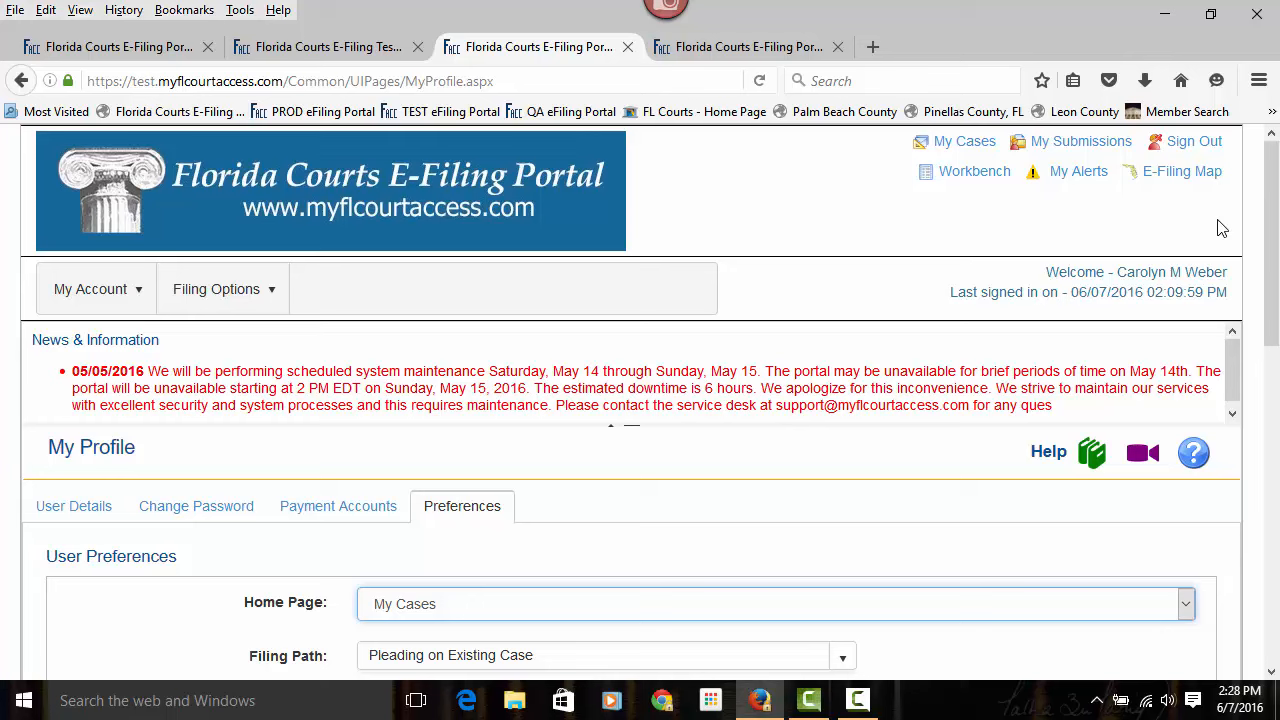
mouse_move(788, 424)
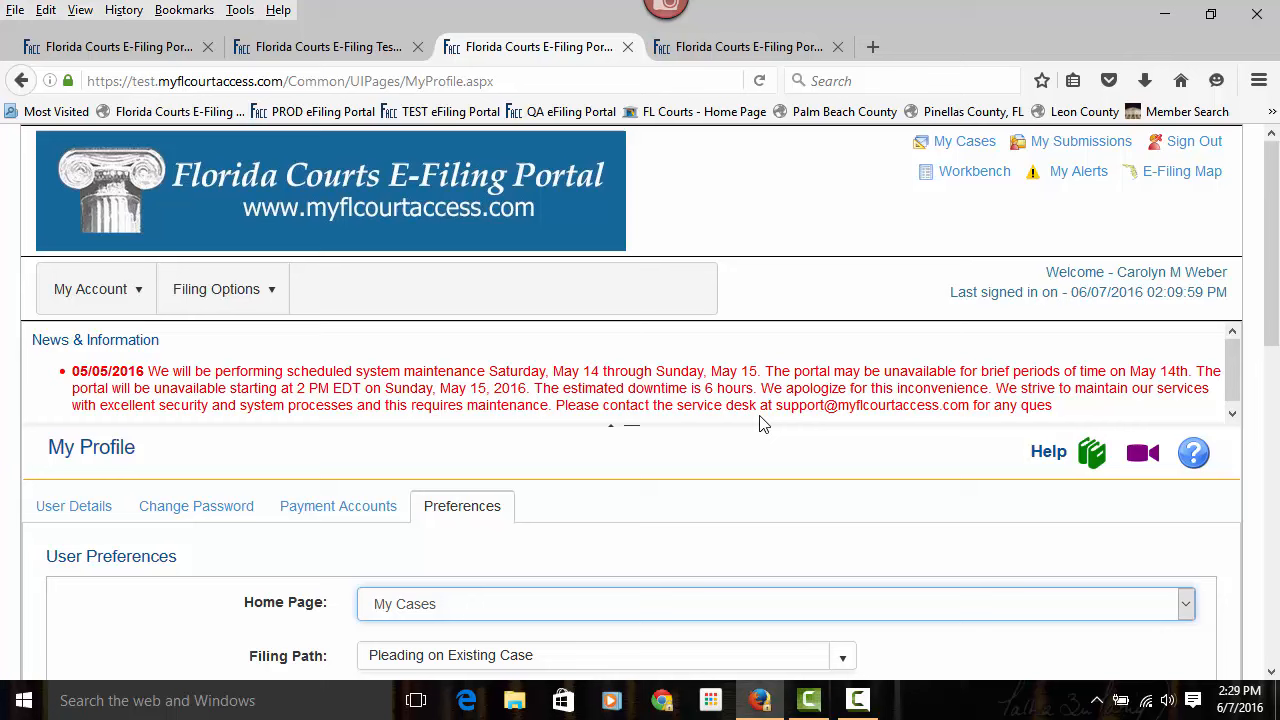
mouse_move(540, 424)
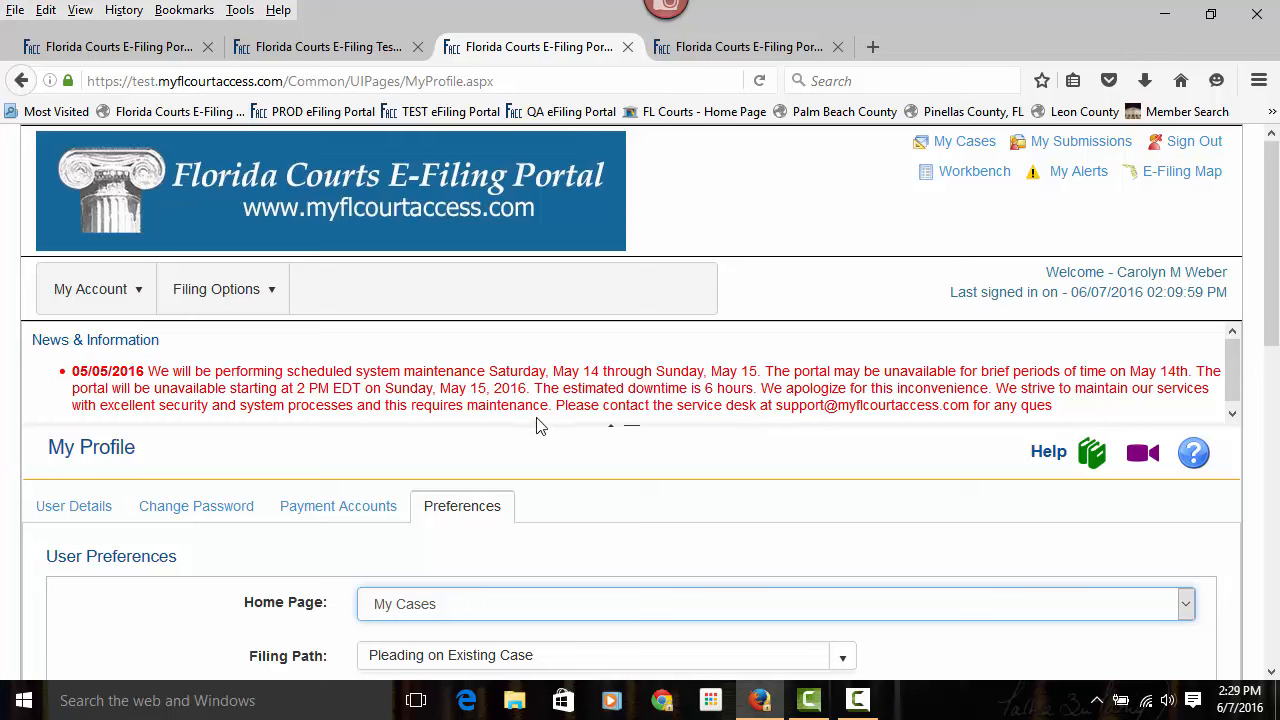
mouse_move(36, 336)
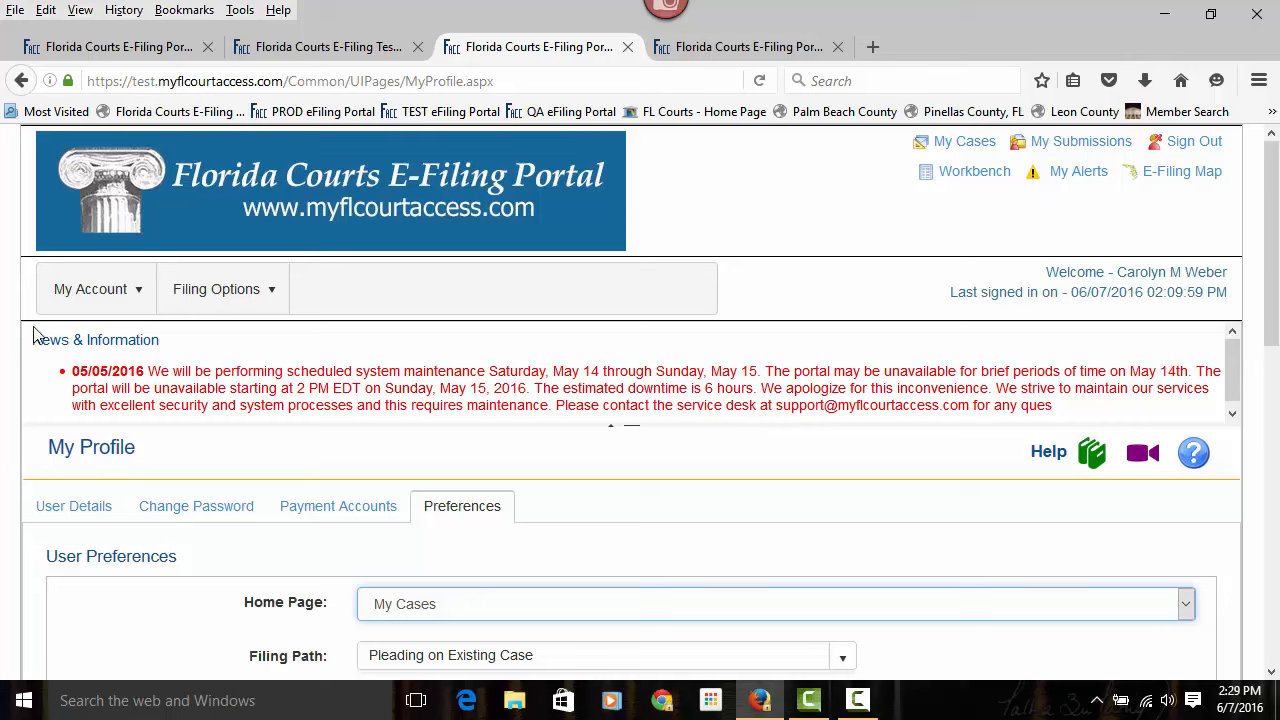
Review the Email Log of notification emails sent from 05/31/2016 to 06/07/2016
click(96, 288)
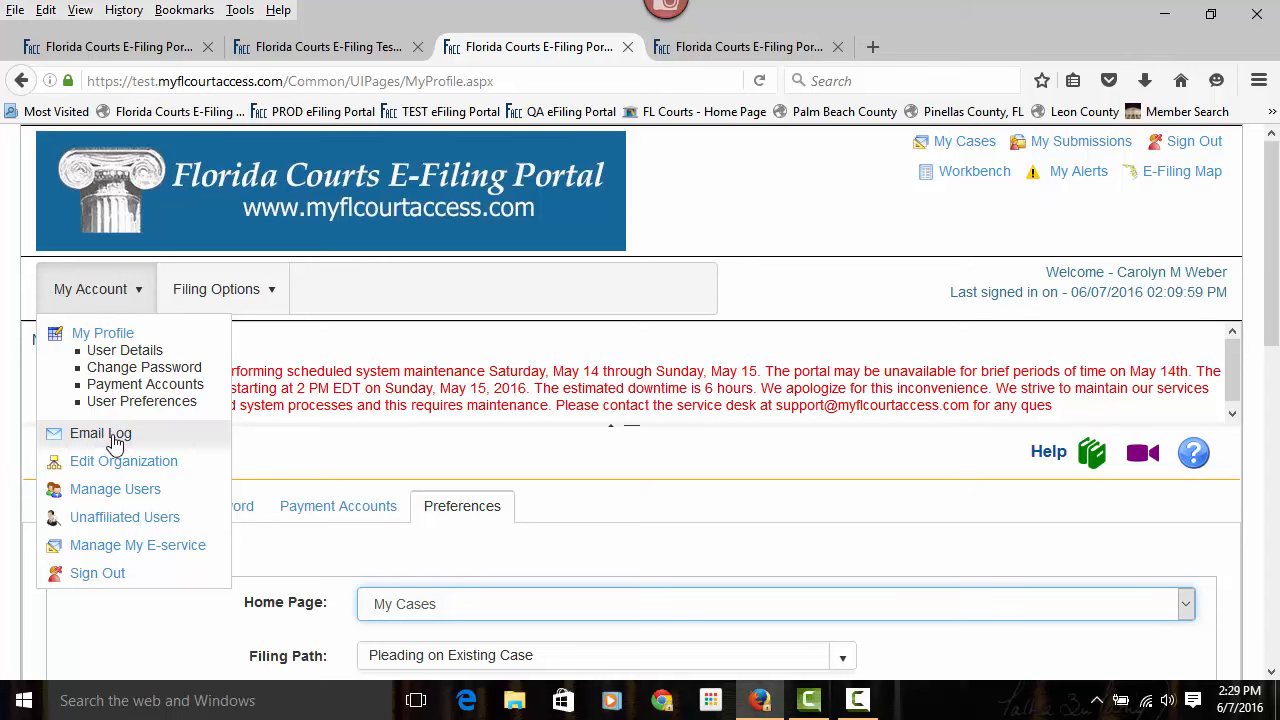
click(100, 432)
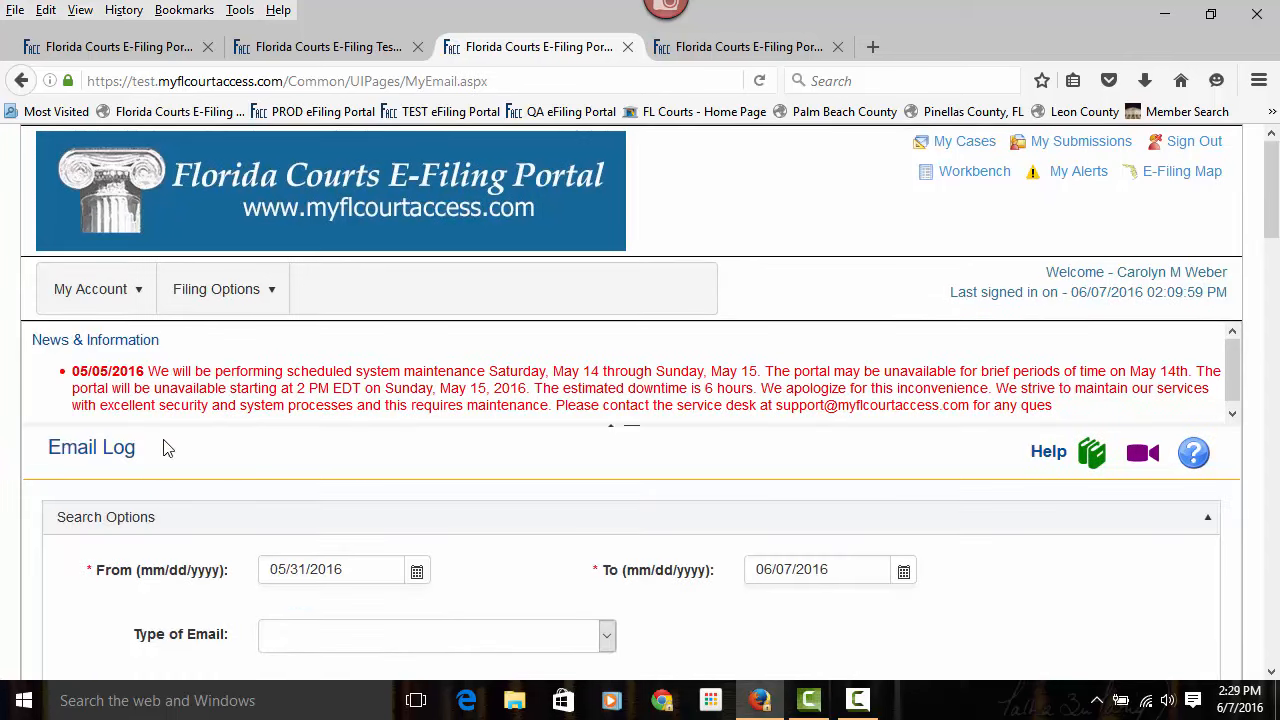
scroll(down, 3)
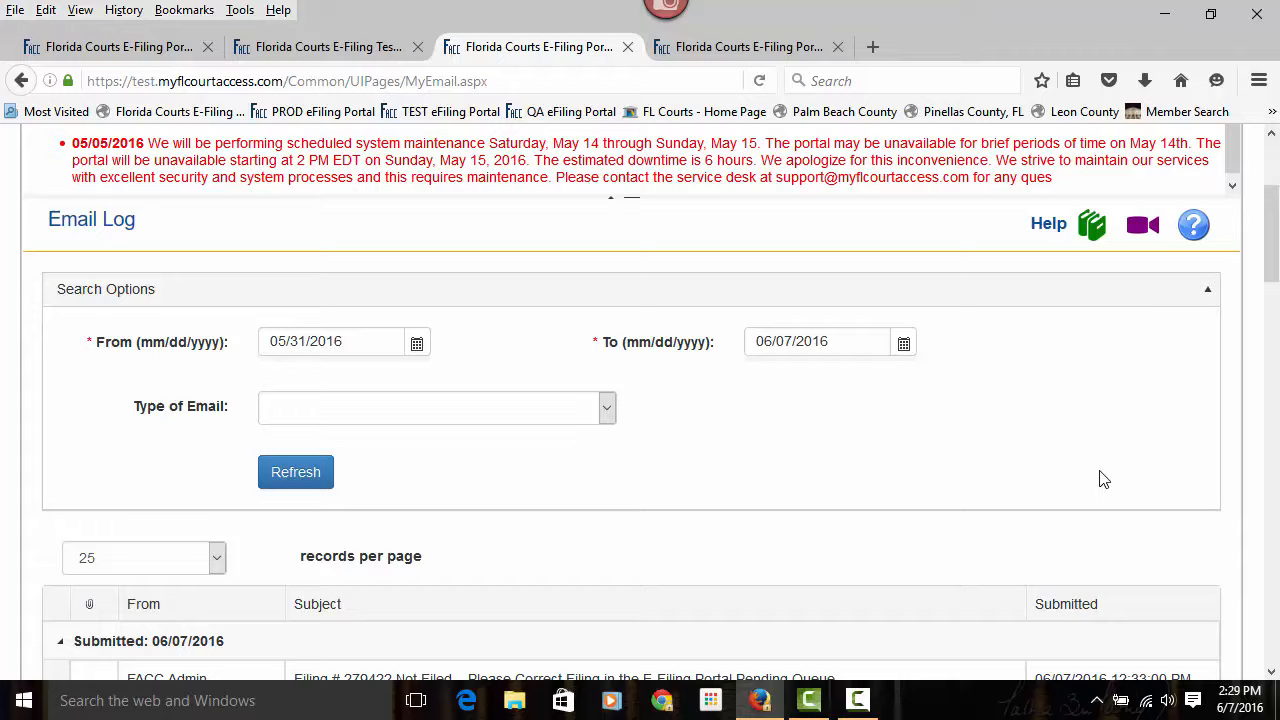
scroll(down, 3)
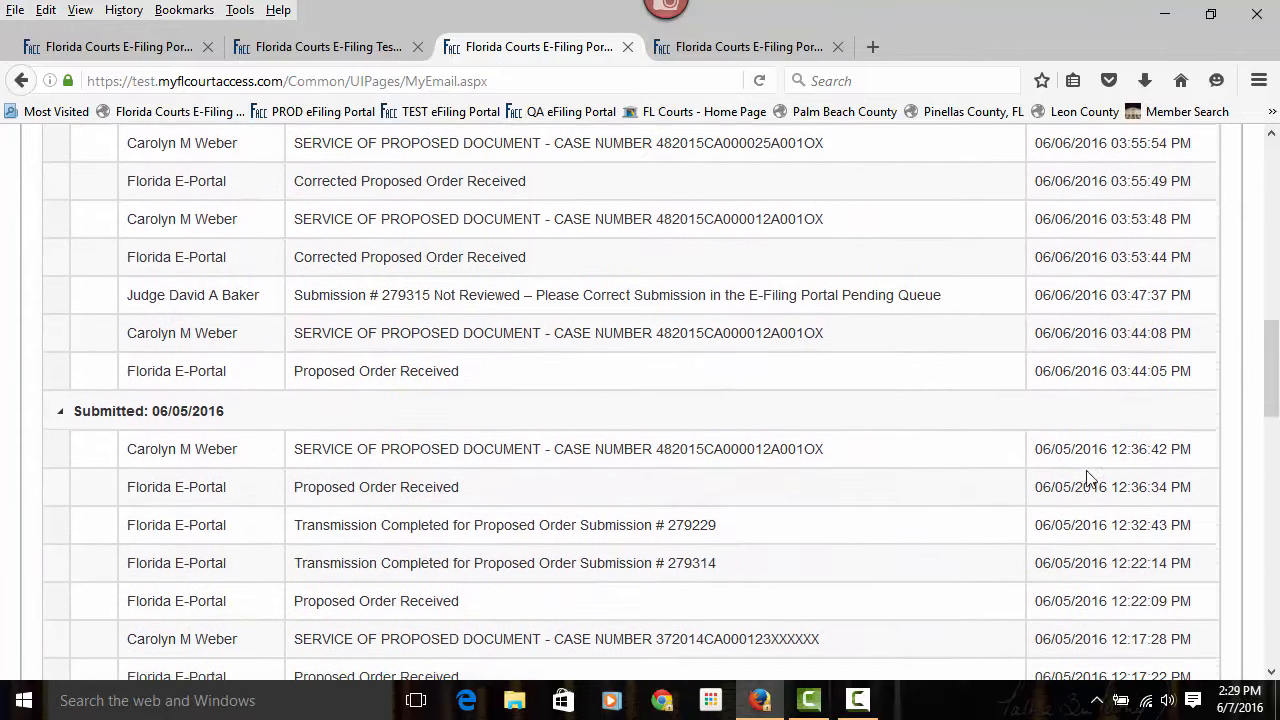
scroll(down, 3)
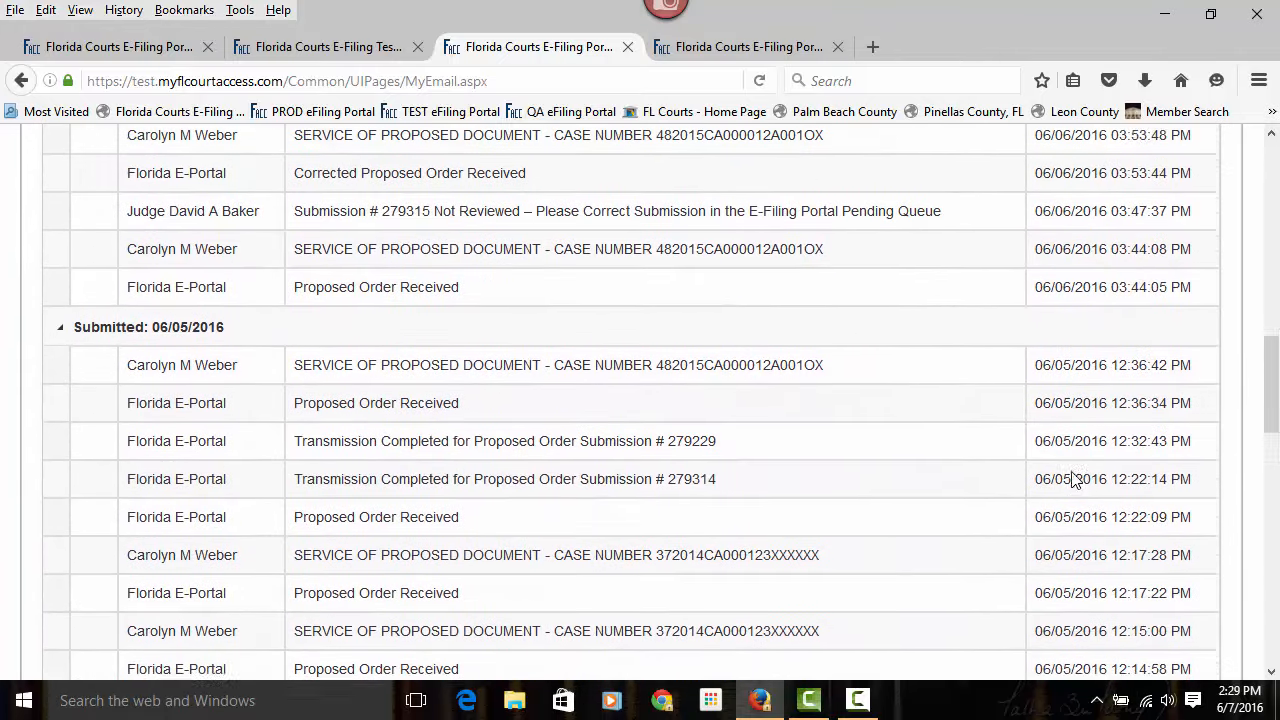
scroll(up, 3)
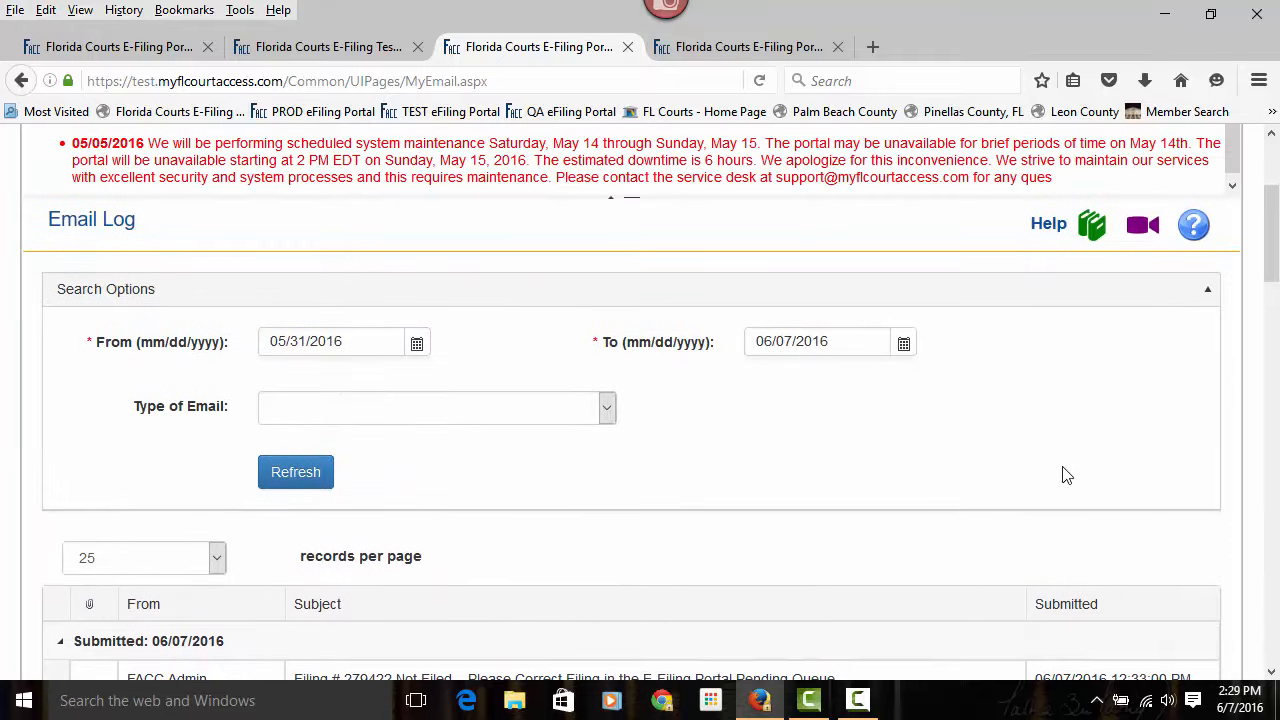
scroll(up, 3)
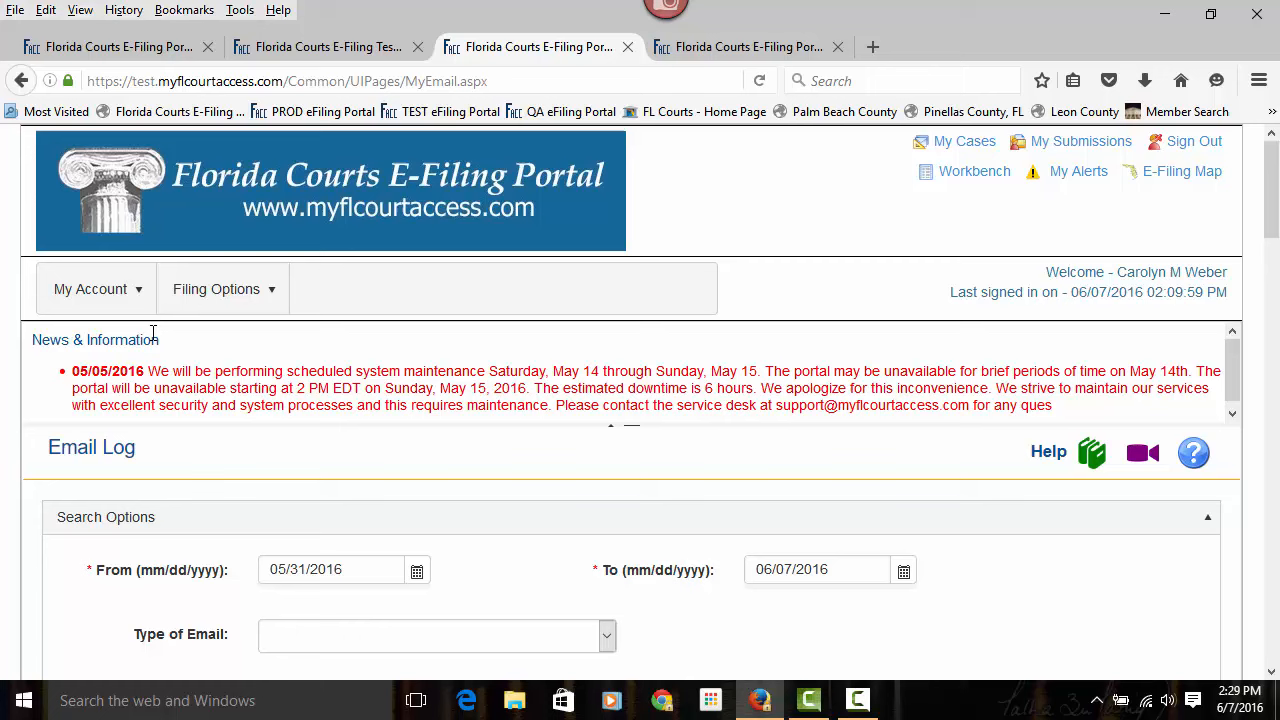
View the Edit Organization details for Marquis 2 and head to Manage Users
click(90, 288)
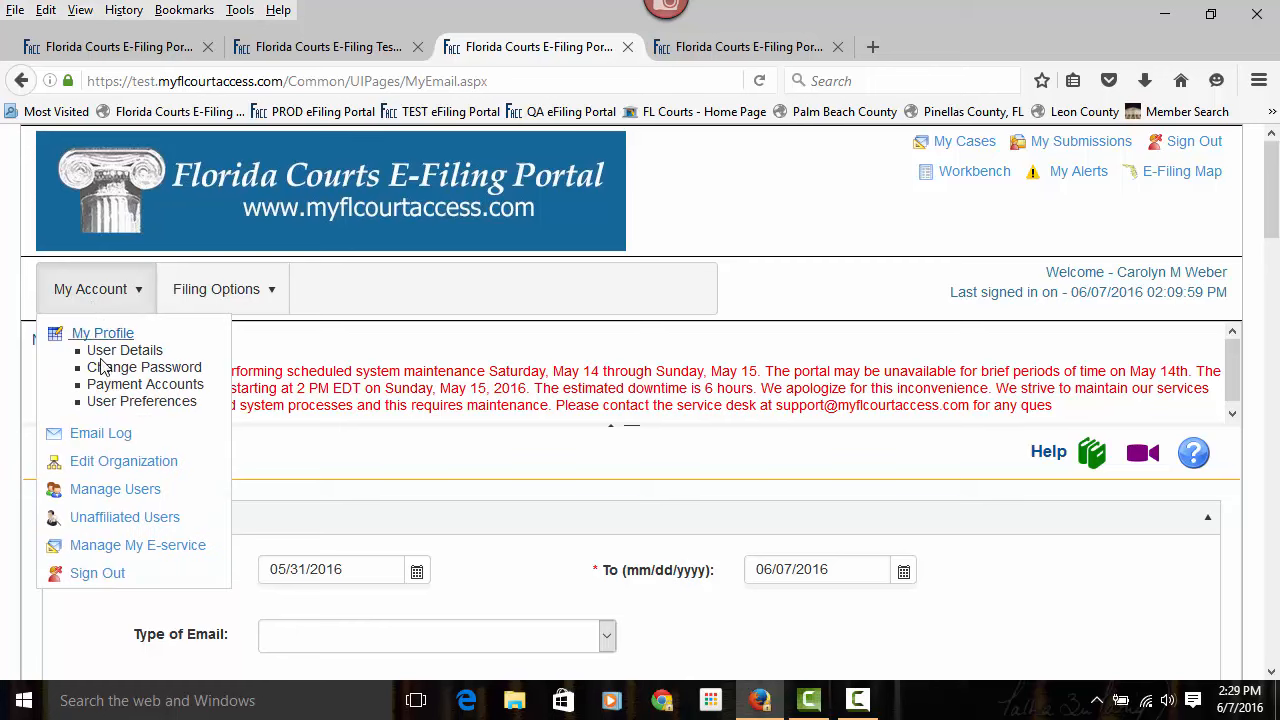
mouse_move(124, 460)
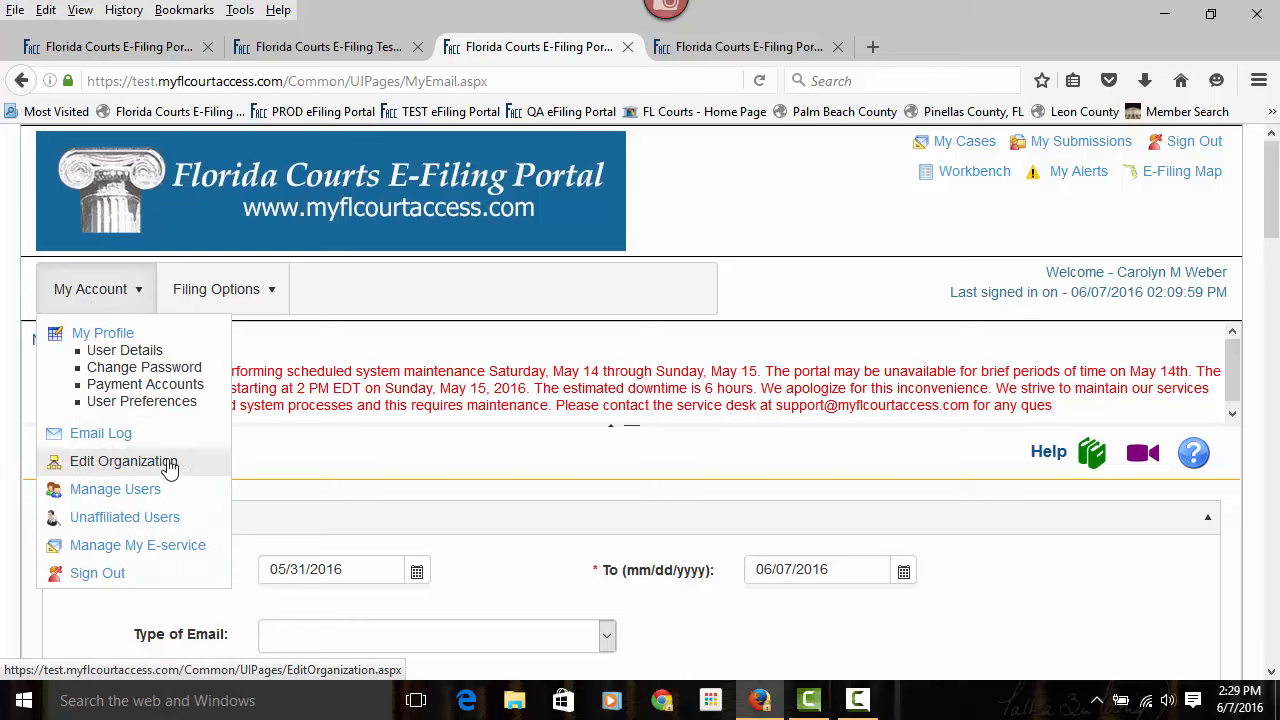
click(124, 460)
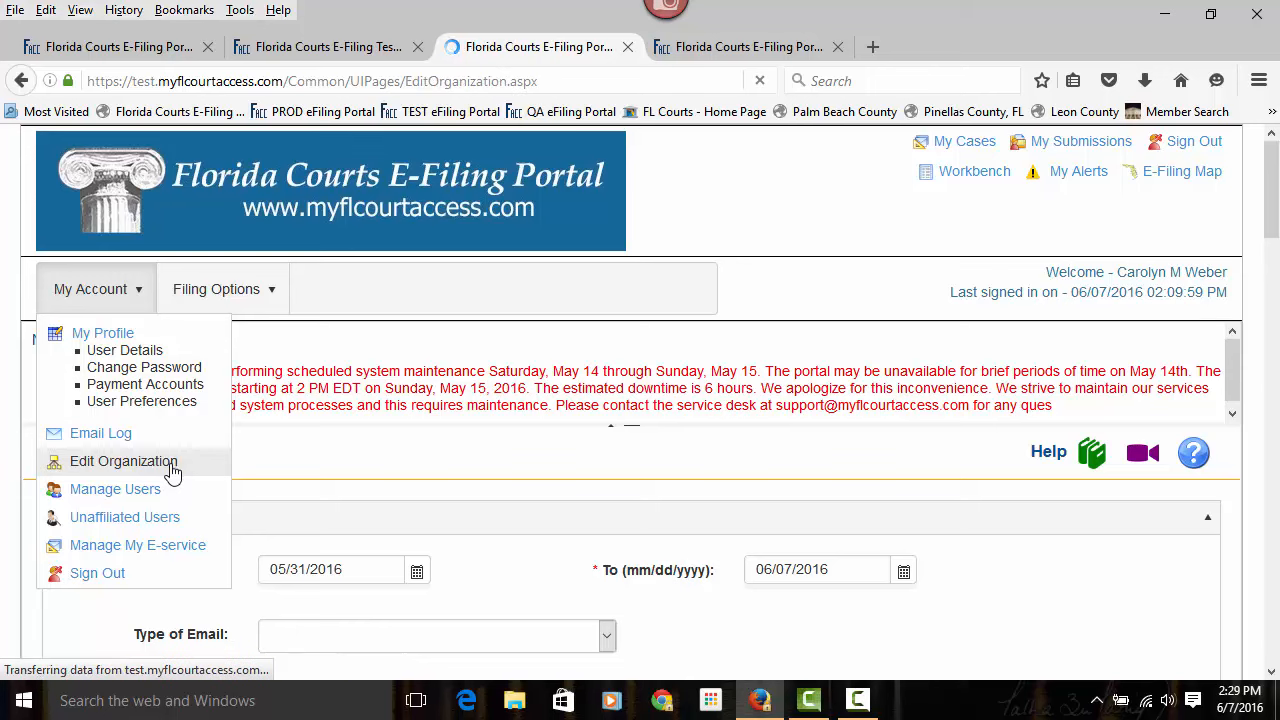
click(124, 460)
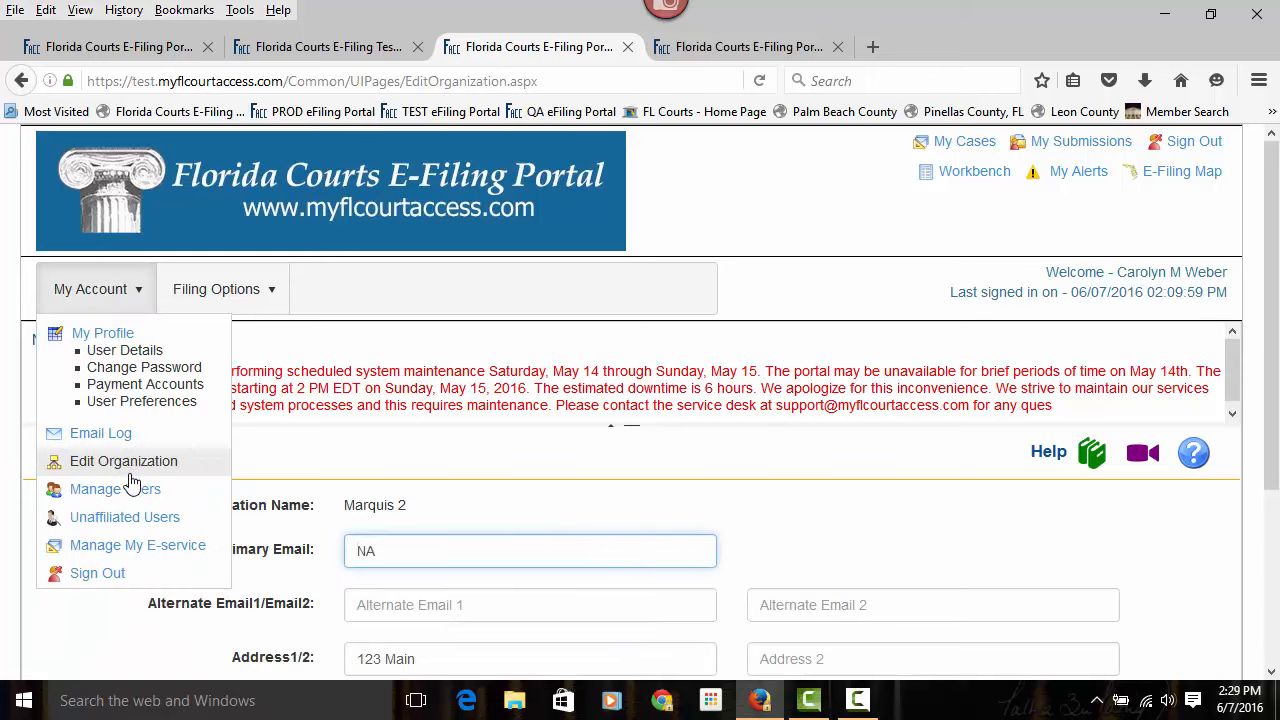
click(114, 488)
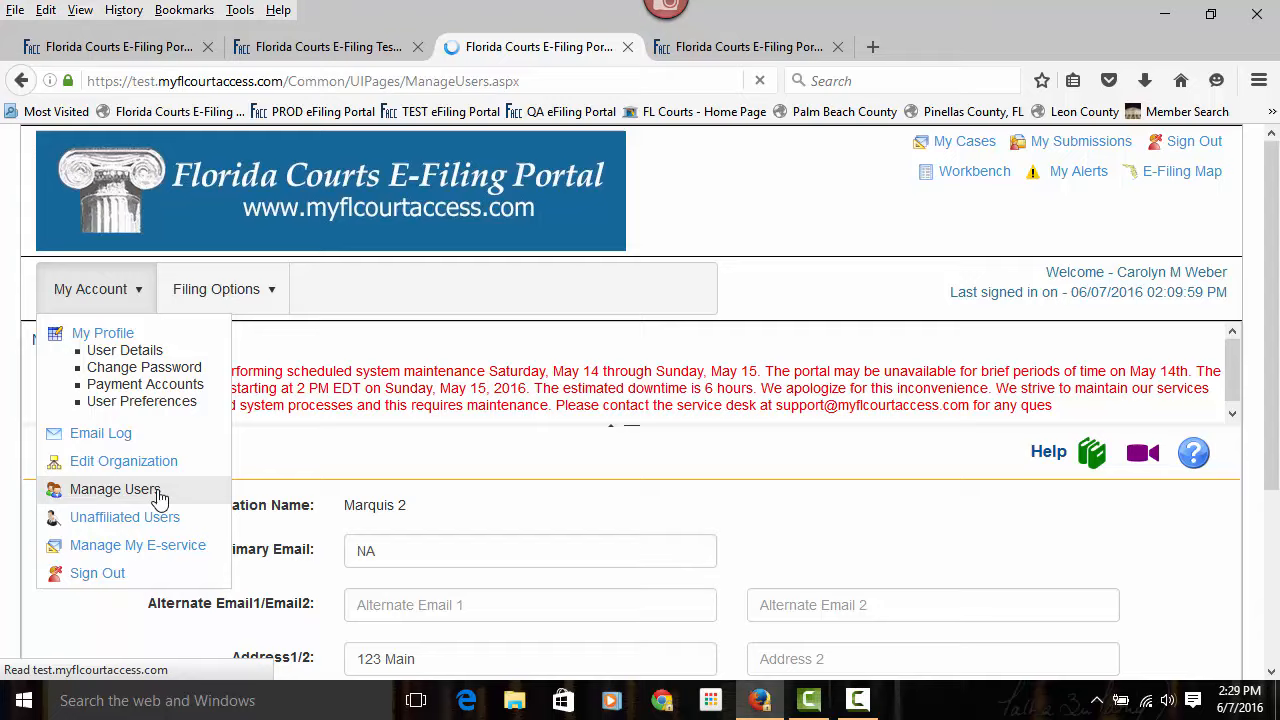
Review Marquis 2's eight user accounts with status, email and filer role, then reopen My Account
click(114, 488)
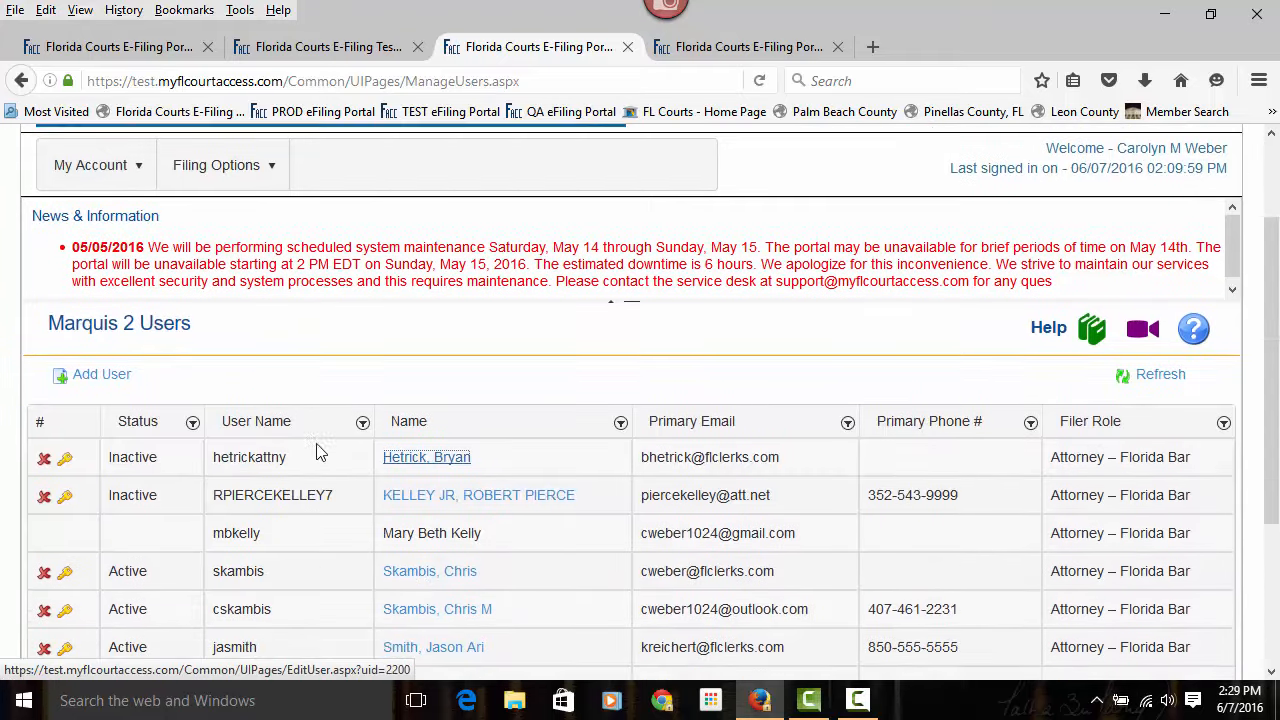
scroll(down, 3)
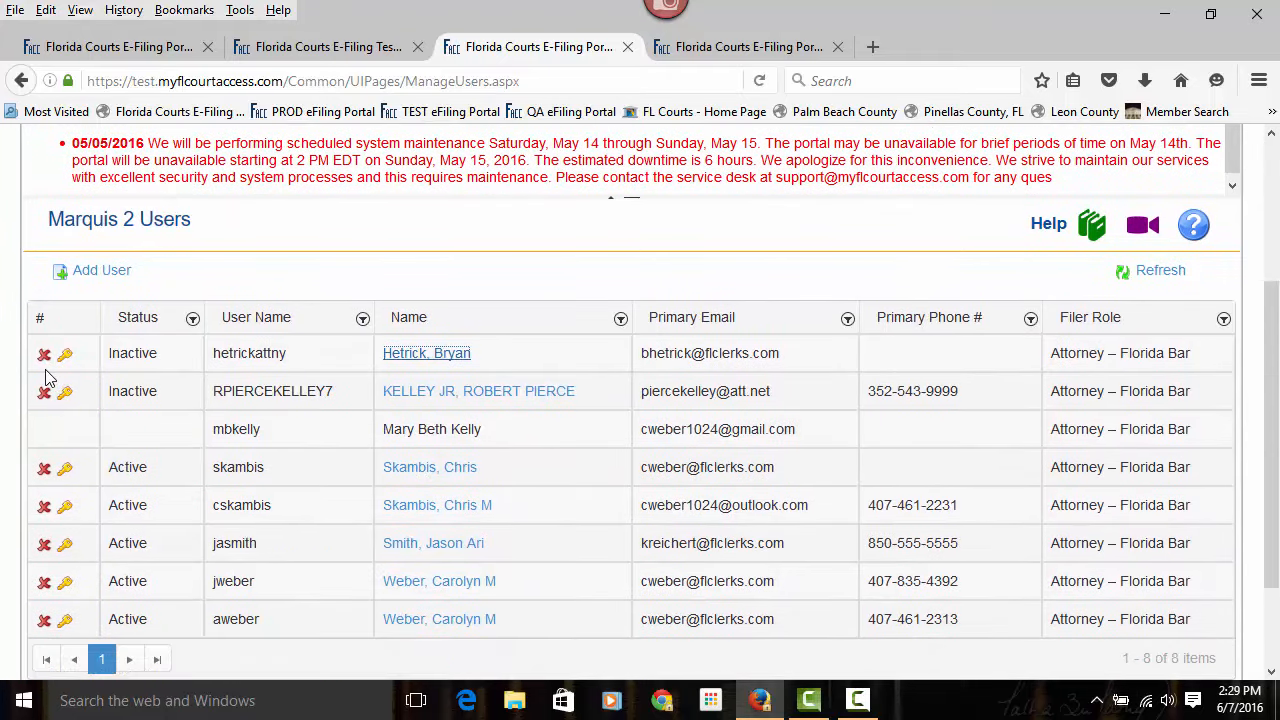
mouse_move(64, 352)
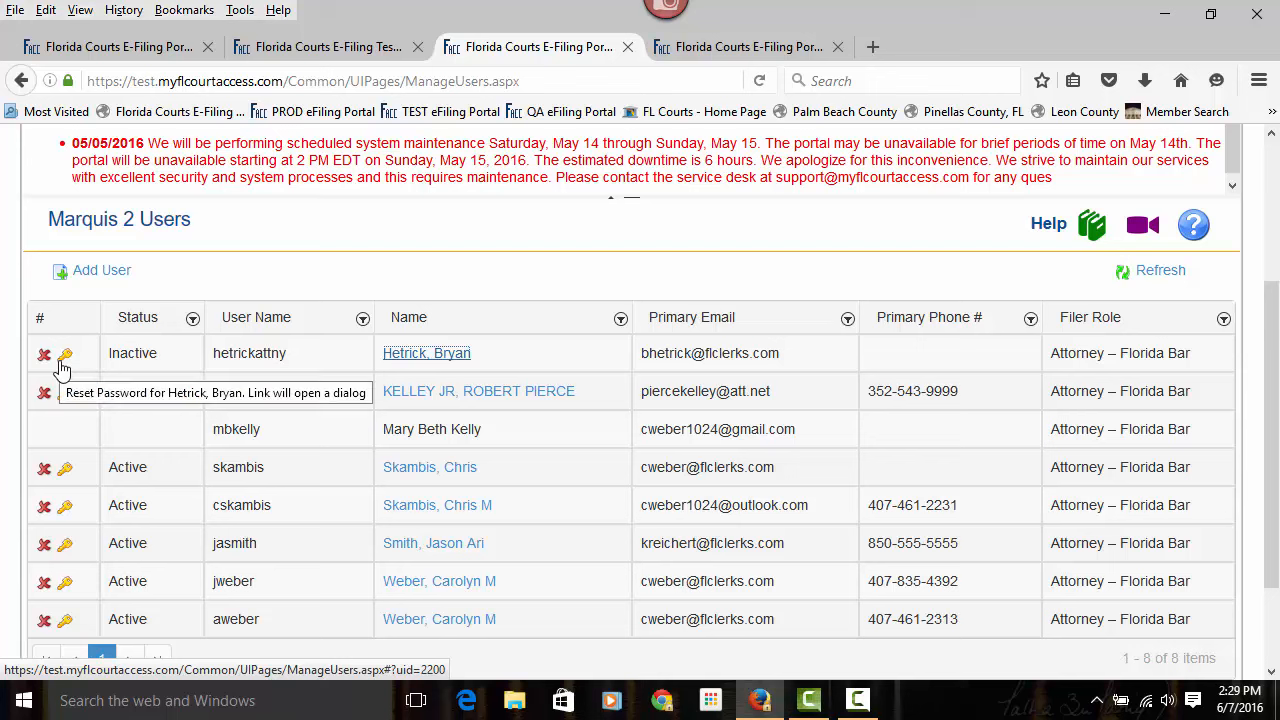
mouse_move(44, 364)
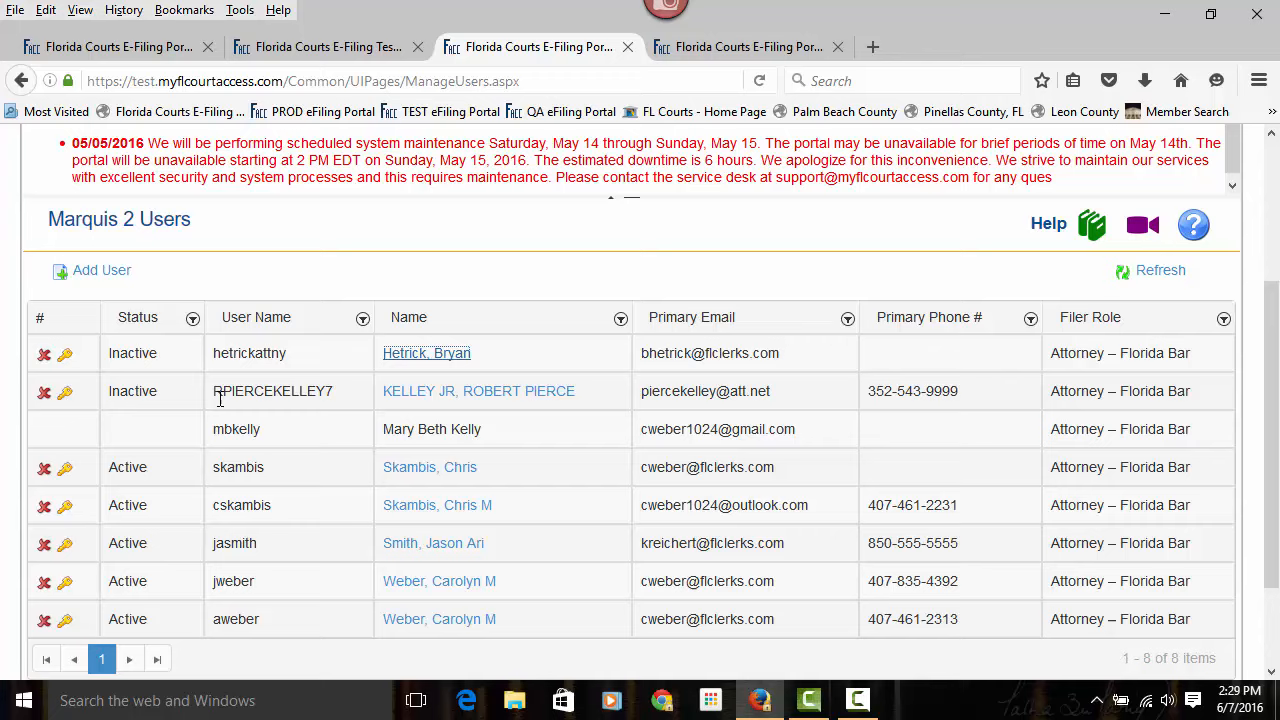
click(90, 288)
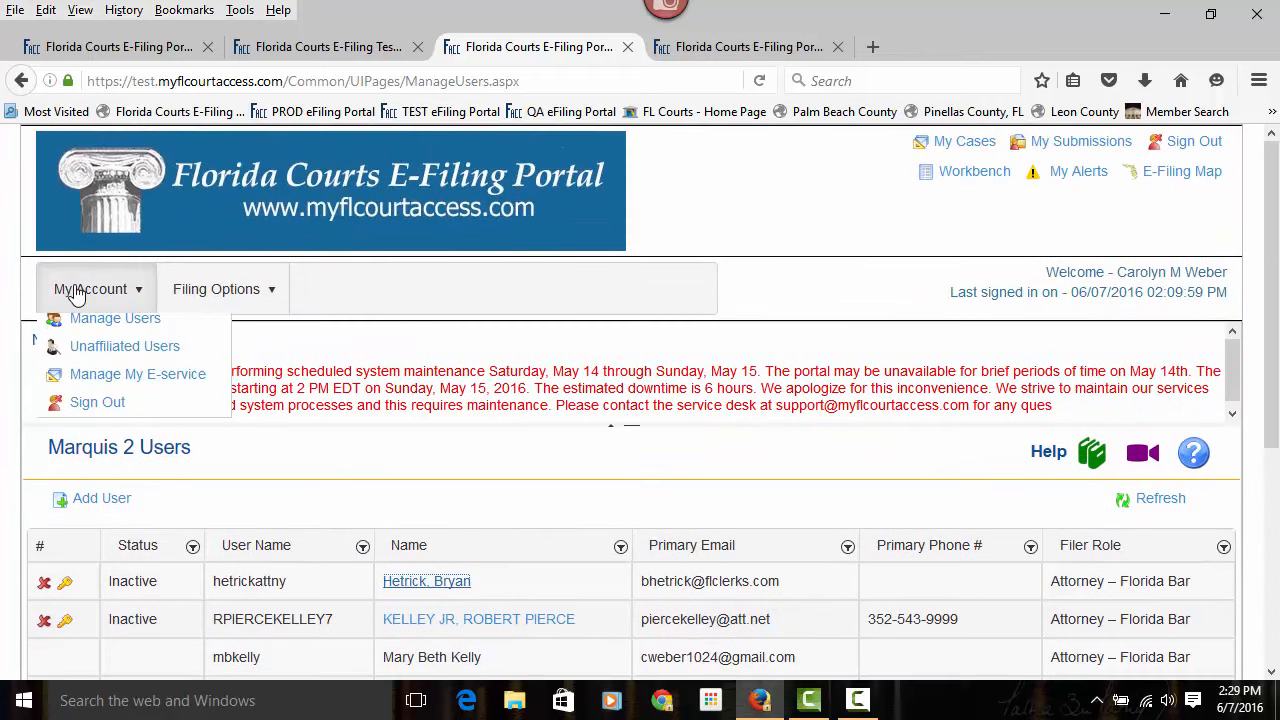
click(90, 288)
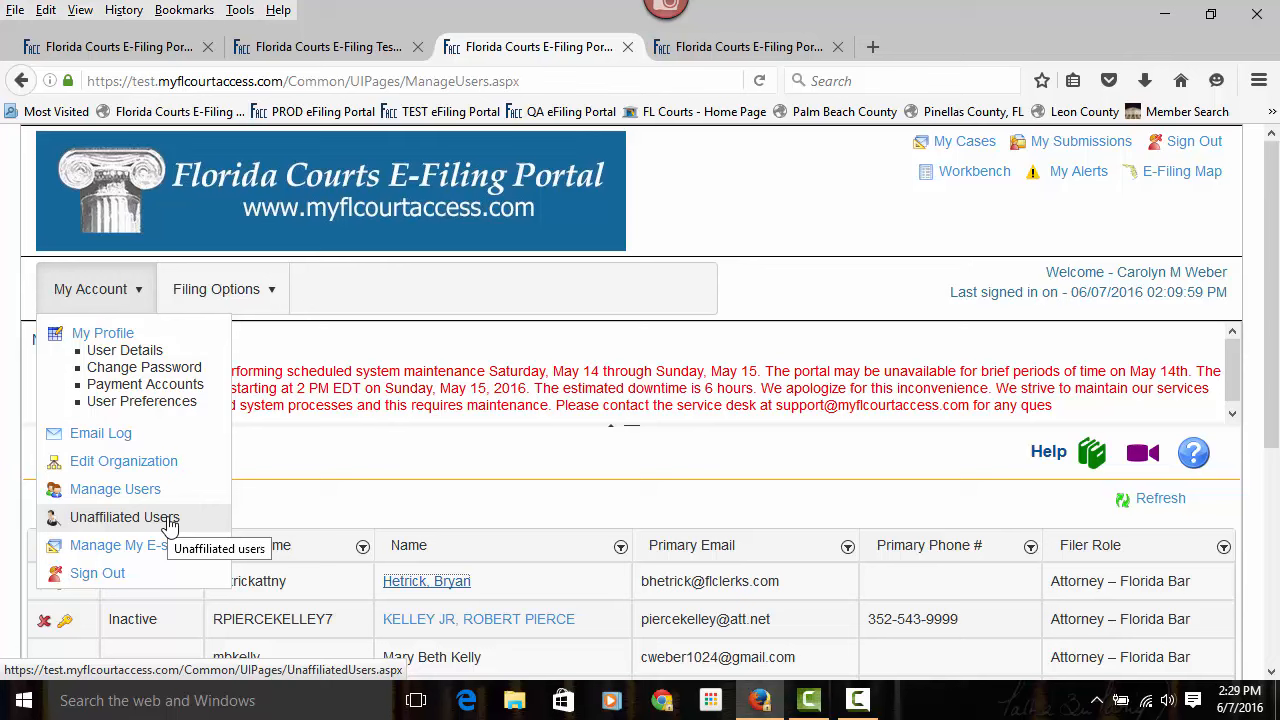
mouse_move(140, 544)
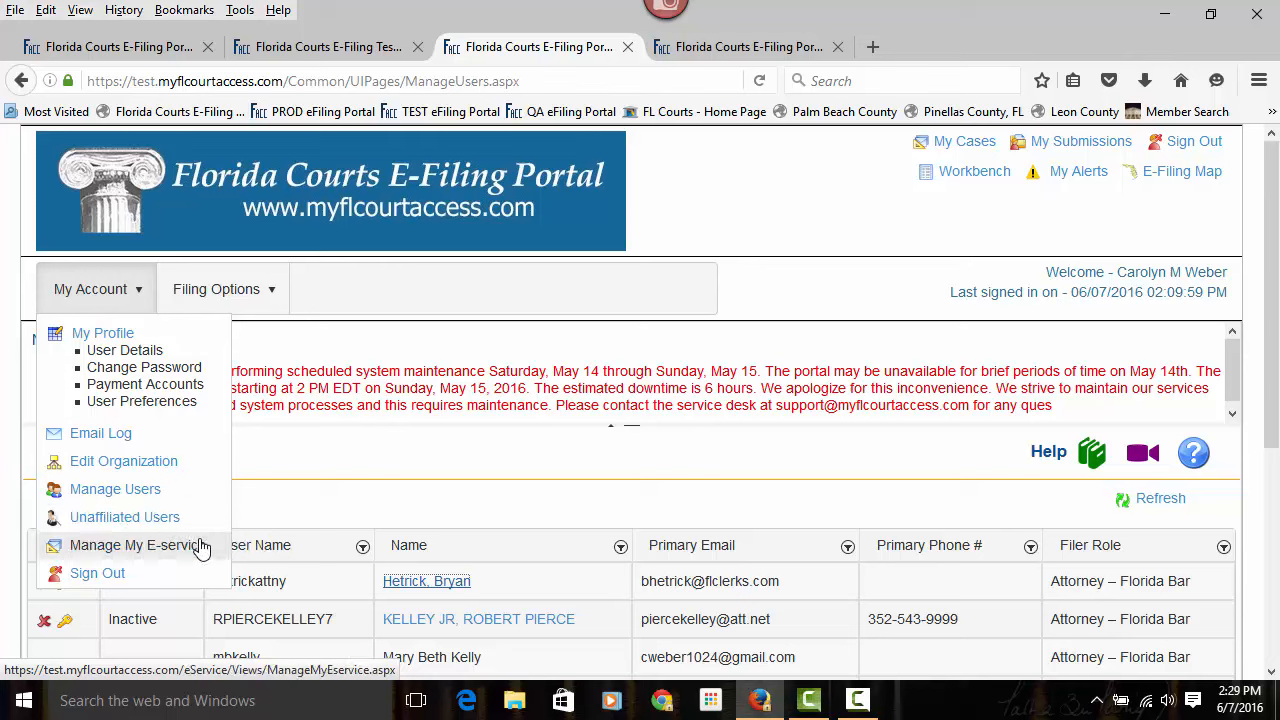
click(224, 288)
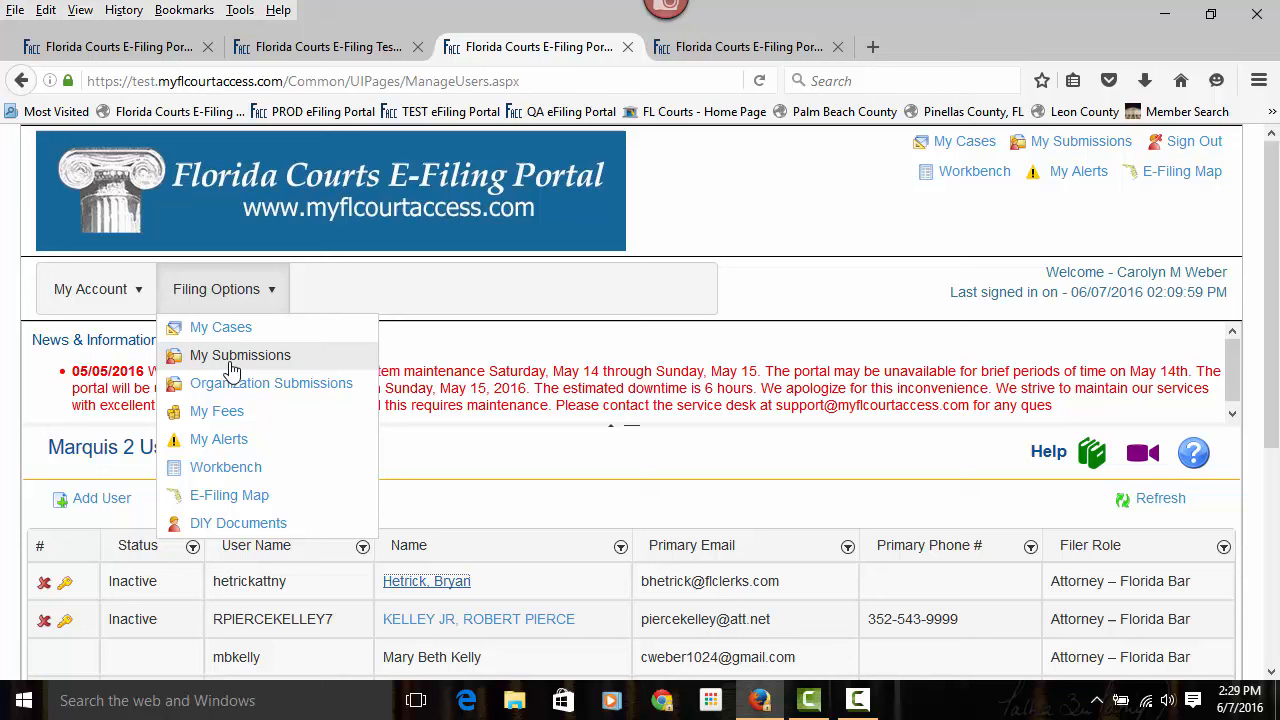
mouse_move(240, 356)
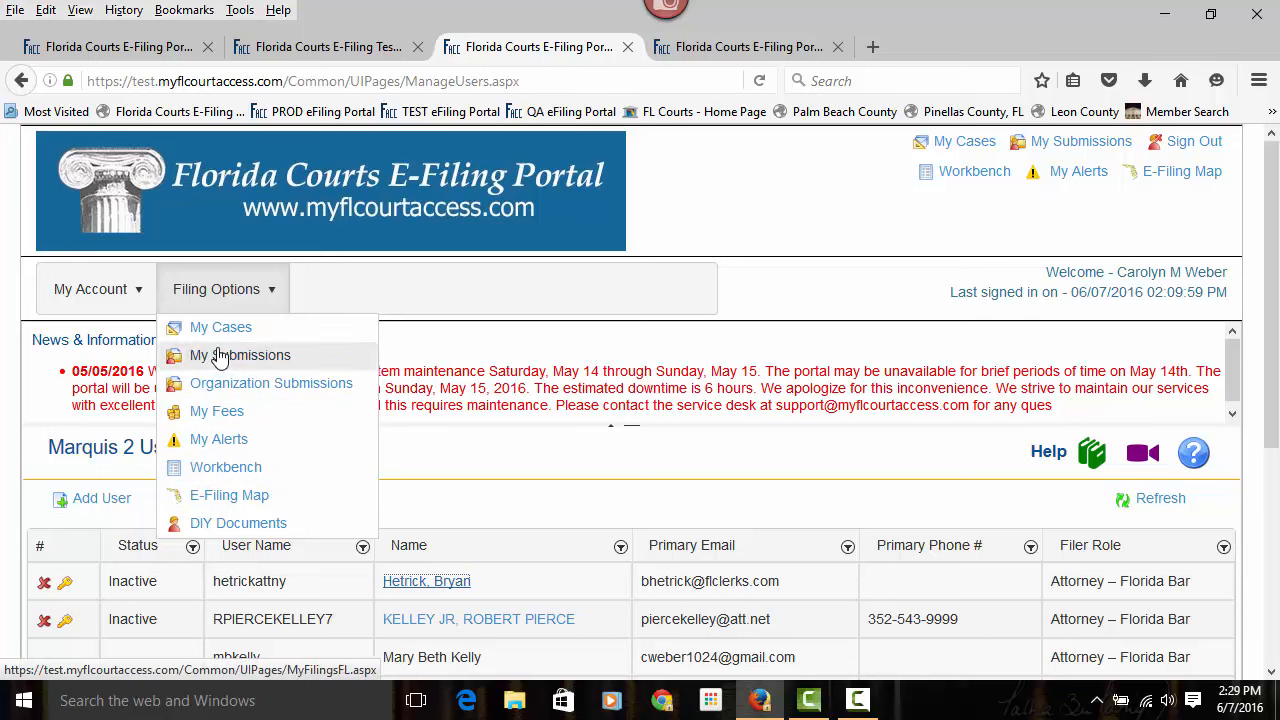
mouse_move(264, 372)
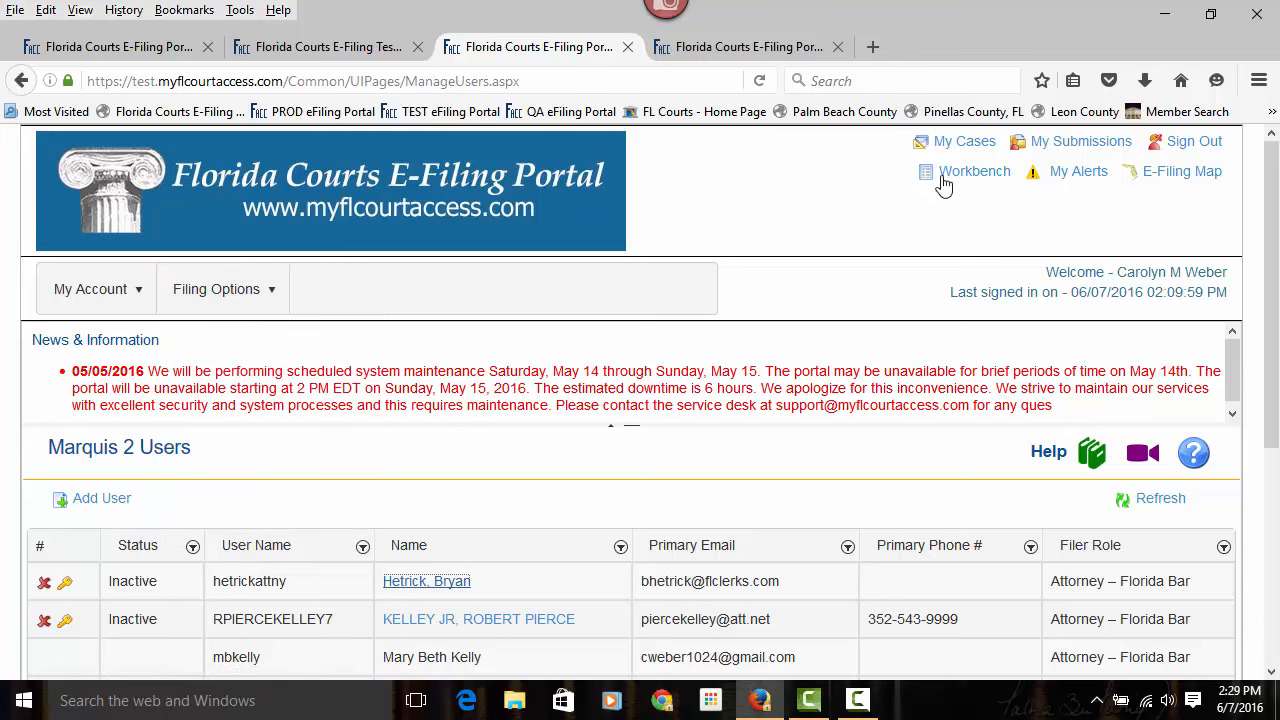
mouse_move(1182, 172)
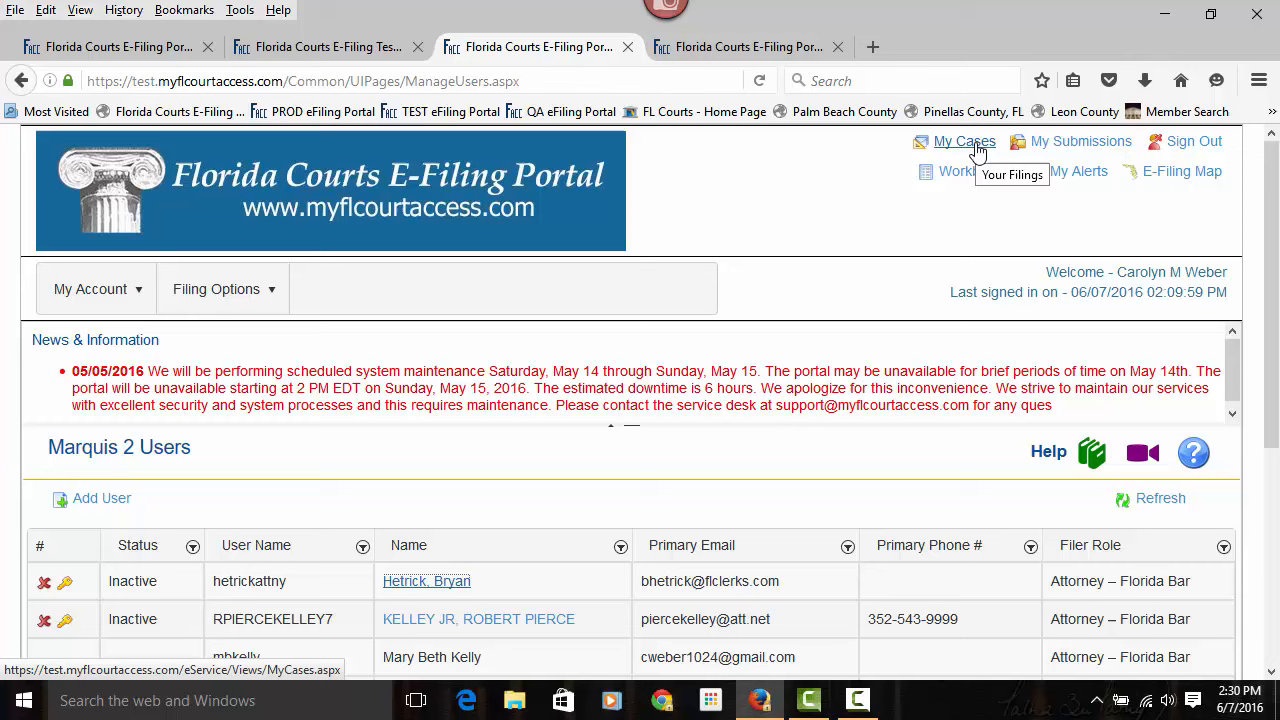
Go to My Cases and review the search options and the table of active cases
click(964, 140)
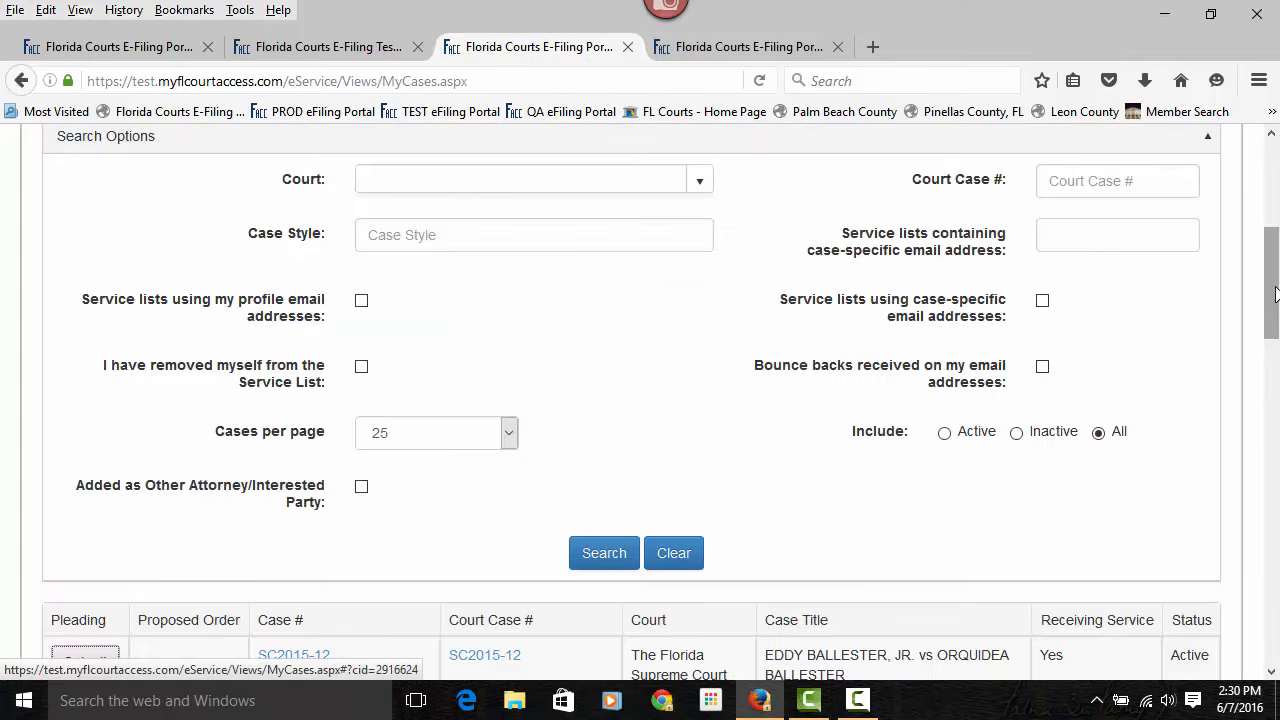
scroll(up, 3)
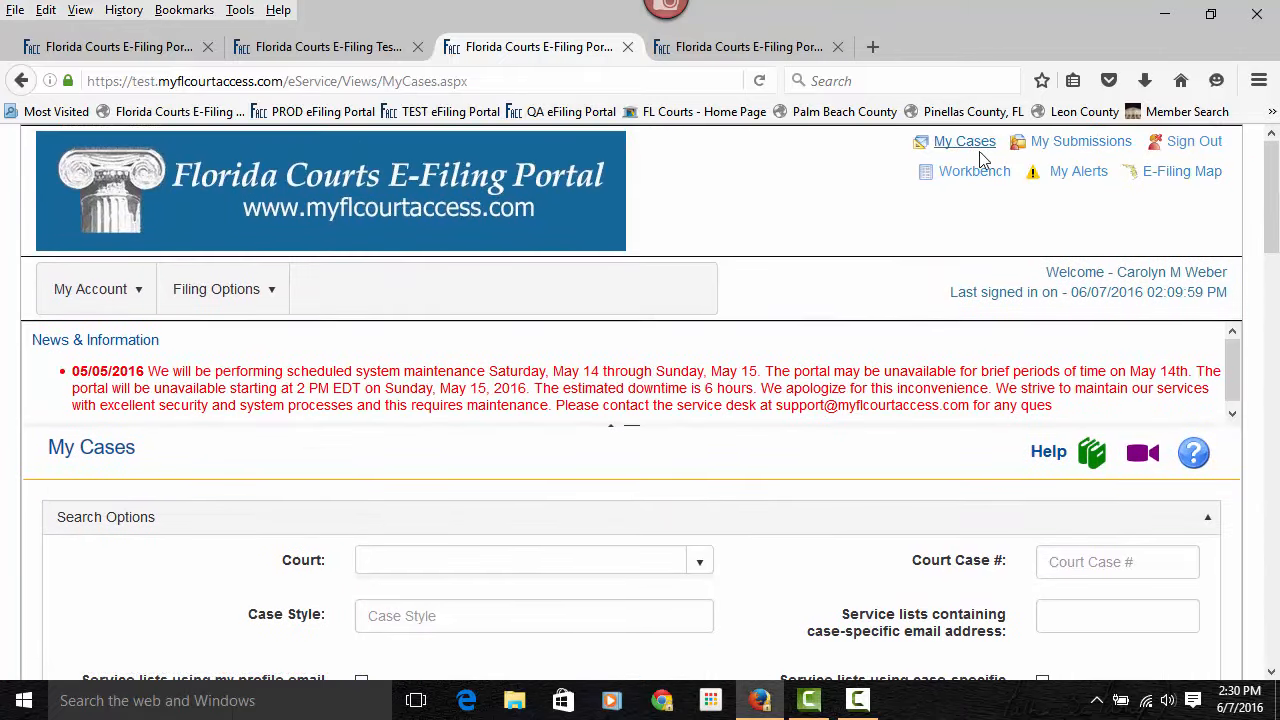
click(90, 288)
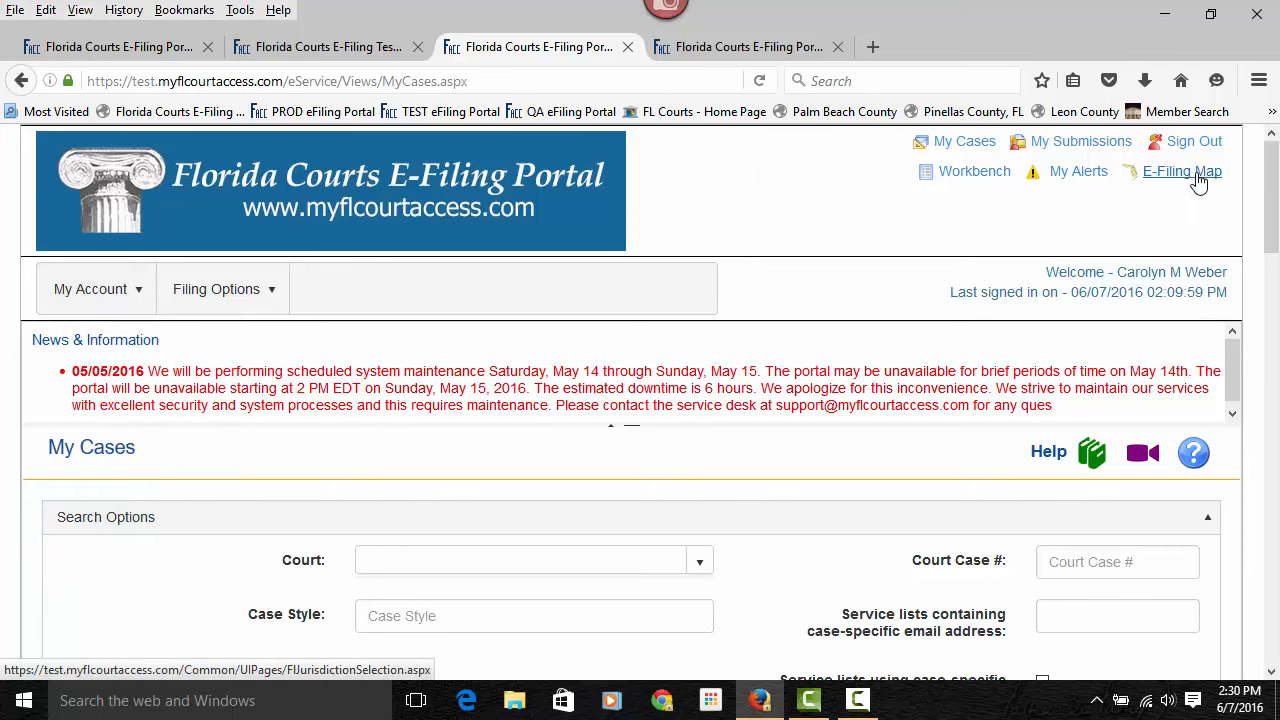
mouse_move(1204, 192)
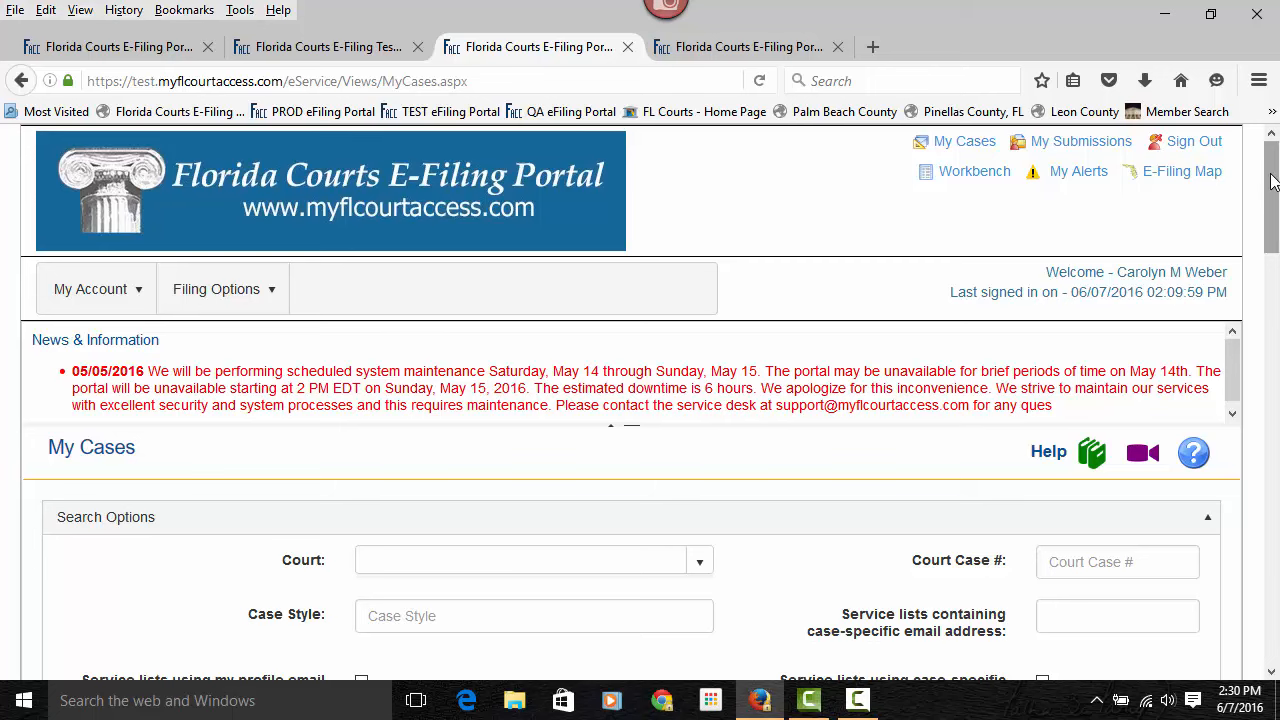
scroll(down, 3)
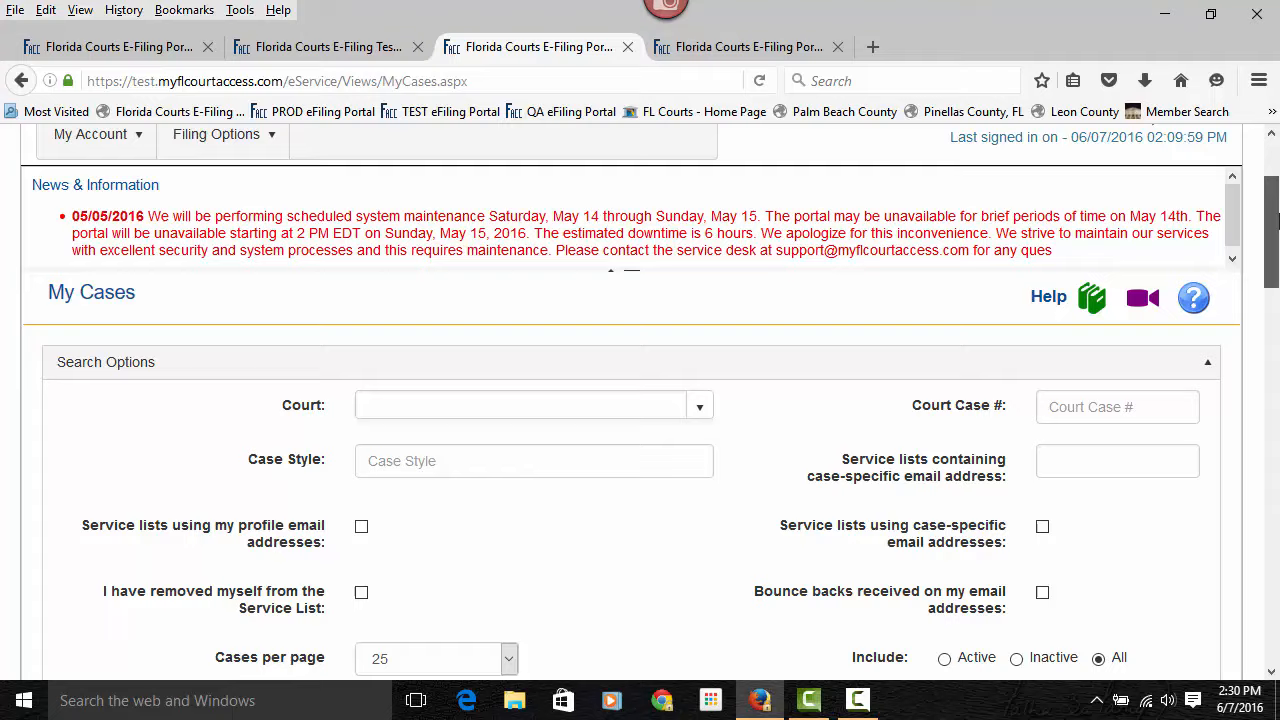
scroll(down, 3)
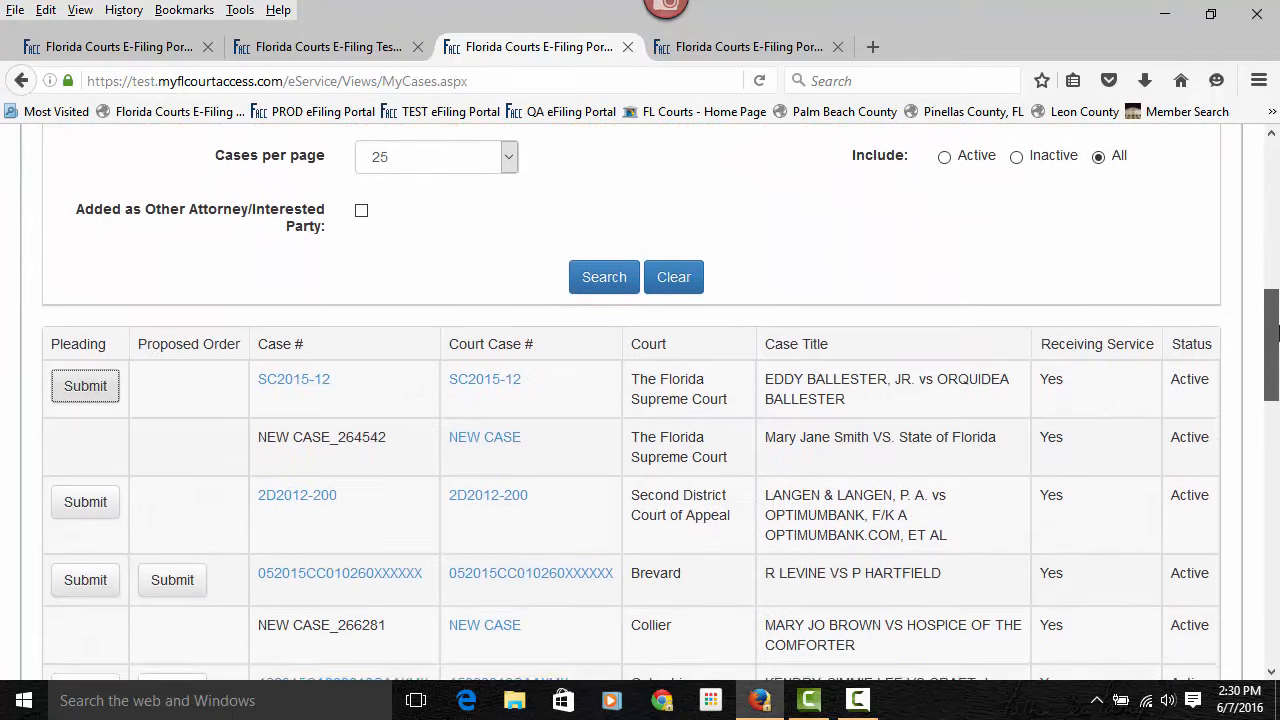
Scroll through the My Cases table, return to the top, and go to My Submissions
scroll(down, 3)
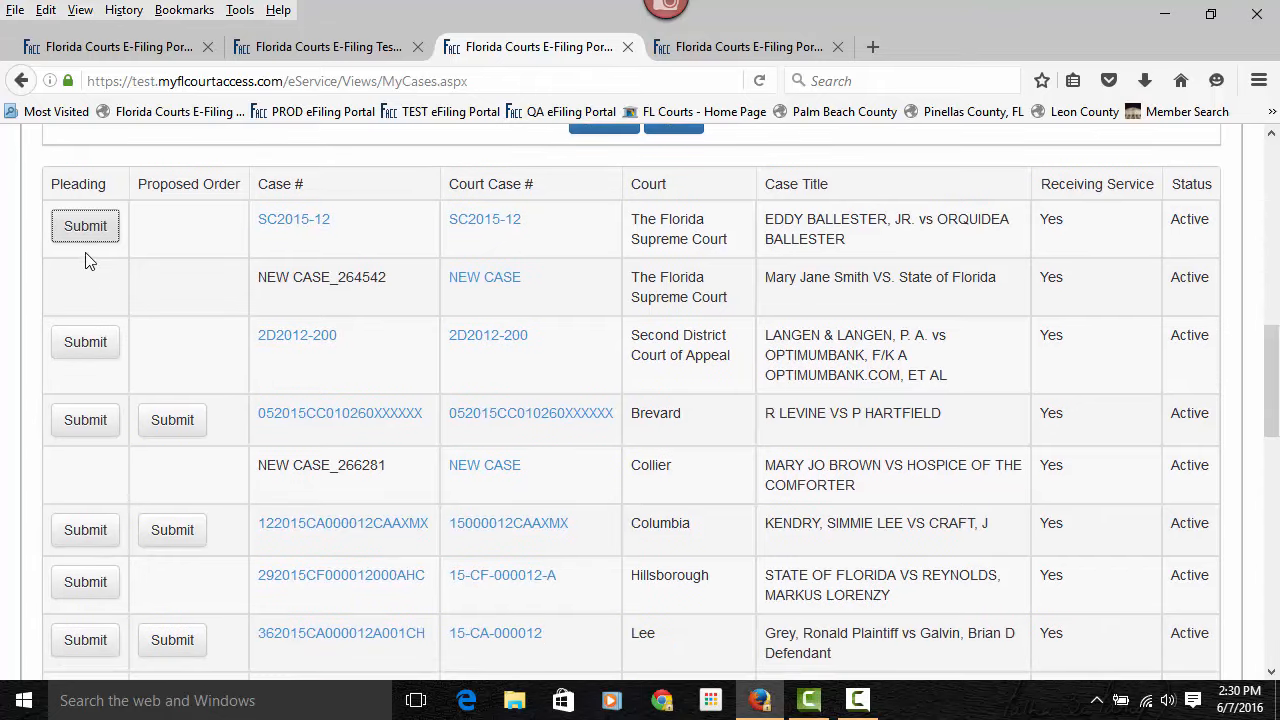
mouse_move(84, 224)
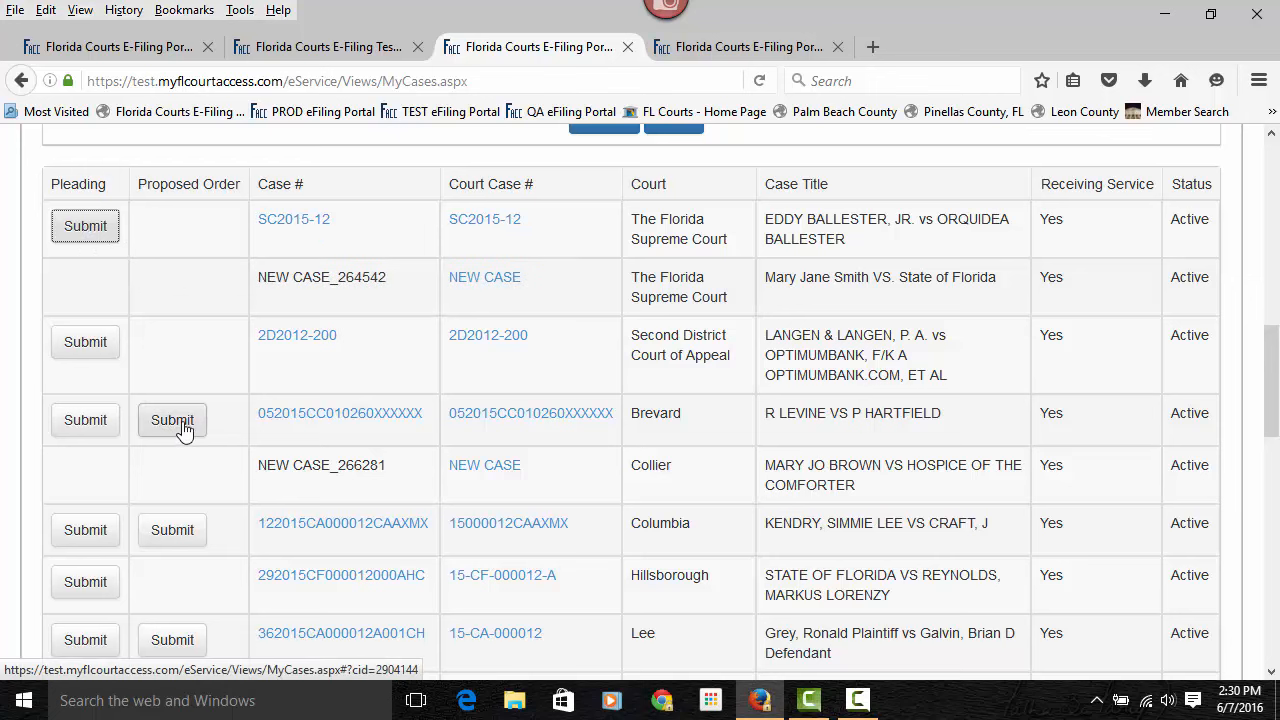
mouse_move(172, 420)
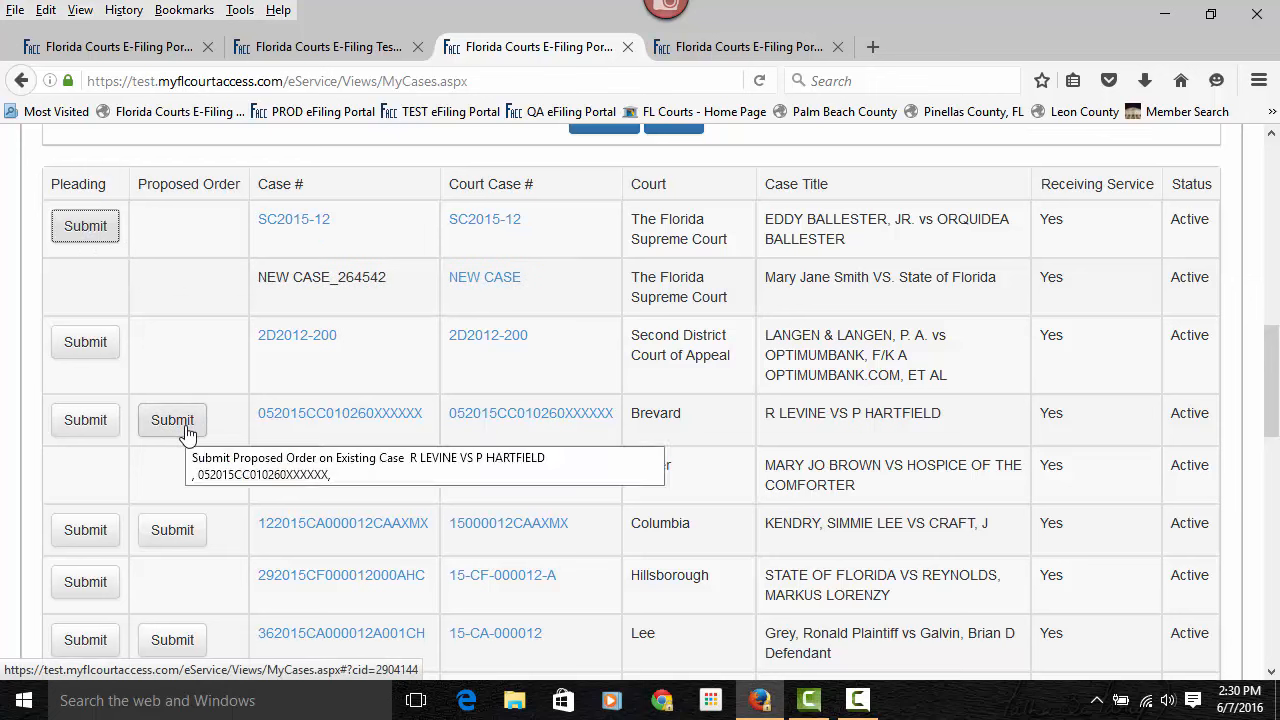
mouse_move(370, 436)
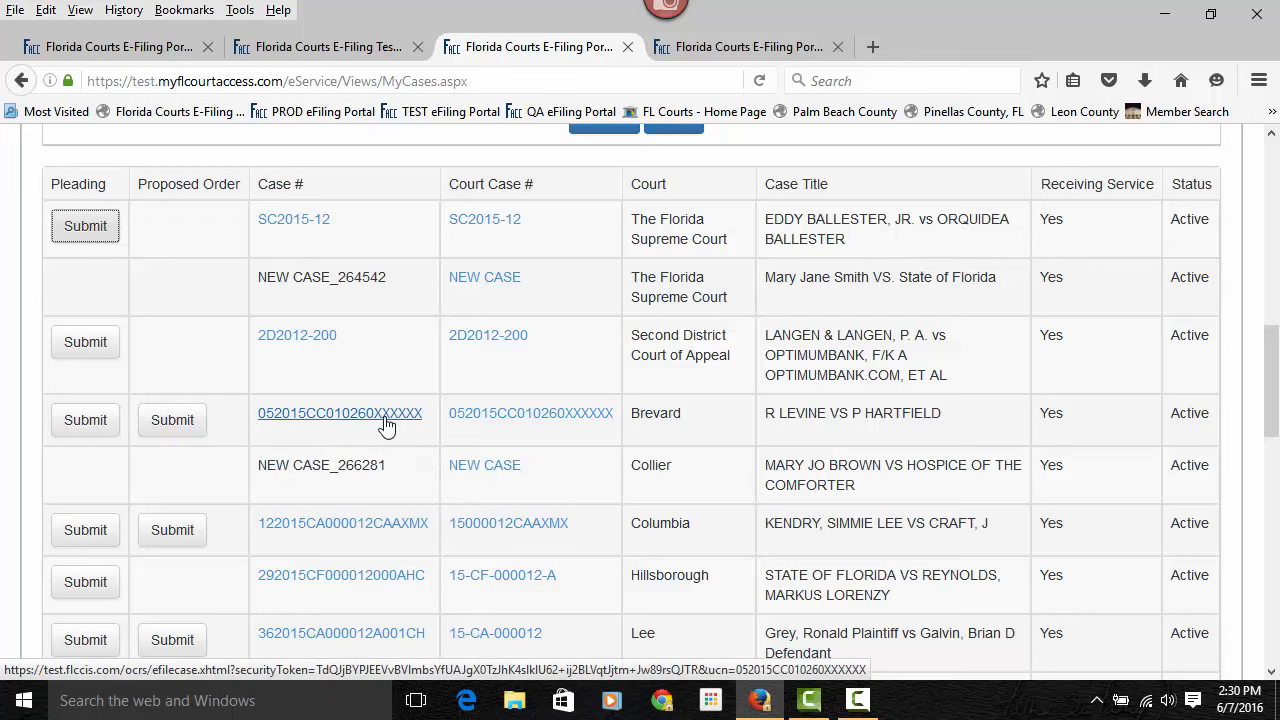
mouse_move(340, 412)
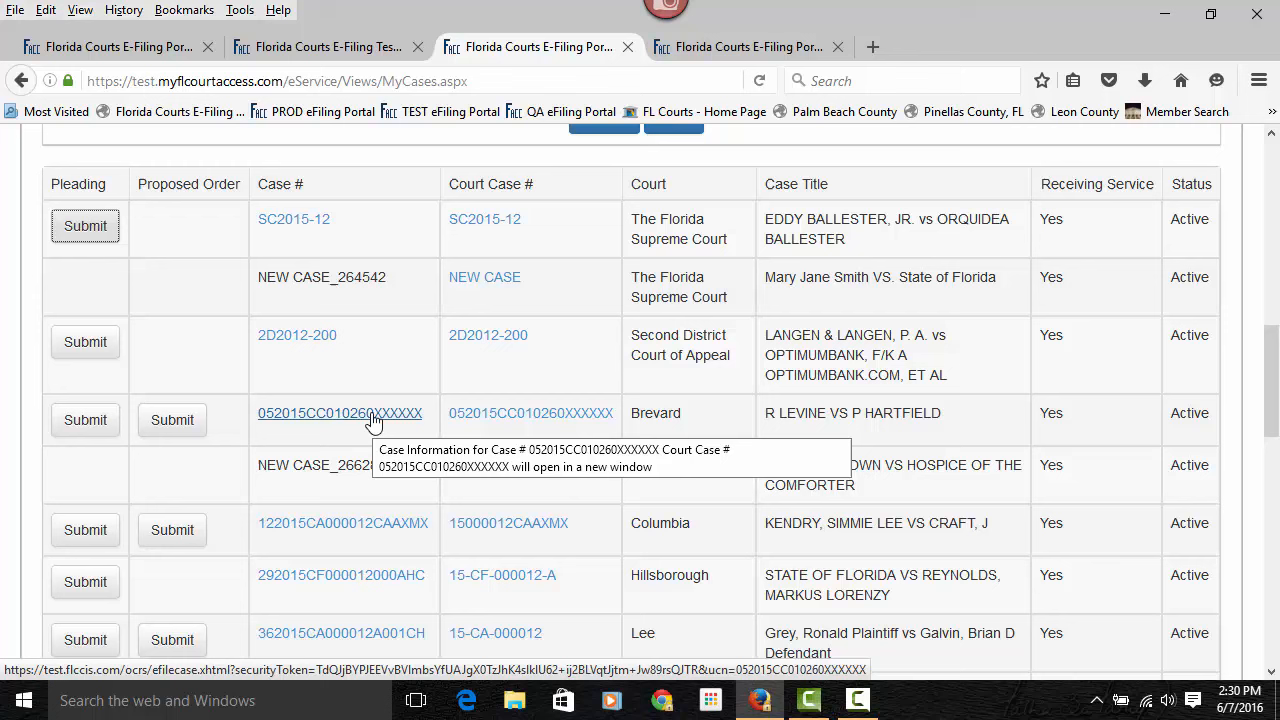
mouse_move(500, 412)
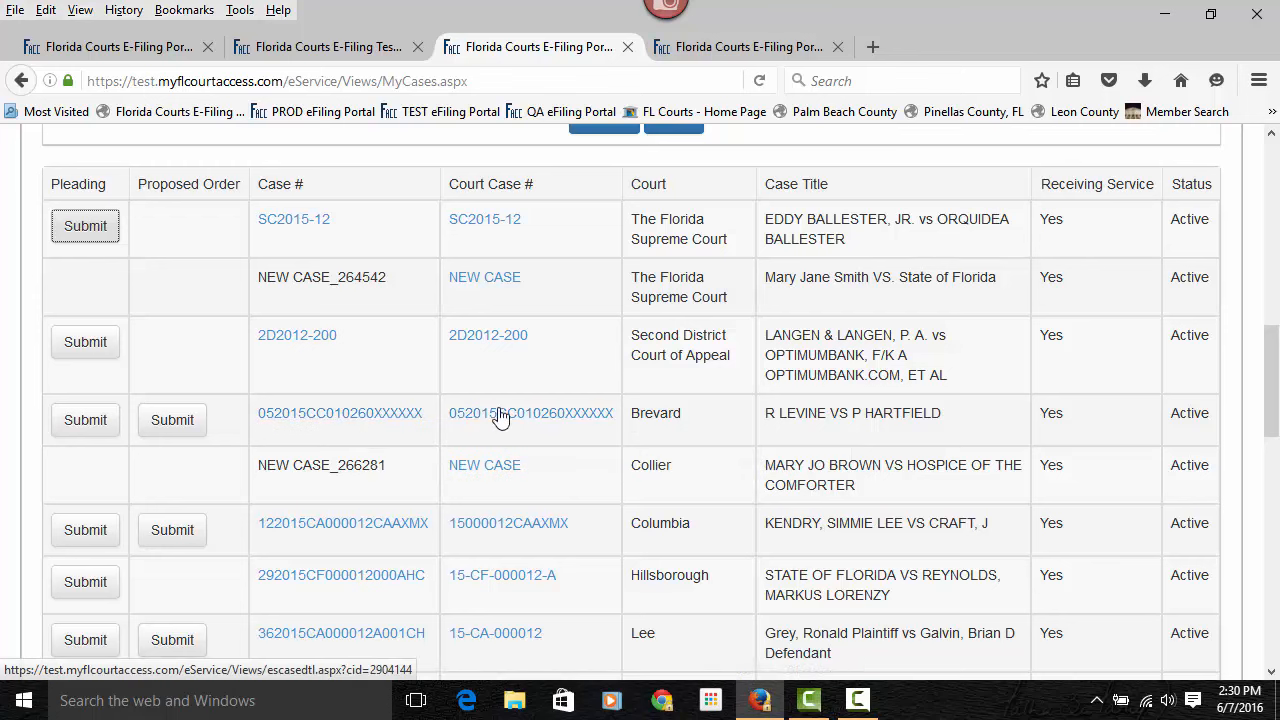
mouse_move(530, 412)
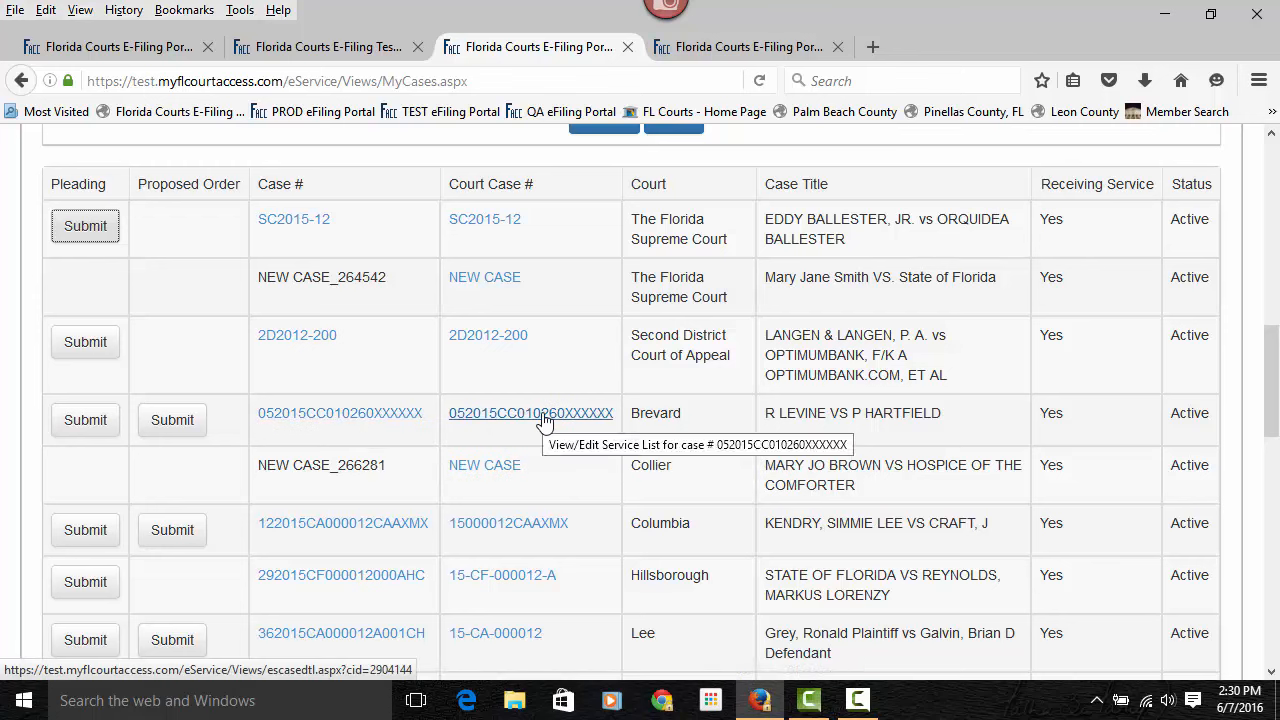
mouse_move(924, 354)
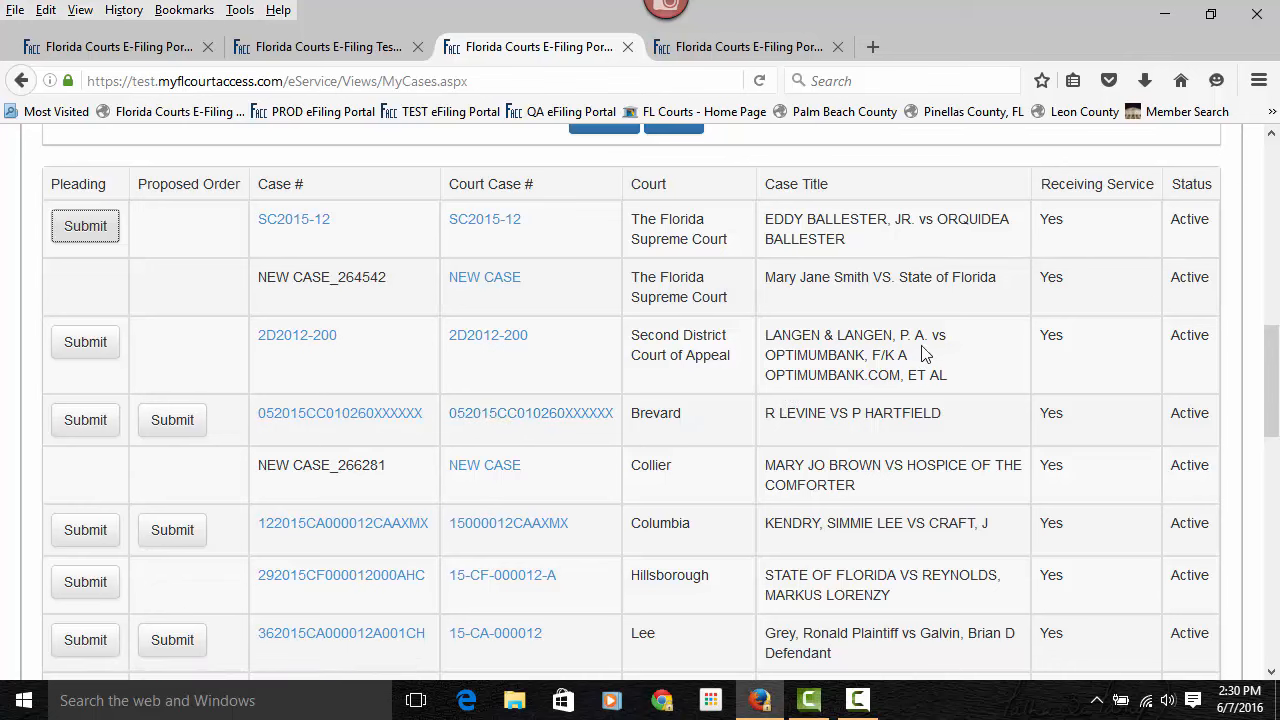
scroll(down, 3)
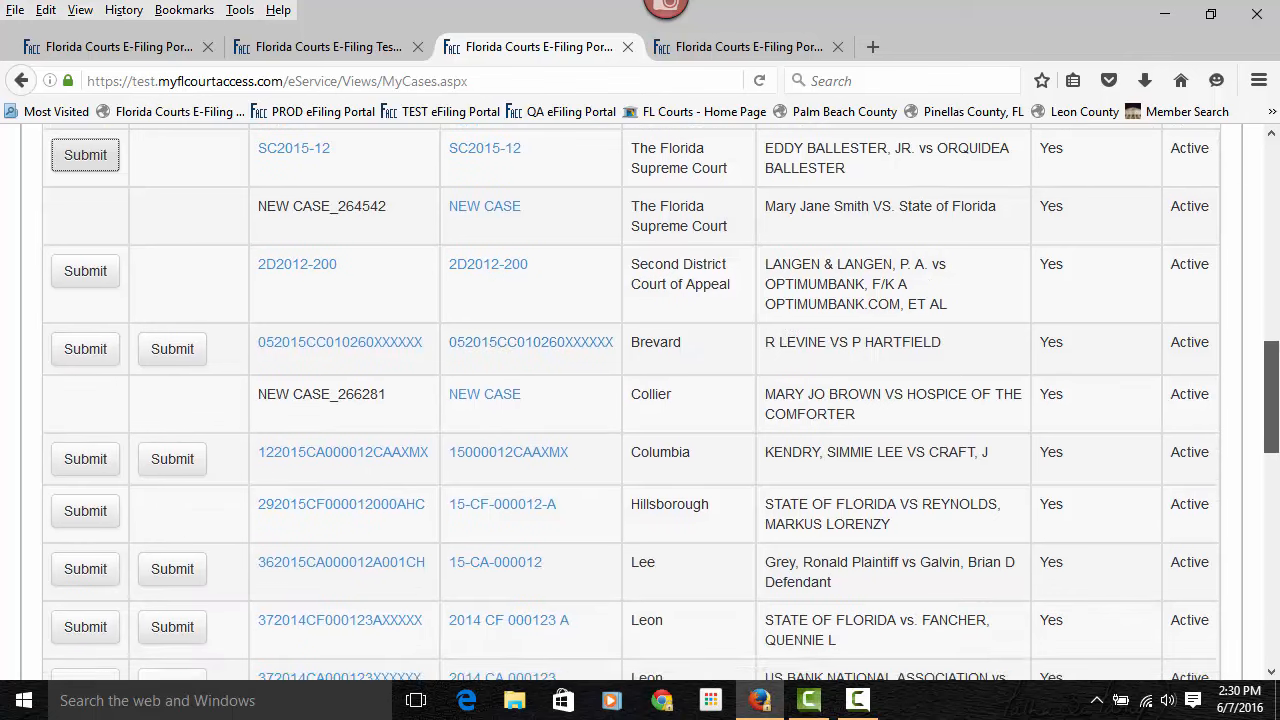
scroll(down, 3)
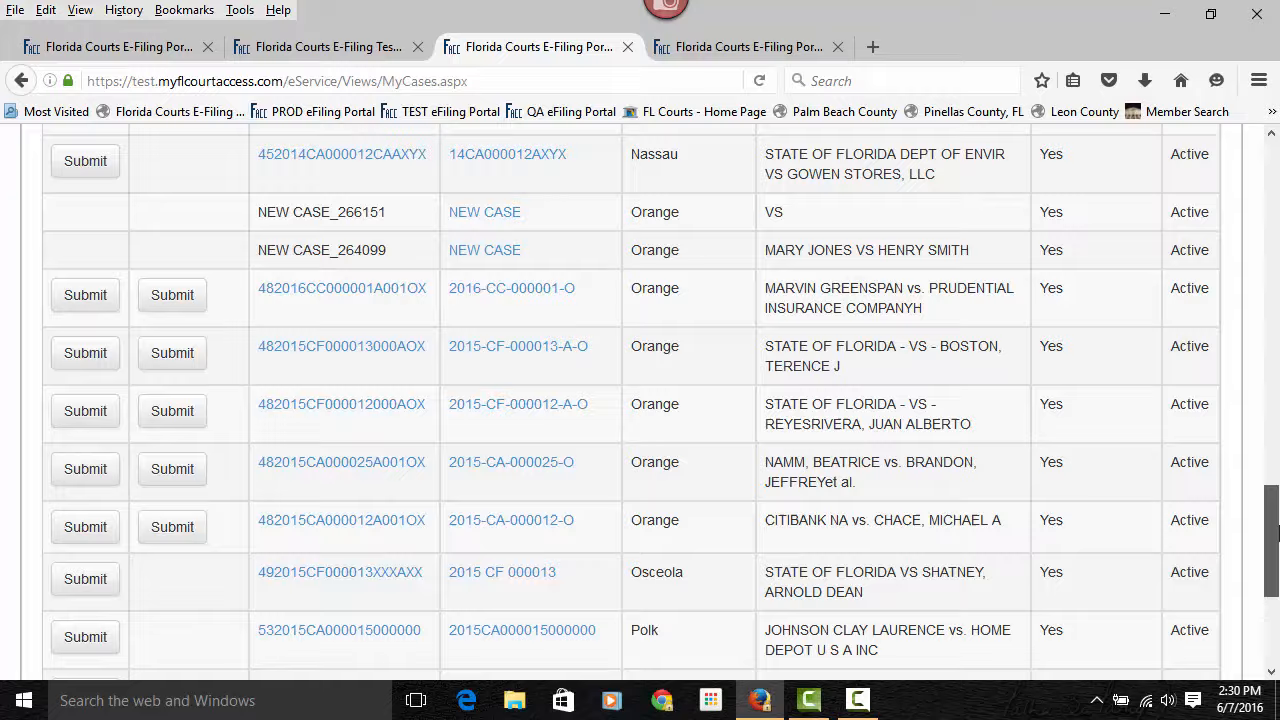
scroll(up, 3)
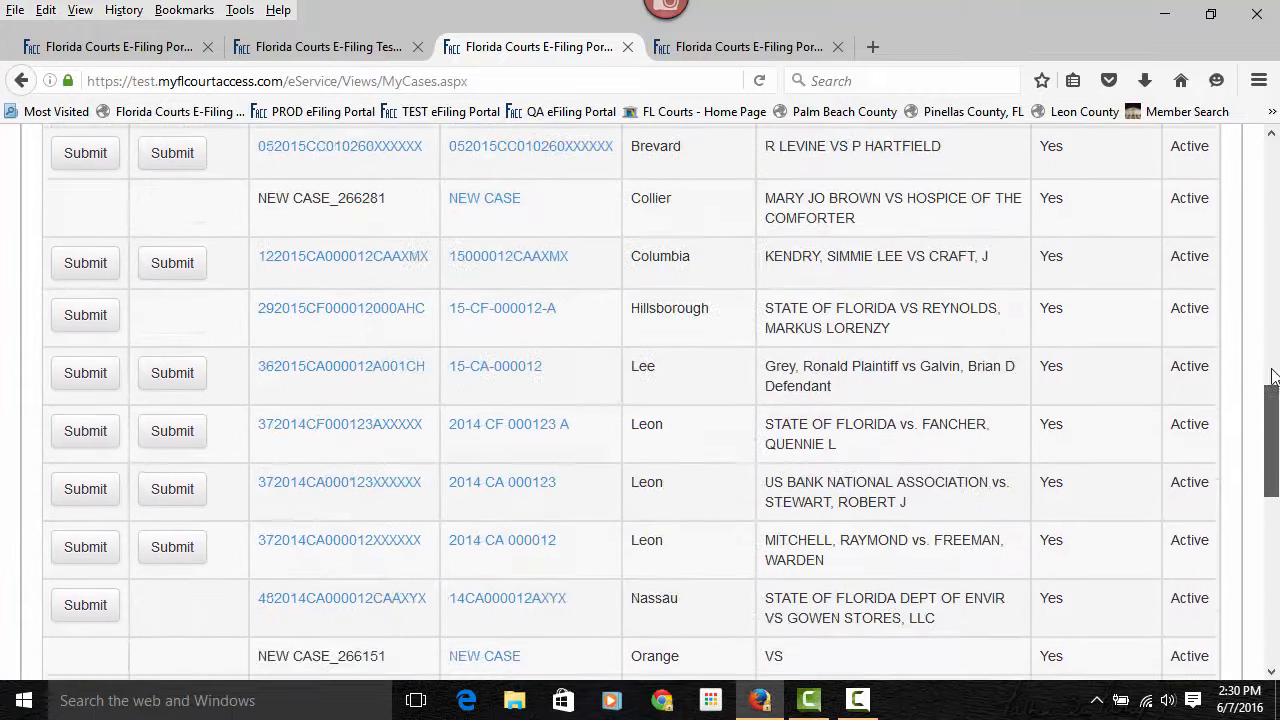
scroll(up, 3)
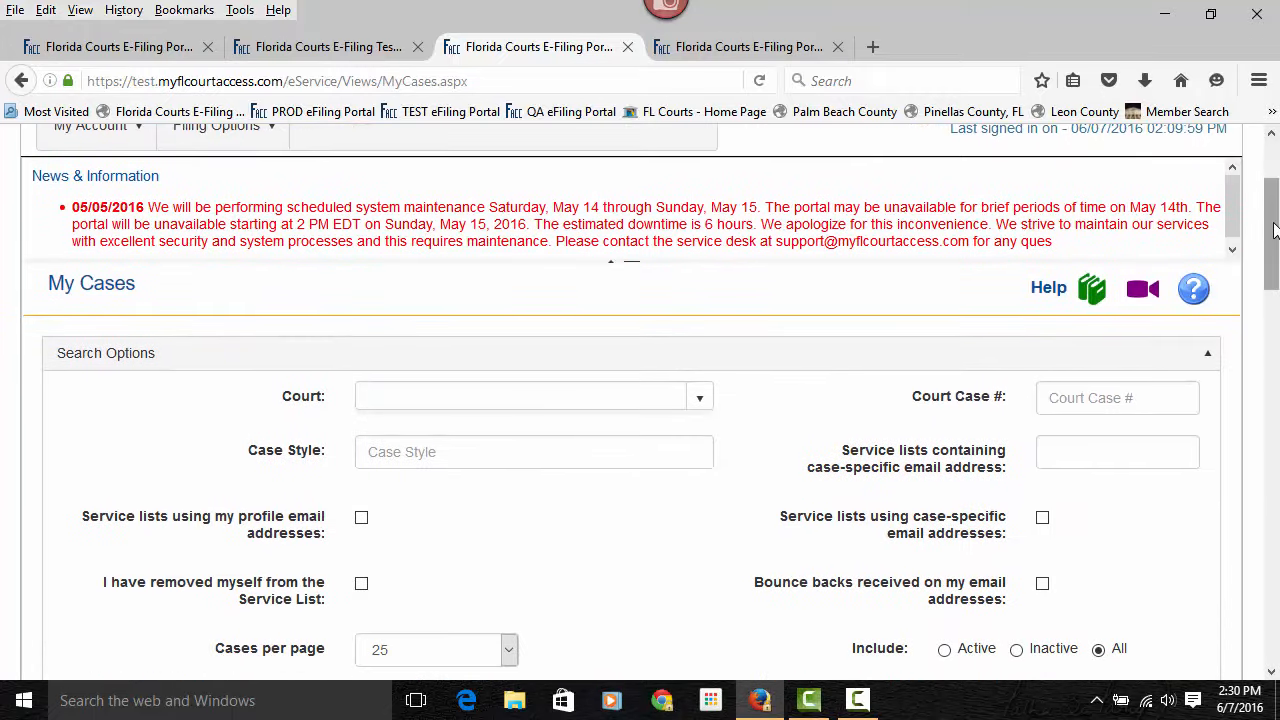
scroll(down, 3)
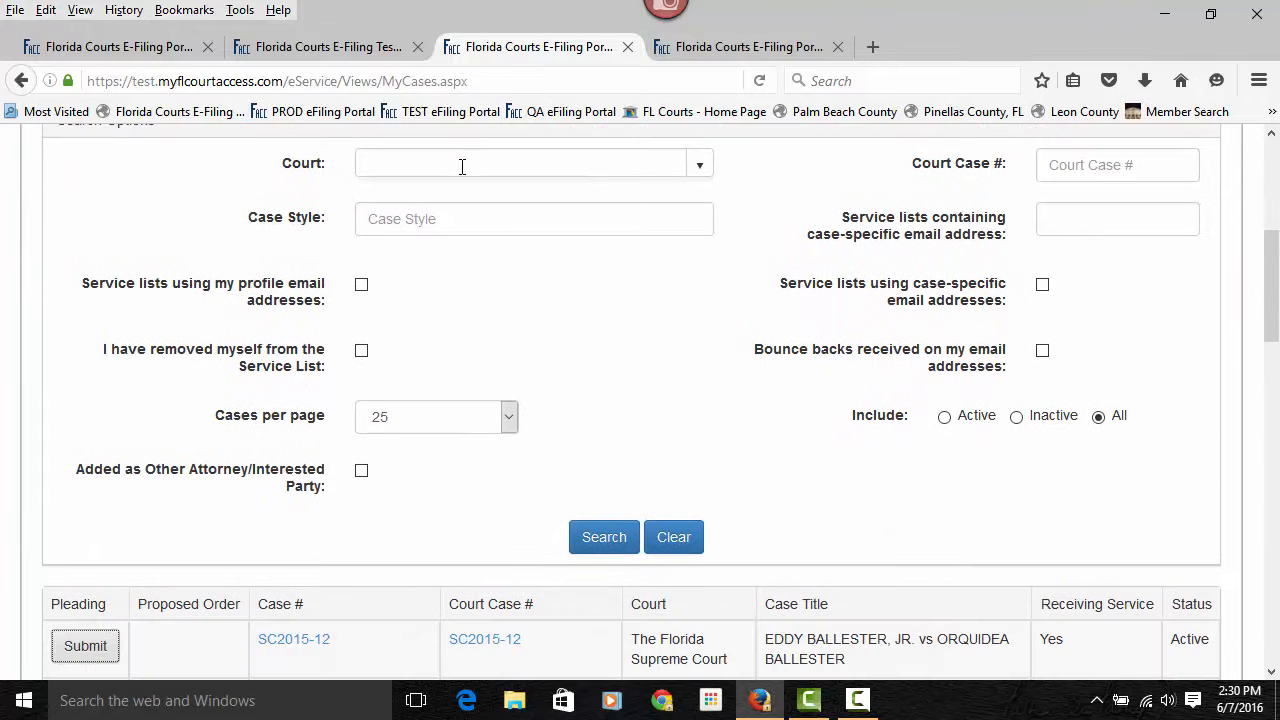
mouse_move(944, 416)
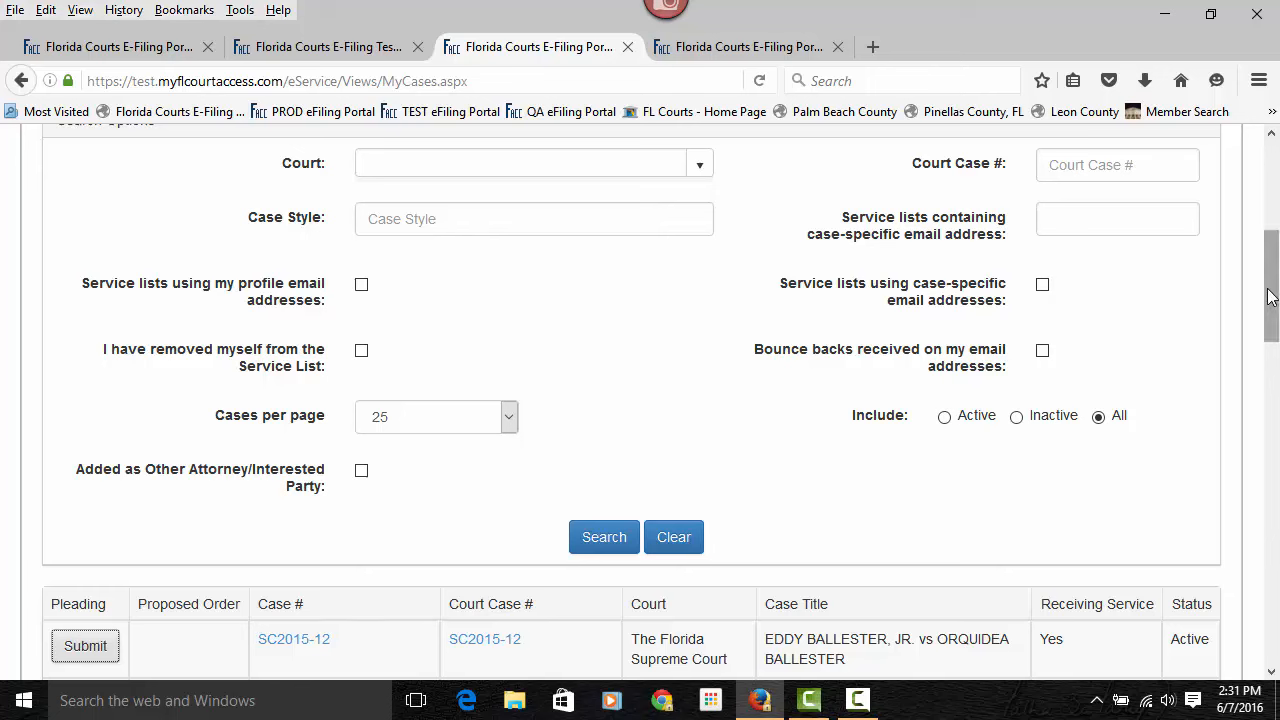
mouse_move(1270, 312)
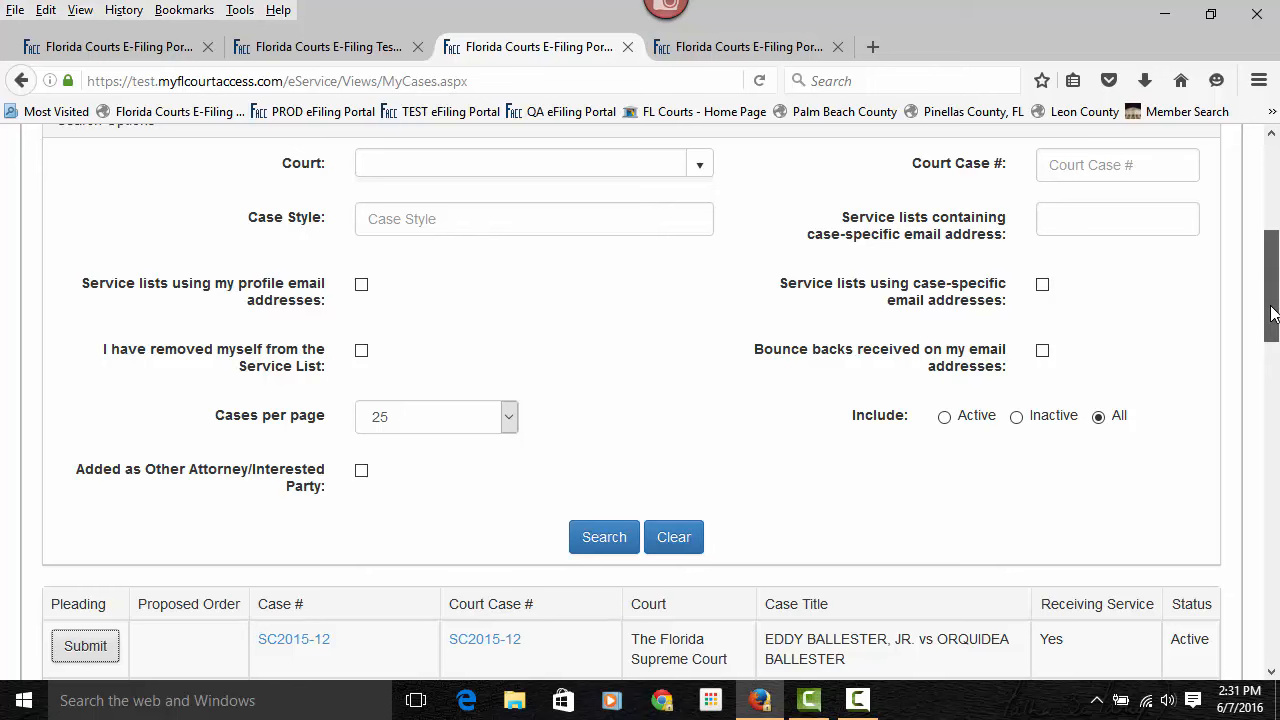
scroll(up, 3)
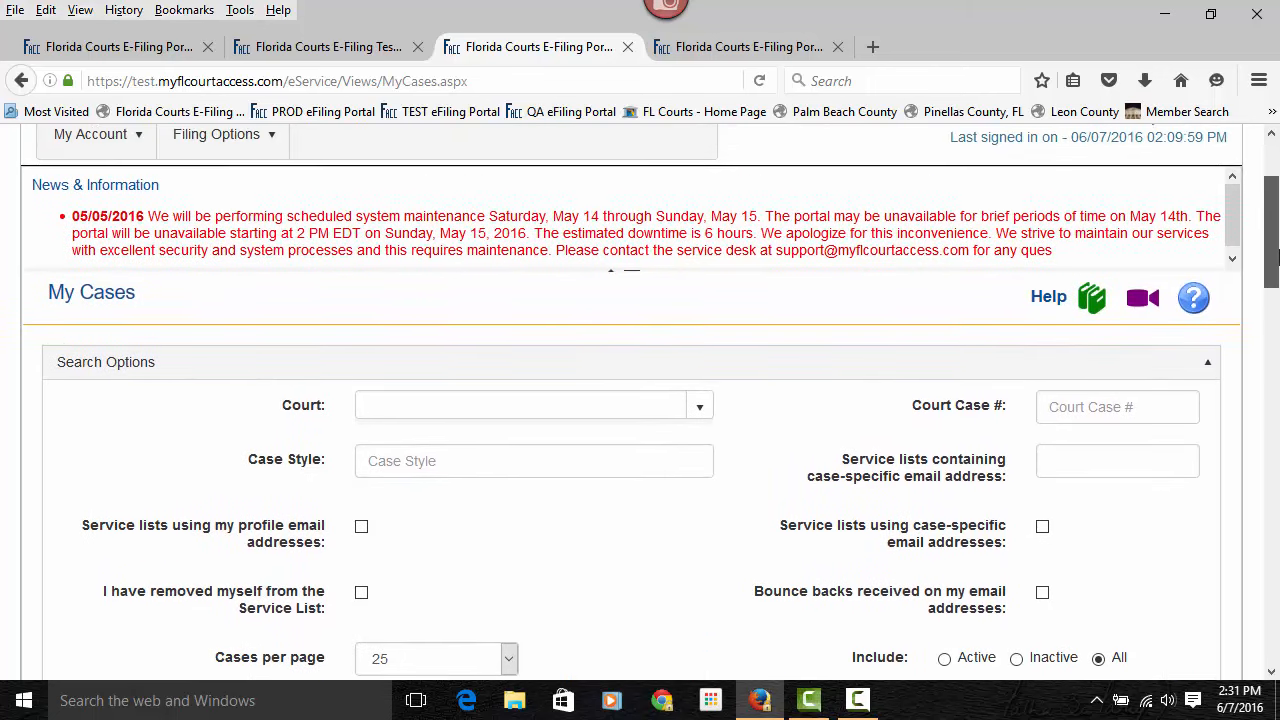
scroll(up, 3)
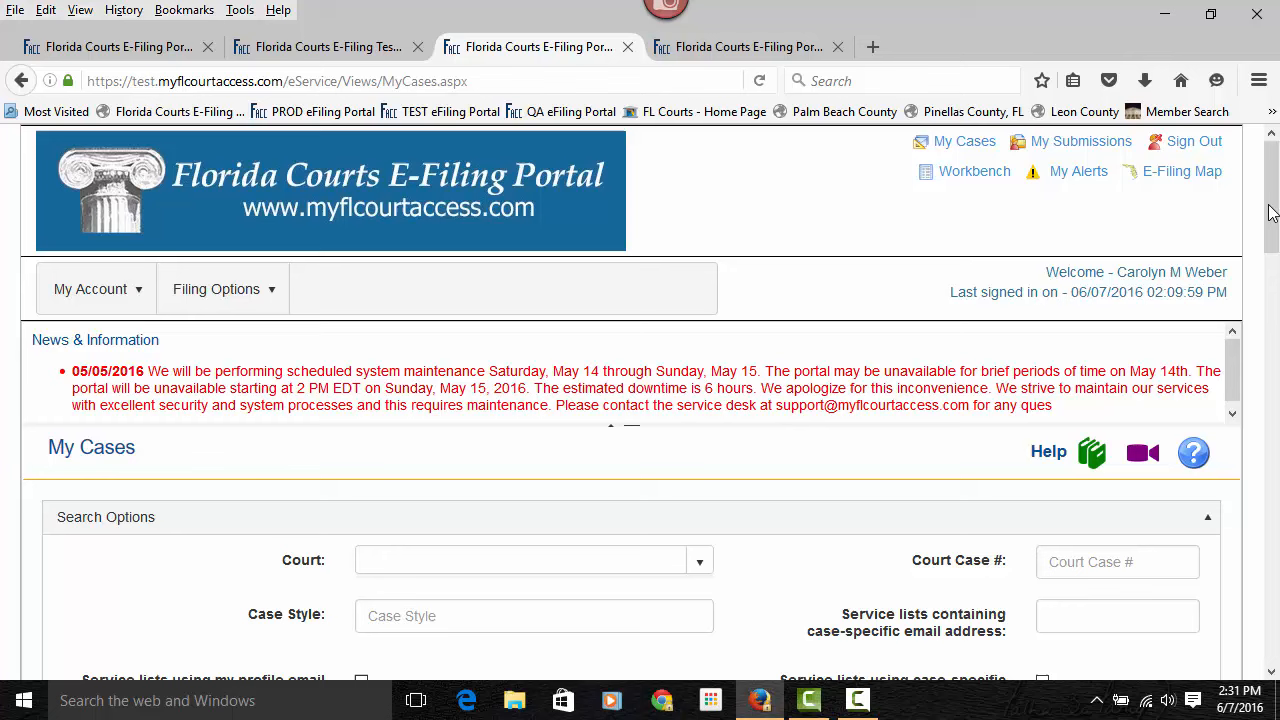
click(1080, 140)
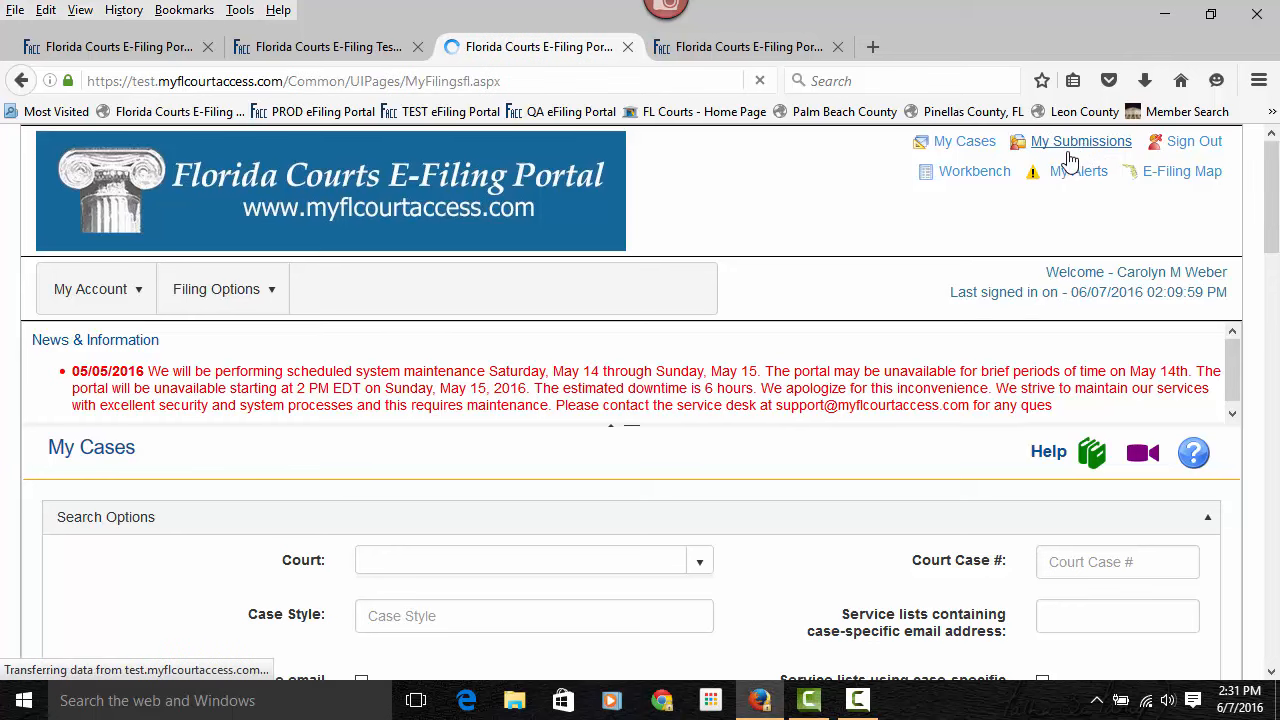
Search My Submissions with Submission Date From set to 04/04/2016
click(1080, 140)
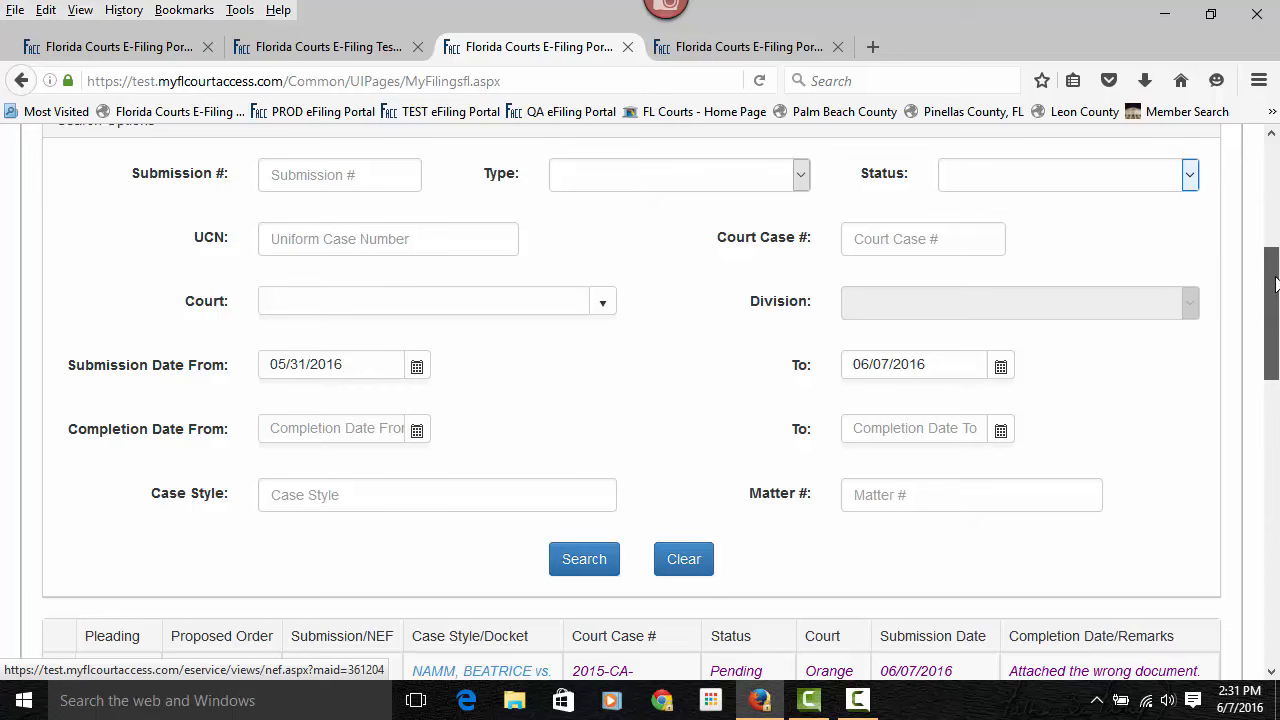
scroll(up, 3)
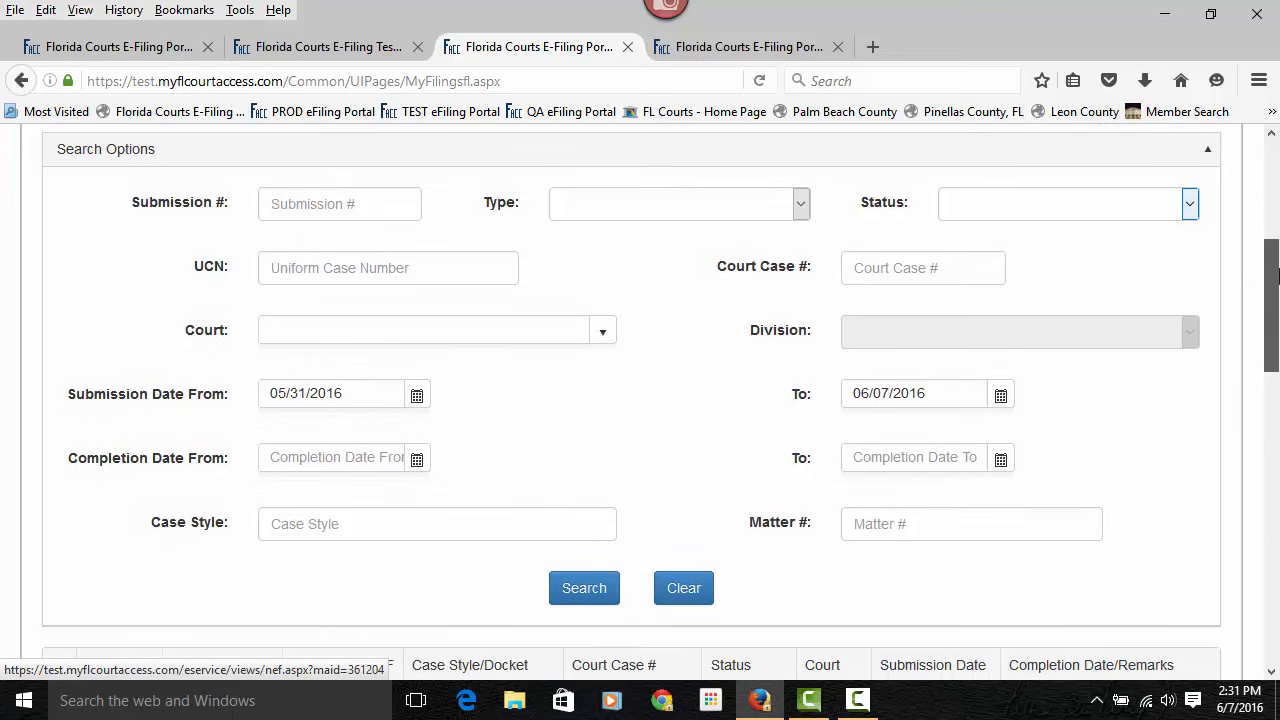
click(416, 394)
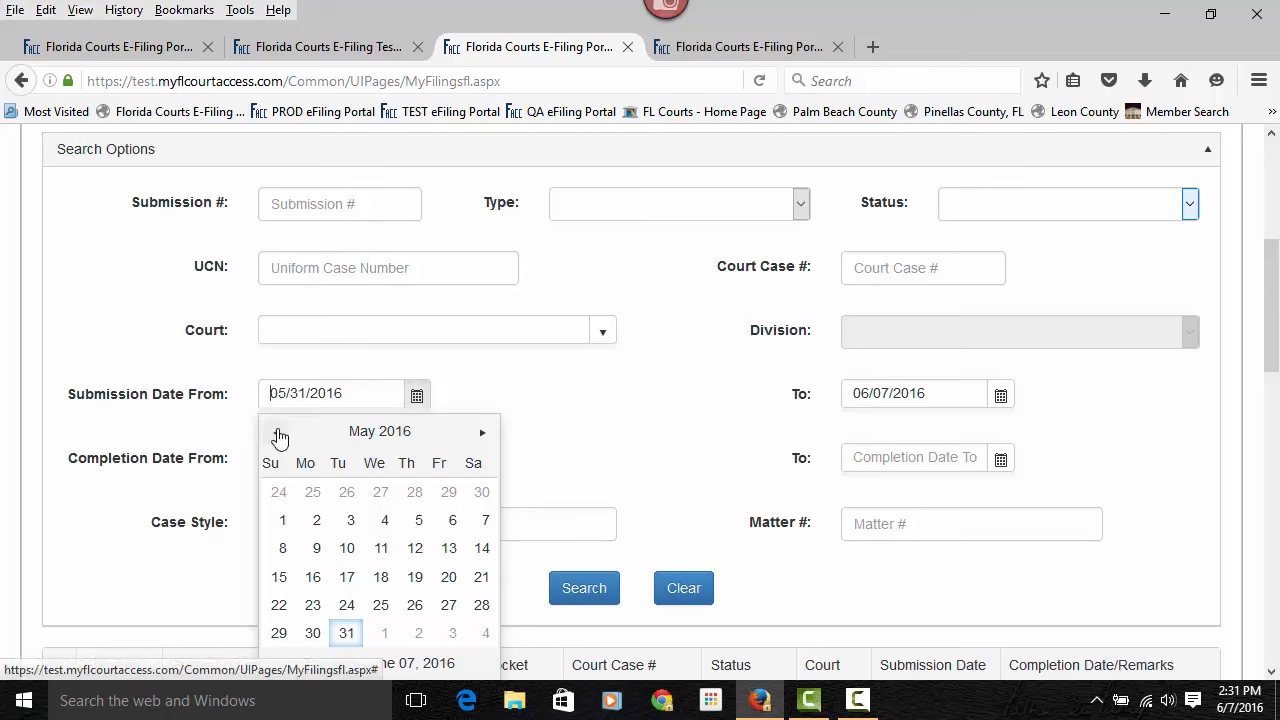
click(280, 432)
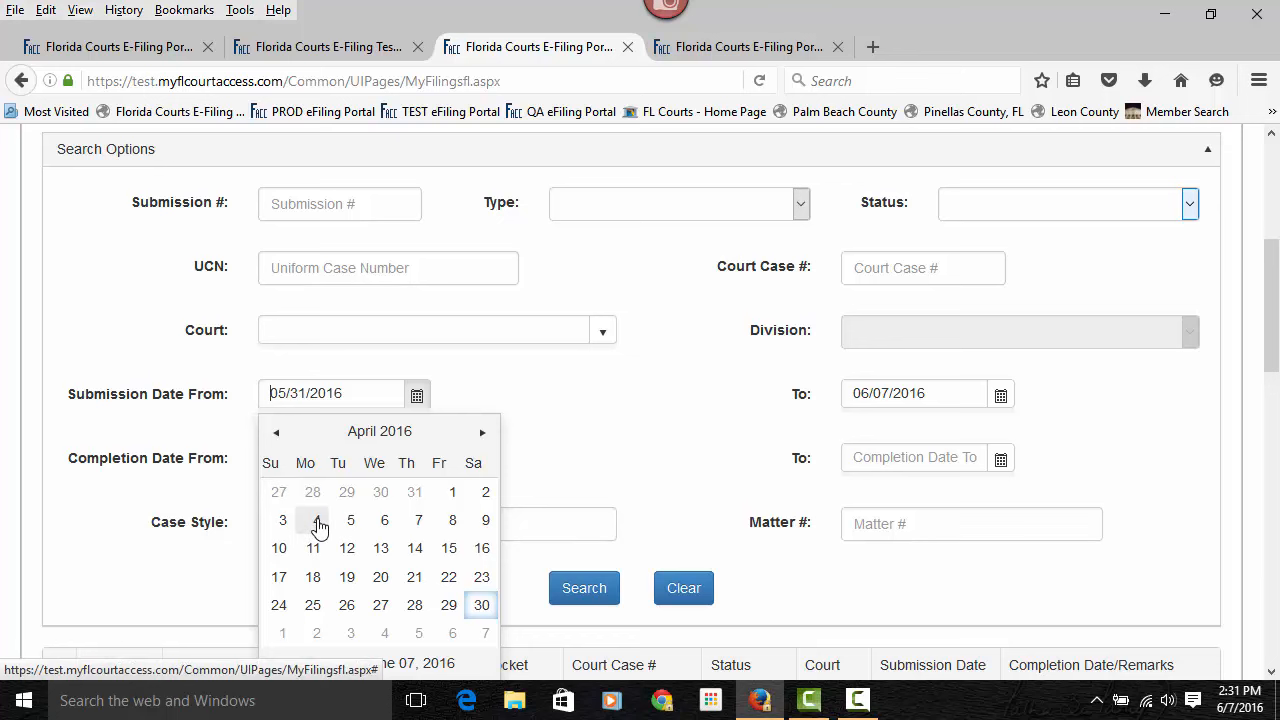
click(312, 520)
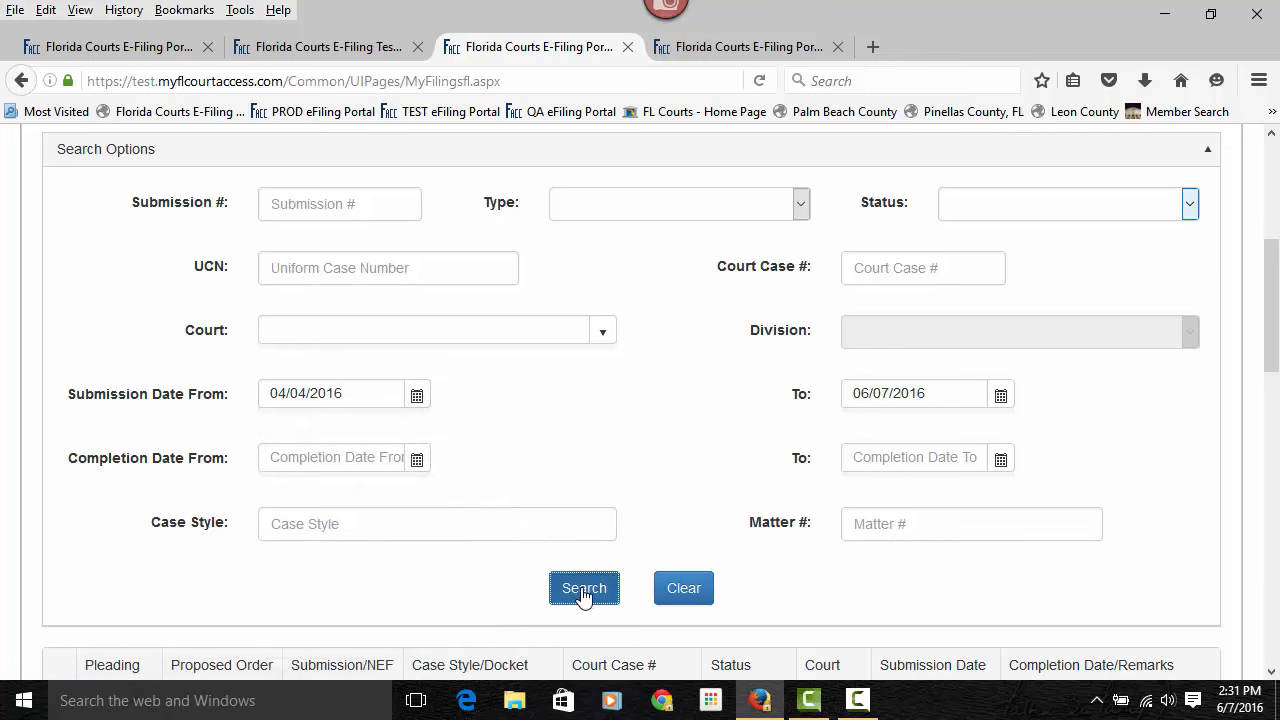
click(584, 588)
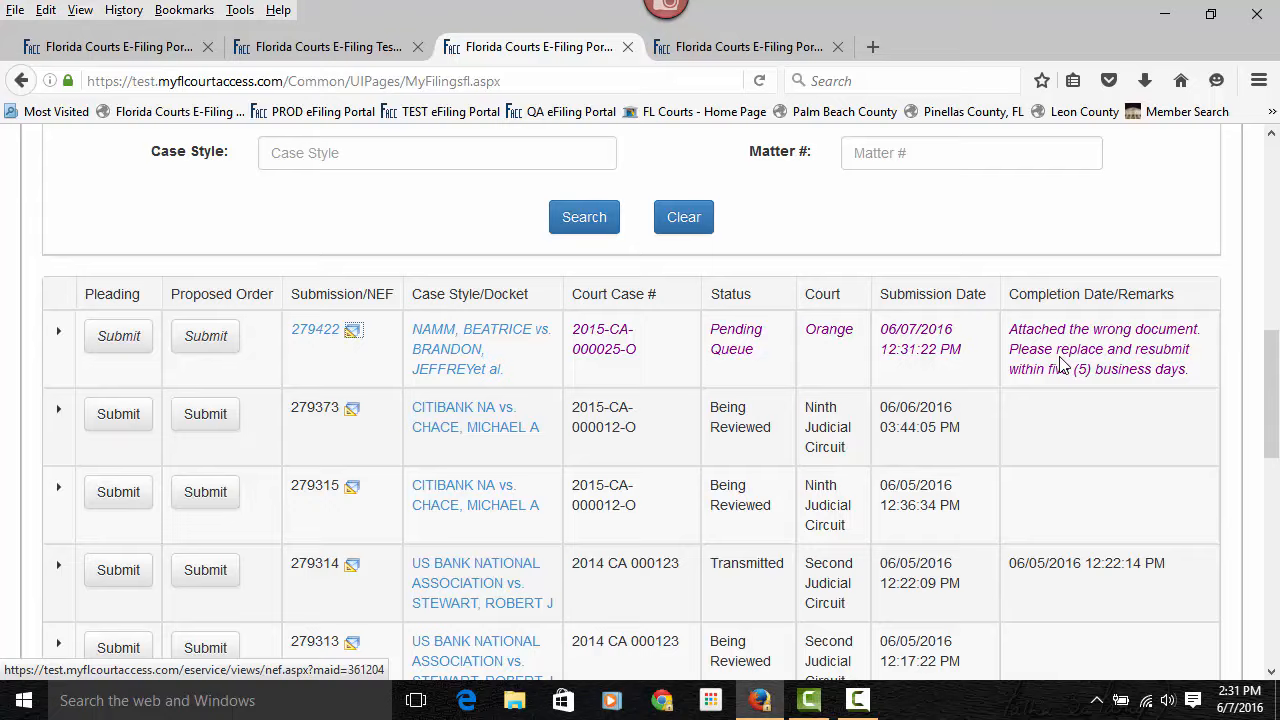
Review the 81 results spanning 04/04/2016–06/07/2016 and expand the submission status list
scroll(down, 3)
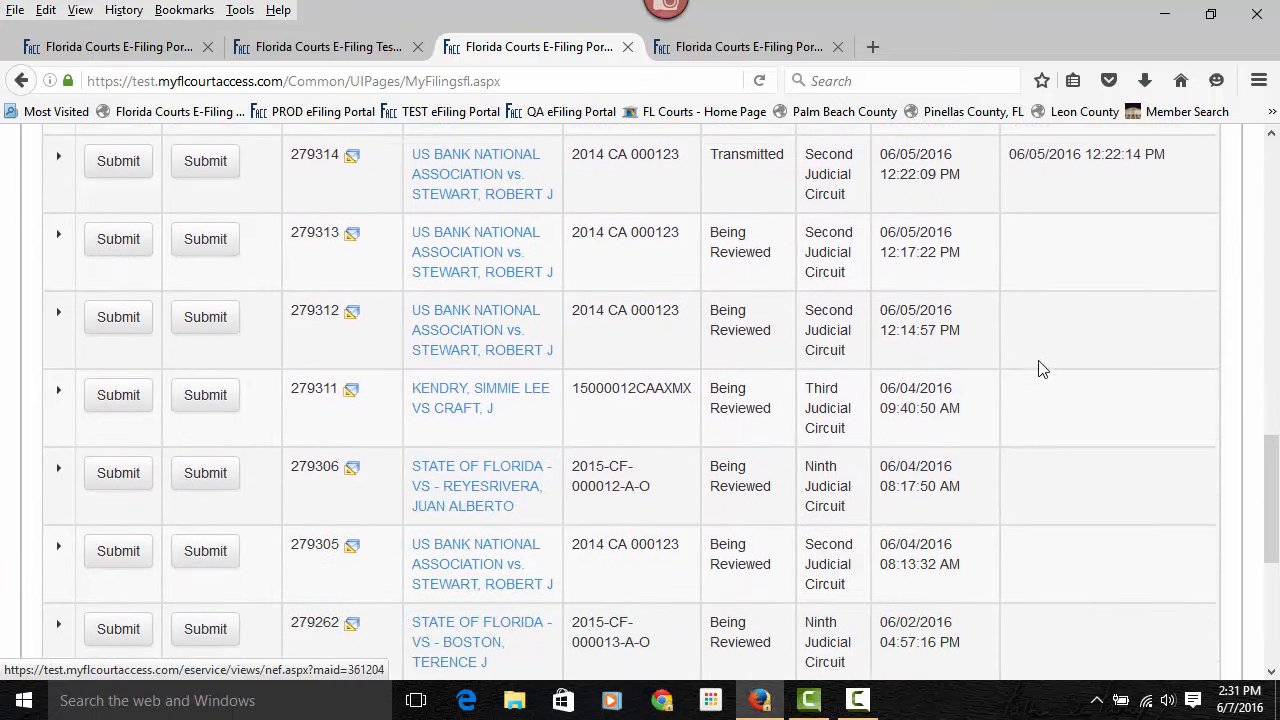
scroll(down, 3)
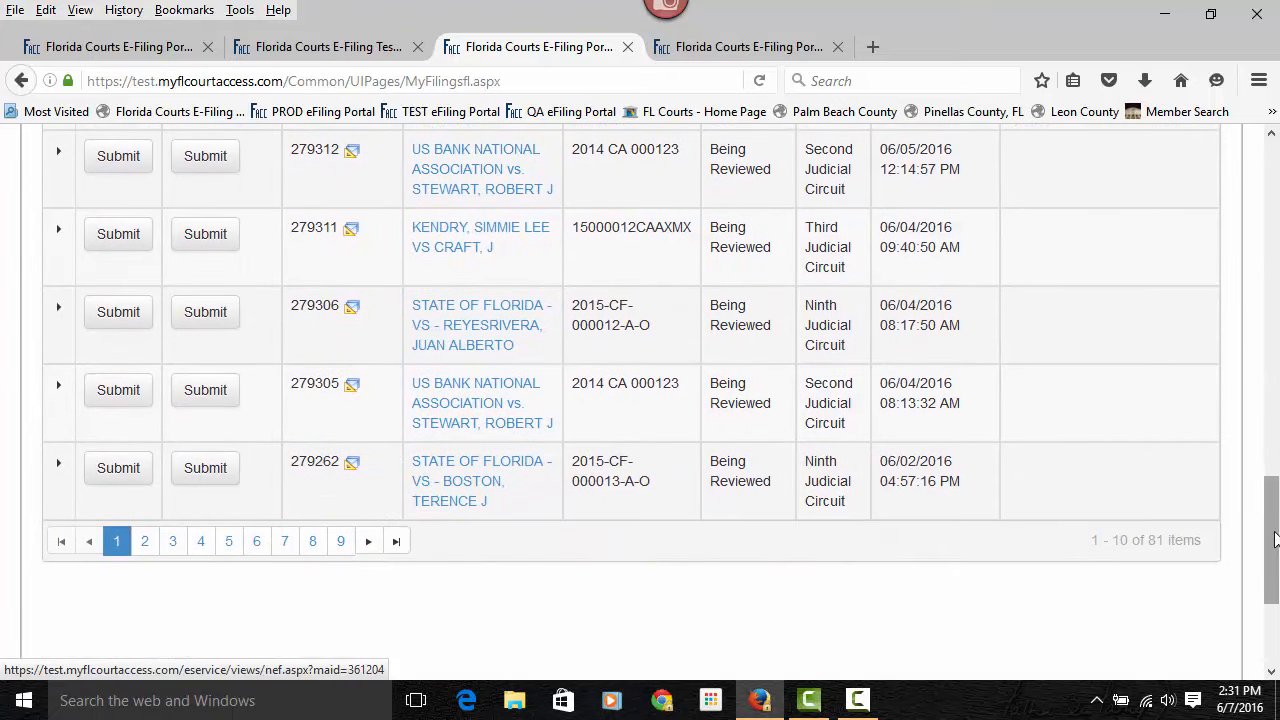
scroll(up, 3)
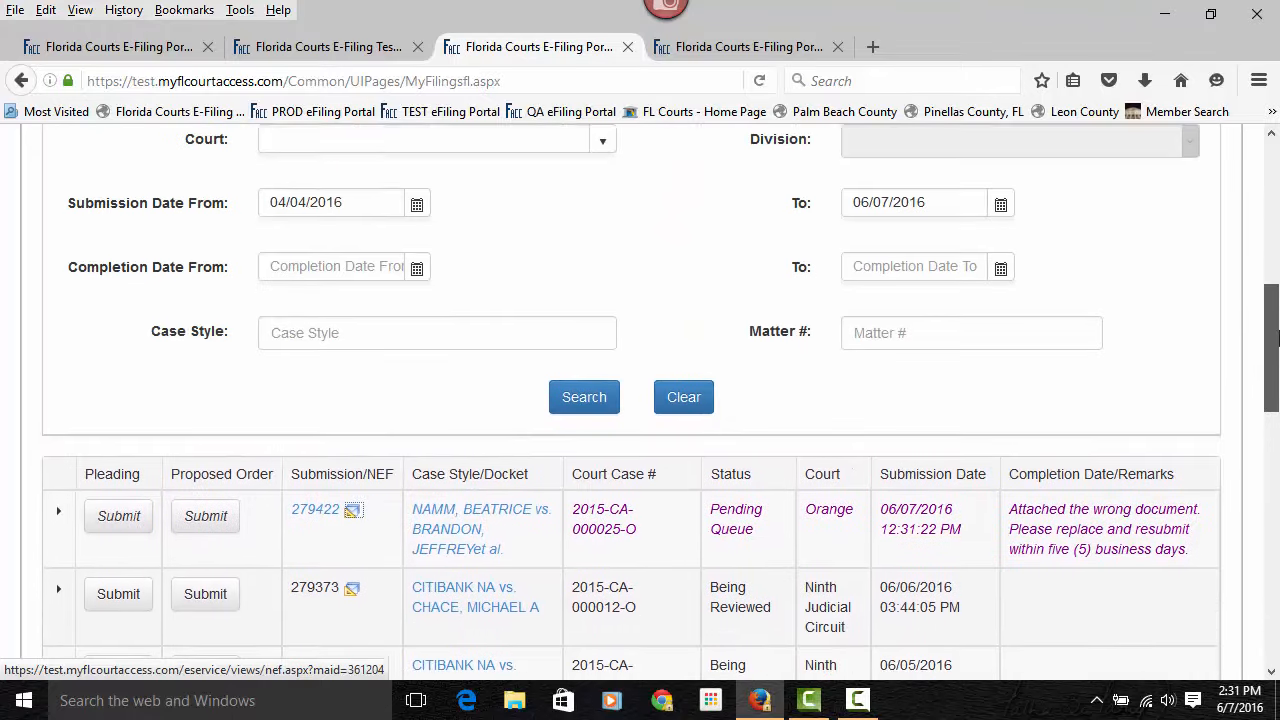
scroll(up, 3)
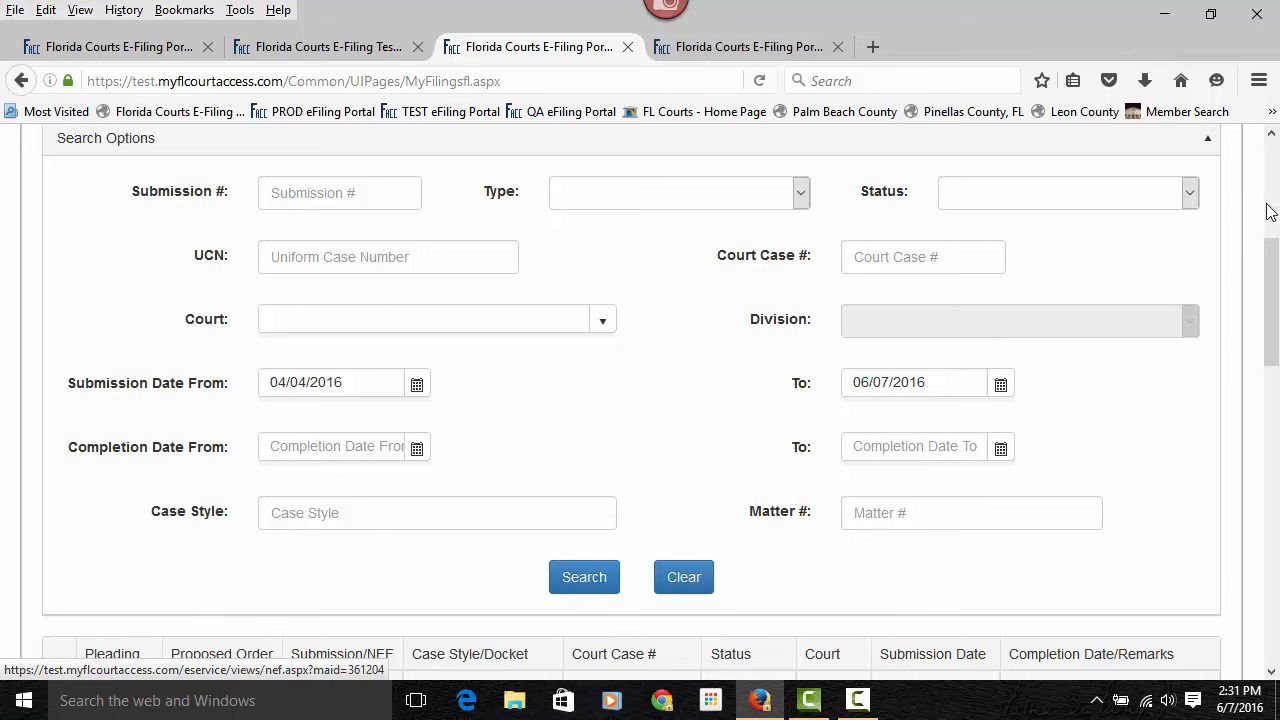
click(1188, 192)
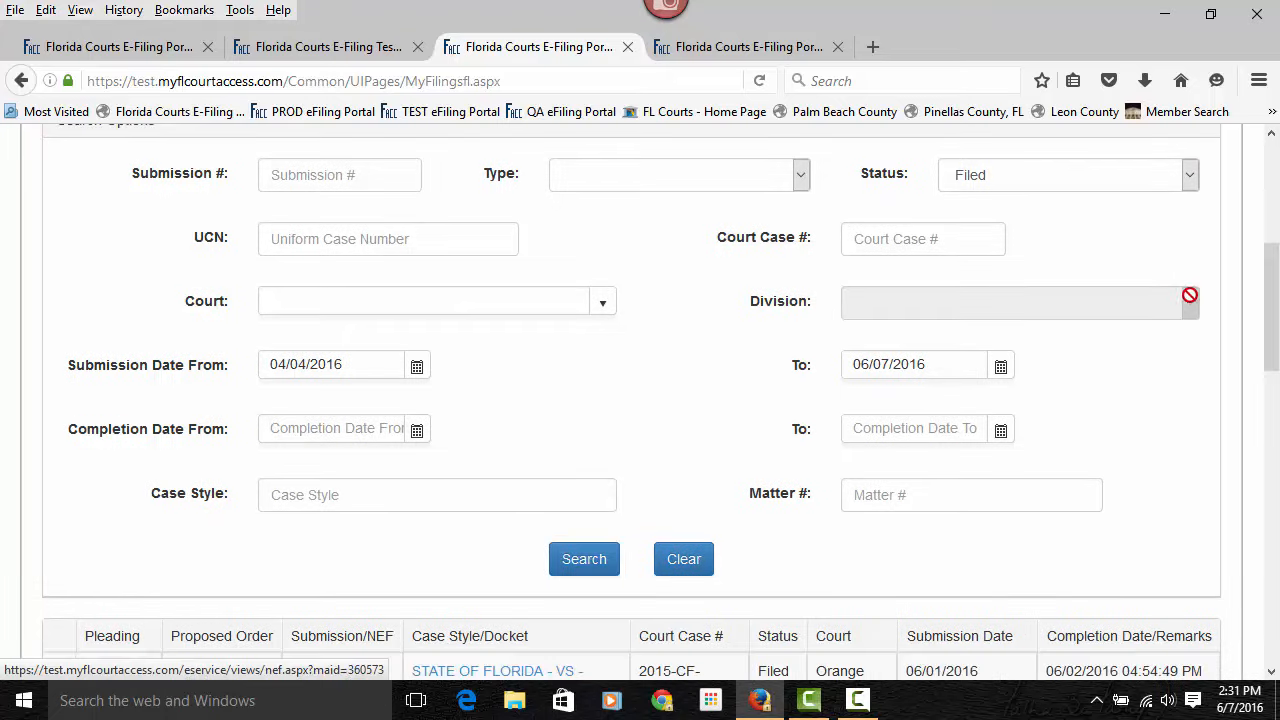
Browse the filings list and view the Notice of Electronic Filing for submission 279176
scroll(down, 3)
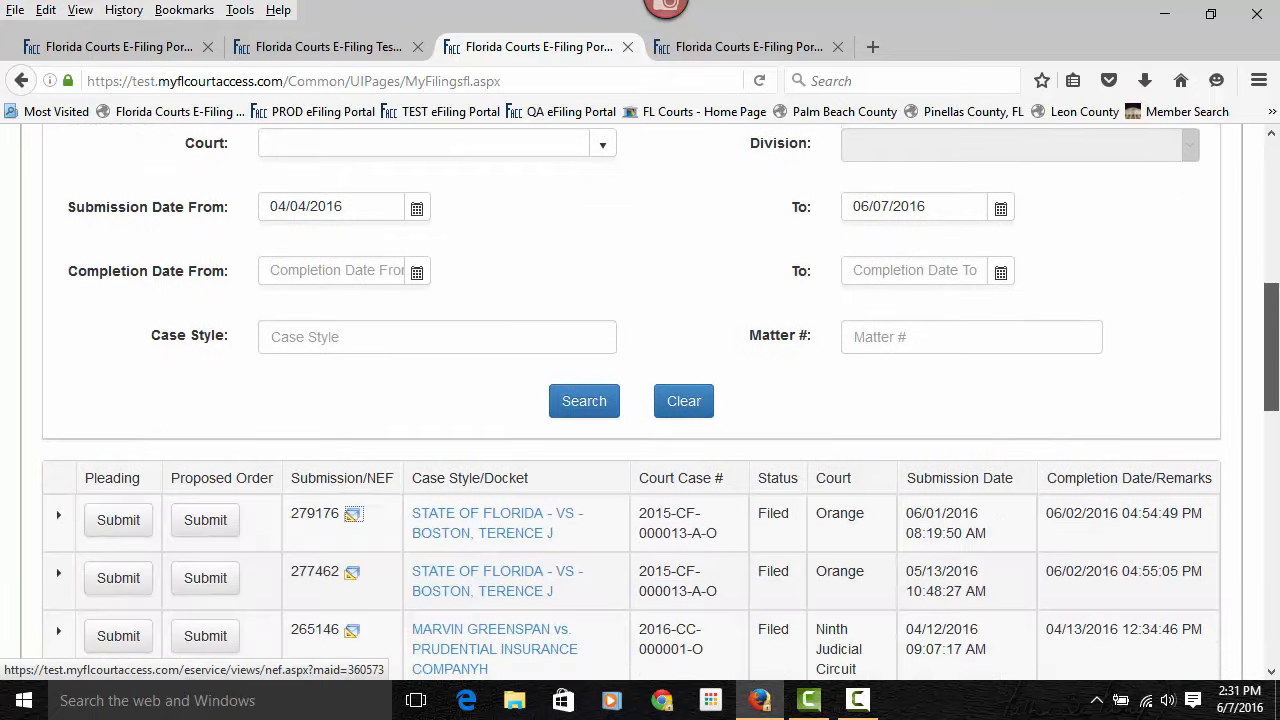
scroll(down, 3)
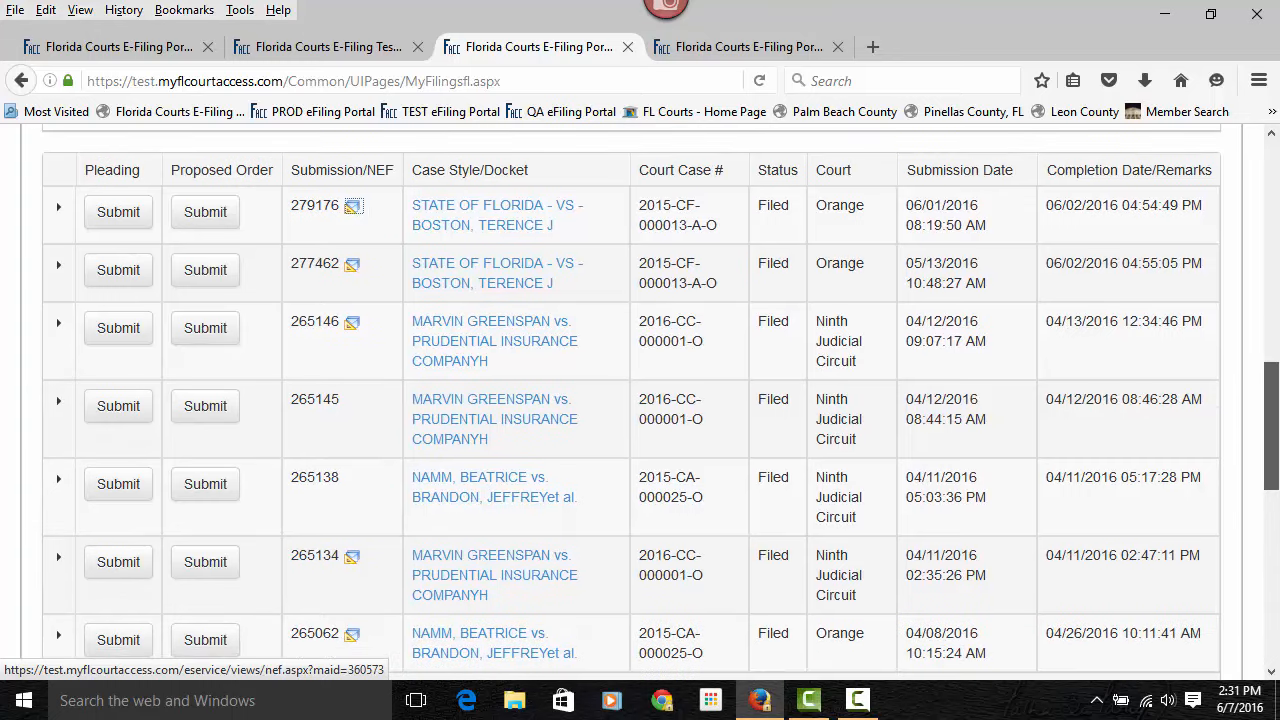
scroll(down, 3)
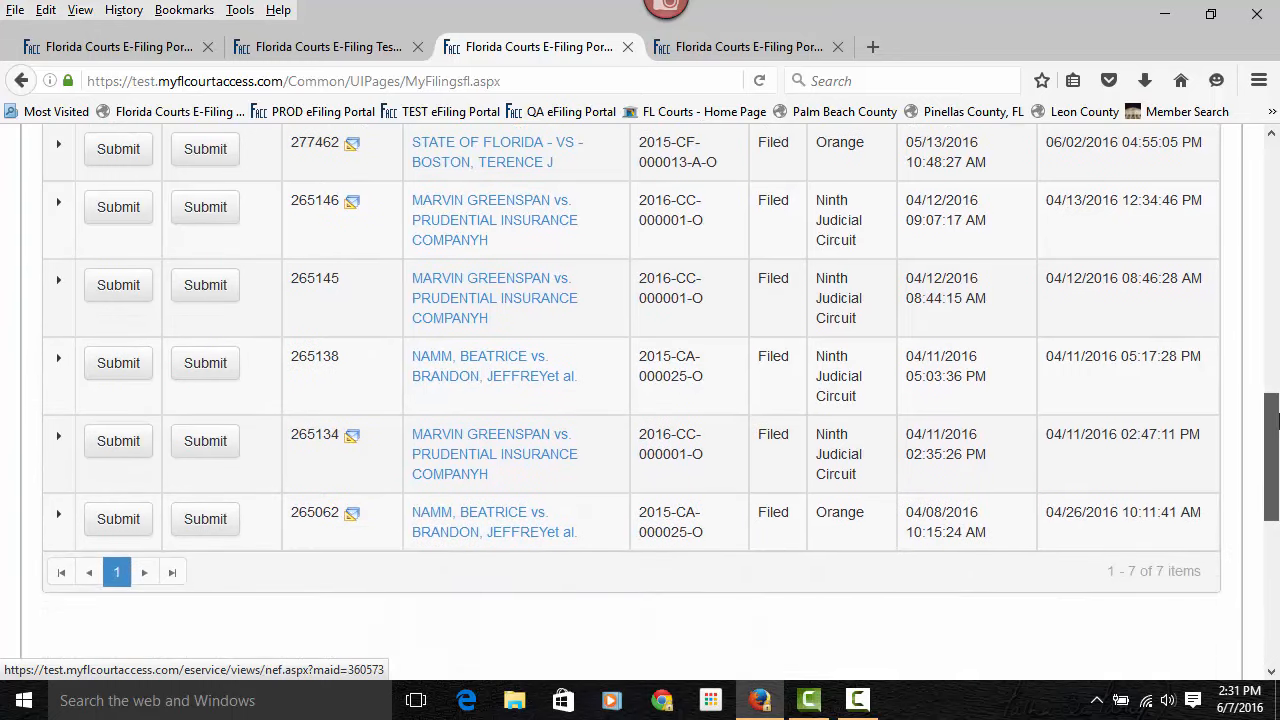
scroll(down, 3)
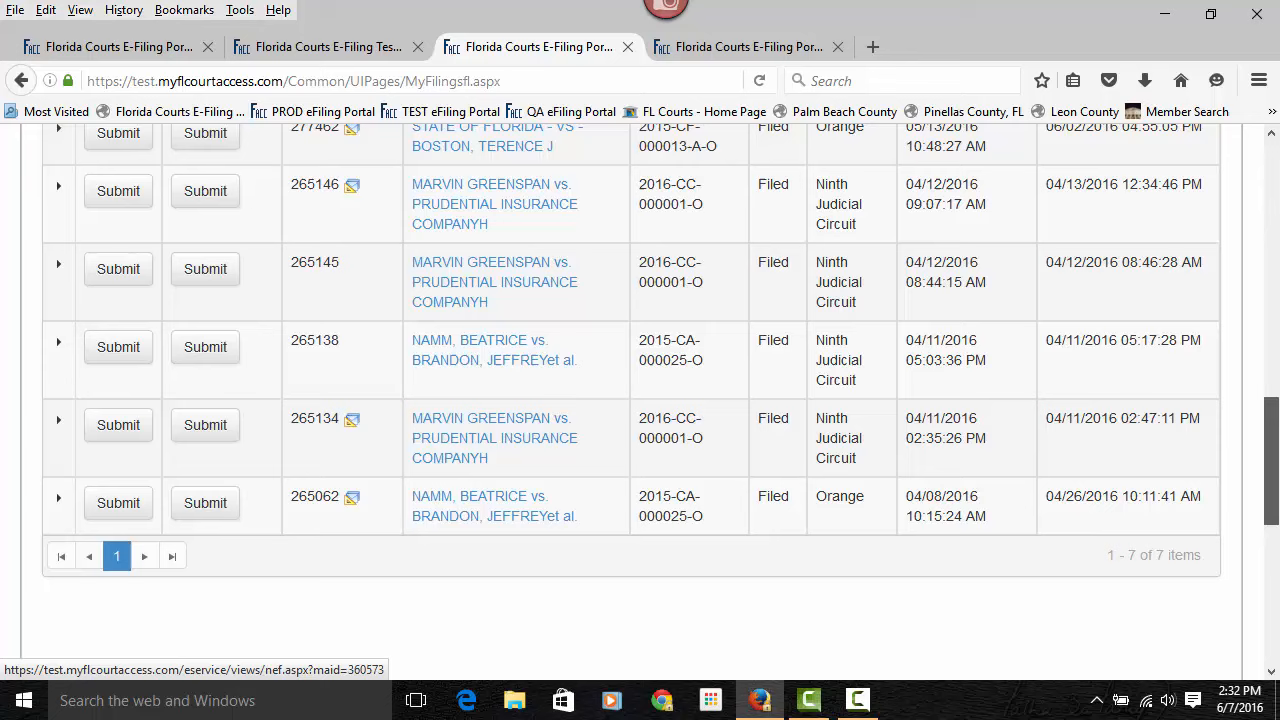
scroll(up, 3)
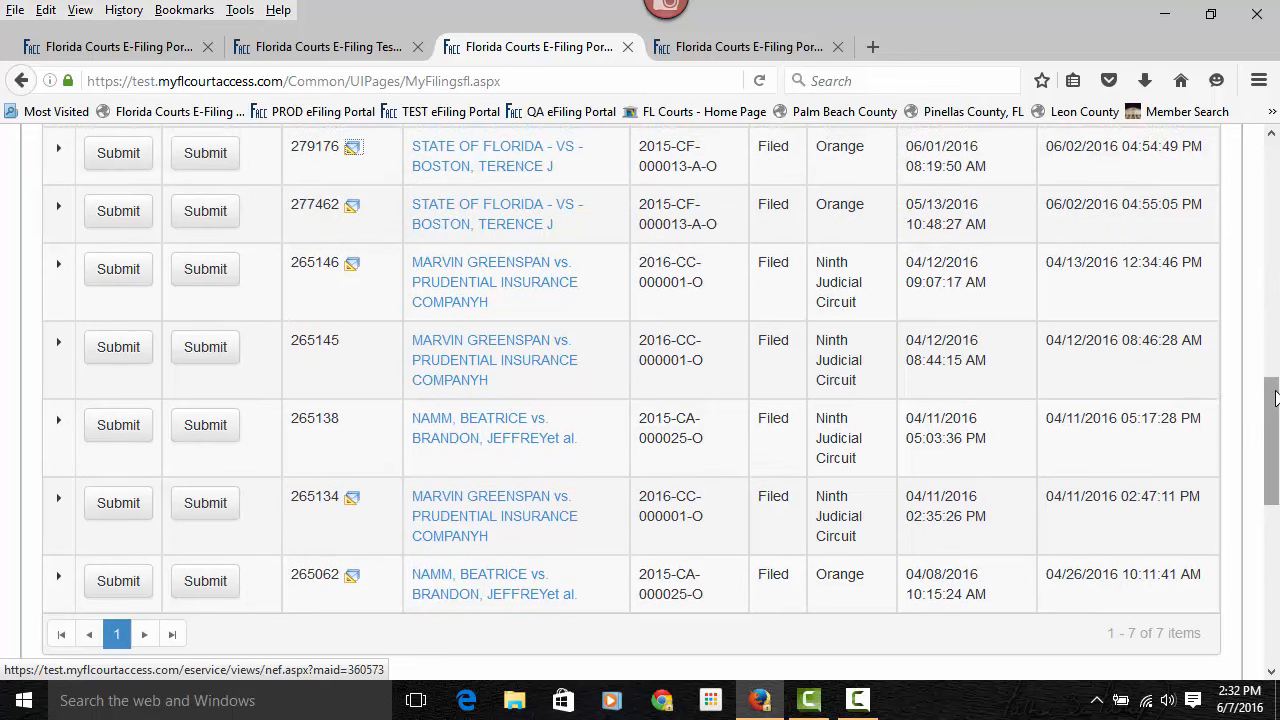
scroll(up, 3)
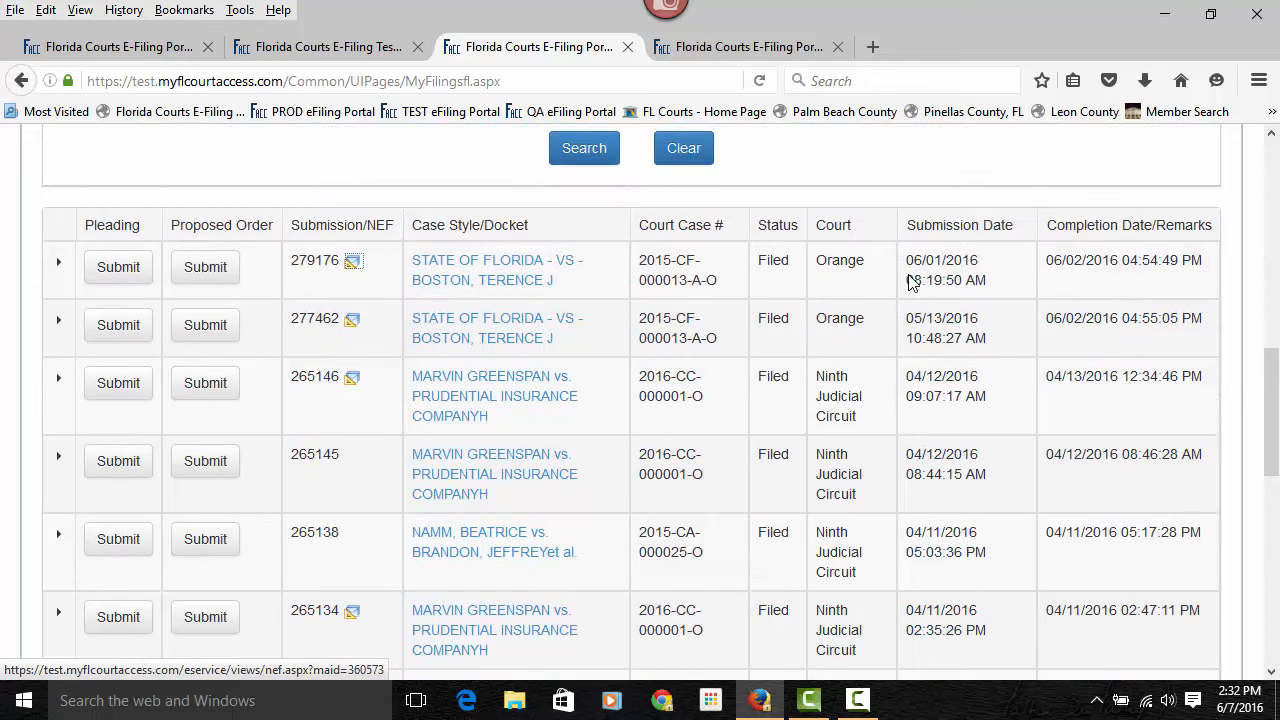
scroll(down, 3)
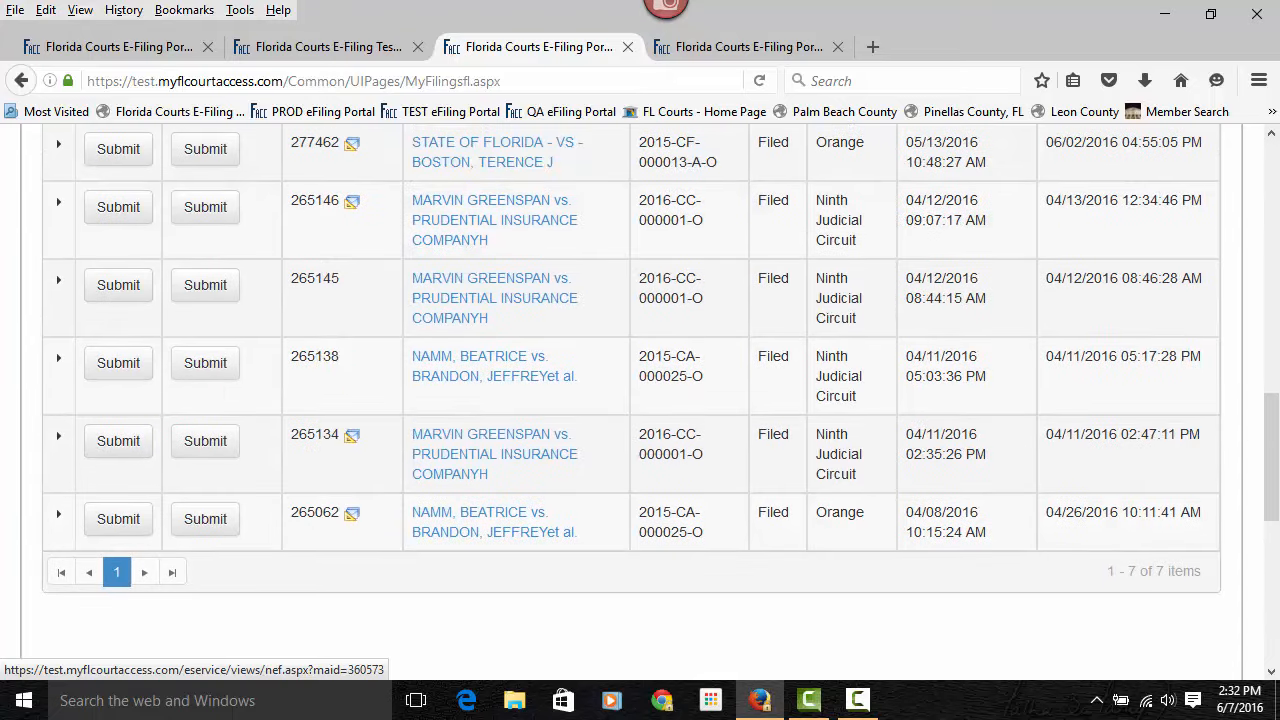
scroll(up, 3)
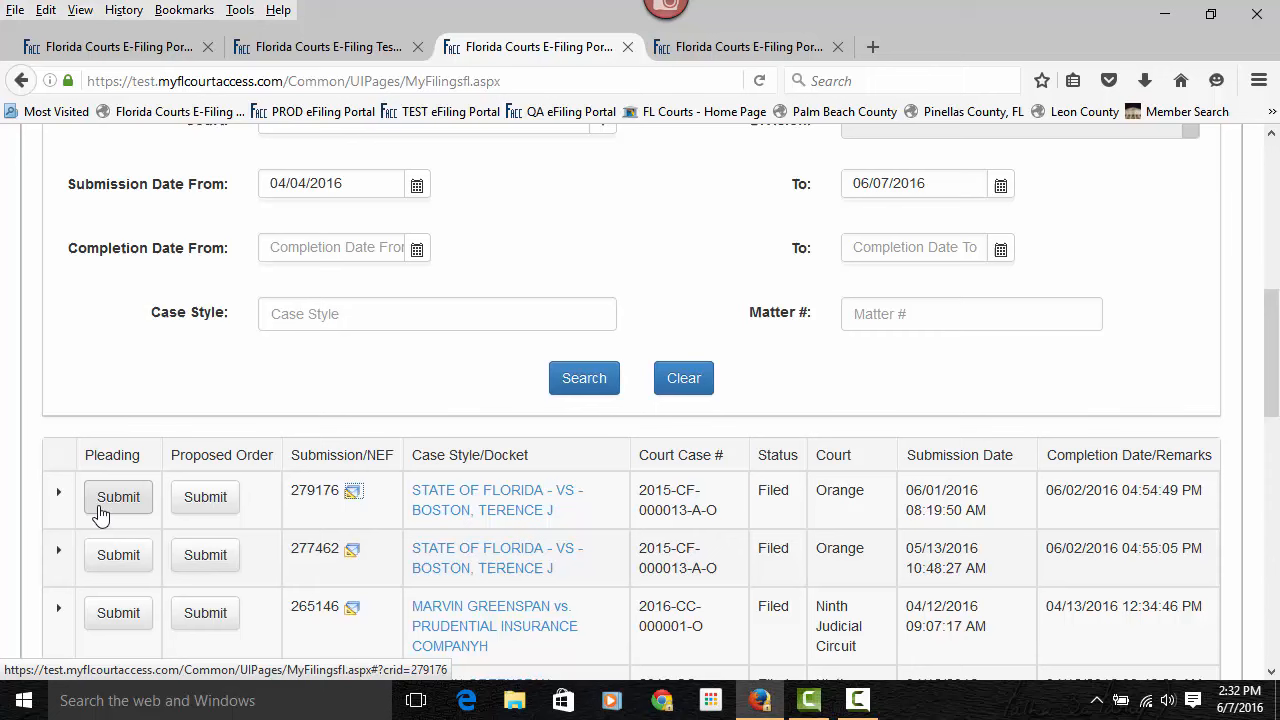
mouse_move(118, 496)
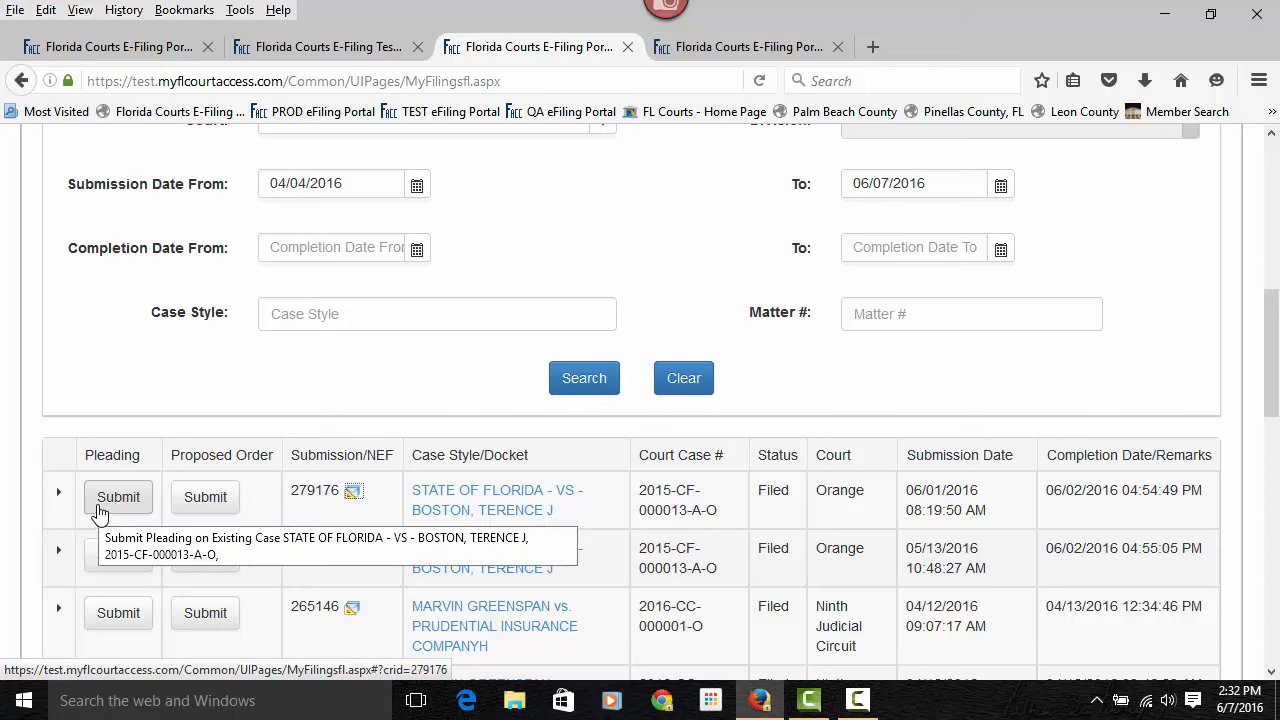
mouse_move(224, 524)
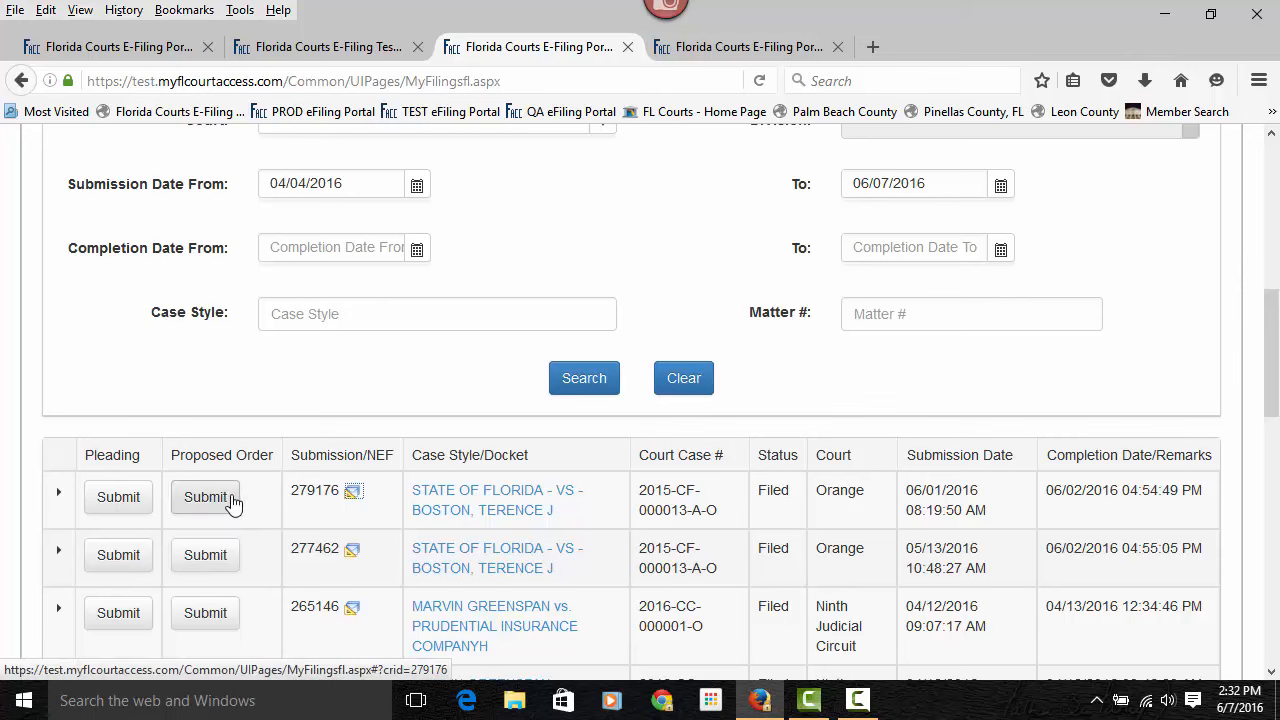
mouse_move(248, 492)
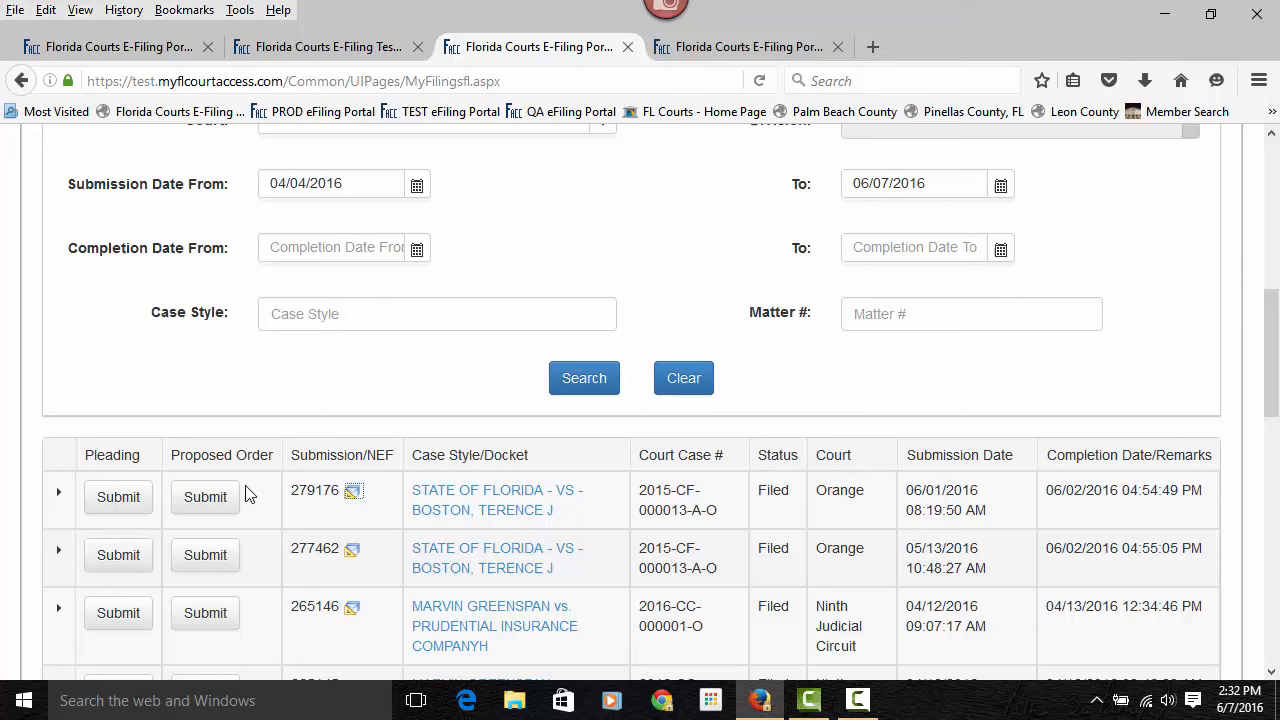
mouse_move(308, 508)
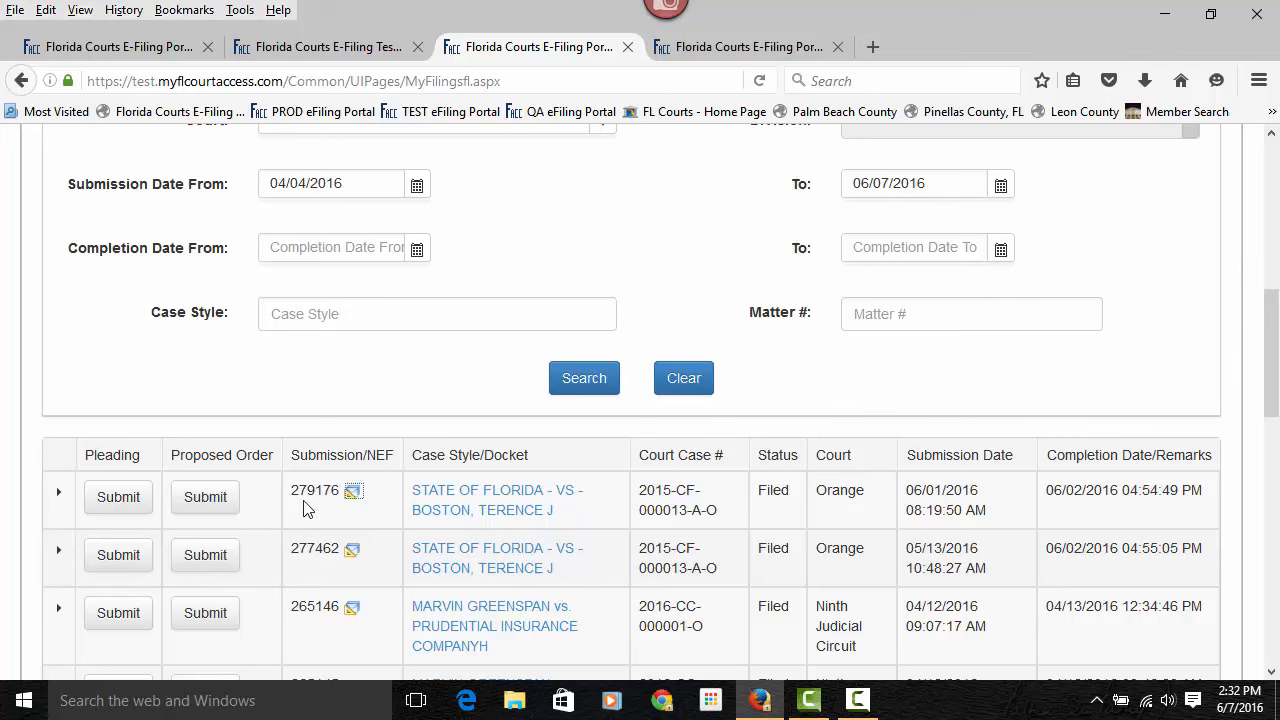
mouse_move(338, 512)
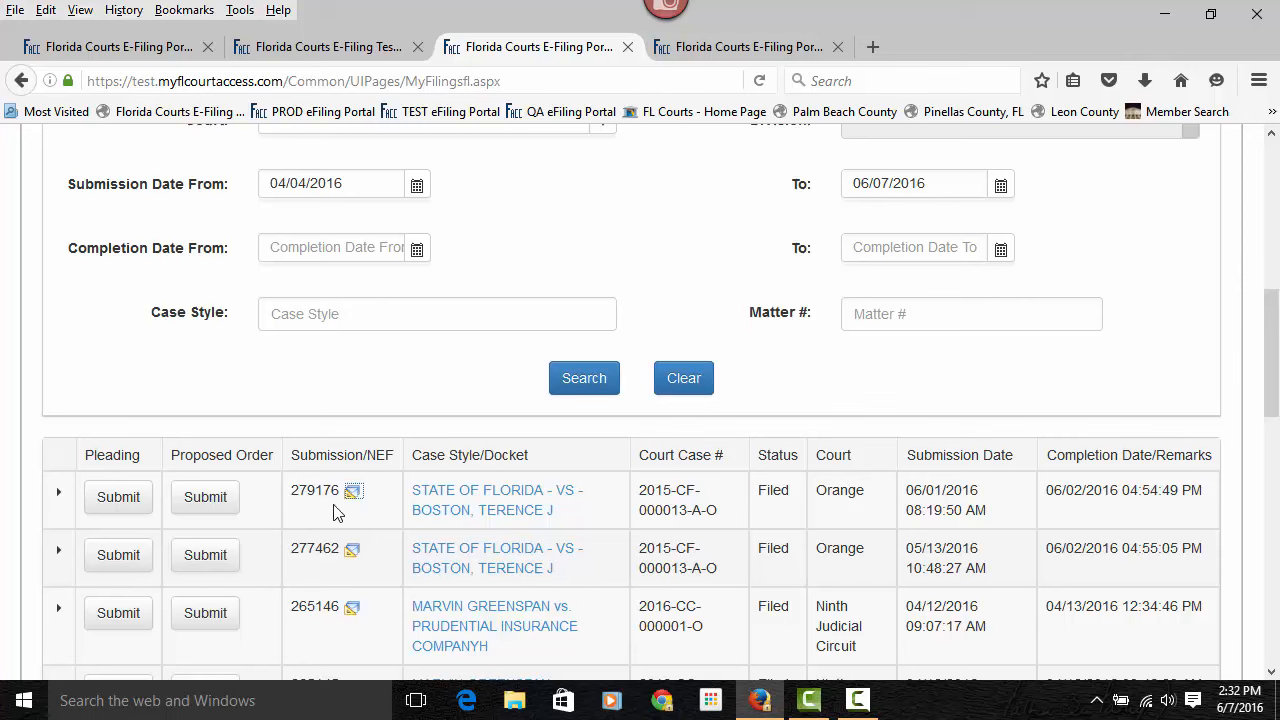
mouse_move(352, 496)
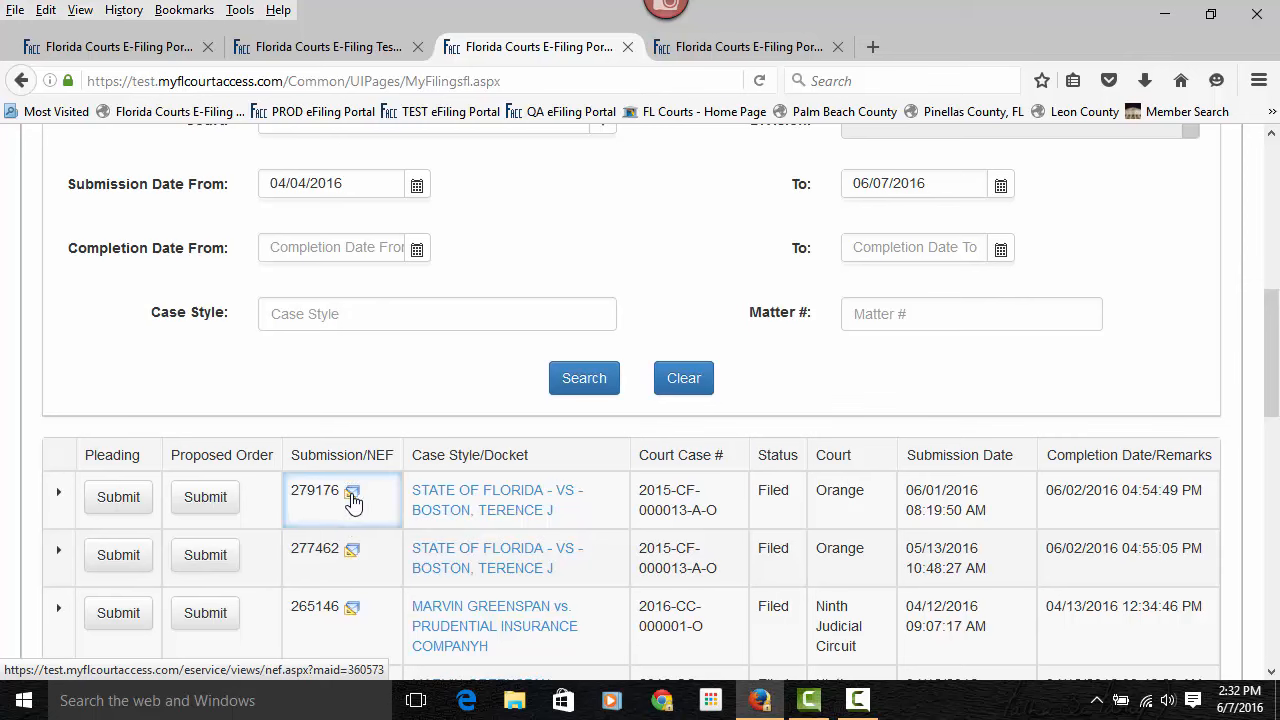
click(352, 490)
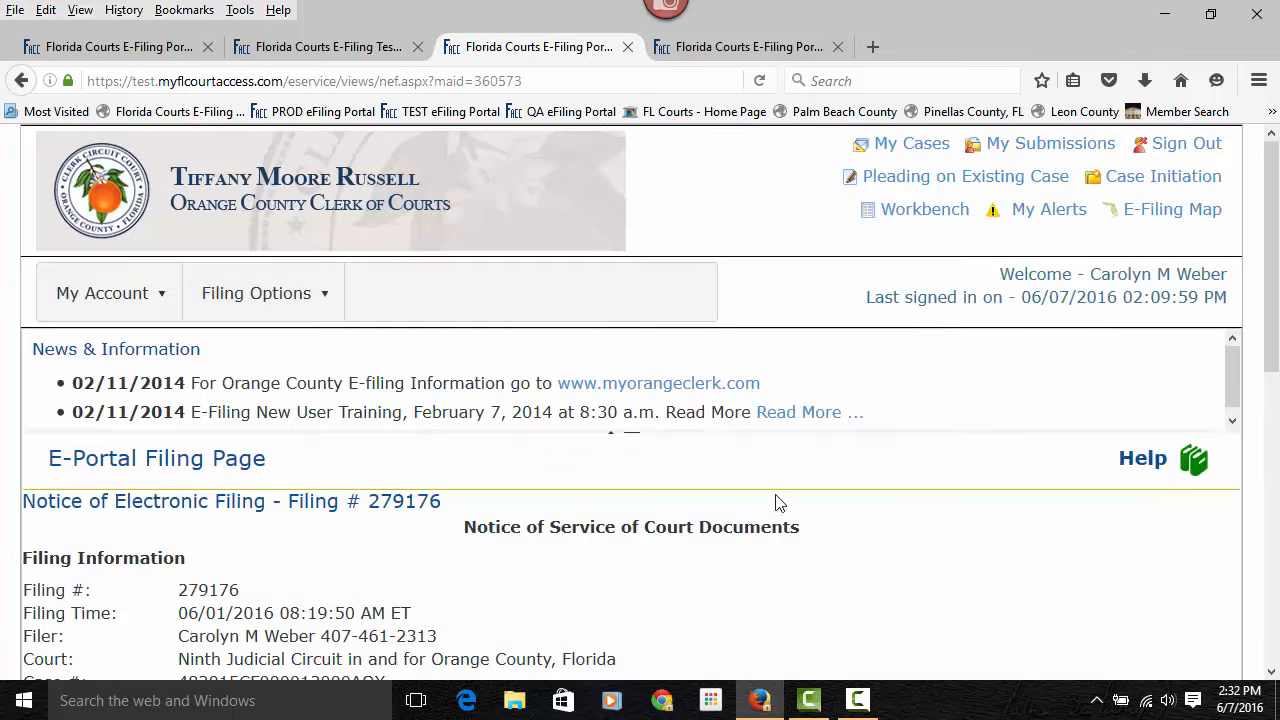
Read through the filing #279176 notice: documents, e-service recipients and closing message
scroll(down, 3)
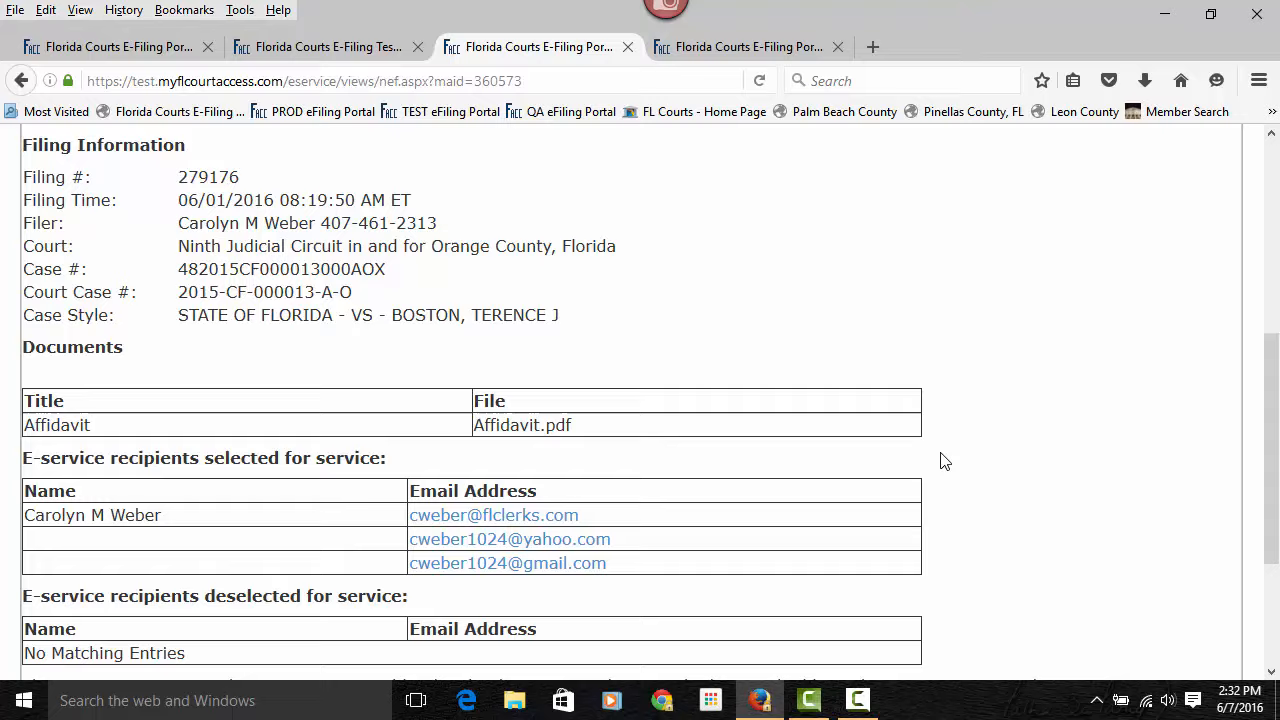
scroll(down, 3)
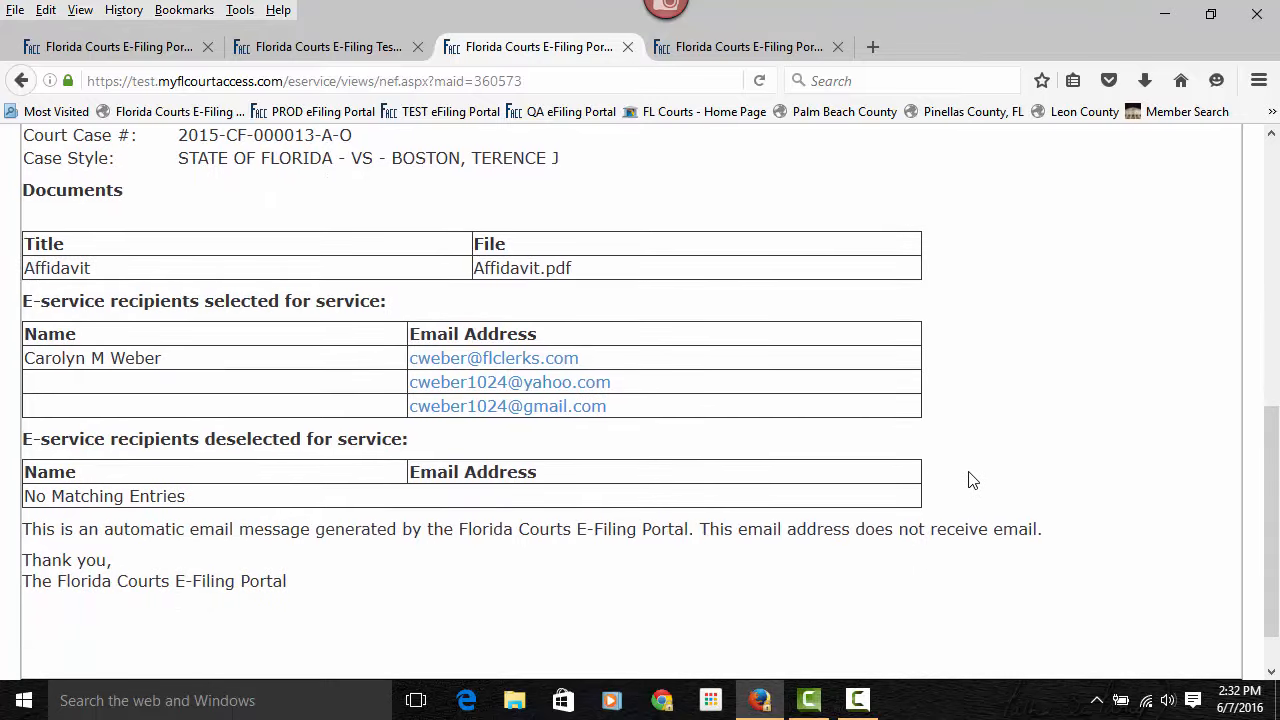
scroll(up, 3)
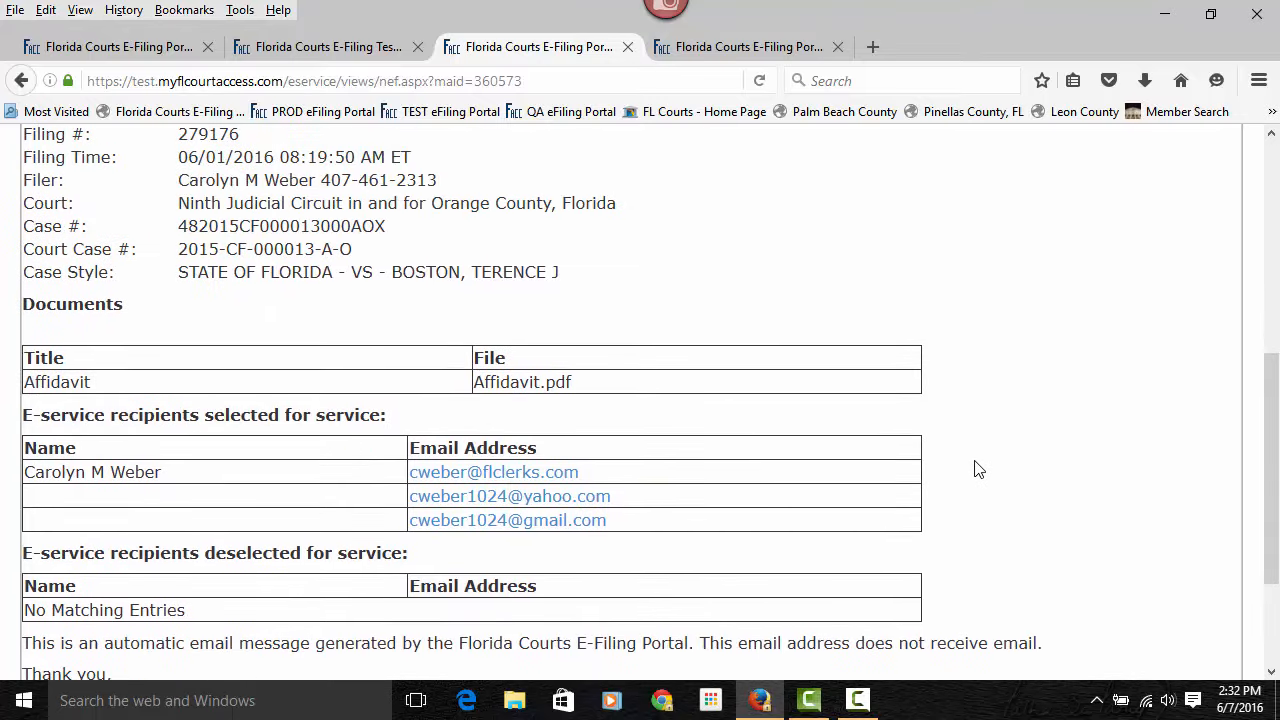
scroll(up, 3)
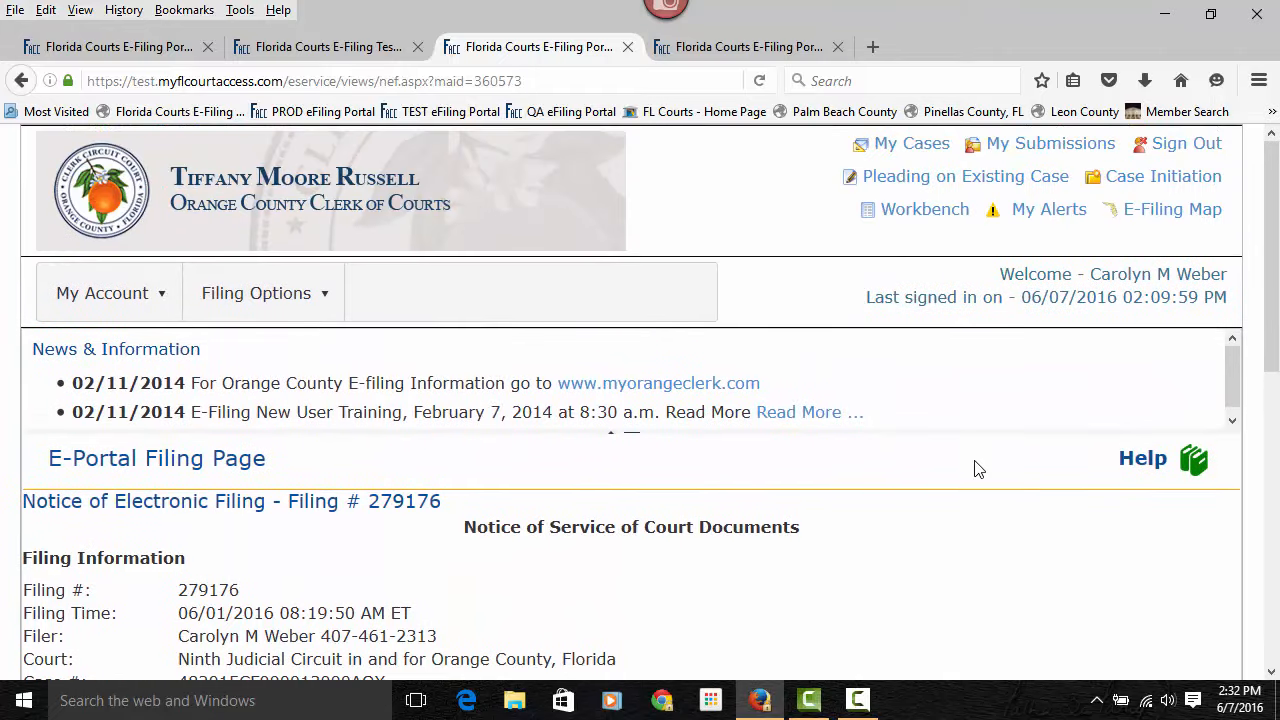
mouse_move(548, 238)
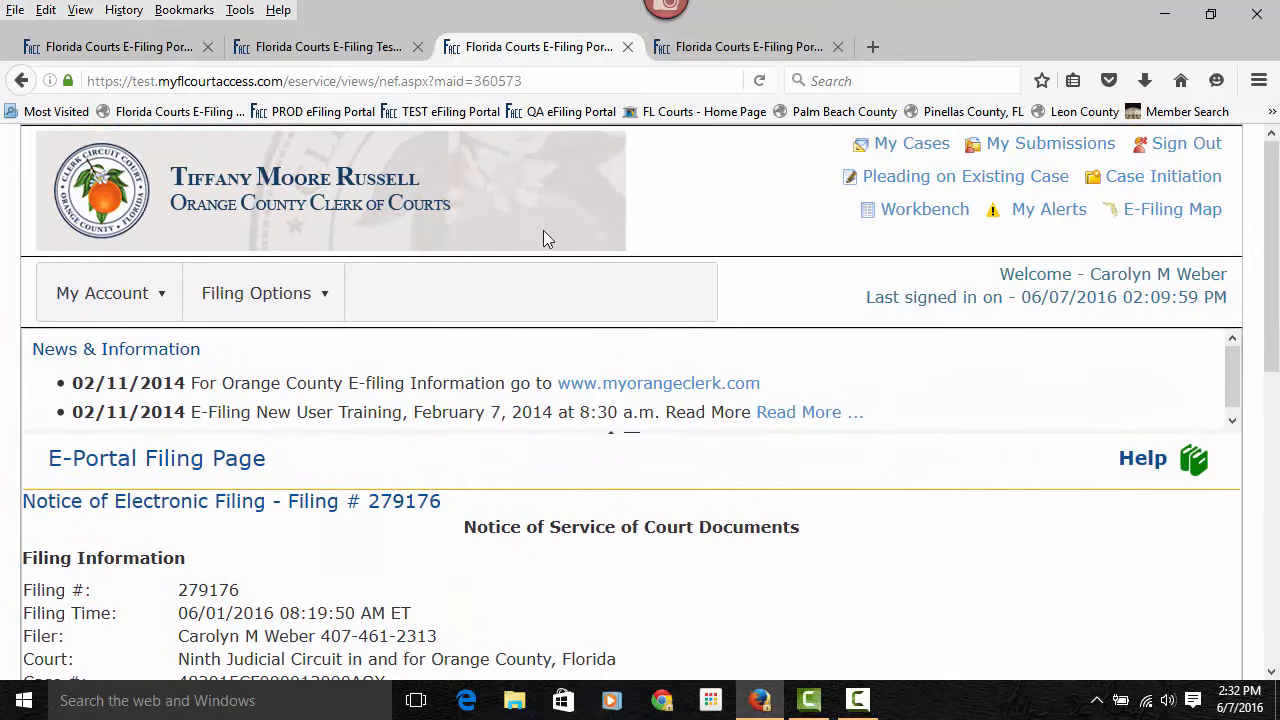
mouse_move(924, 210)
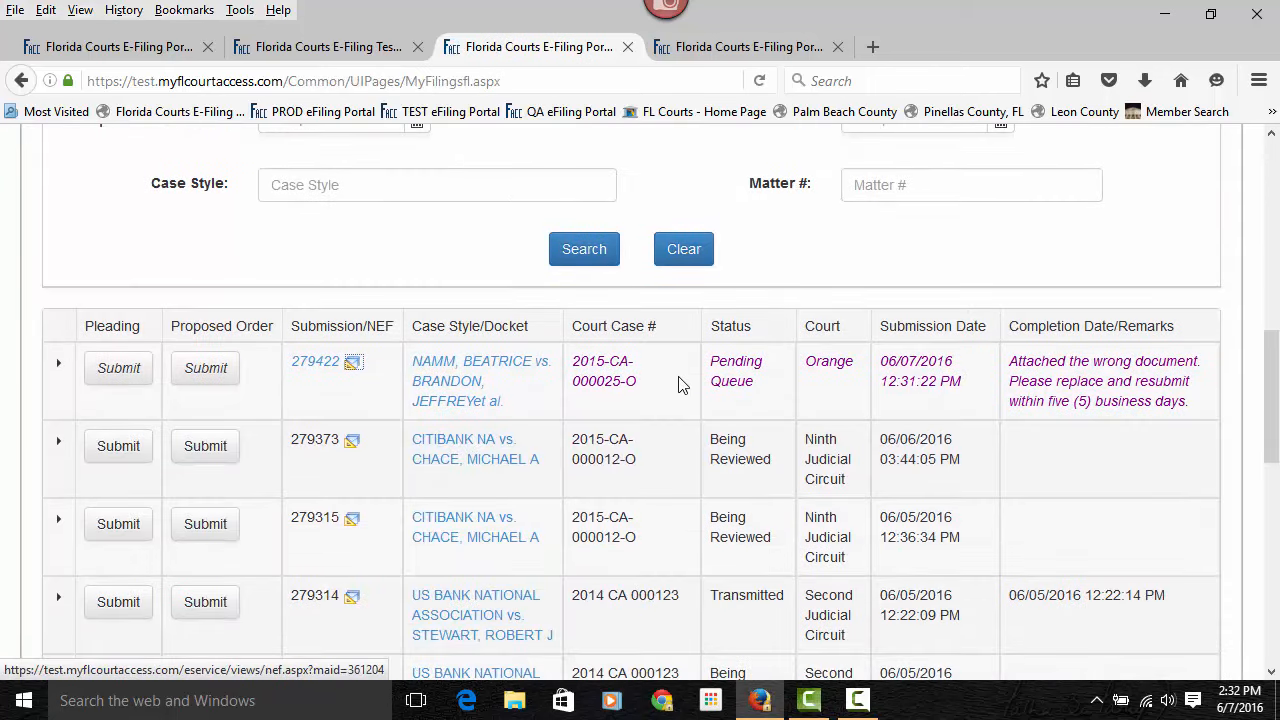
Expand submission 279315 (CITIBANK NA vs. CHACE) and review its documents, service list and $0.00 fee payment
scroll(down, 3)
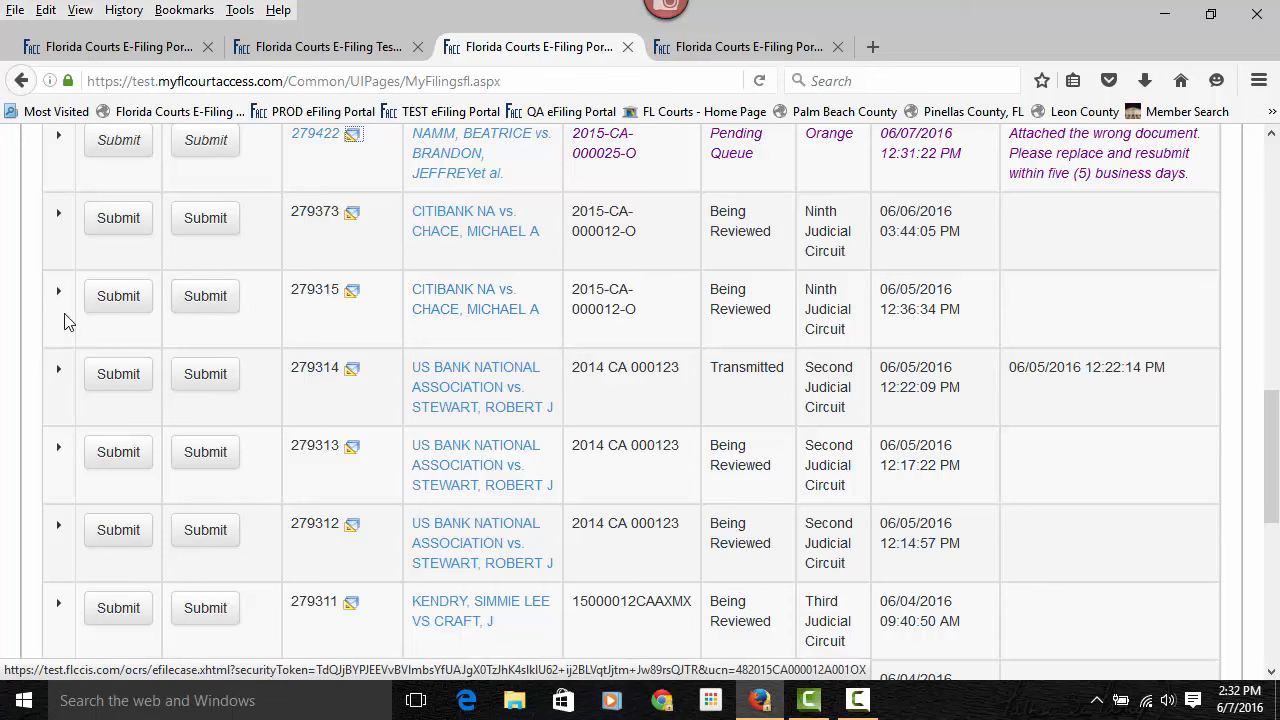
click(58, 296)
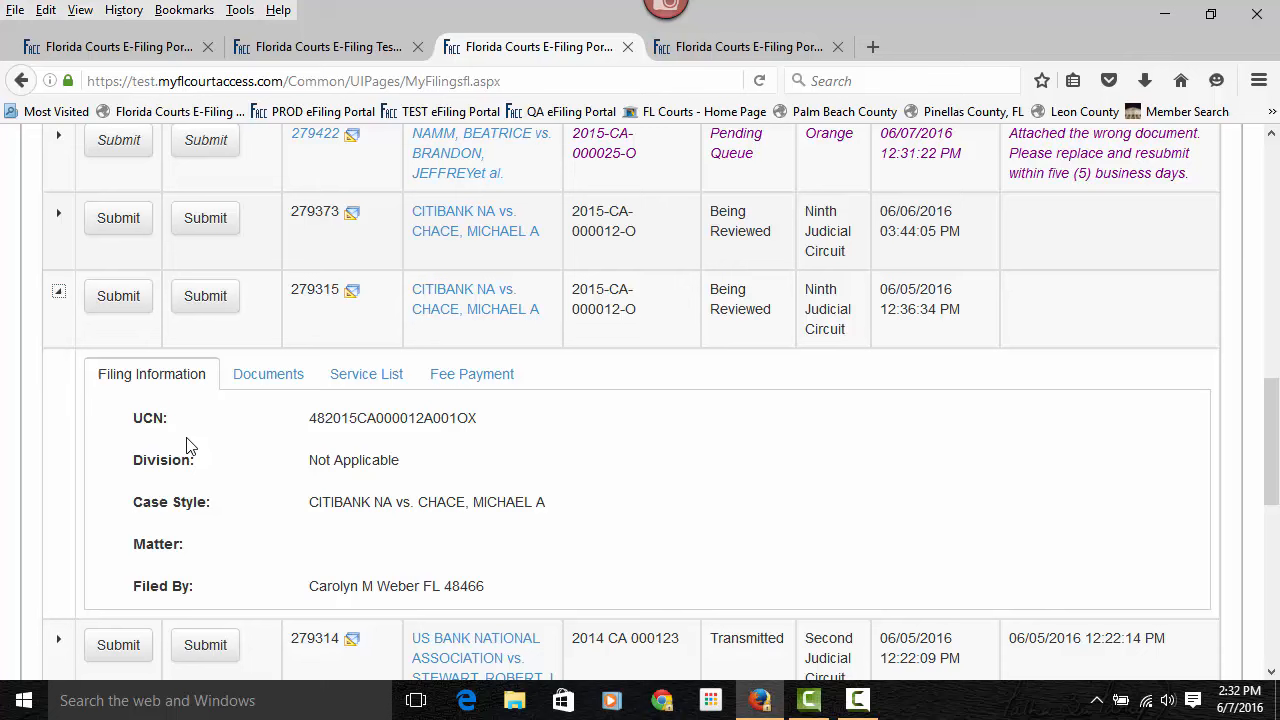
mouse_move(364, 424)
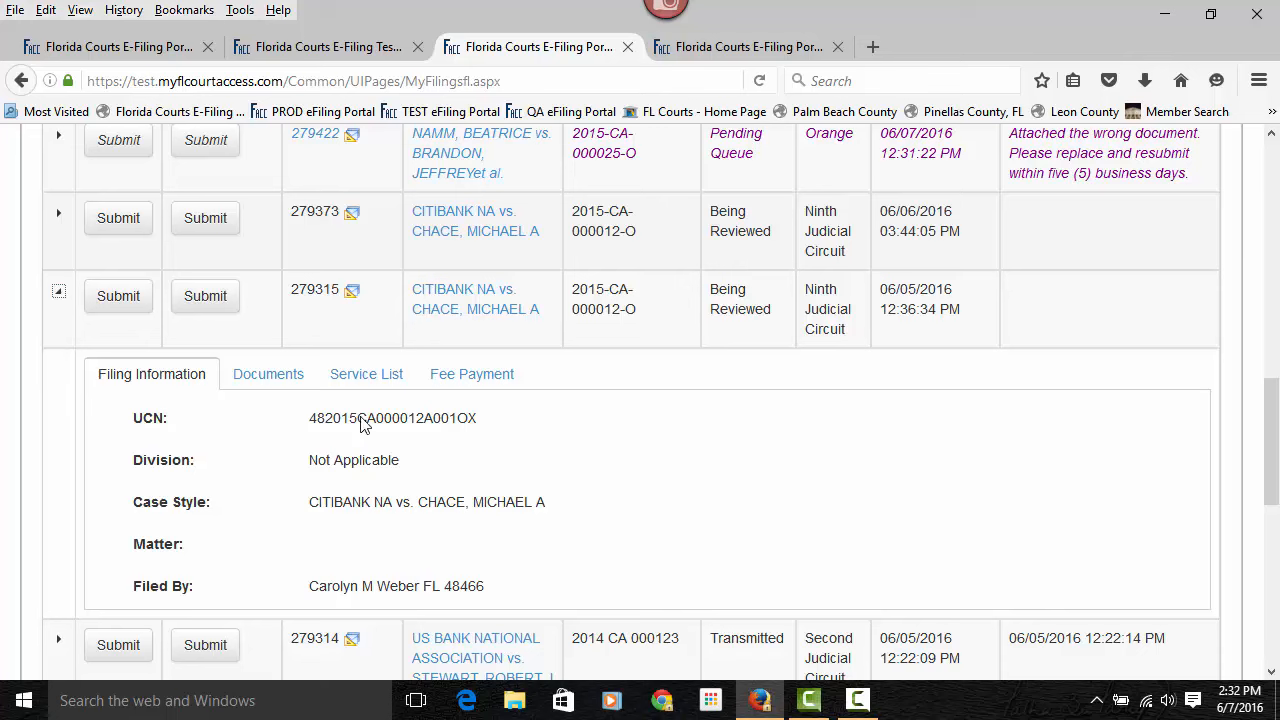
mouse_move(430, 548)
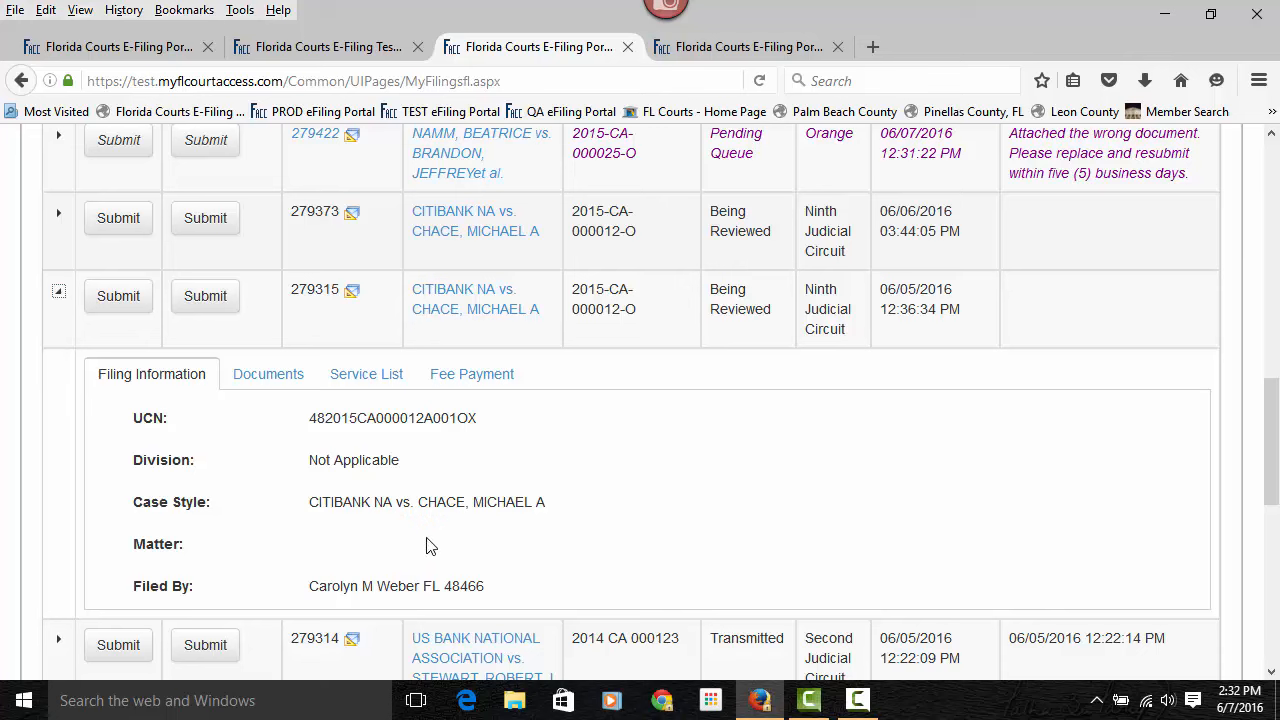
mouse_move(400, 532)
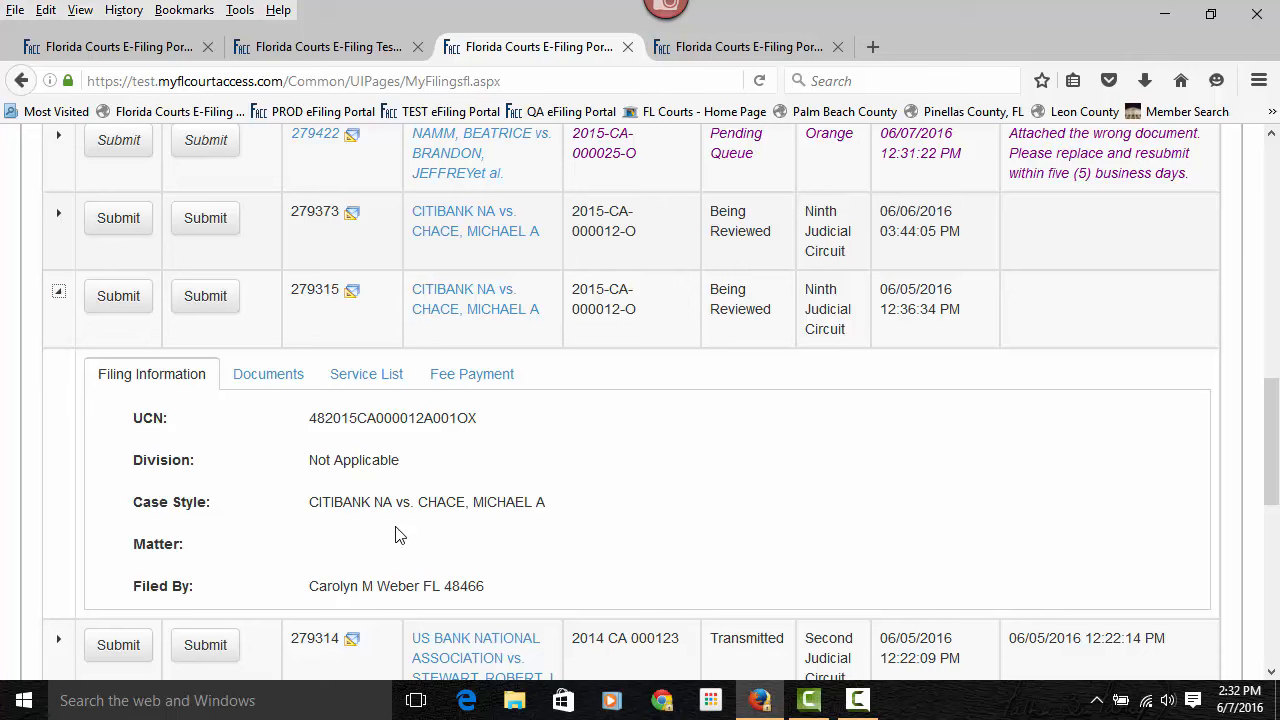
mouse_move(324, 554)
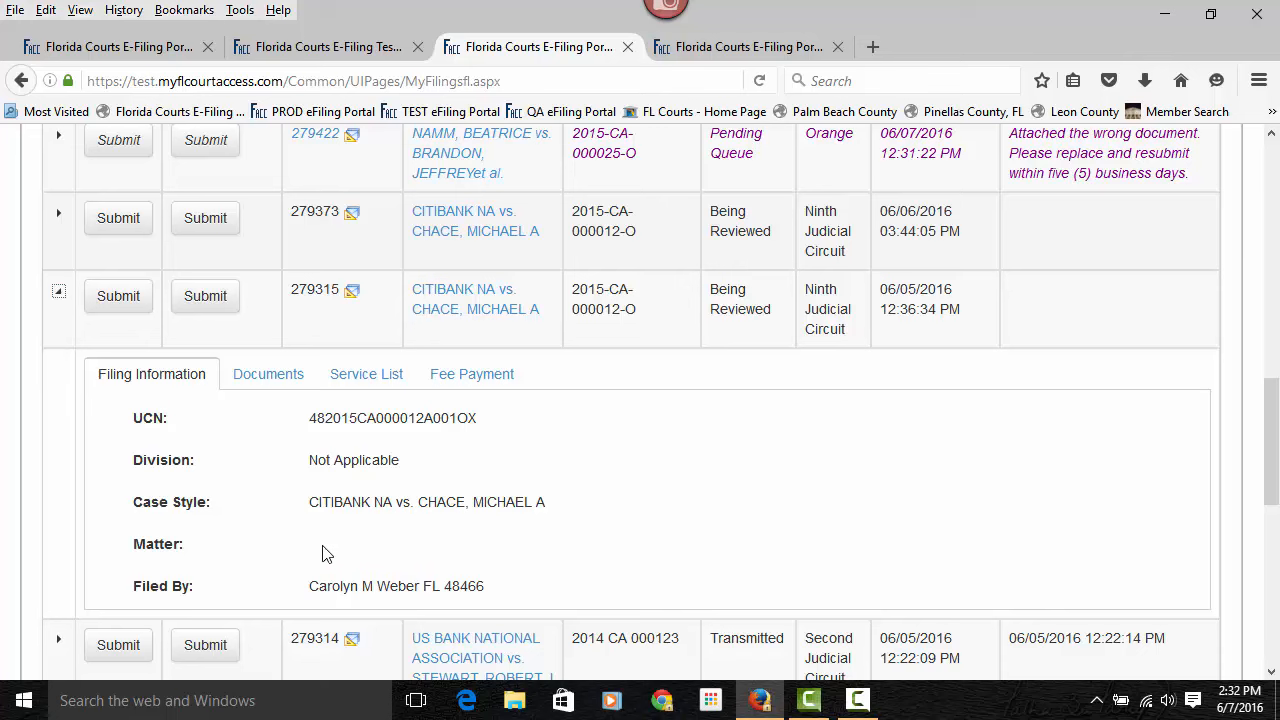
mouse_move(296, 444)
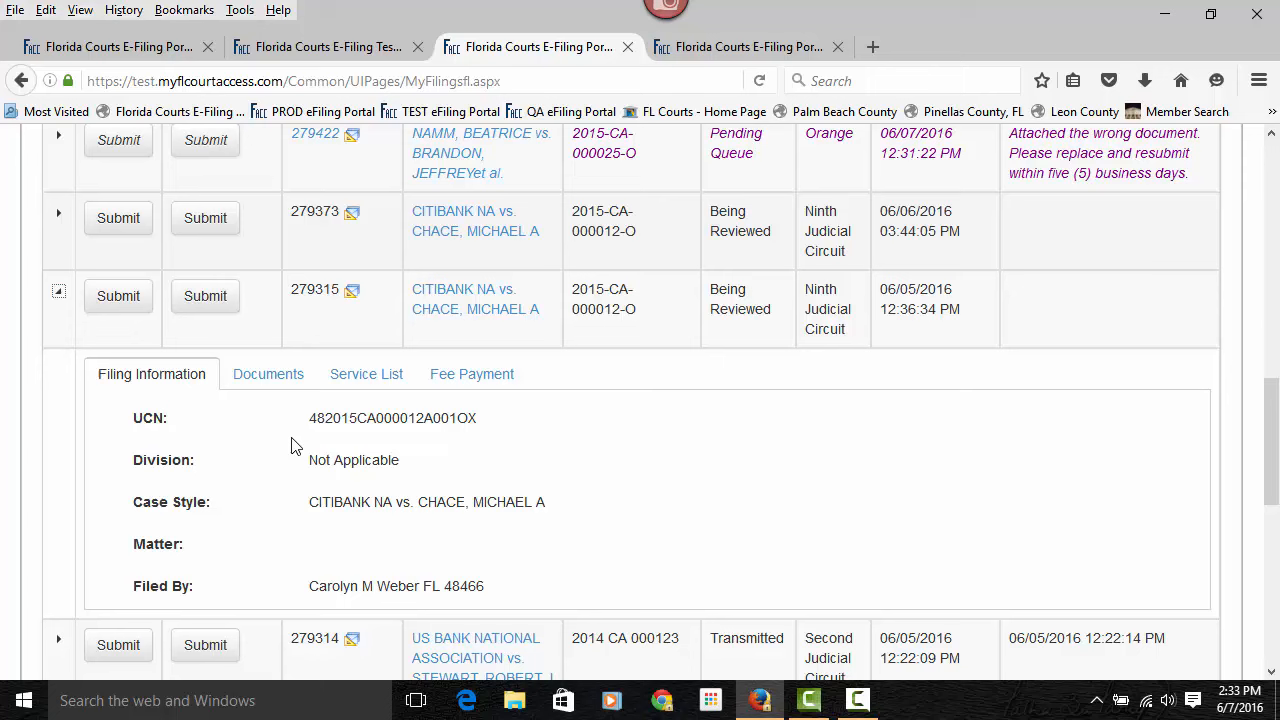
click(268, 374)
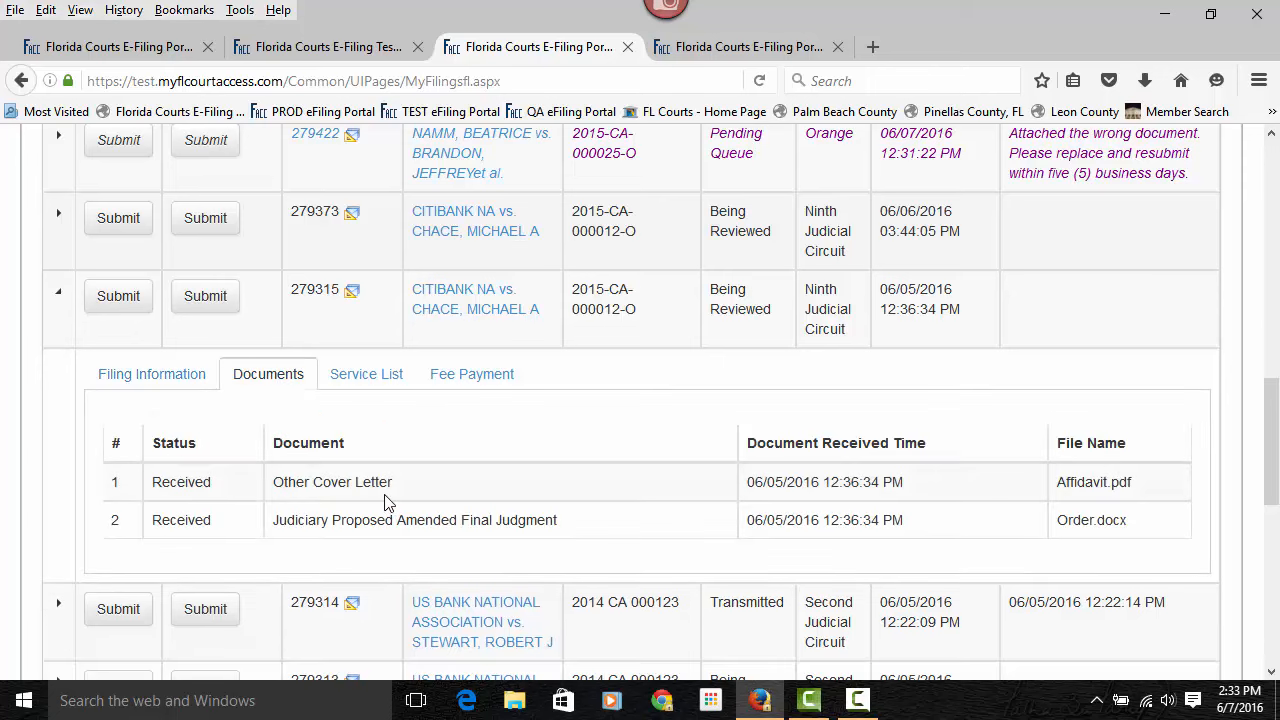
mouse_move(1140, 496)
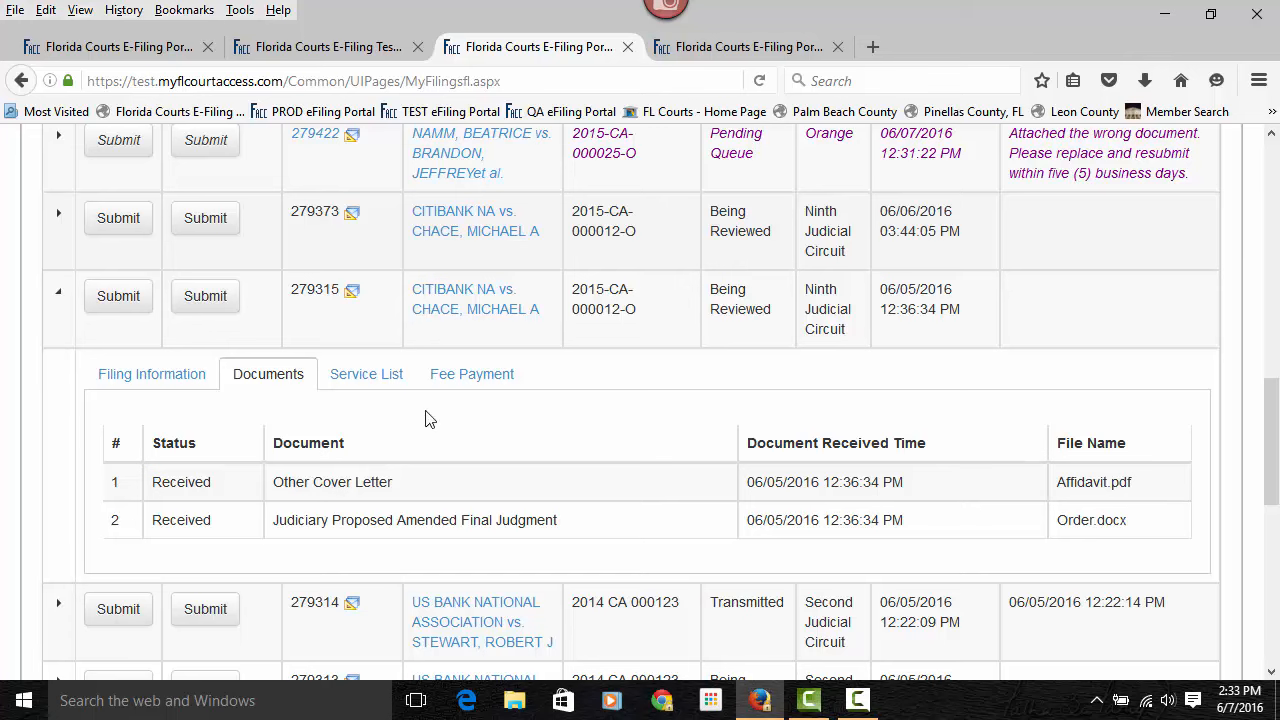
click(366, 374)
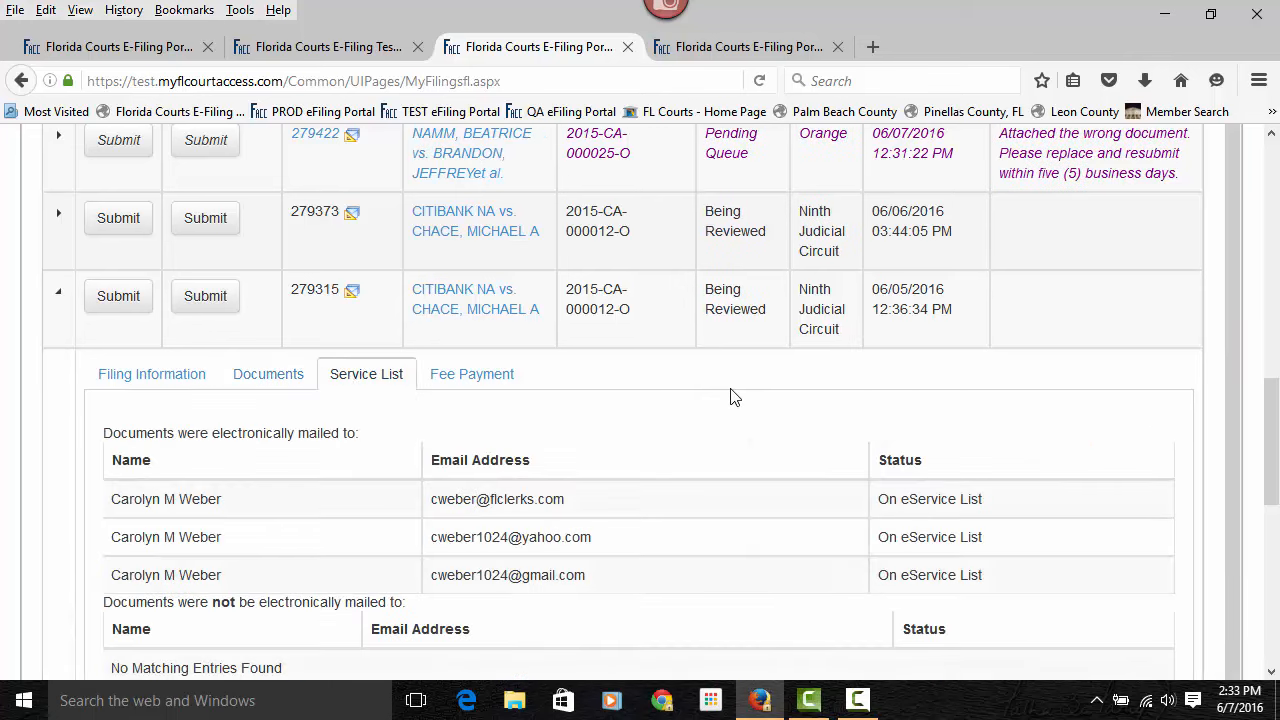
scroll(down, 3)
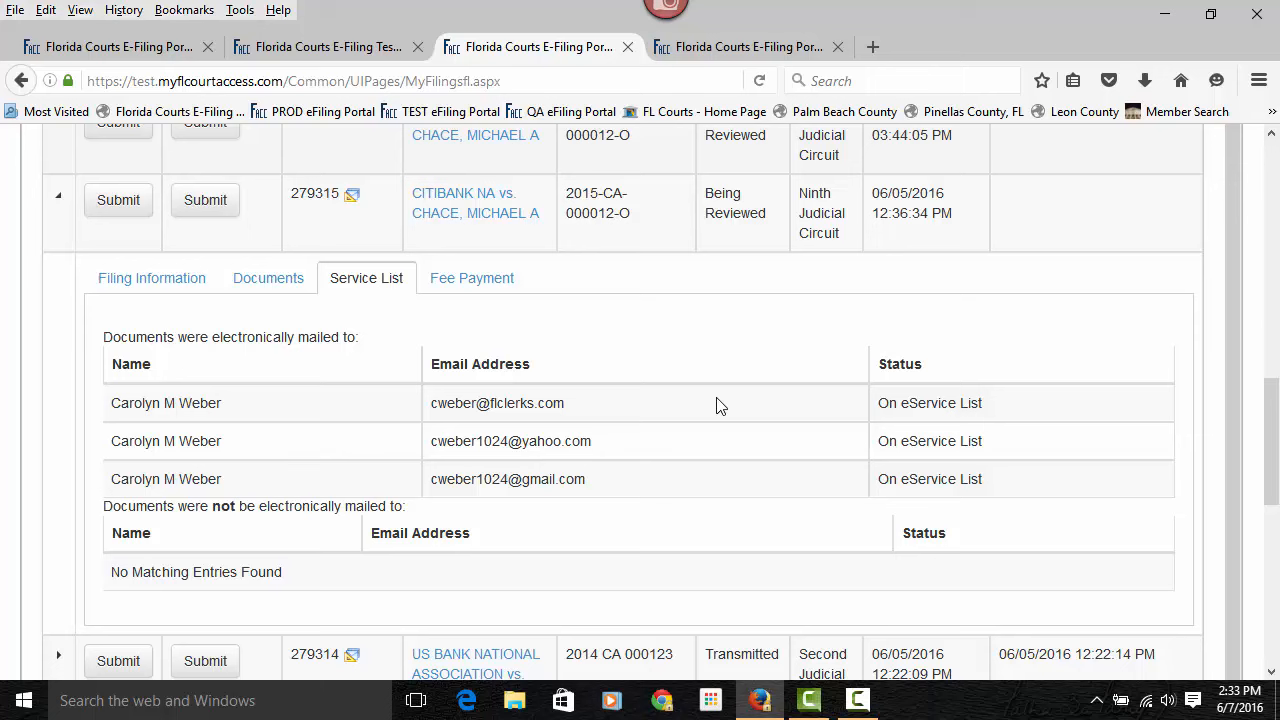
mouse_move(476, 320)
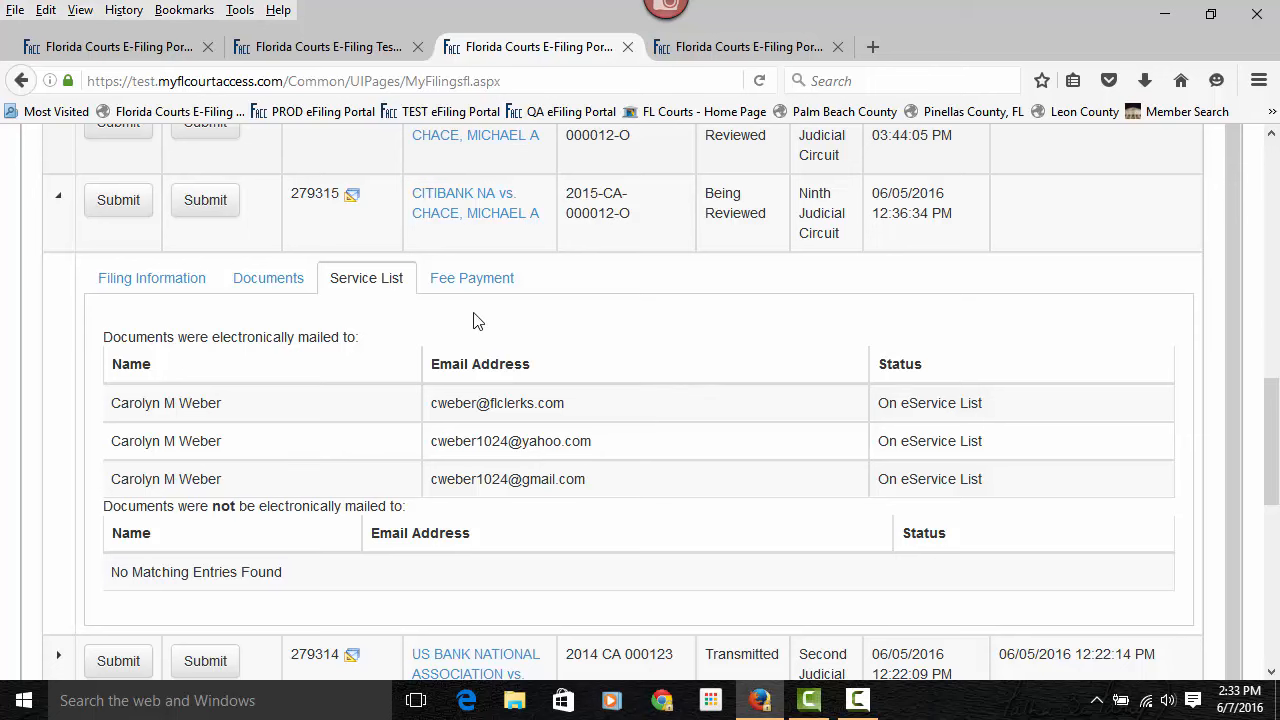
click(472, 278)
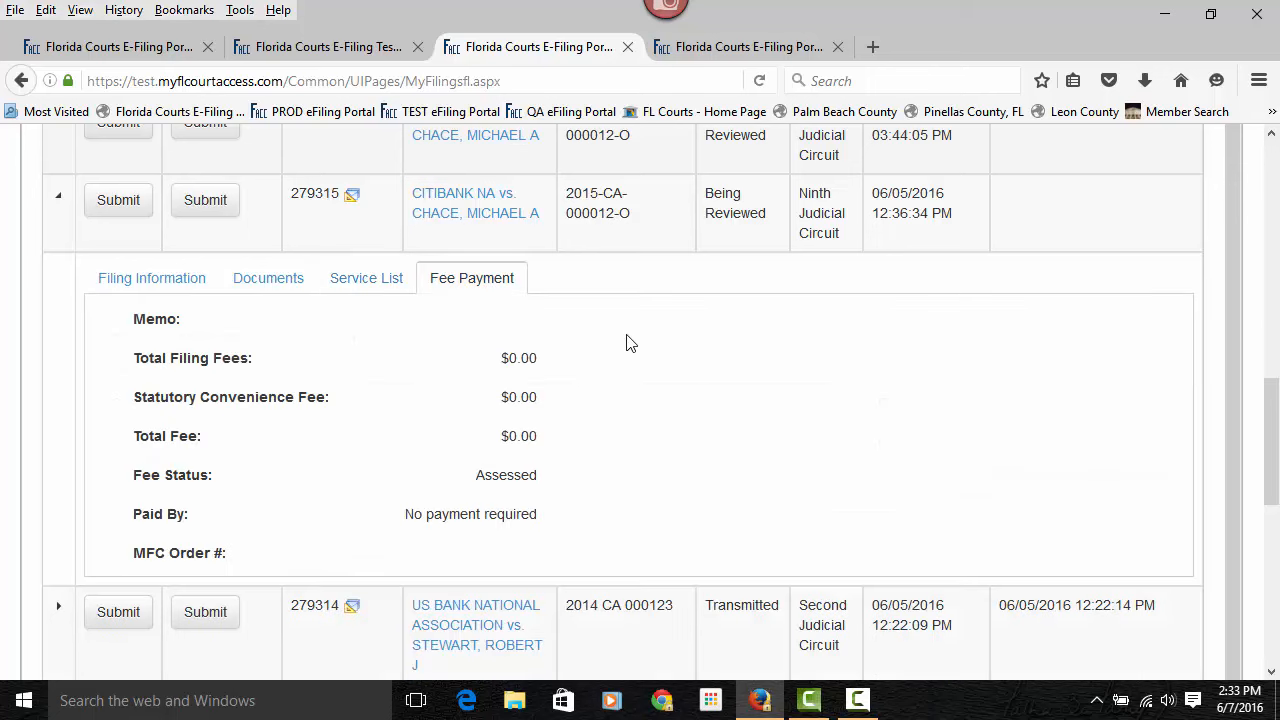
mouse_move(750, 388)
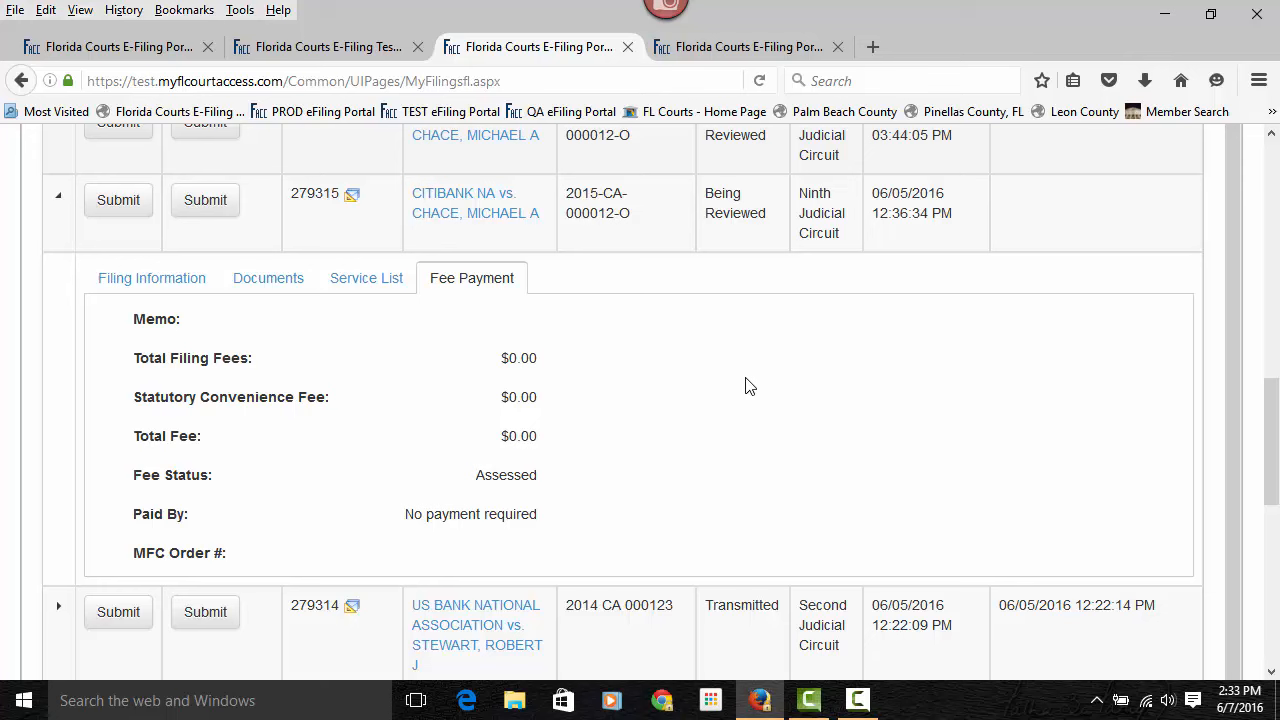
mouse_move(576, 420)
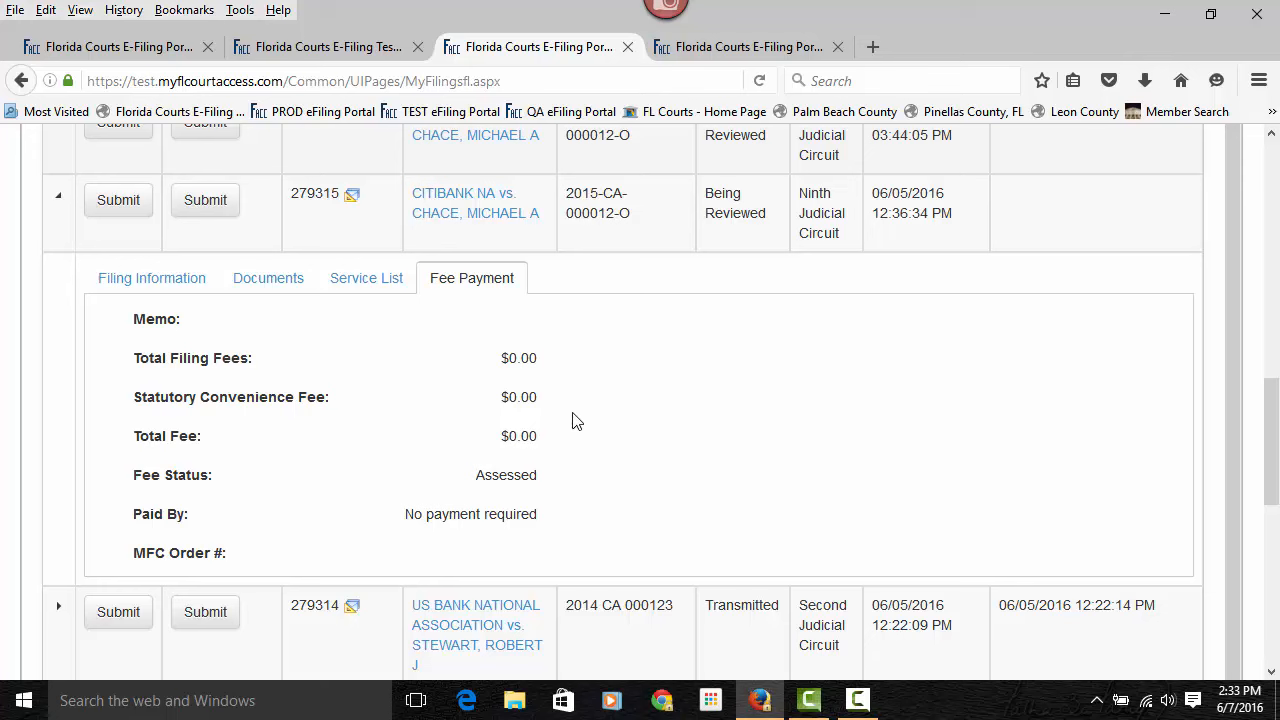
mouse_move(532, 390)
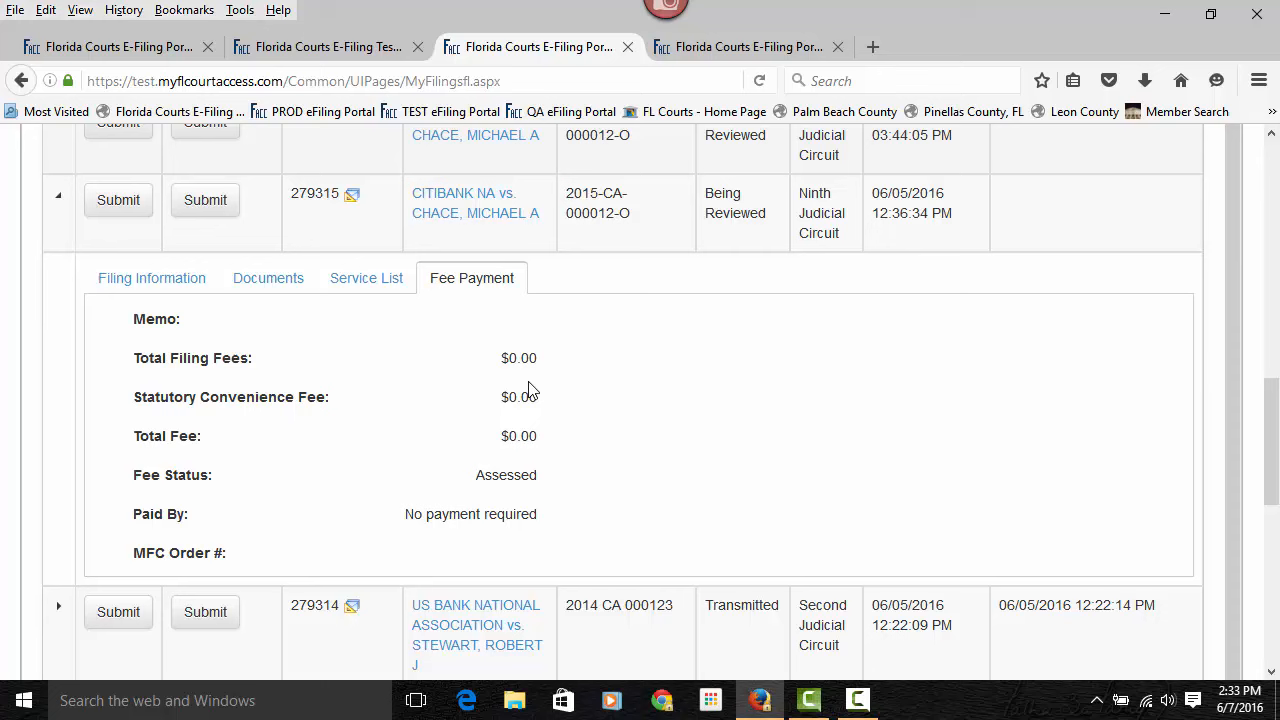
mouse_move(548, 410)
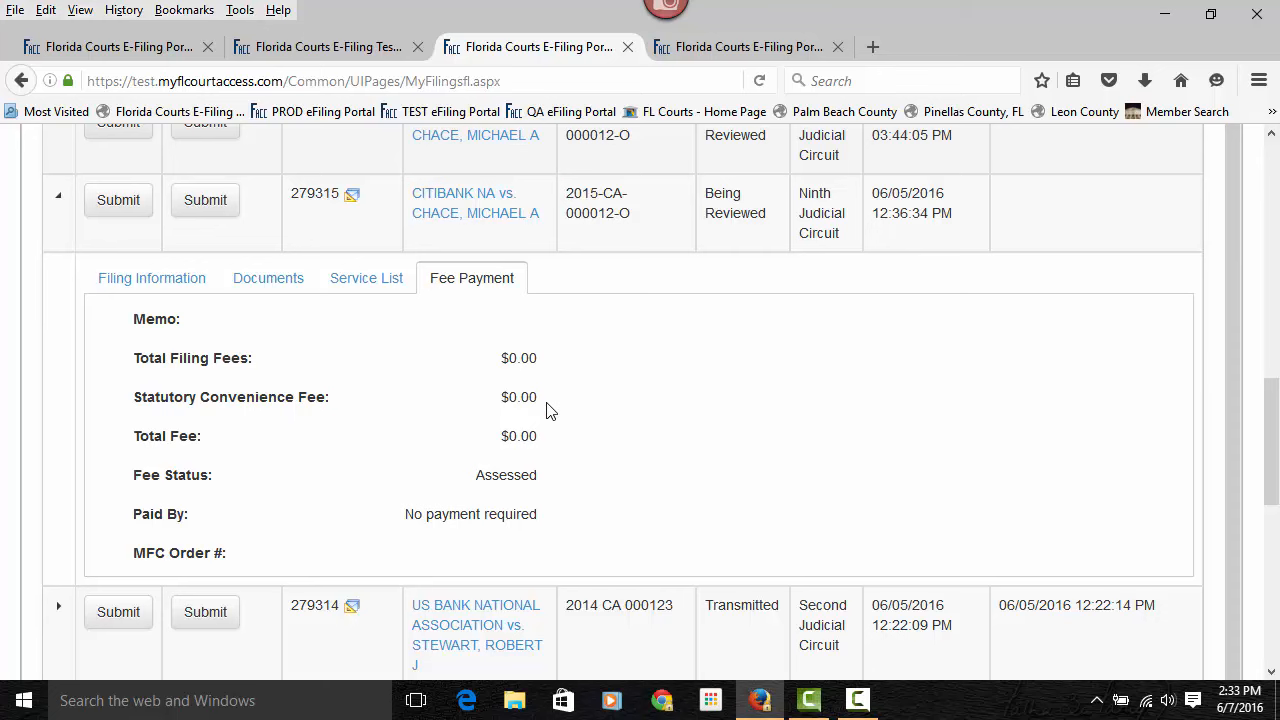
mouse_move(640, 492)
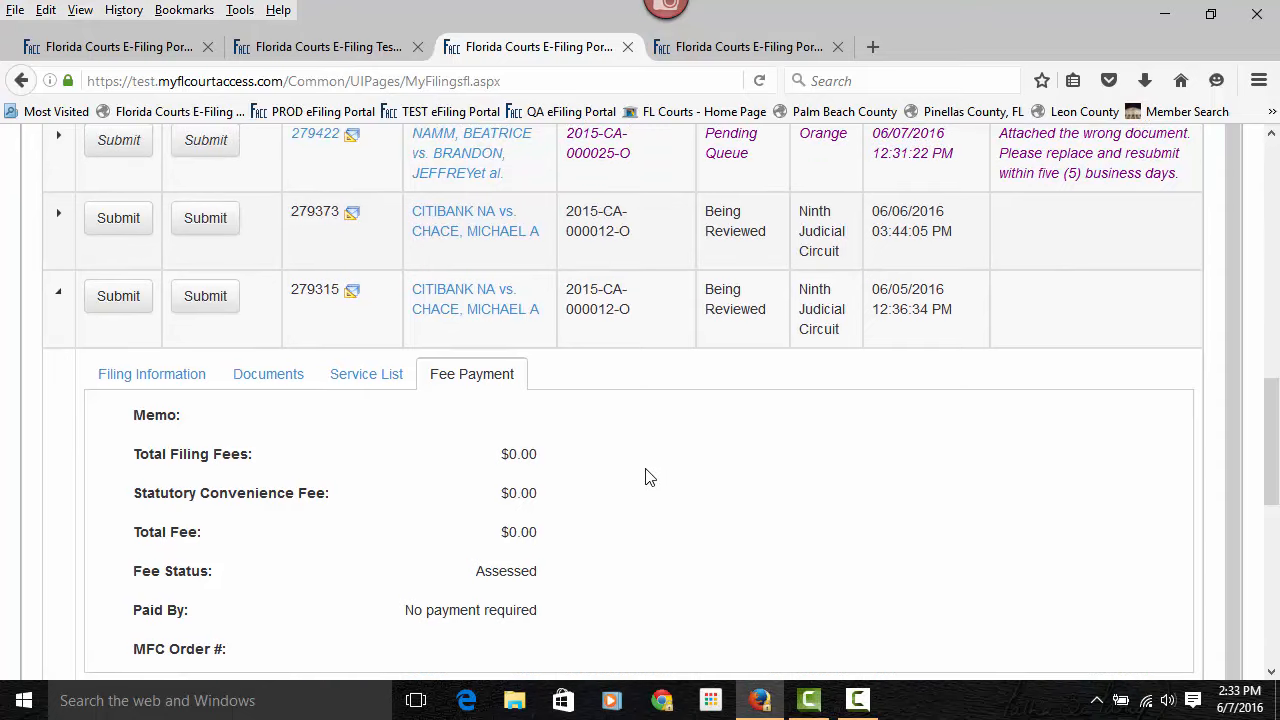
Reload My Submissions and scroll to older filings such as 279311, 279306 and 279305
scroll(up, 3)
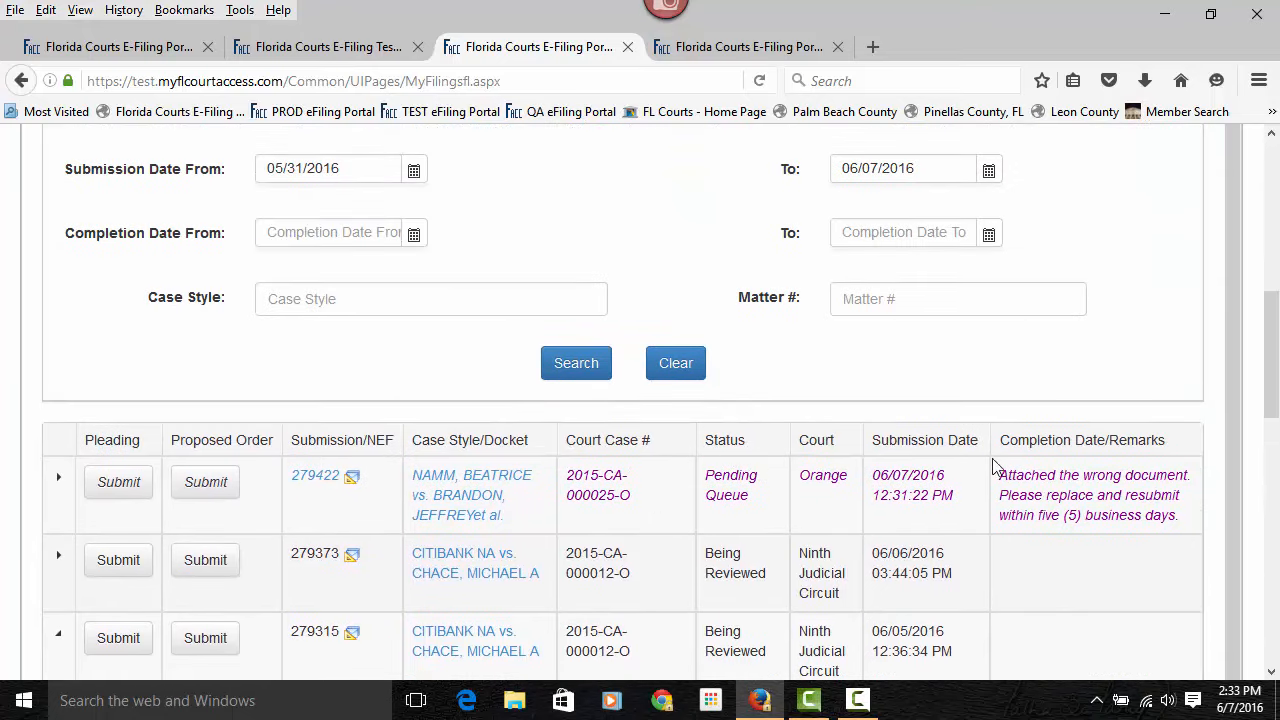
scroll(down, 3)
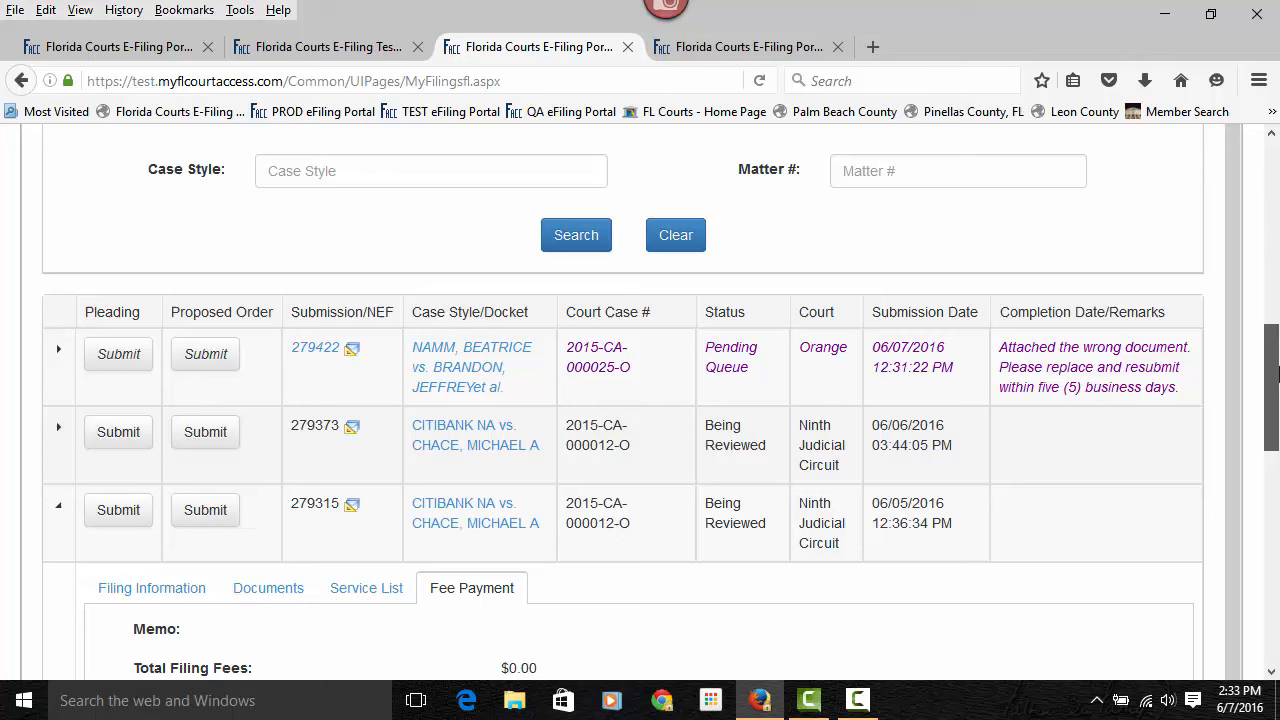
mouse_move(752, 364)
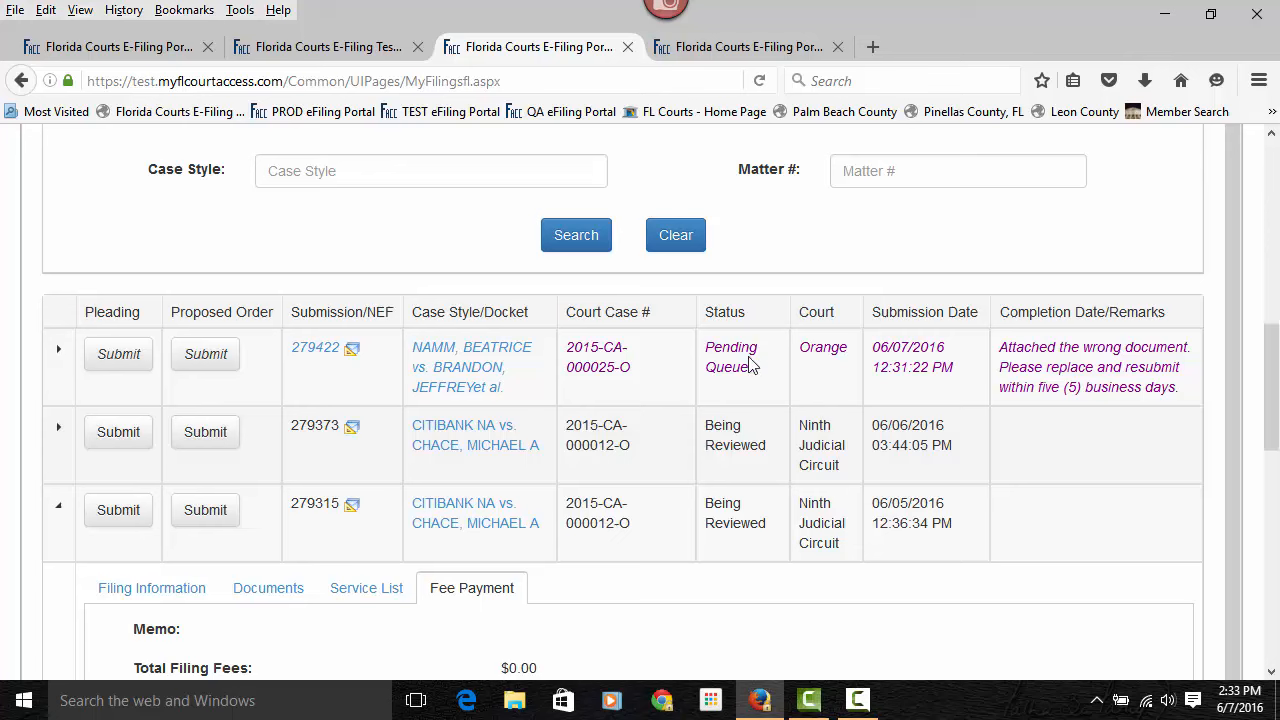
mouse_move(1136, 364)
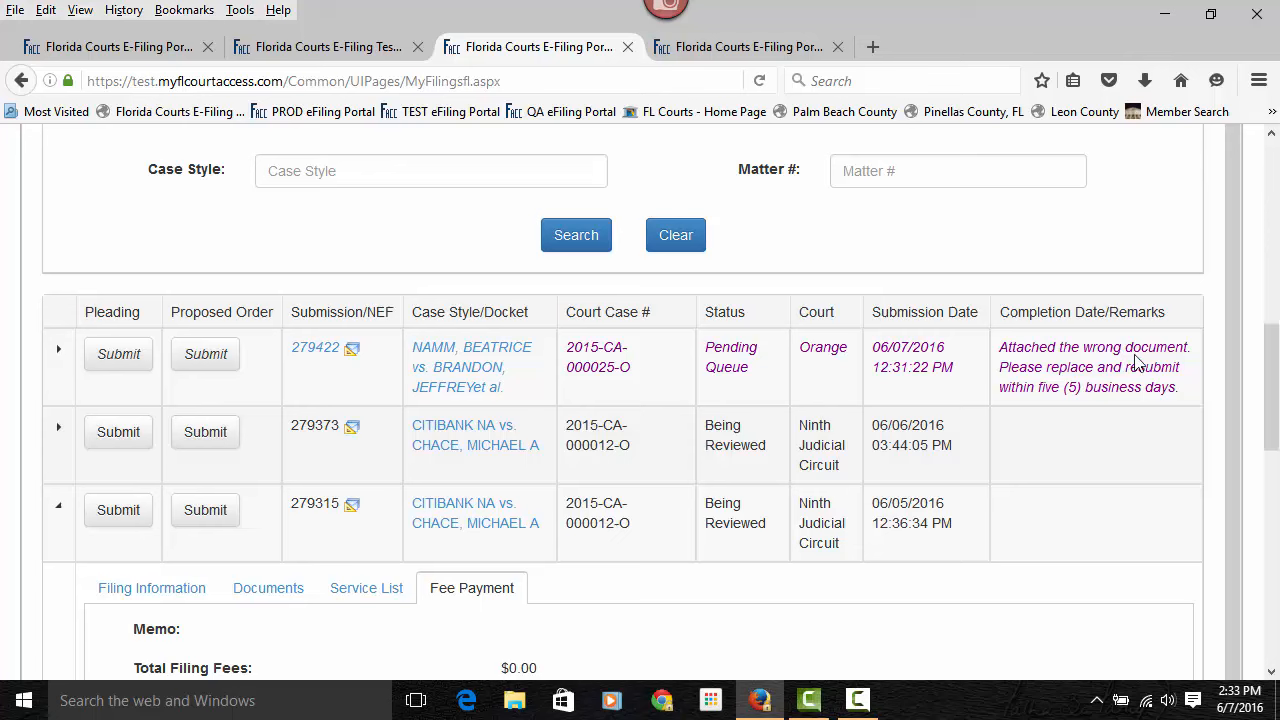
mouse_move(1084, 378)
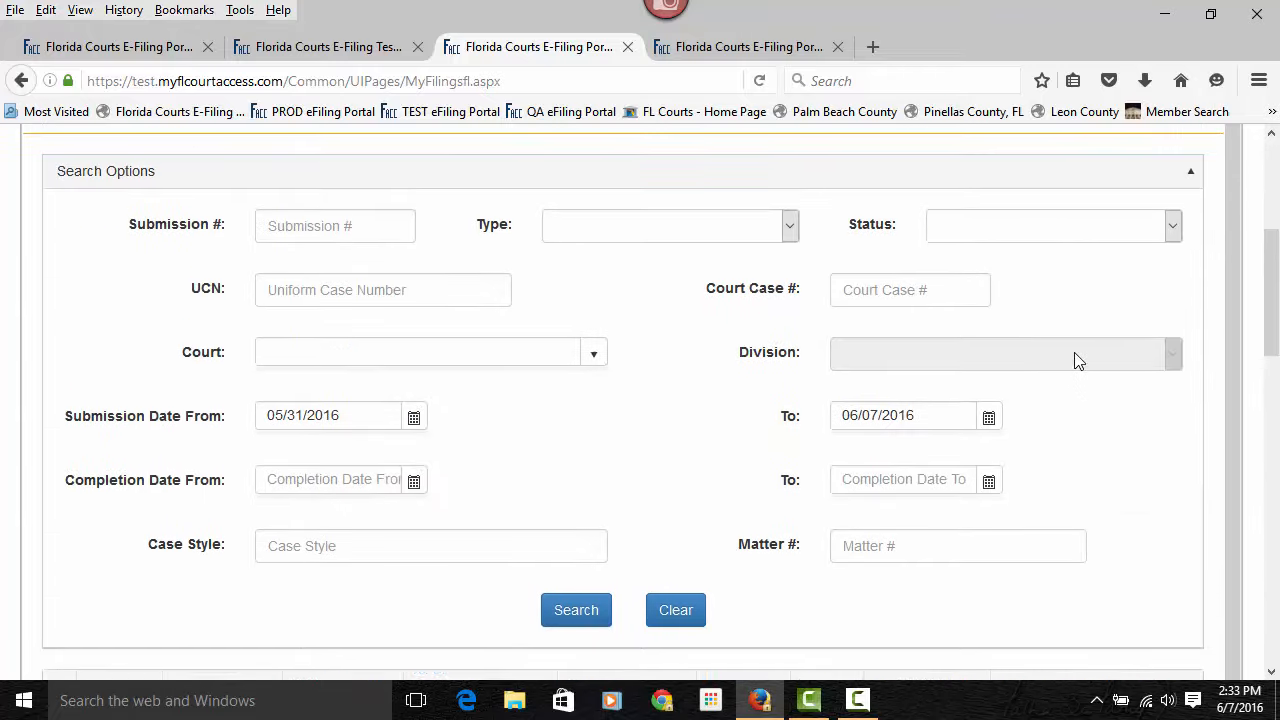
scroll(up, 3)
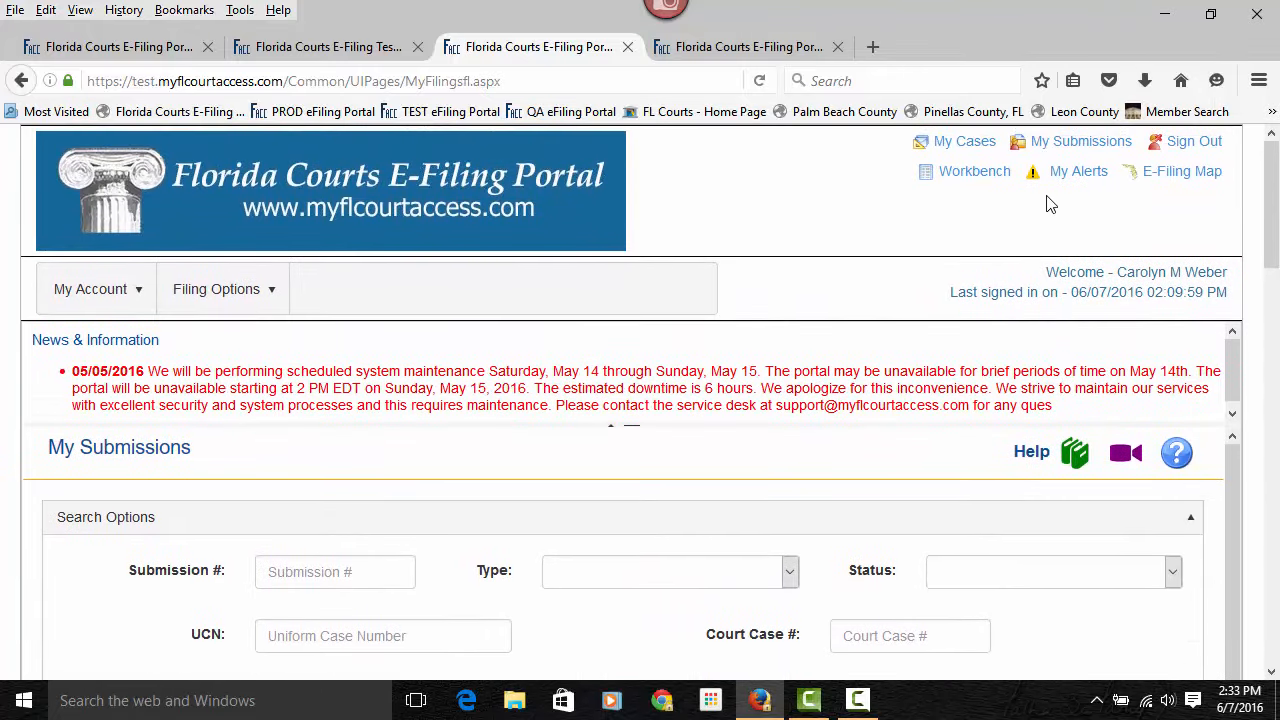
click(1080, 140)
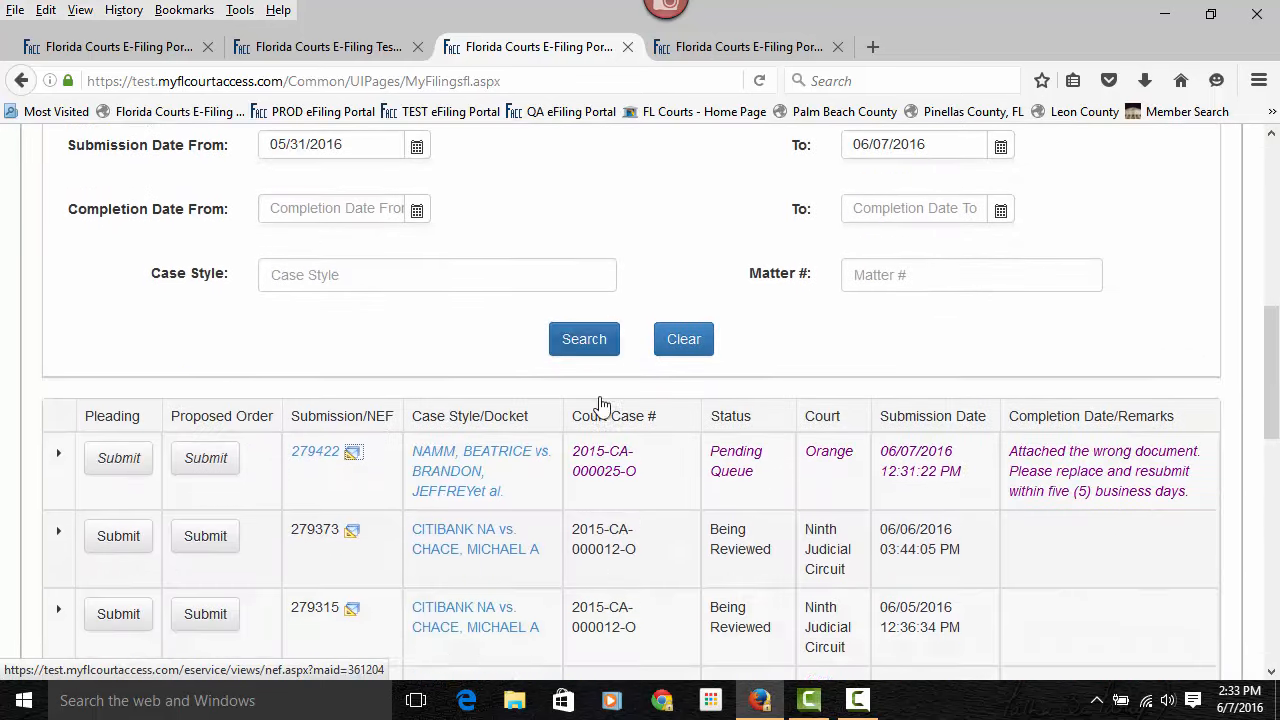
scroll(down, 3)
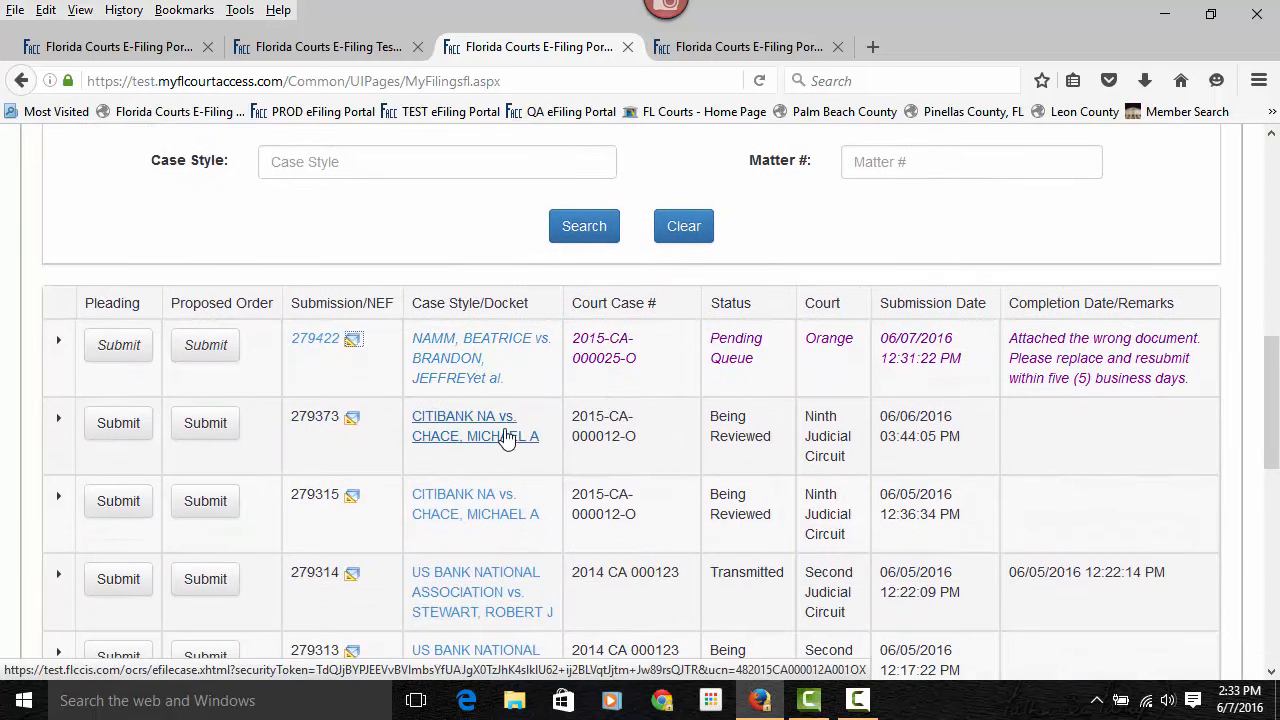
mouse_move(476, 512)
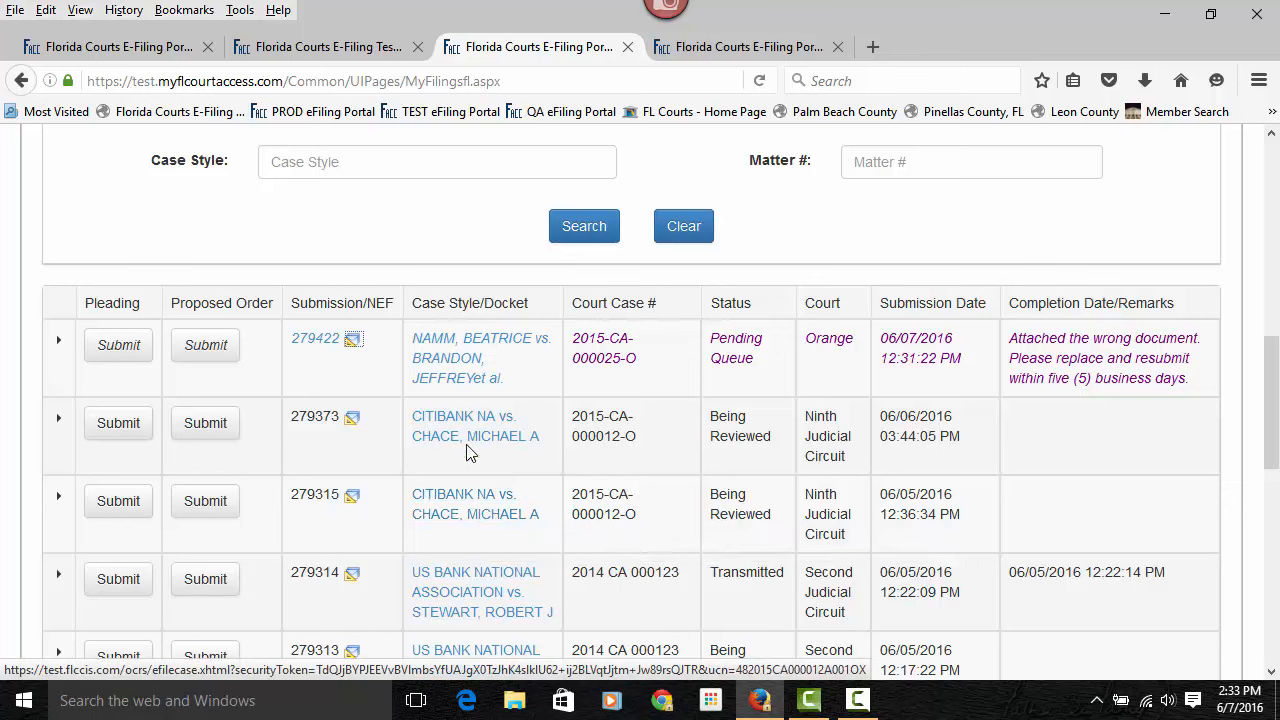
mouse_move(476, 592)
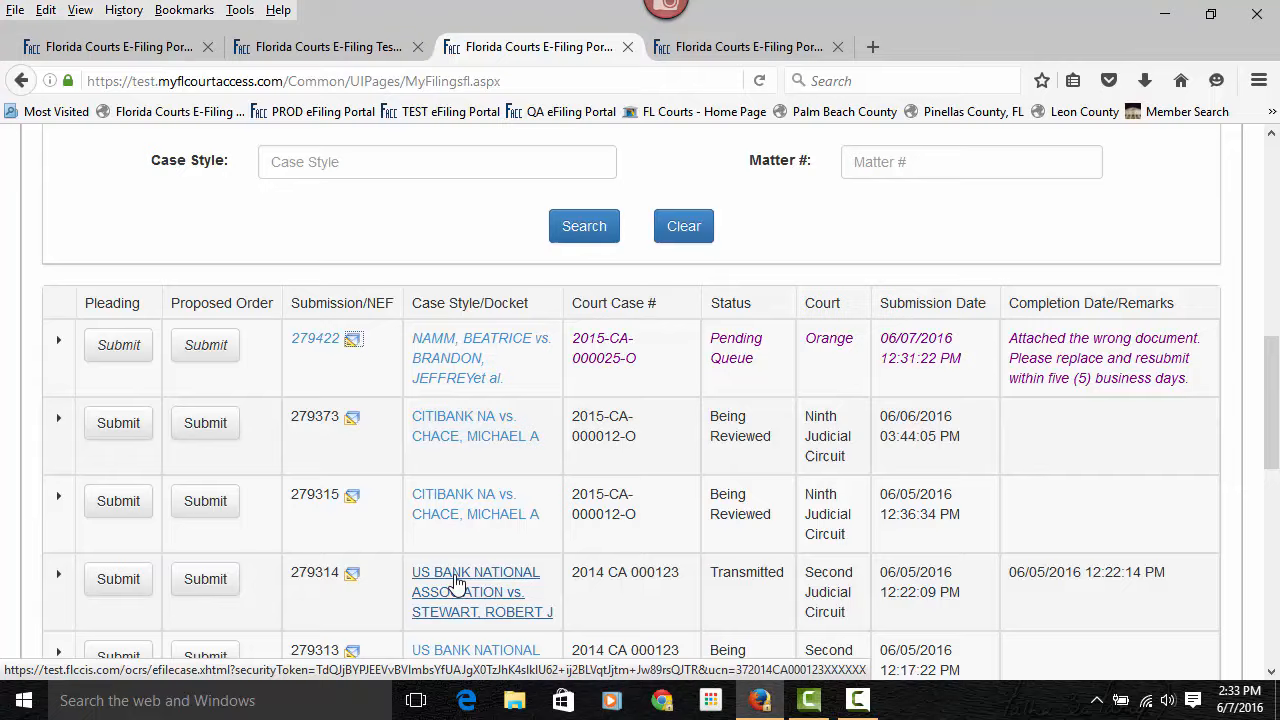
scroll(down, 3)
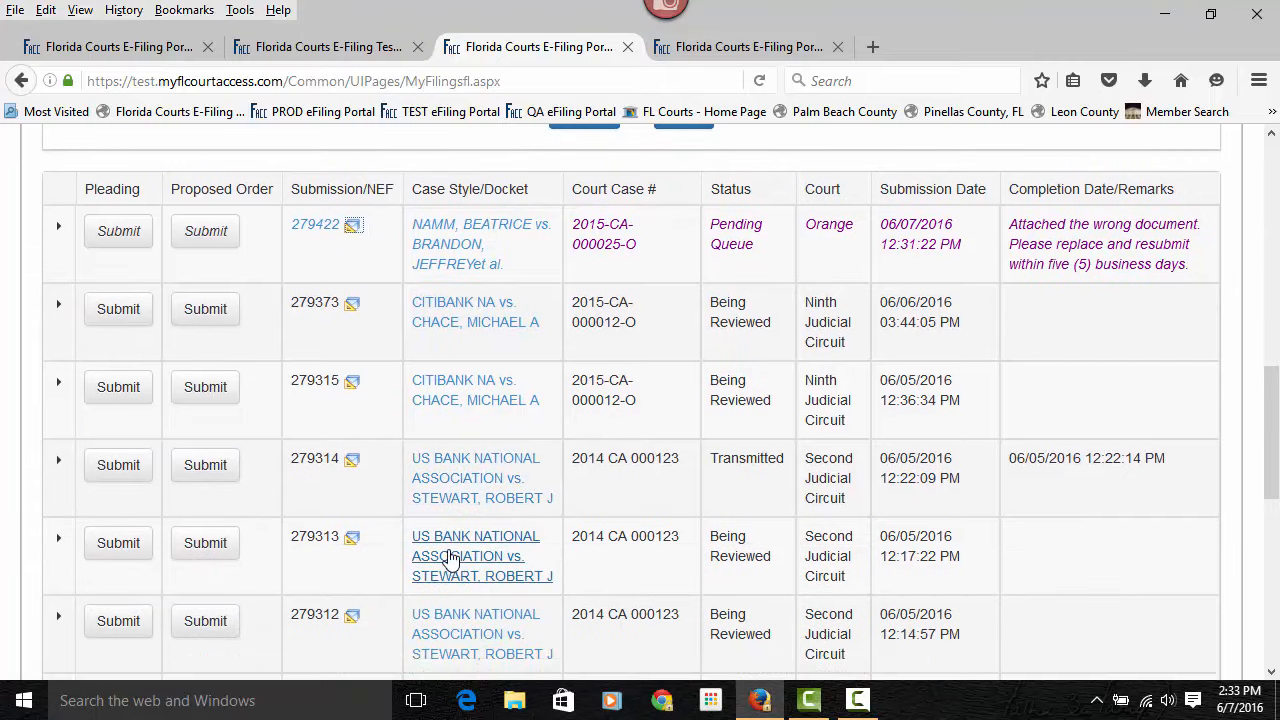
scroll(down, 3)
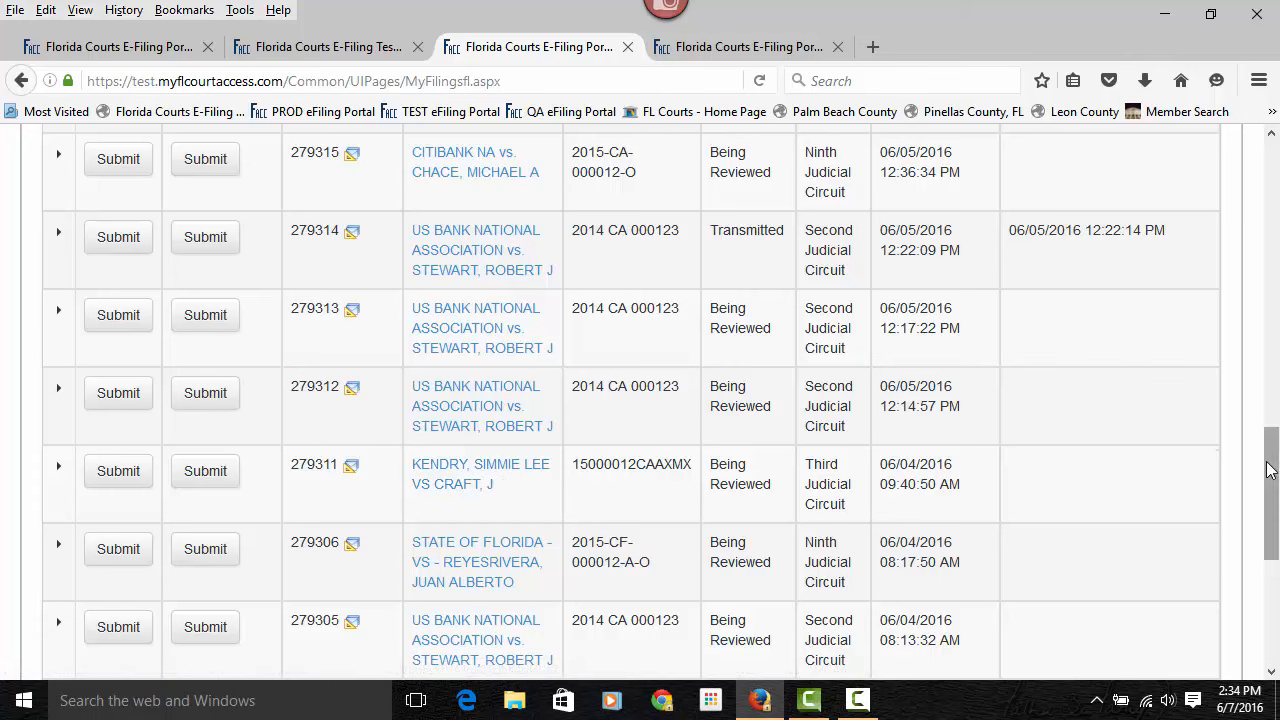
Go to the Workbench and view the three saved submissions that can be resumed
scroll(up, 3)
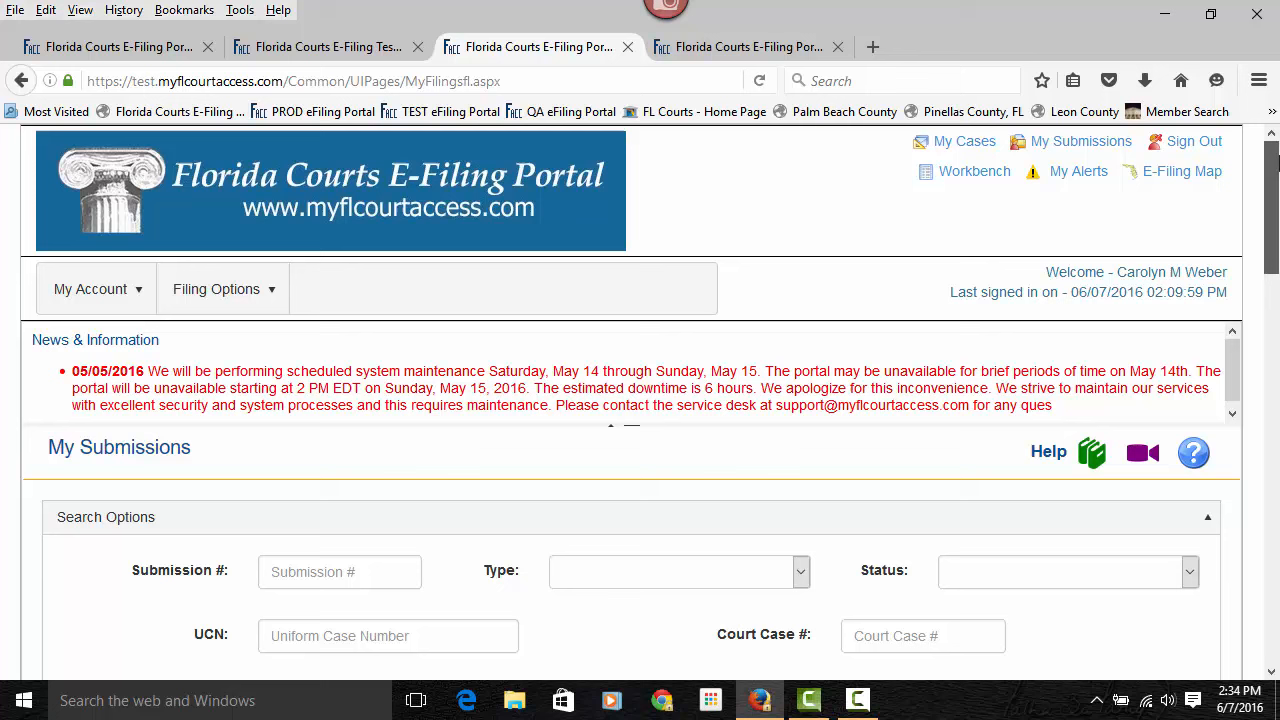
mouse_move(974, 172)
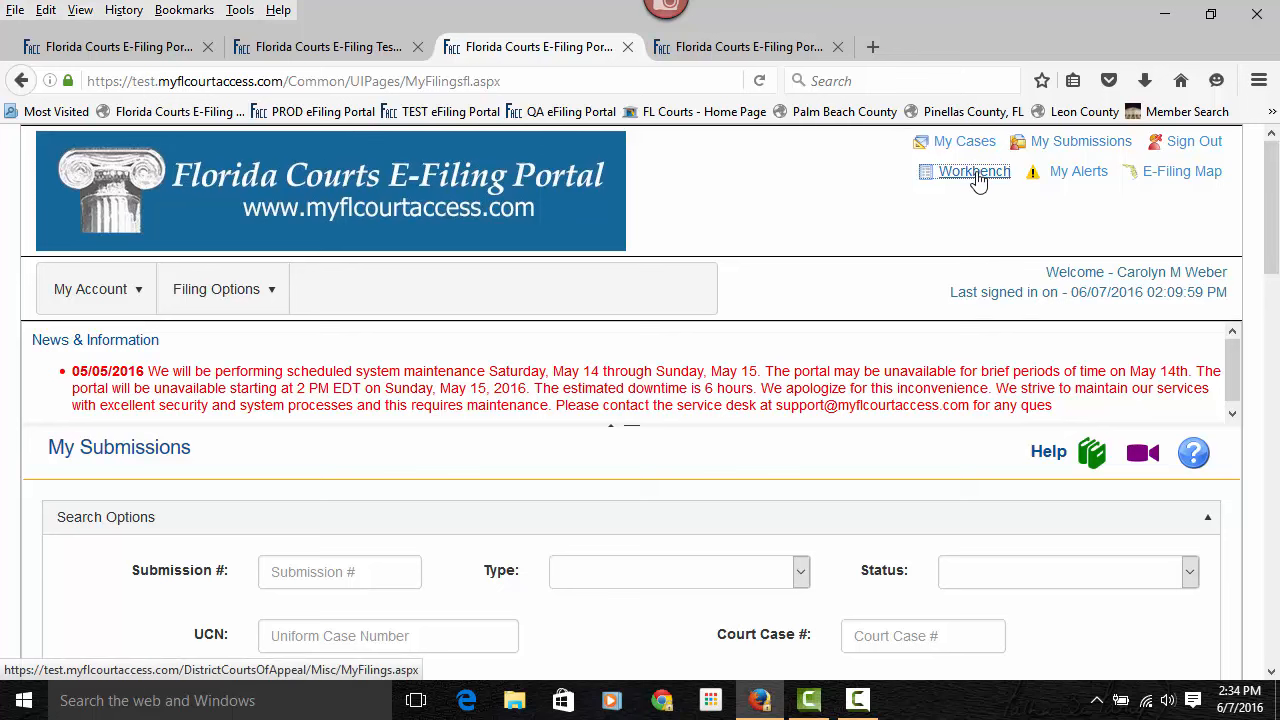
click(972, 172)
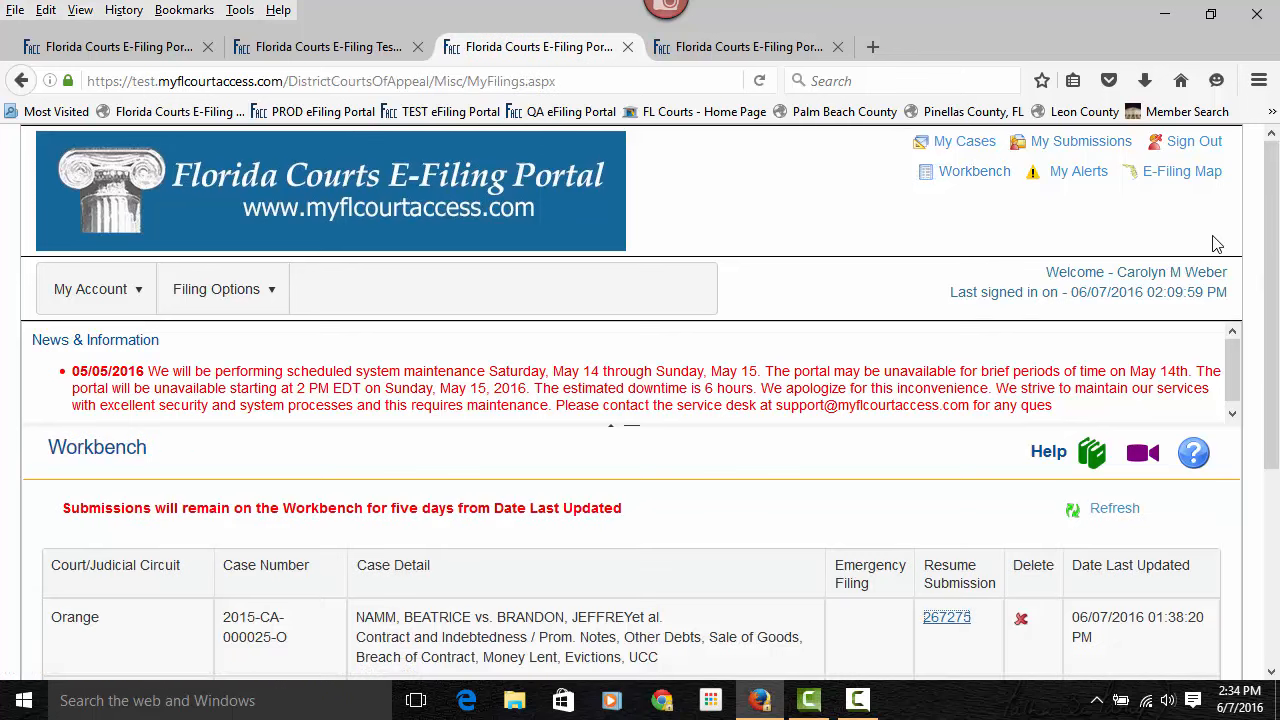
scroll(down, 3)
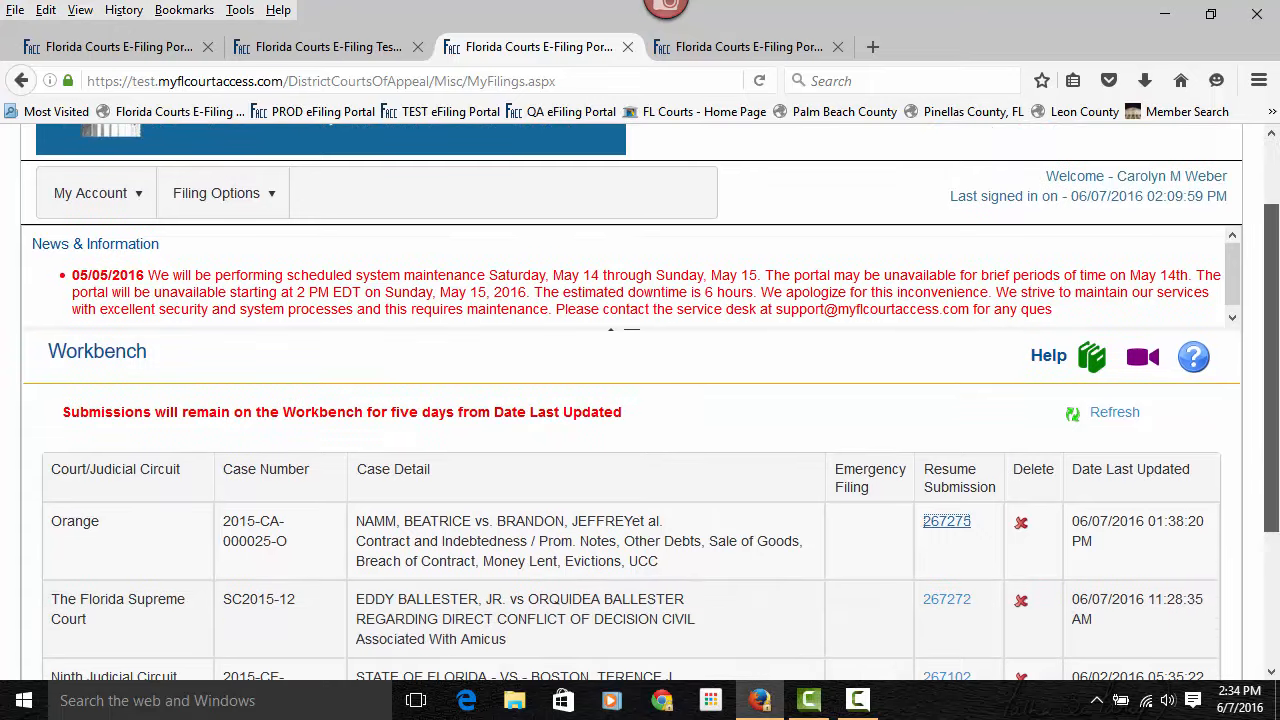
scroll(down, 3)
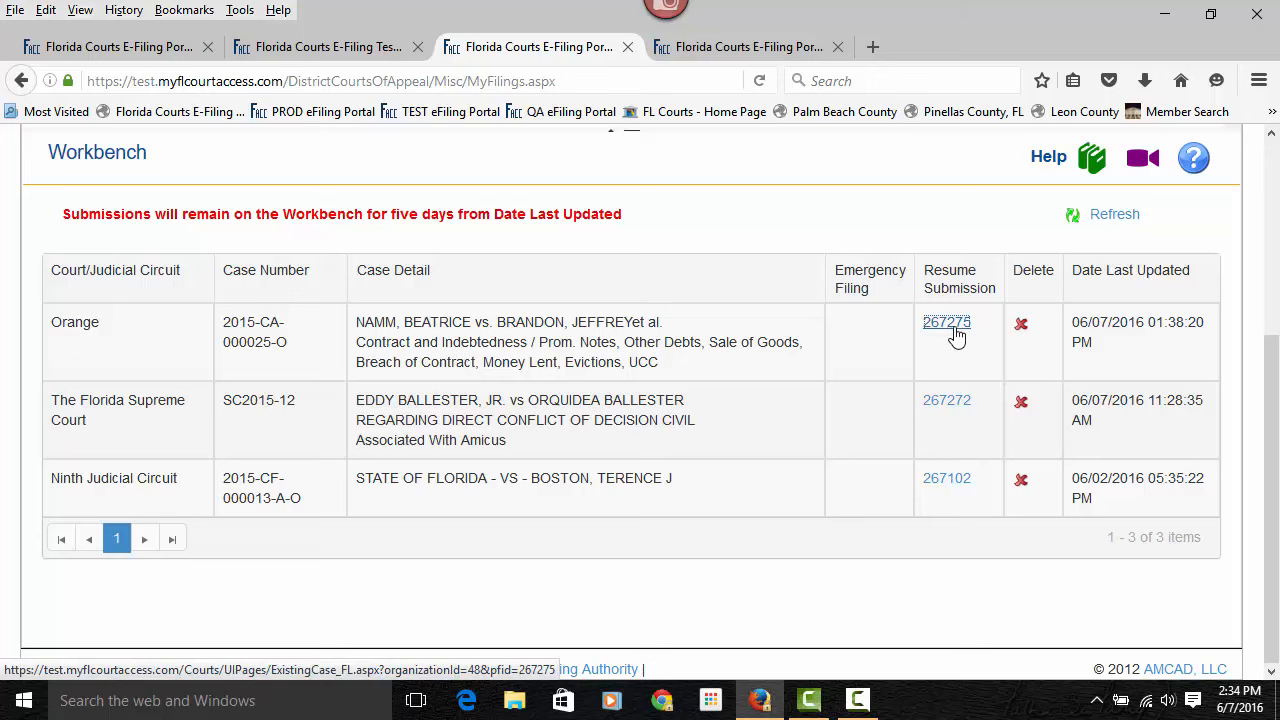
Resume saved Orange submission 267275 (NAMM vs. BRANDON) from the Workbench
click(946, 320)
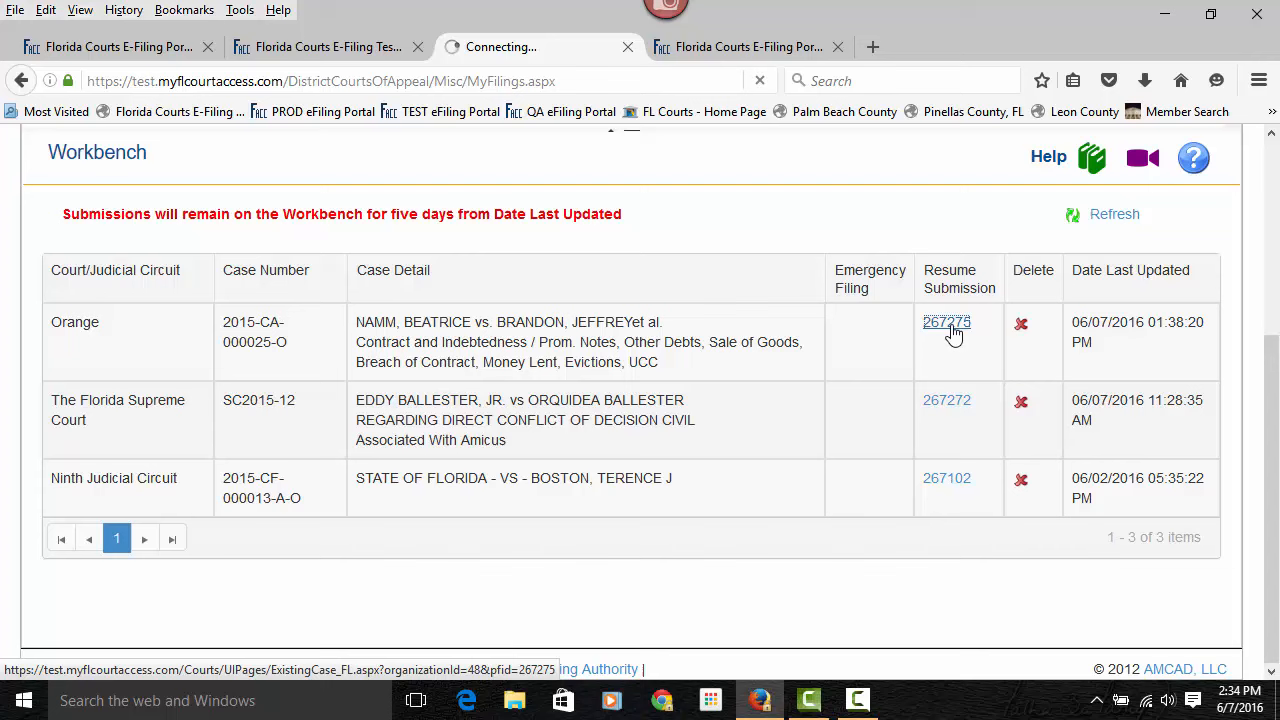
mouse_move(946, 322)
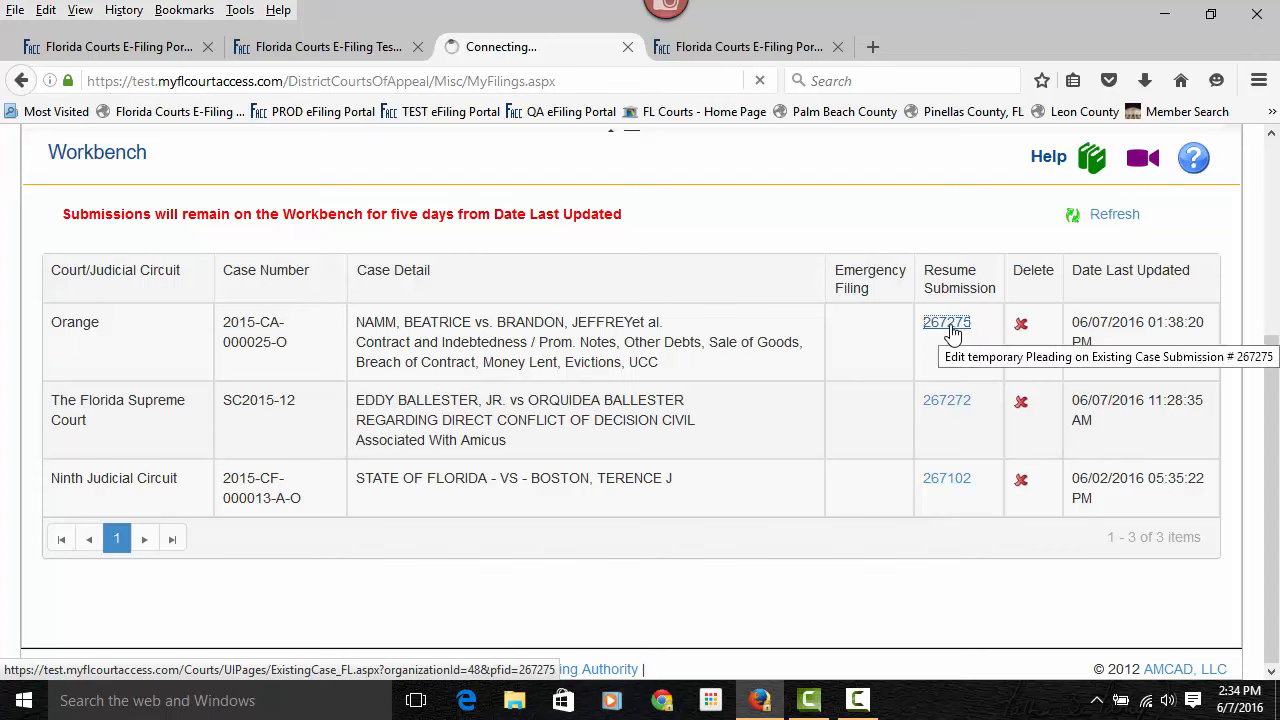
mouse_move(940, 330)
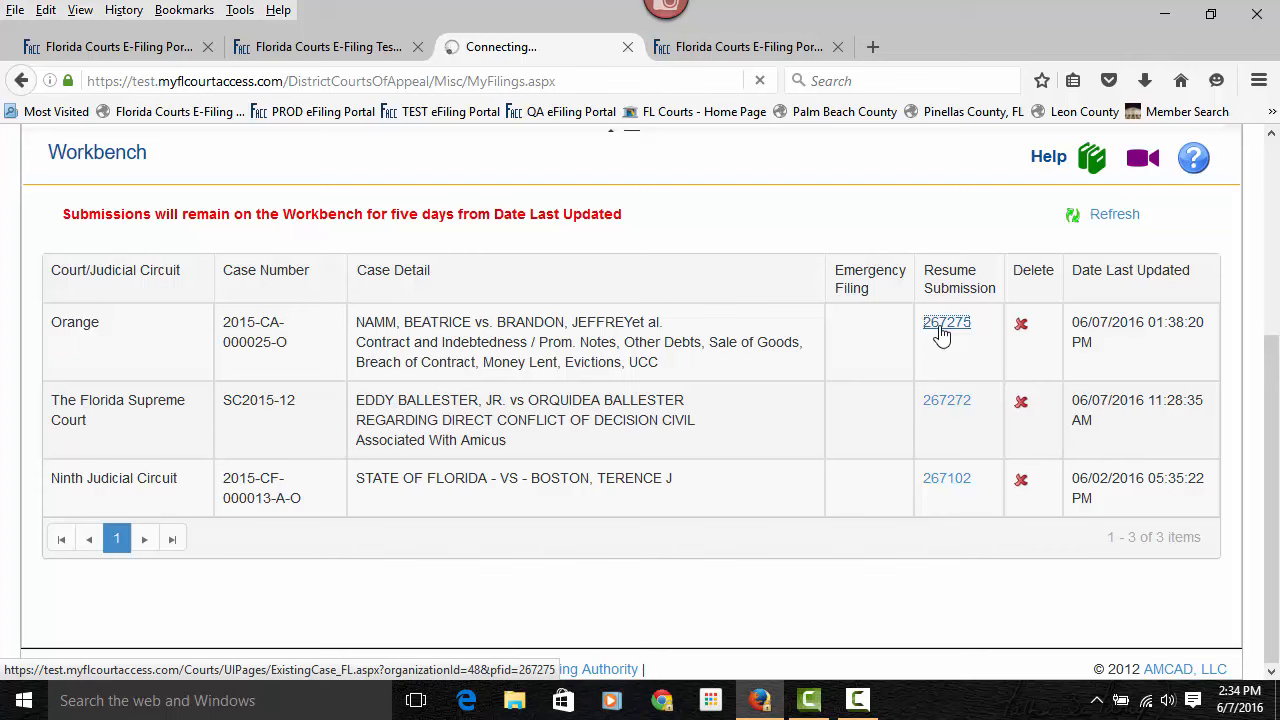
mouse_move(950, 332)
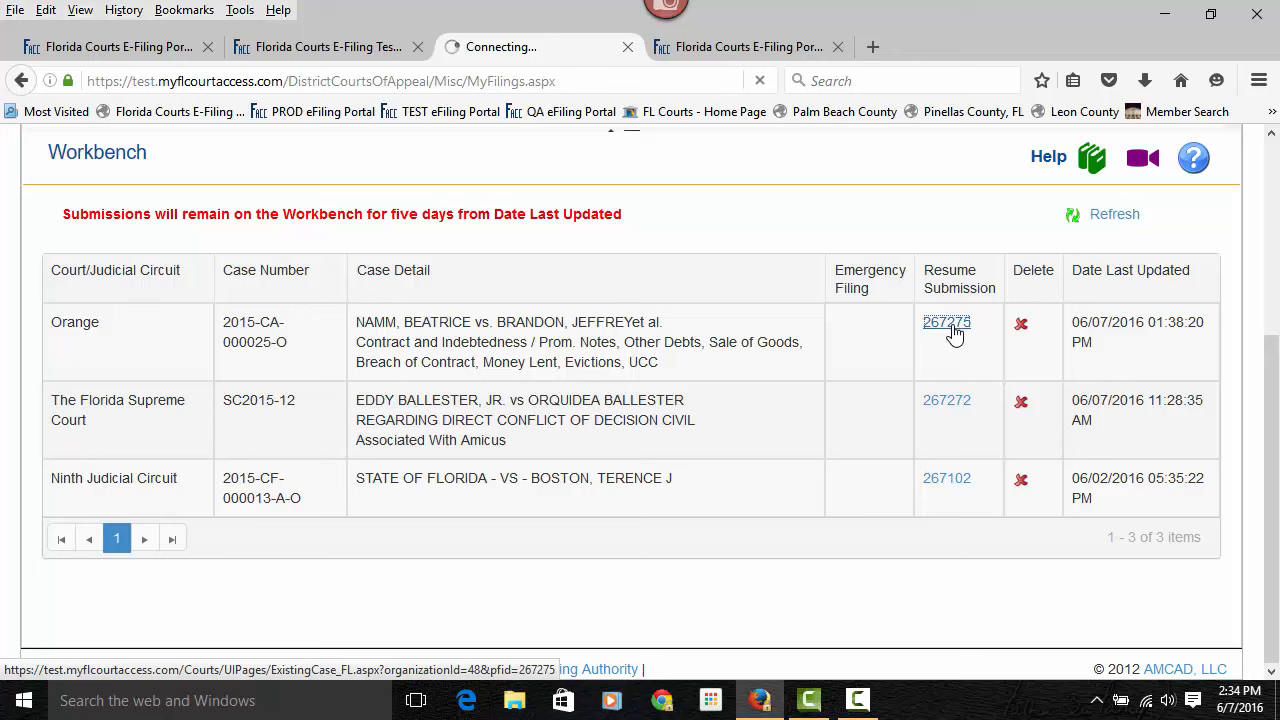
click(946, 322)
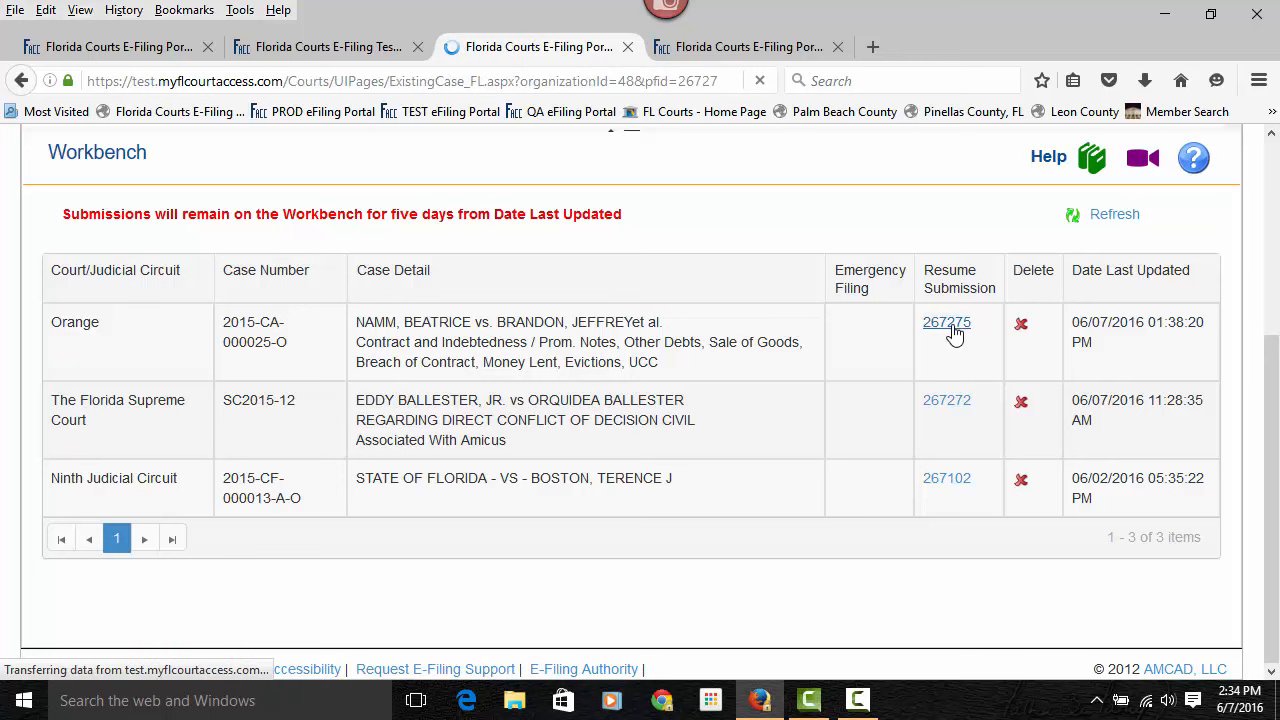
click(946, 322)
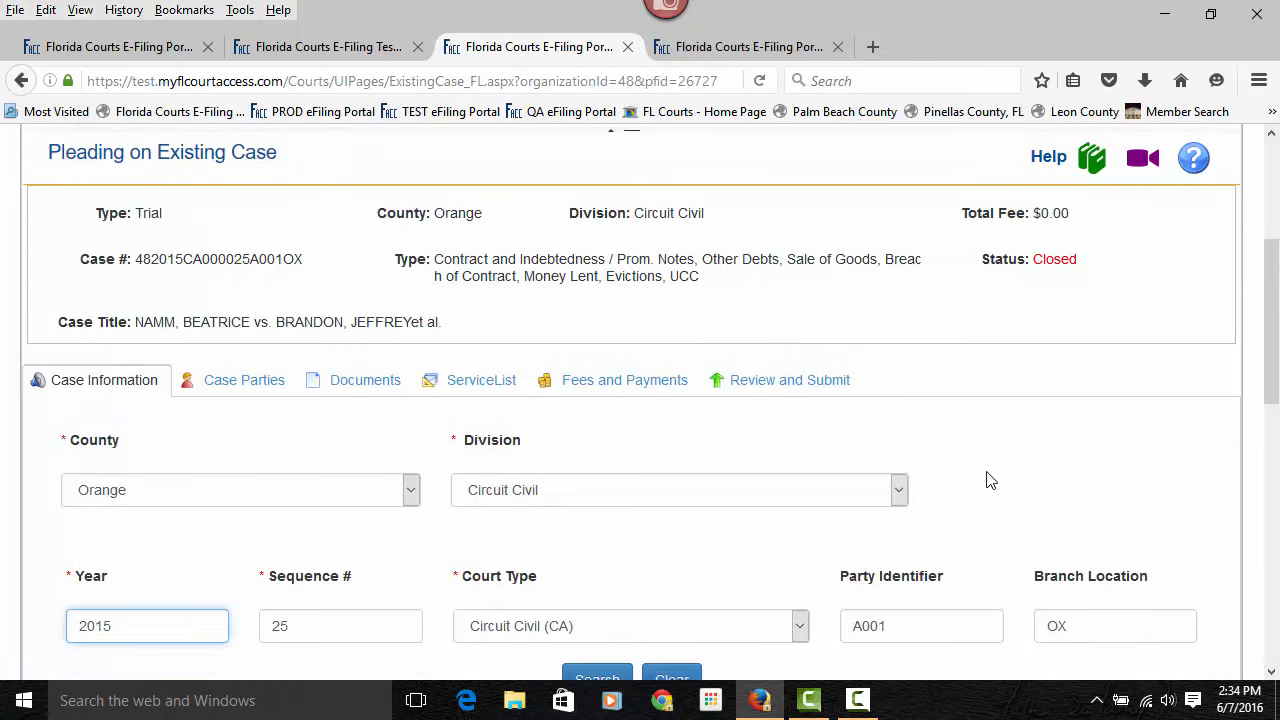
scroll(up, 3)
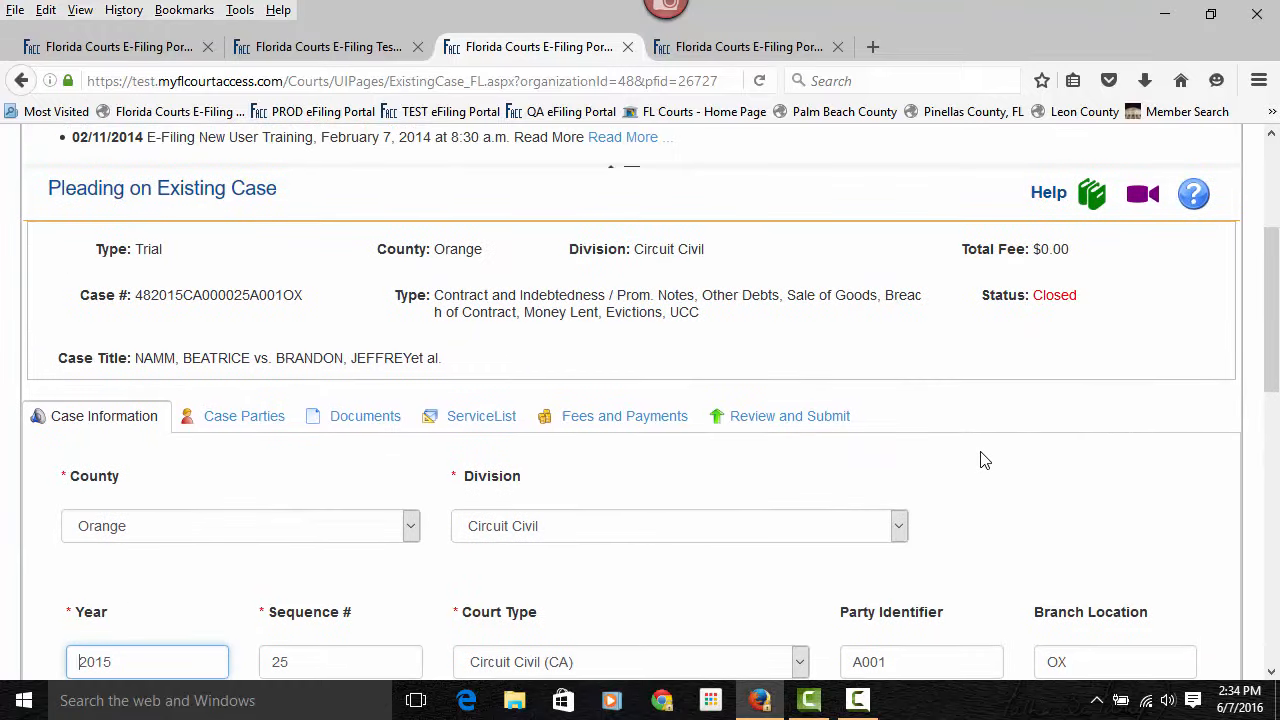
View the Case Parties step, including the current parties and the empty New Parties table
click(244, 416)
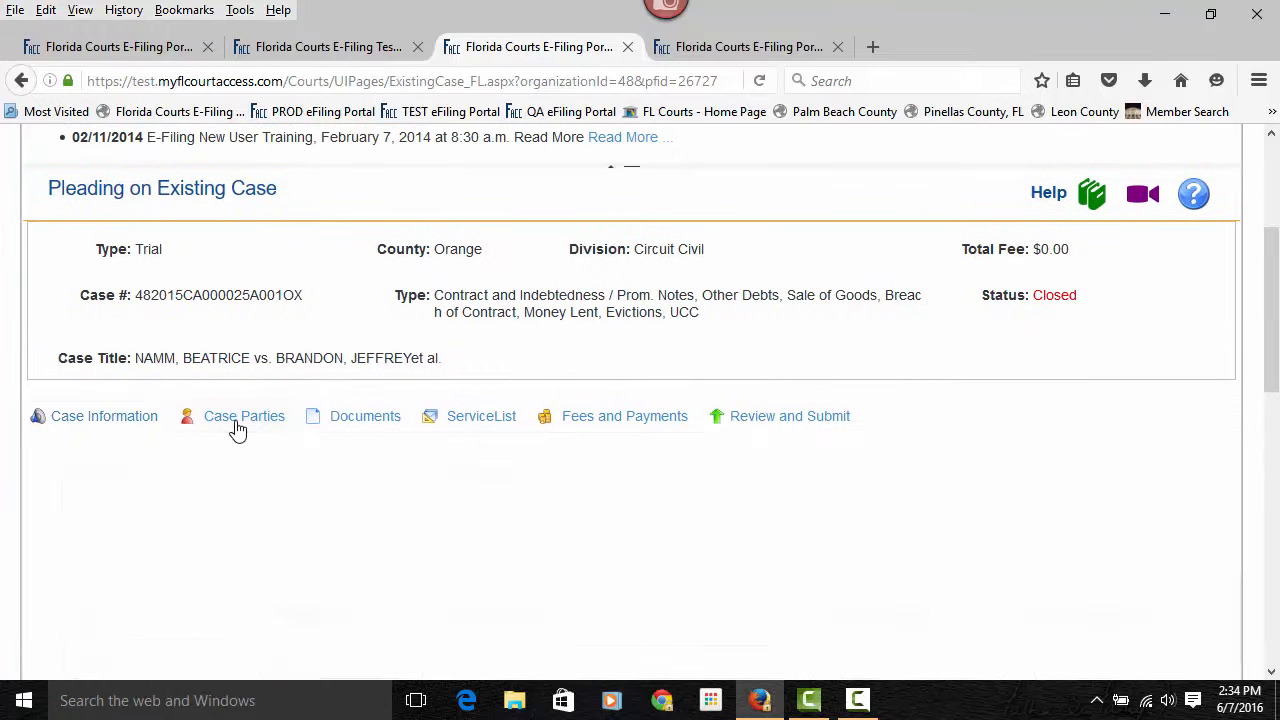
click(244, 416)
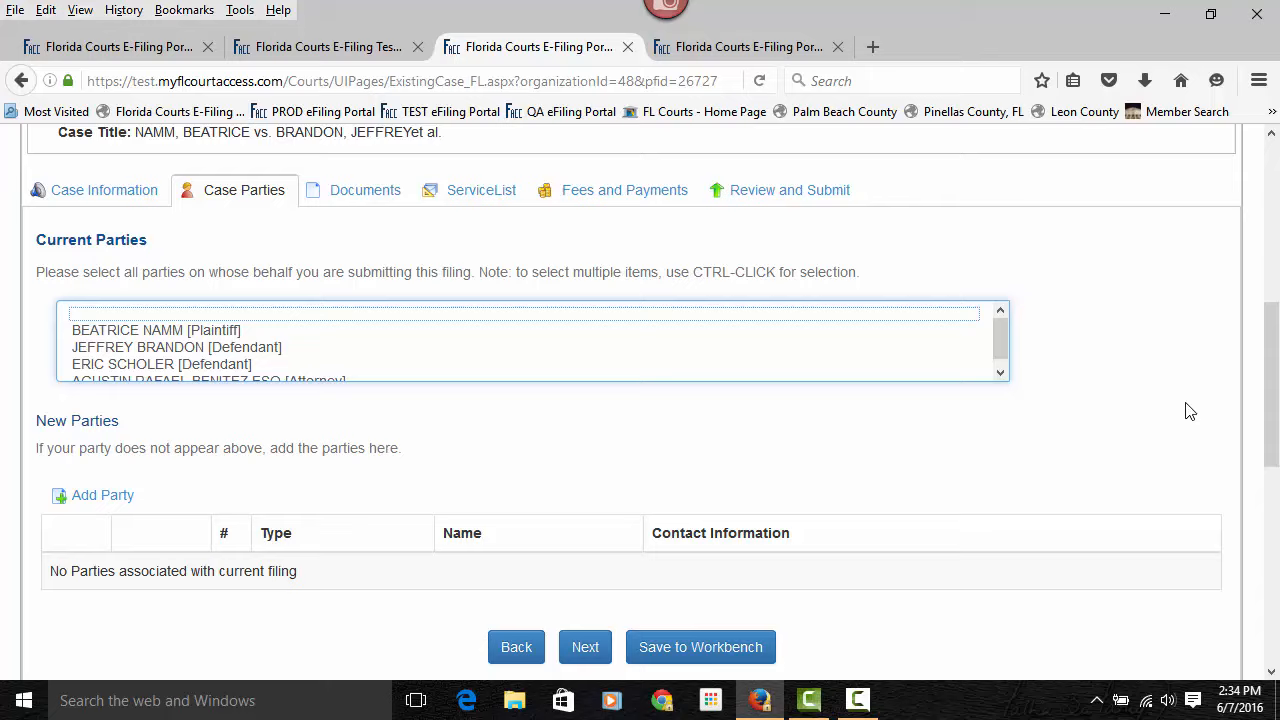
scroll(up, 3)
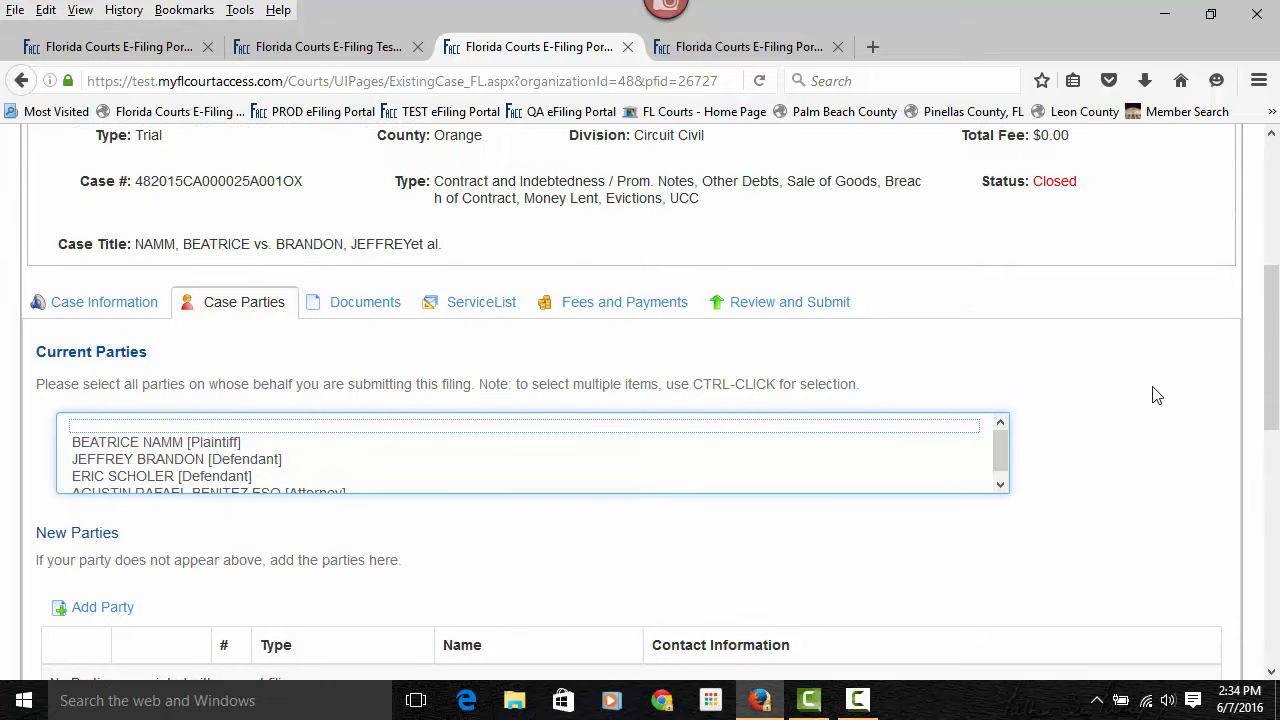
scroll(up, 3)
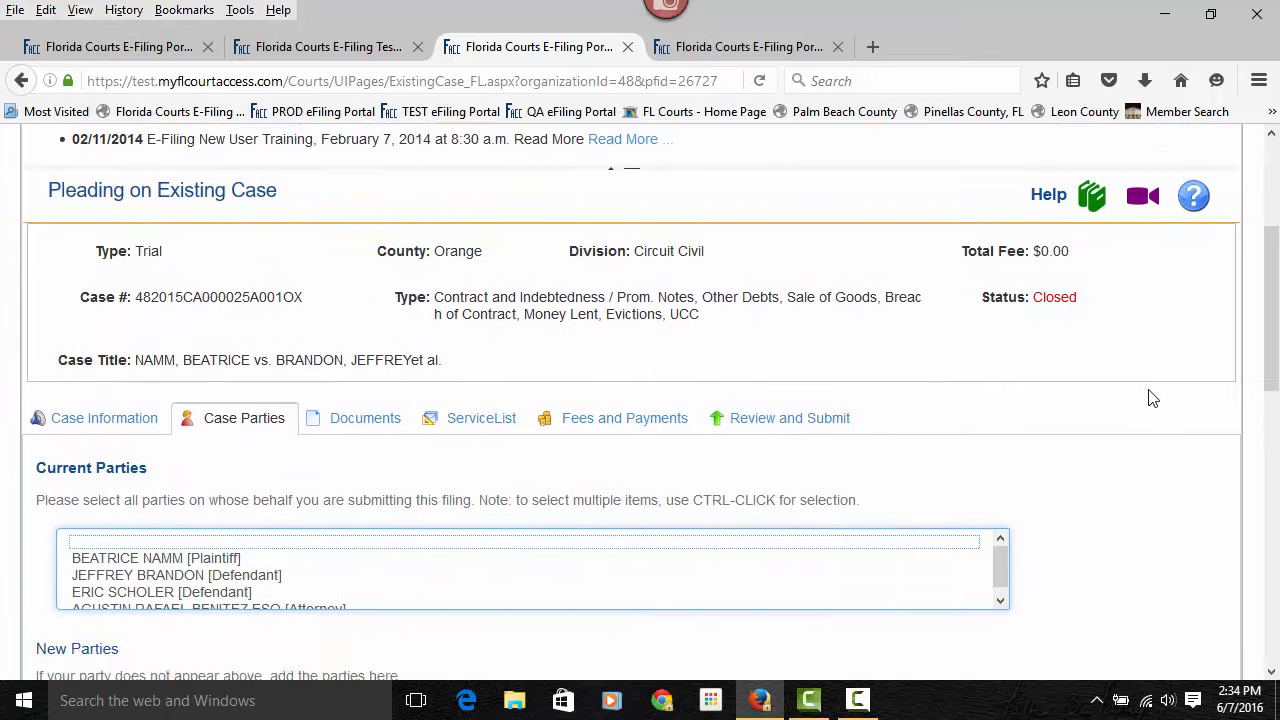
scroll(down, 3)
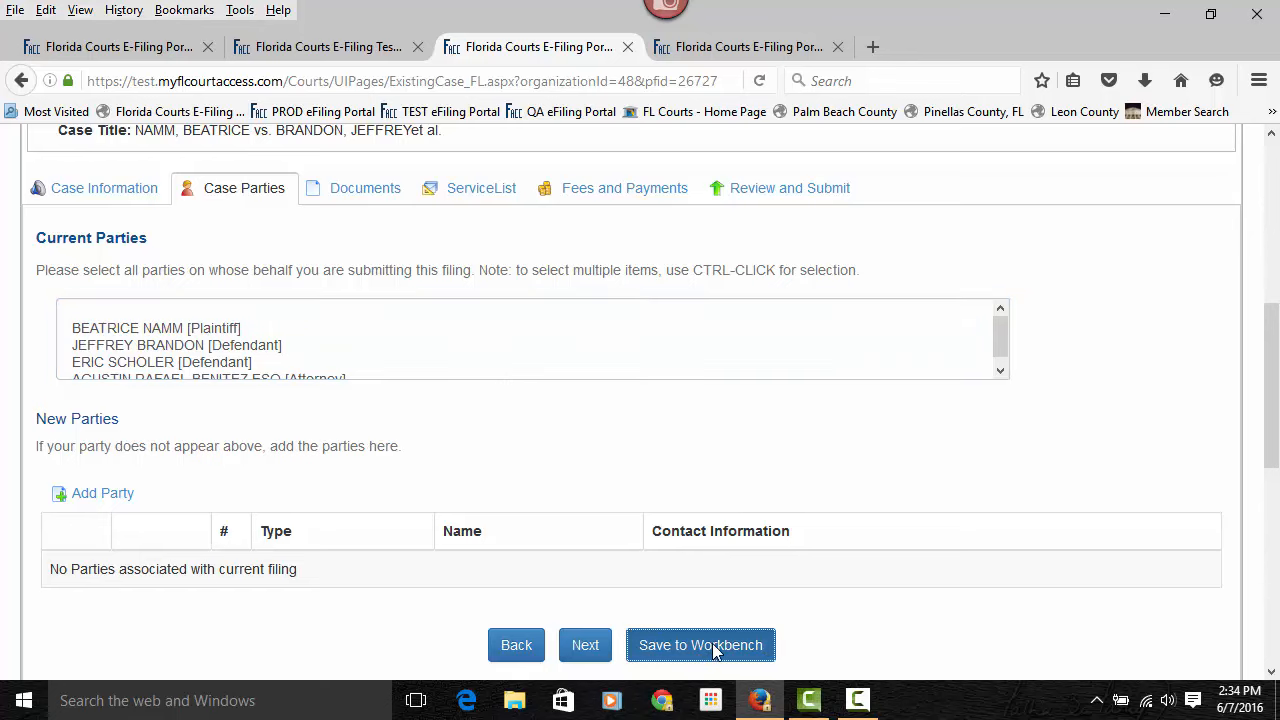
Save the pleading to the Workbench and review the three saved submissions listed there
click(700, 644)
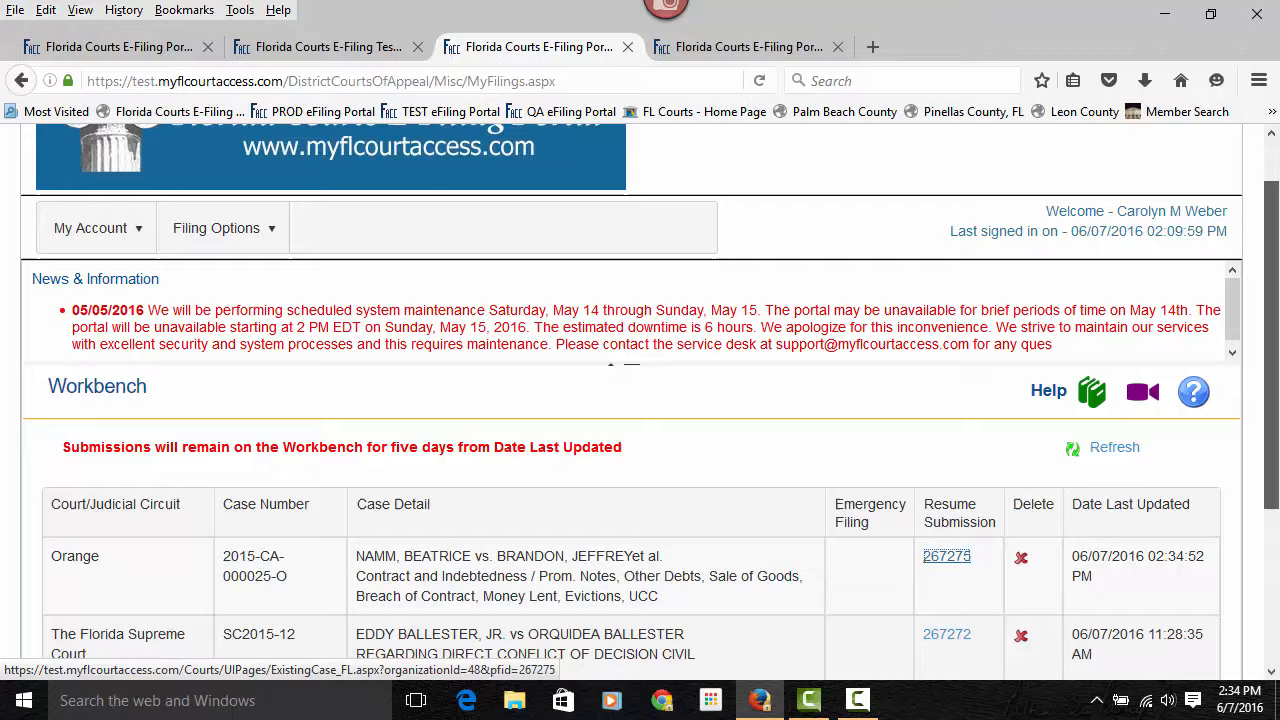
scroll(down, 3)
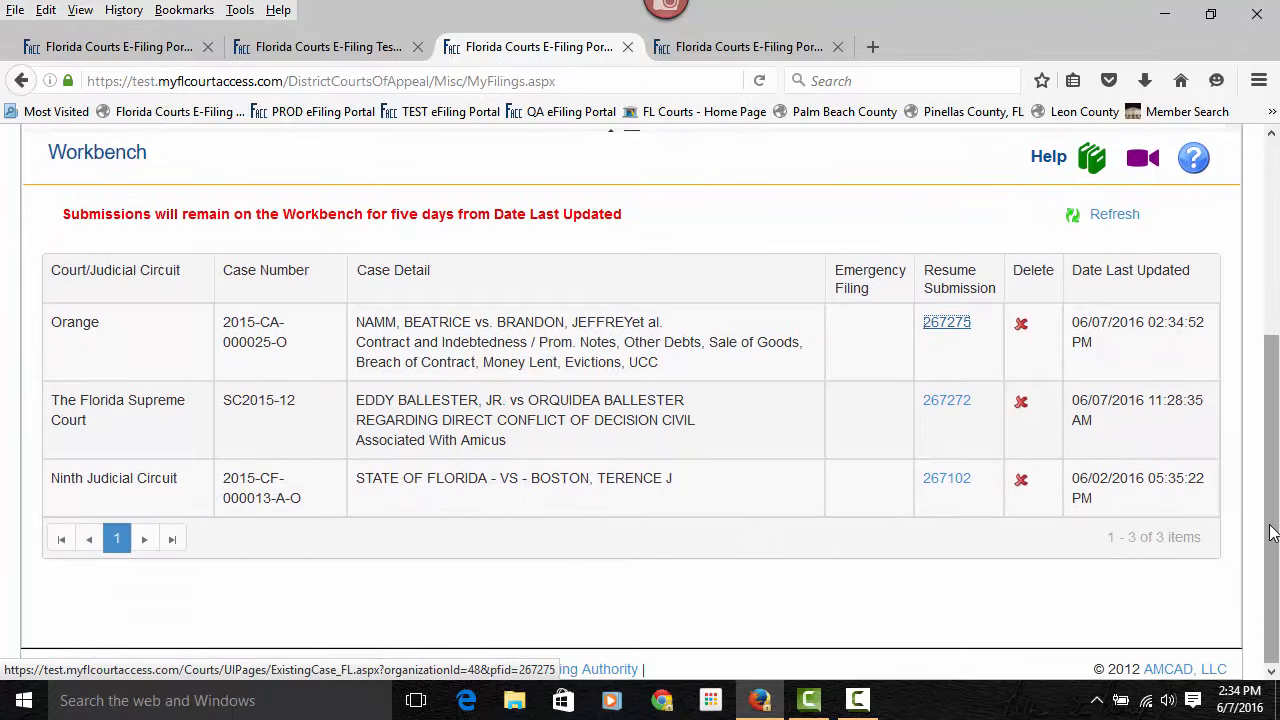
mouse_move(1176, 344)
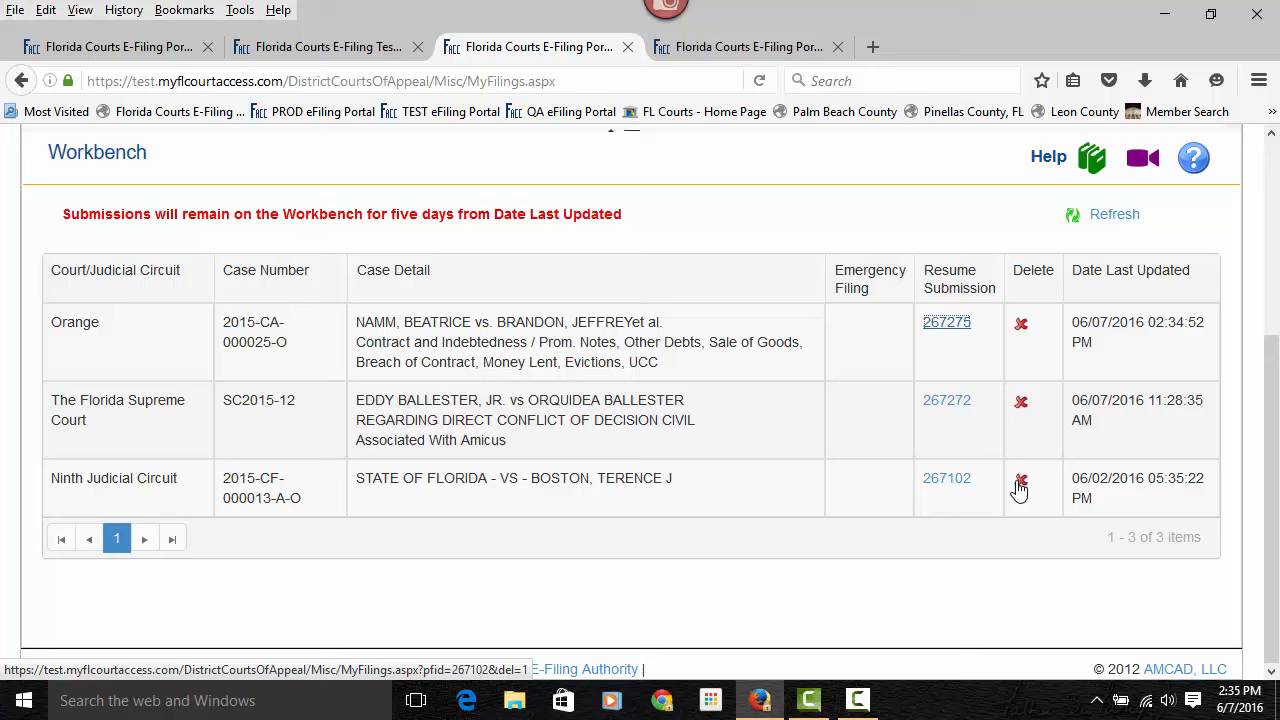
mouse_move(1020, 480)
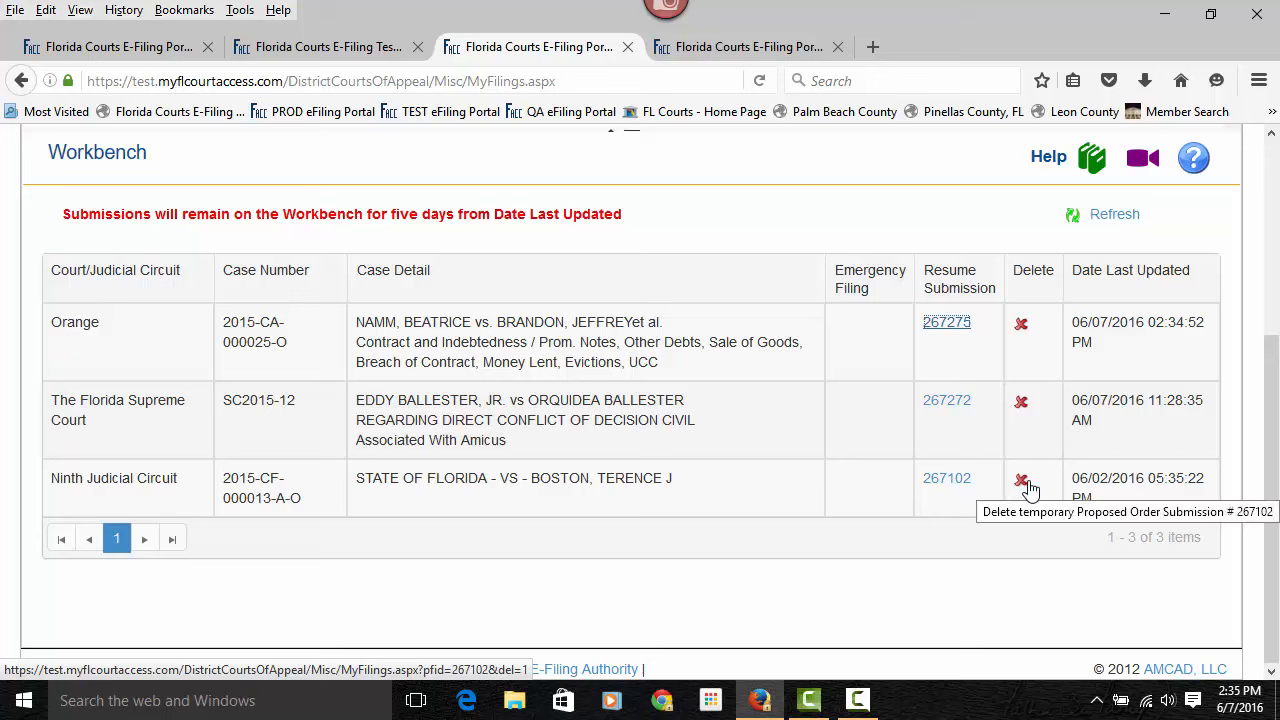
mouse_move(360, 612)
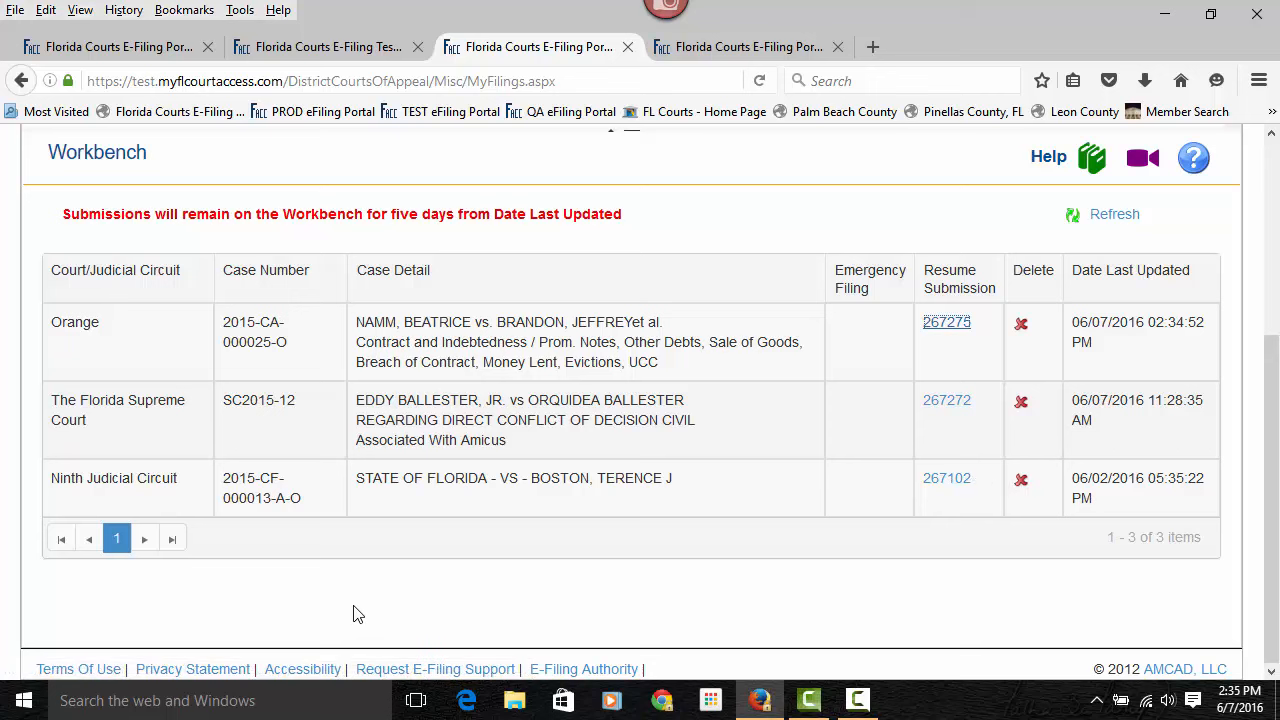
mouse_move(76, 292)
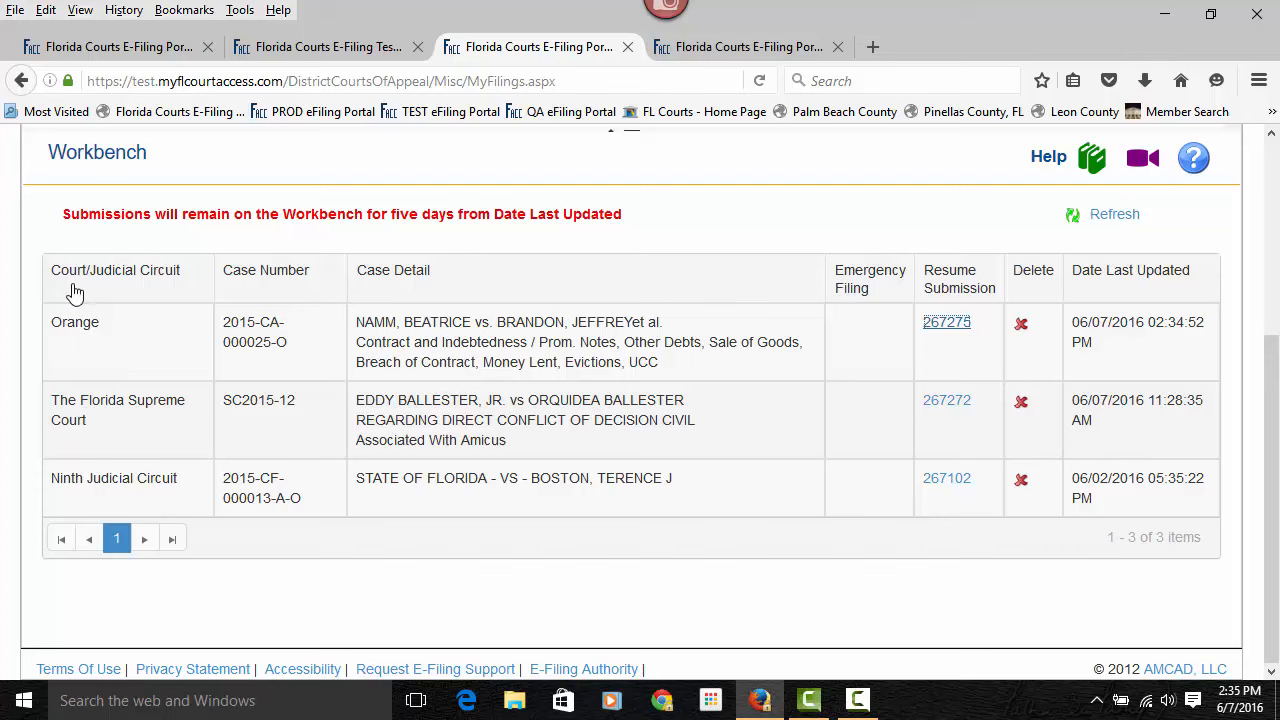
mouse_move(160, 284)
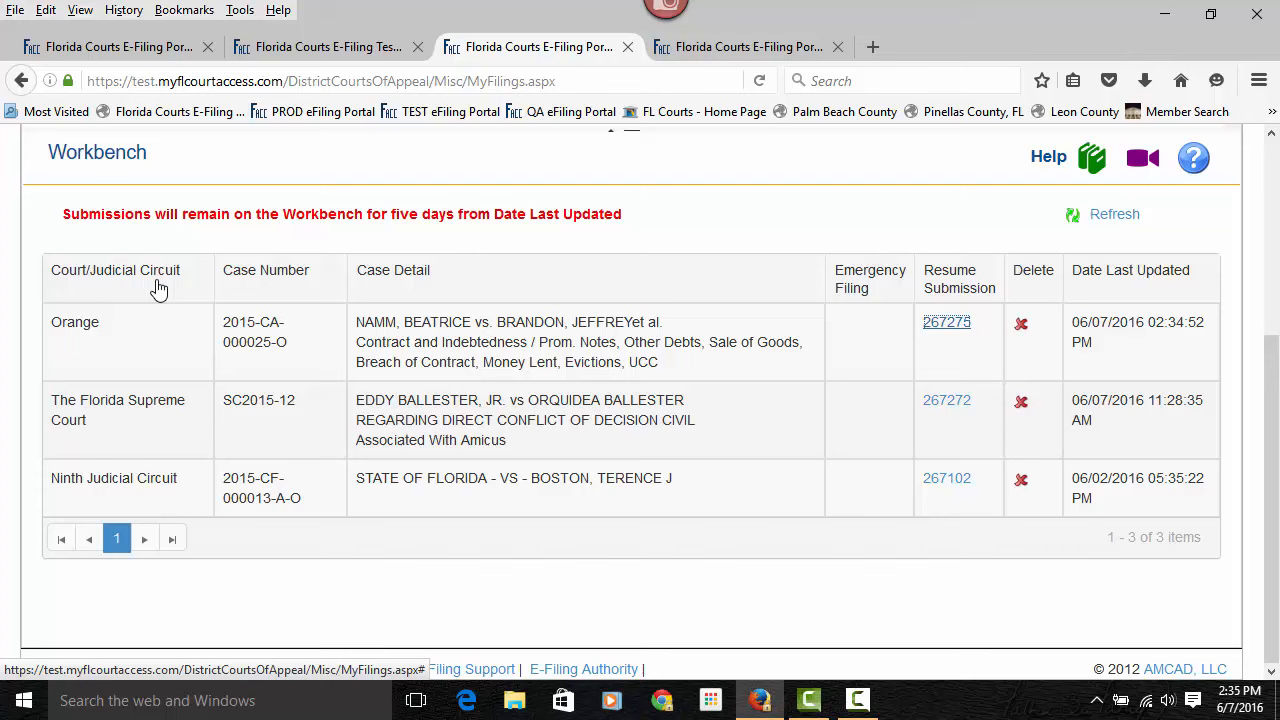
mouse_move(78, 340)
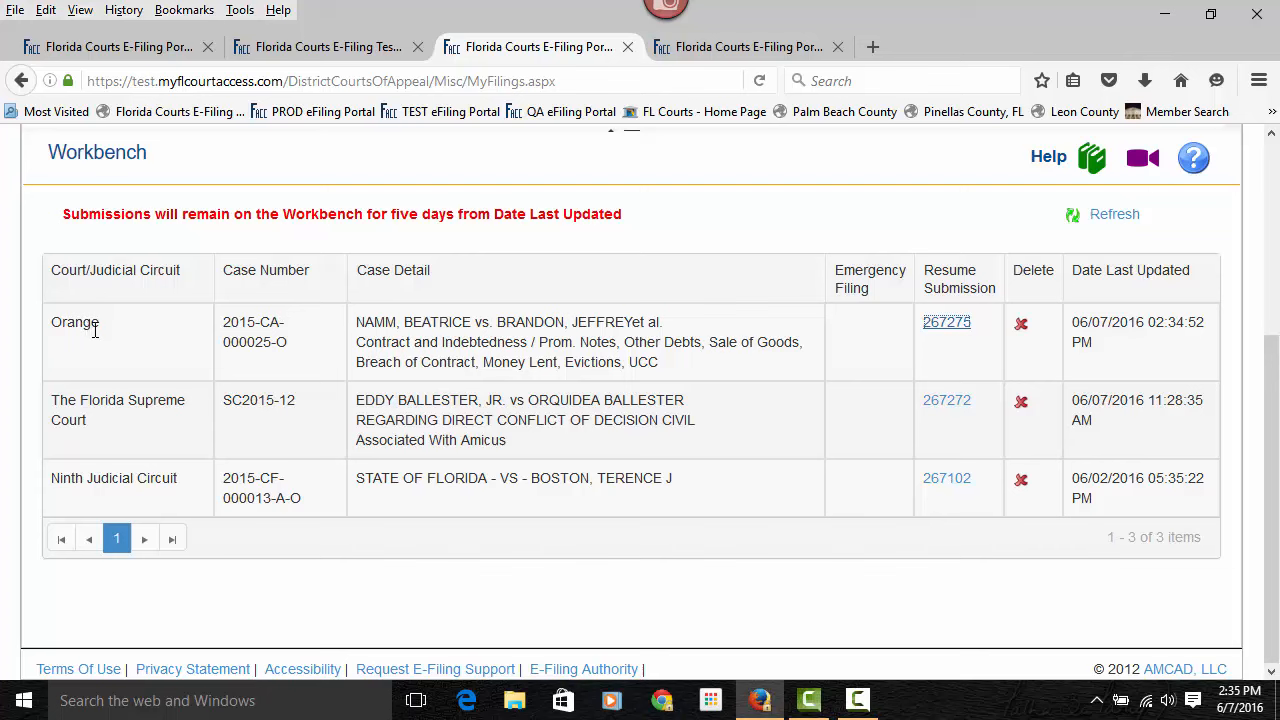
mouse_move(236, 340)
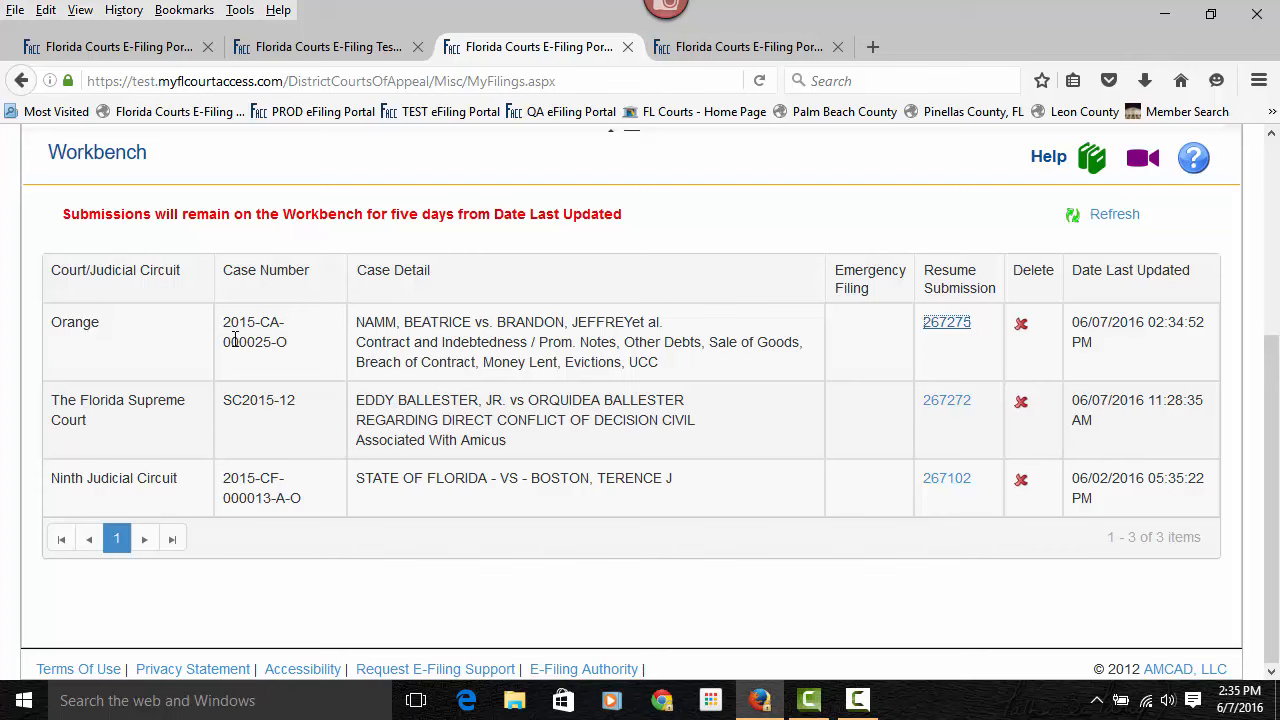
mouse_move(164, 500)
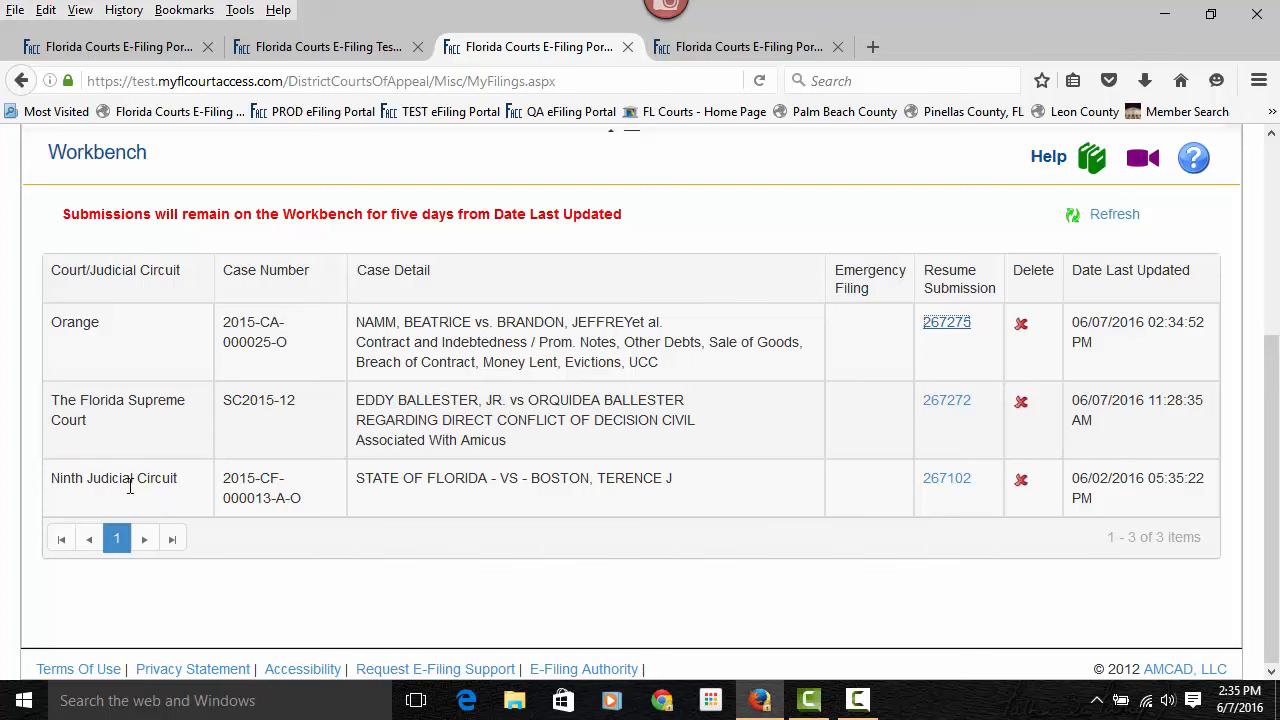
mouse_move(408, 496)
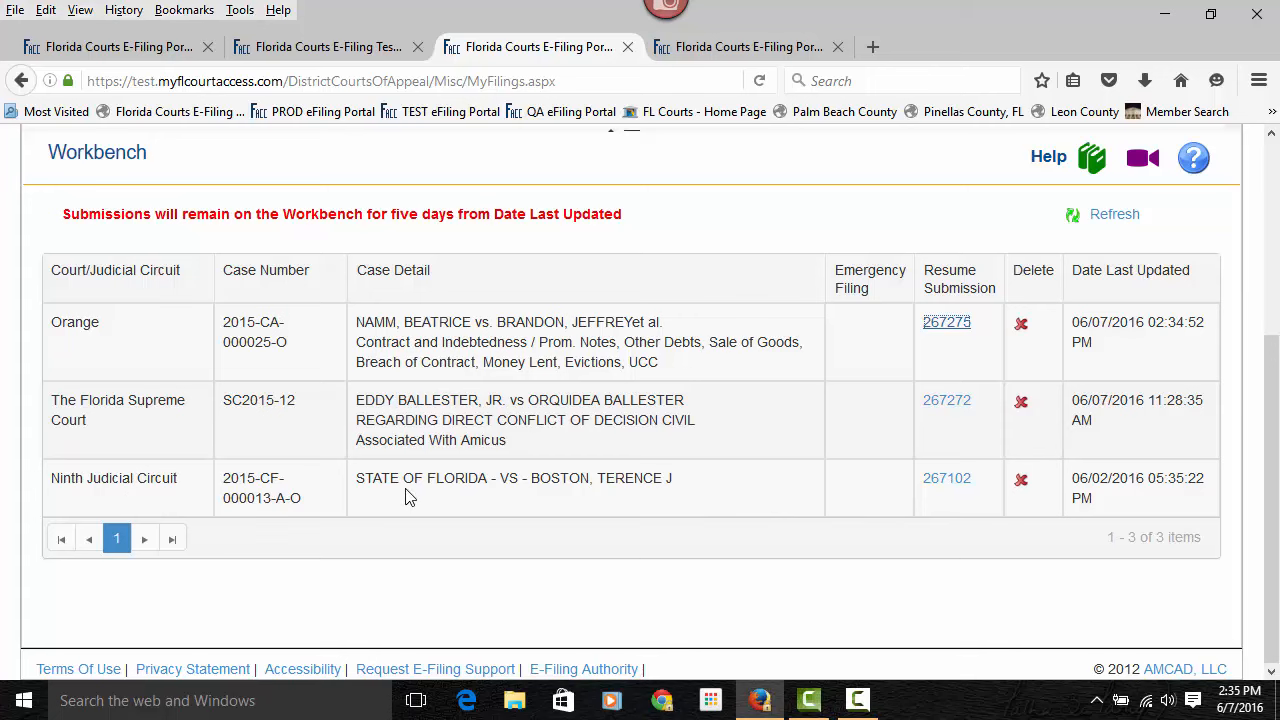
scroll(up, 3)
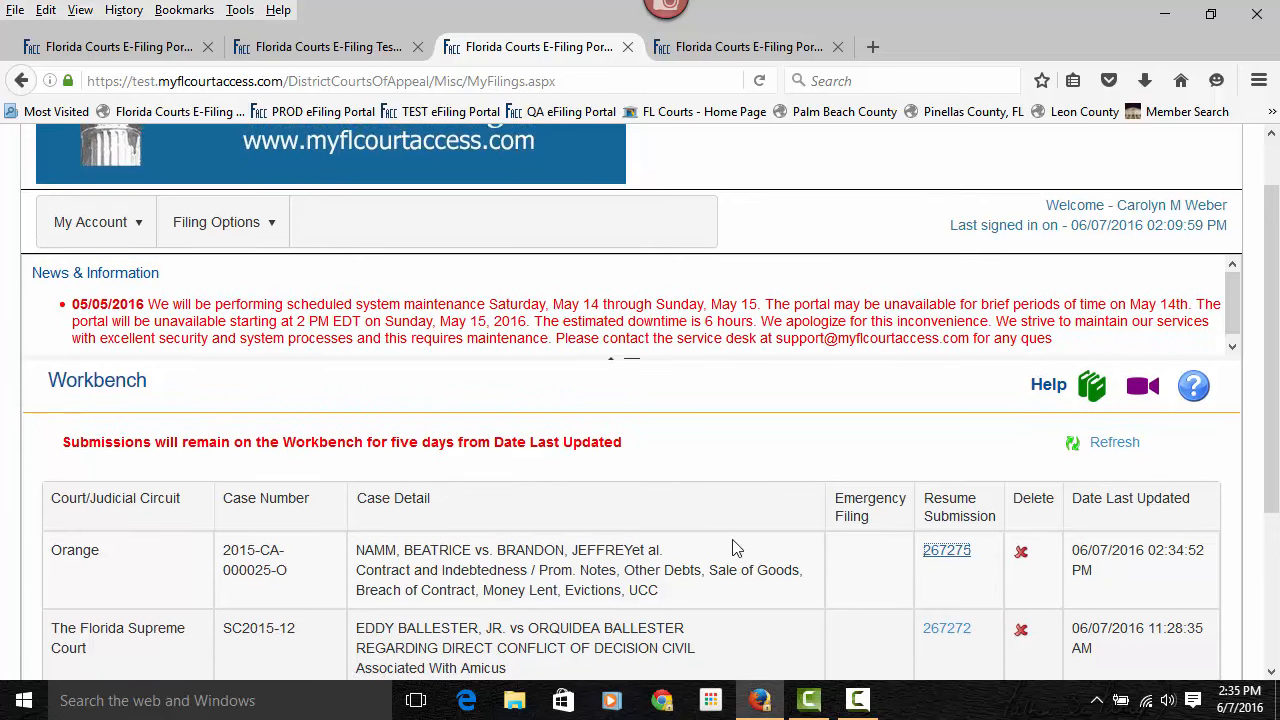
mouse_move(1184, 378)
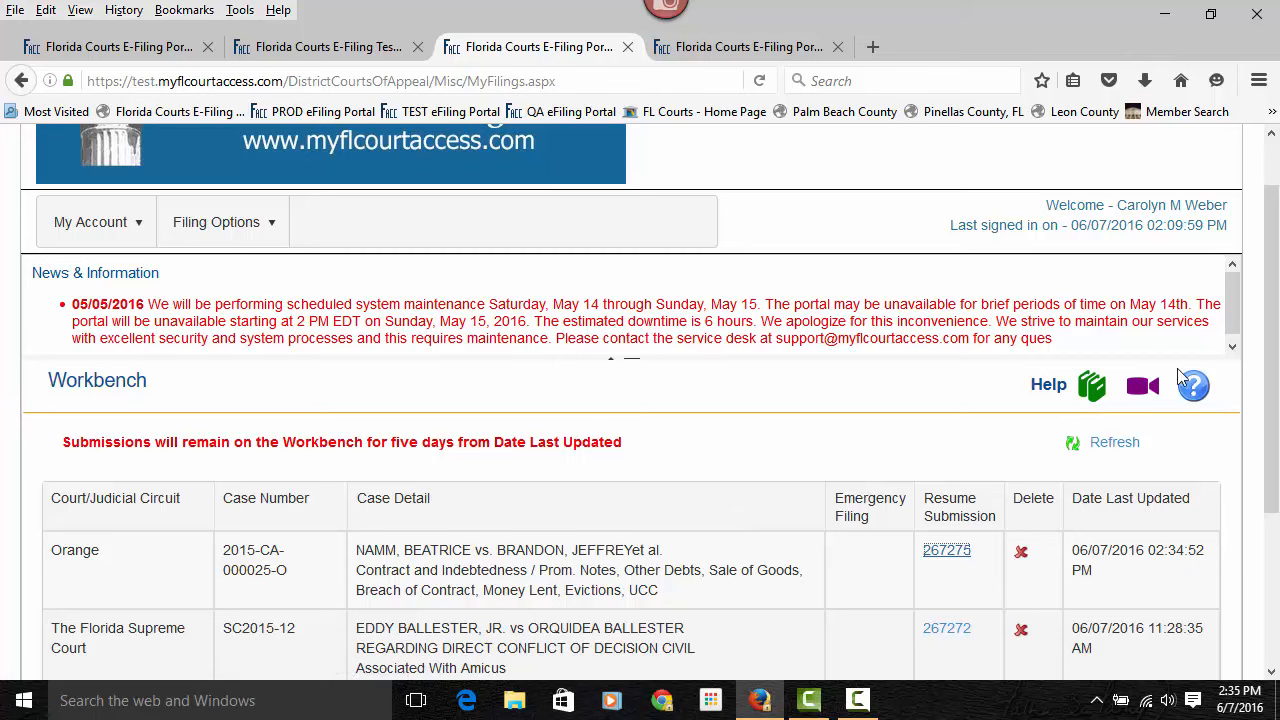
scroll(down, 3)
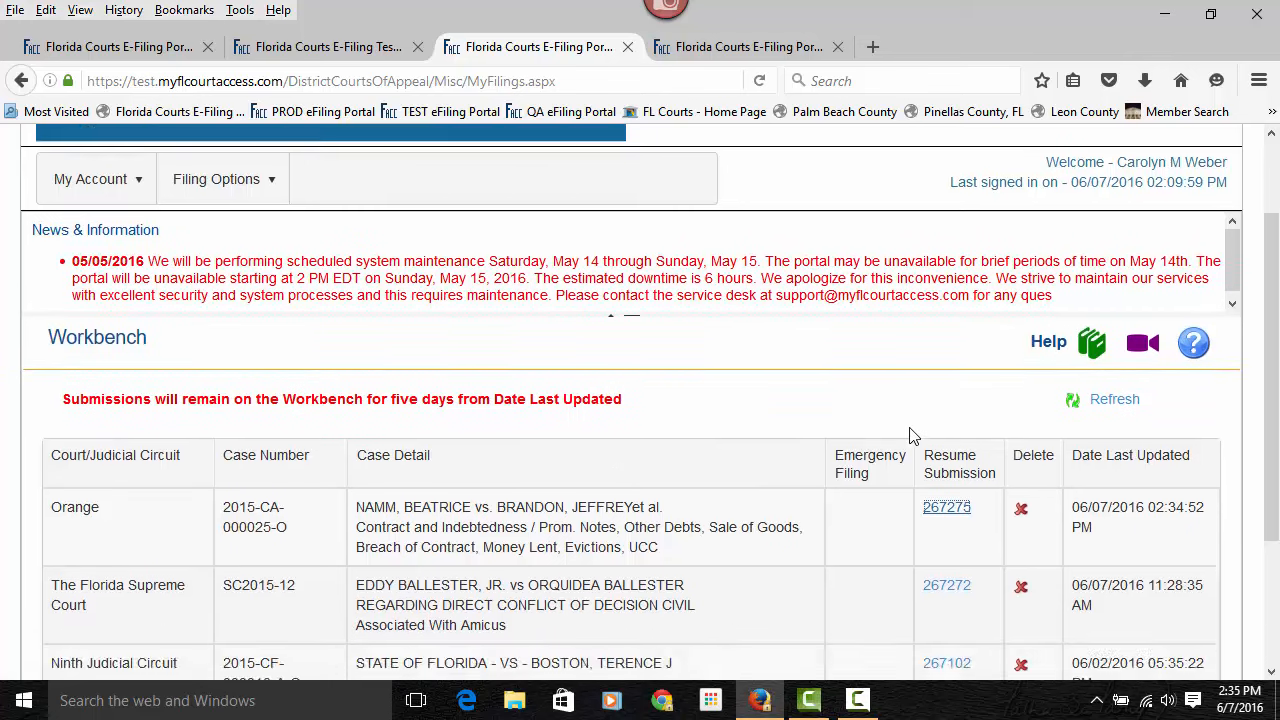
scroll(up, 3)
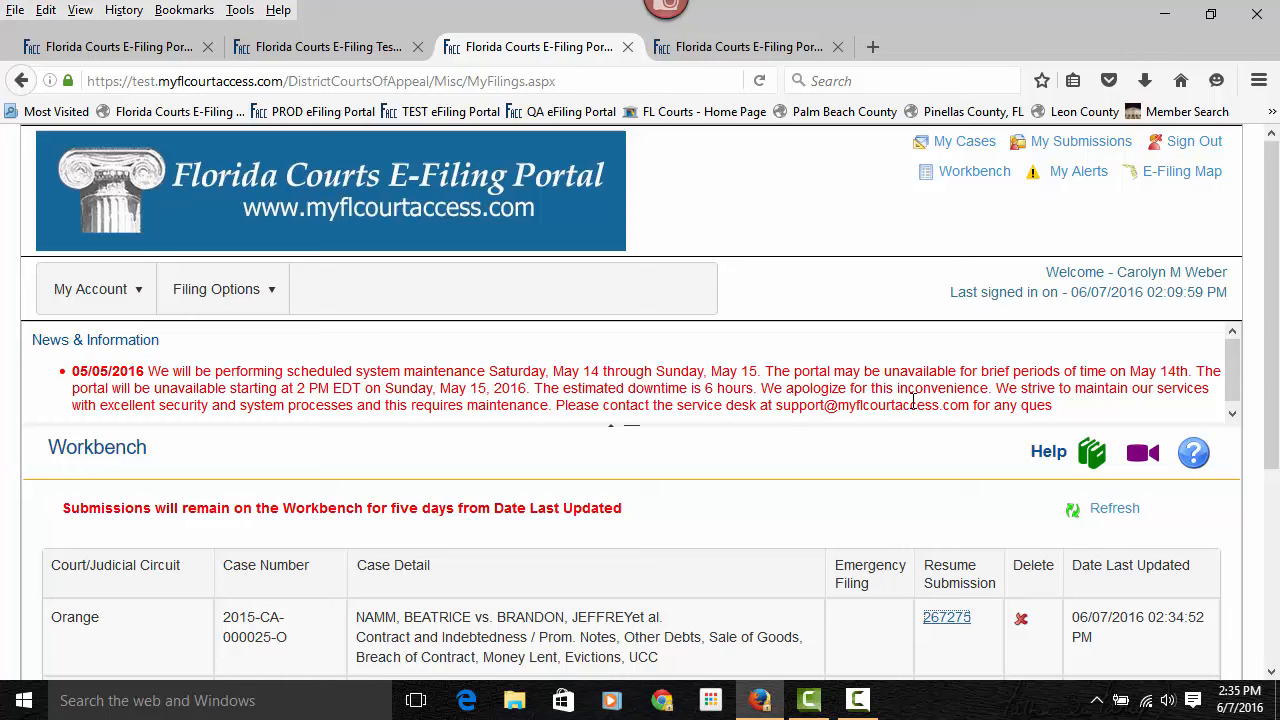
View My Alerts showing the single alert that filing 279422 moved to the pending queue
click(1096, 172)
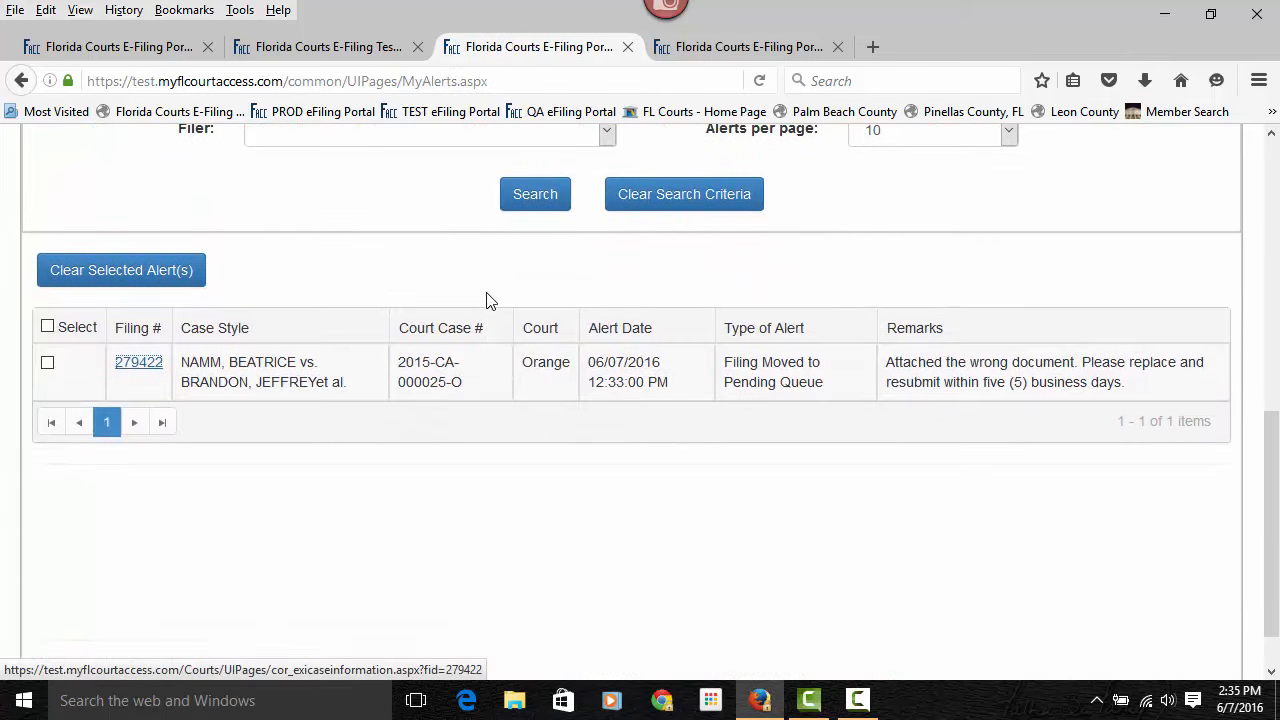
mouse_move(1216, 342)
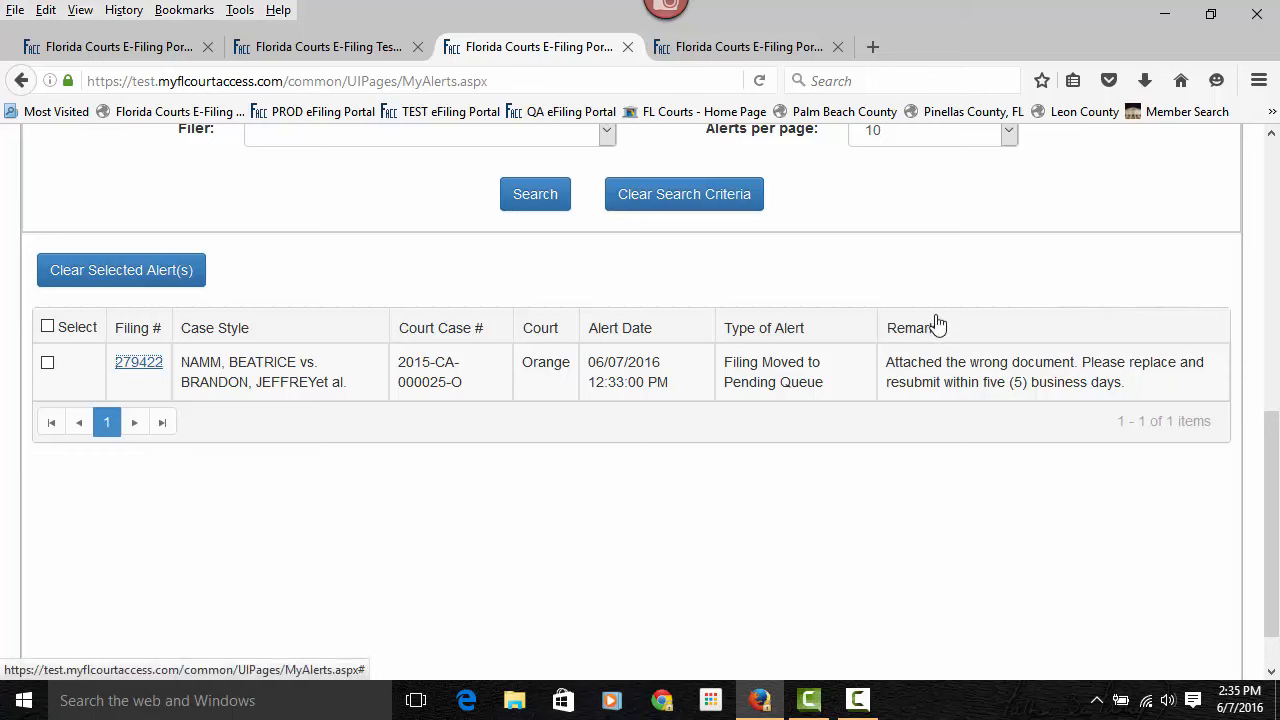
mouse_move(708, 332)
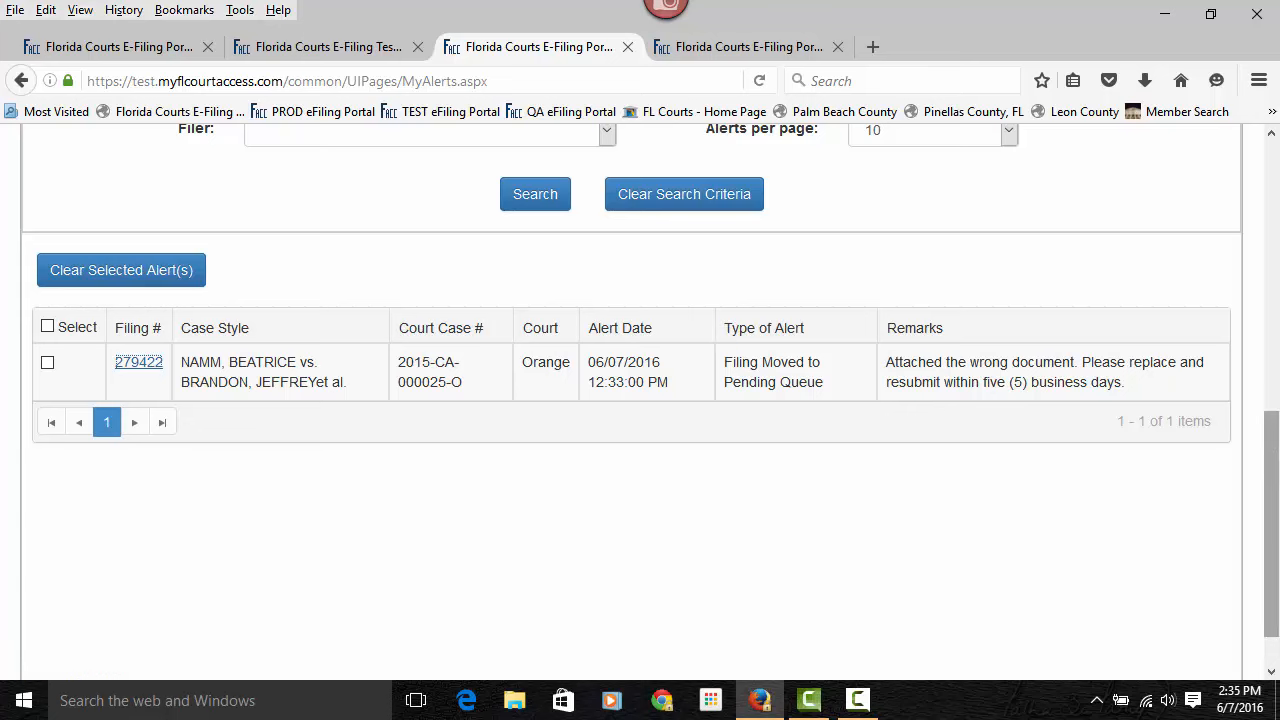
scroll(up, 3)
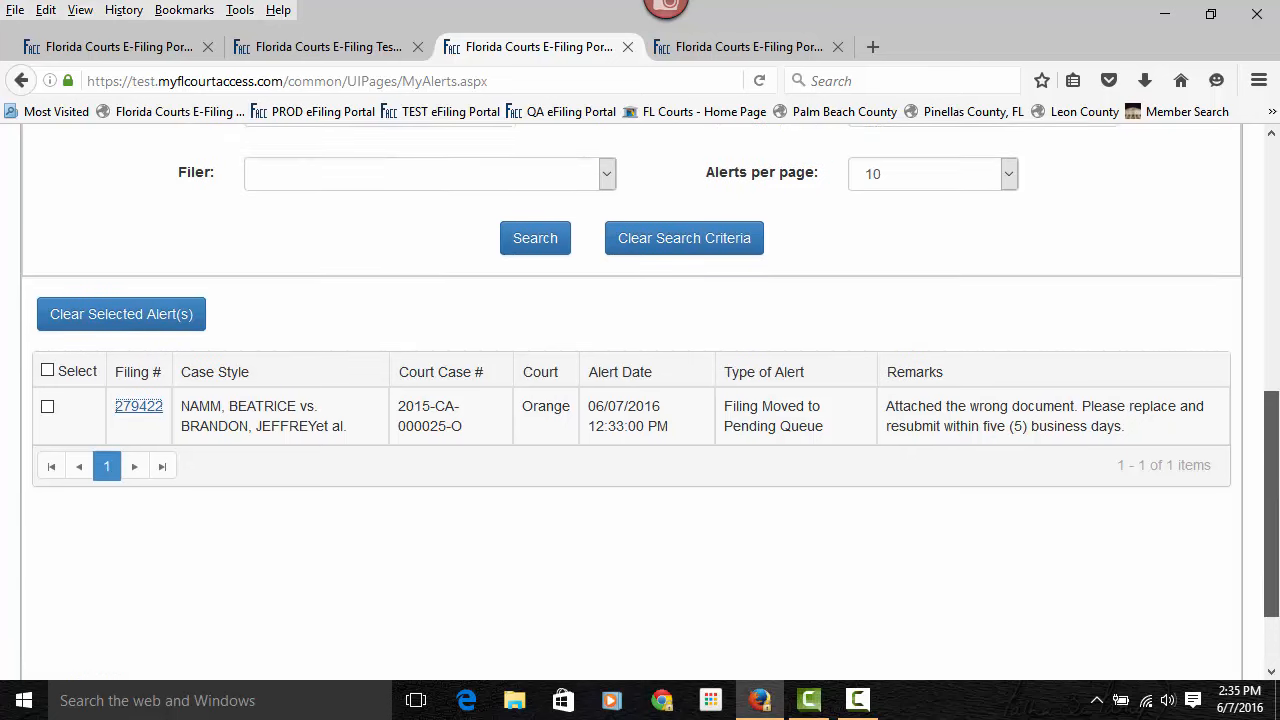
scroll(up, 3)
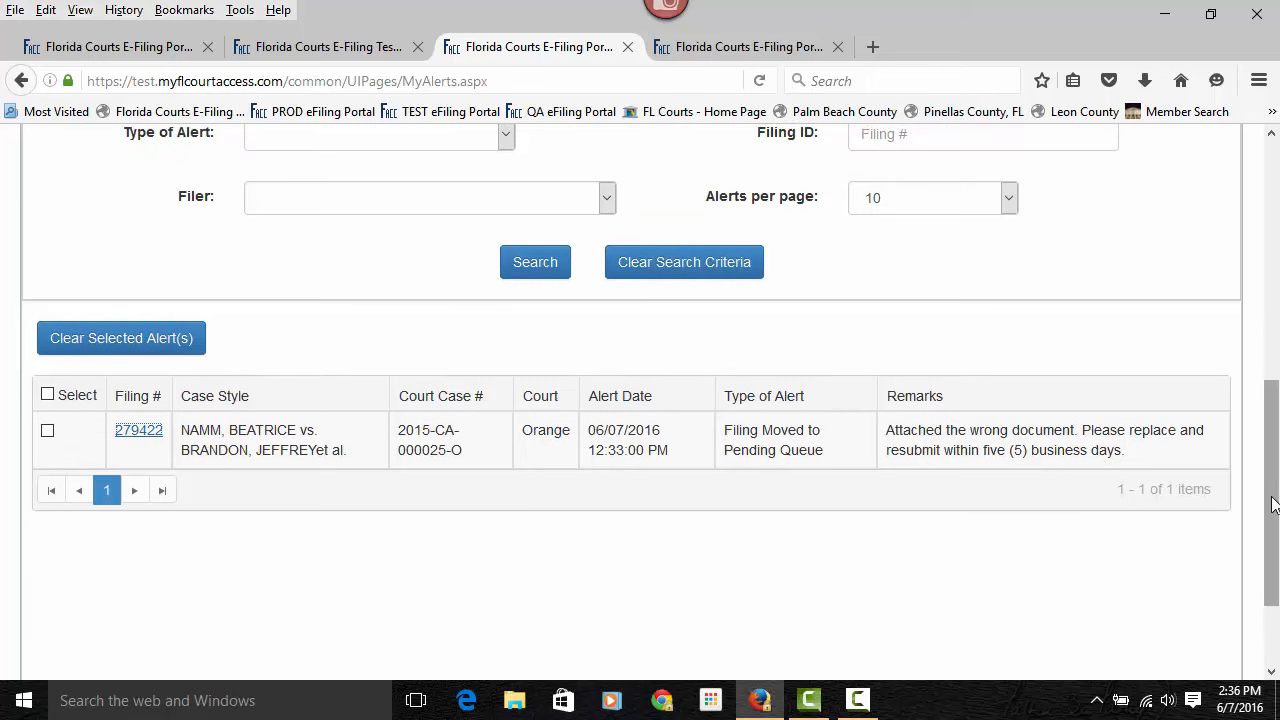
scroll(up, 3)
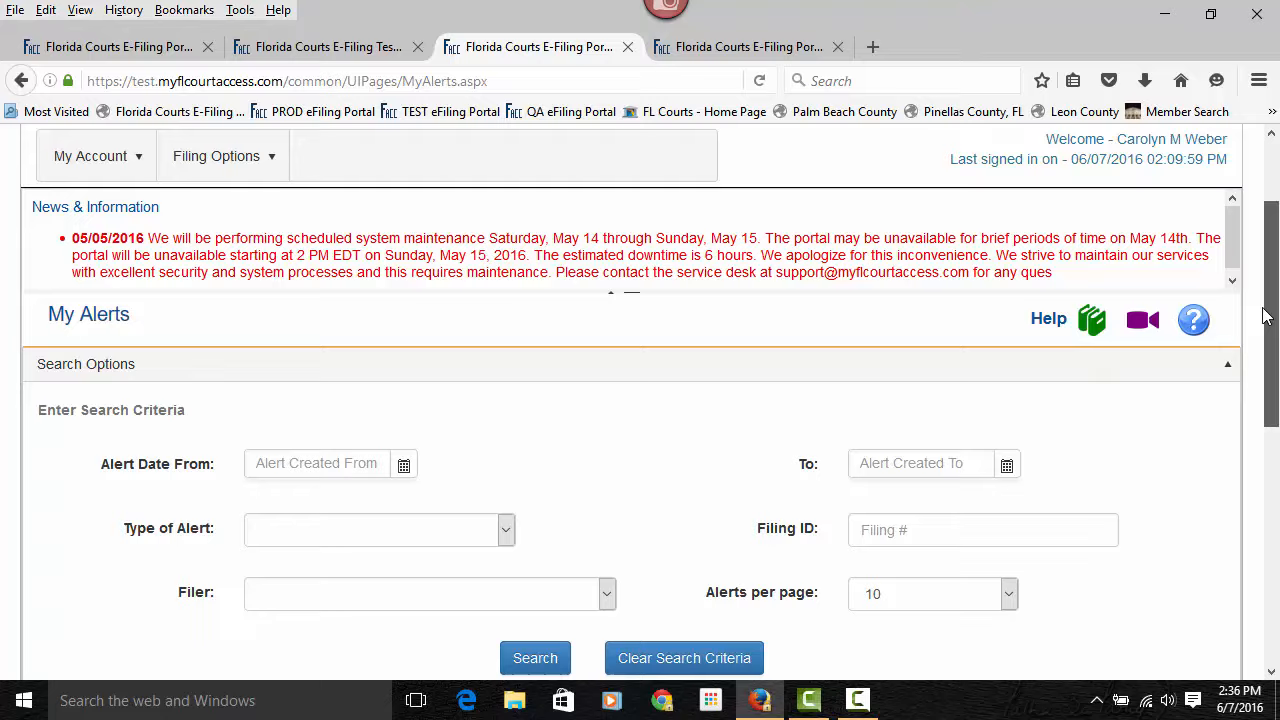
scroll(up, 3)
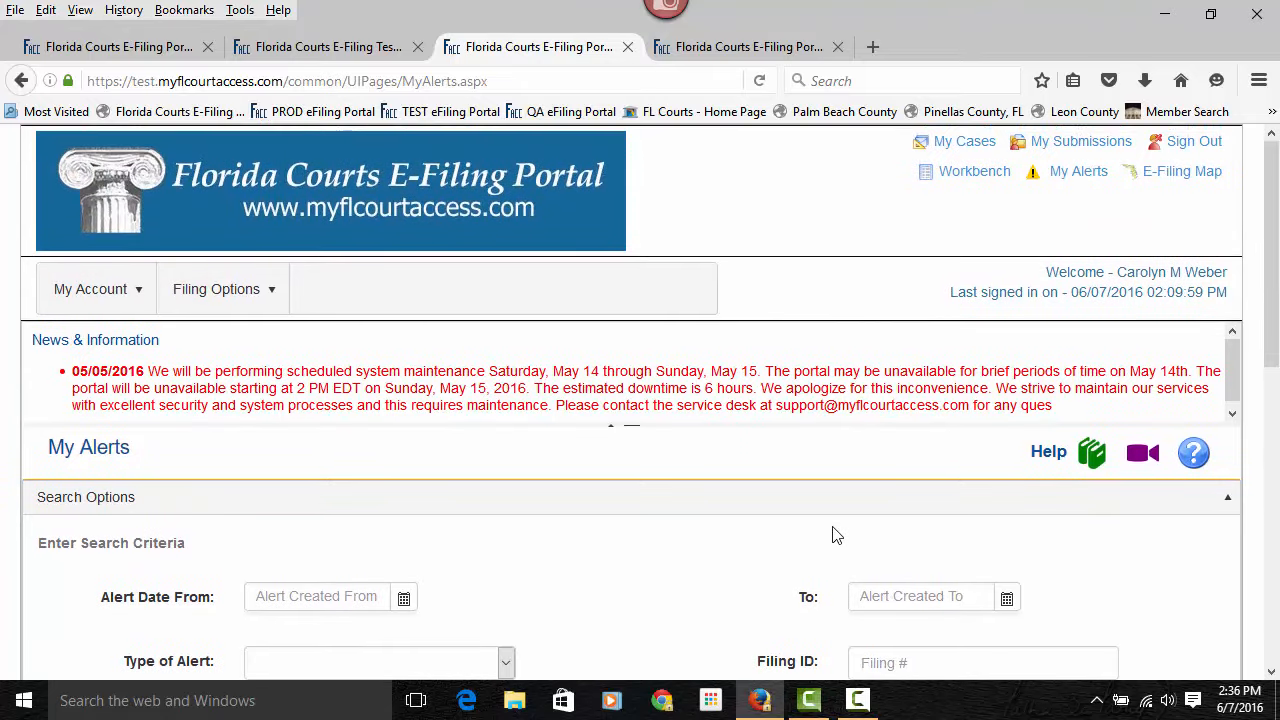
mouse_move(512, 578)
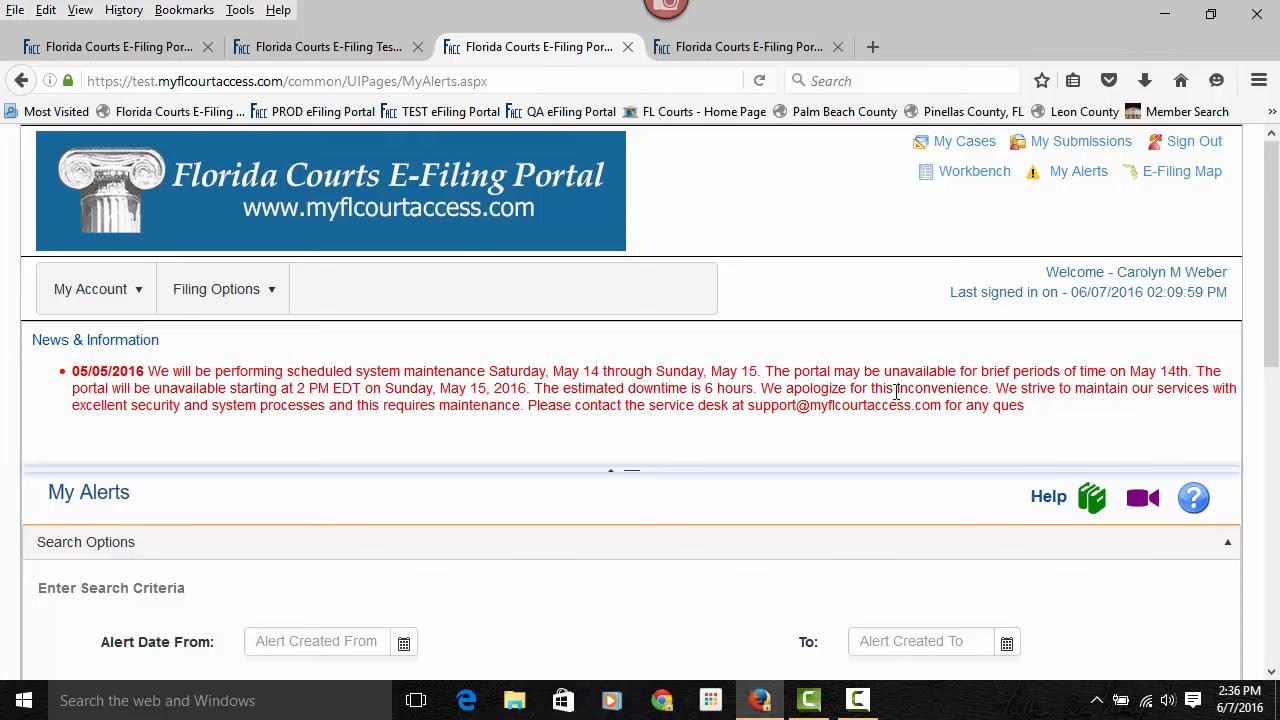
mouse_move(1056, 418)
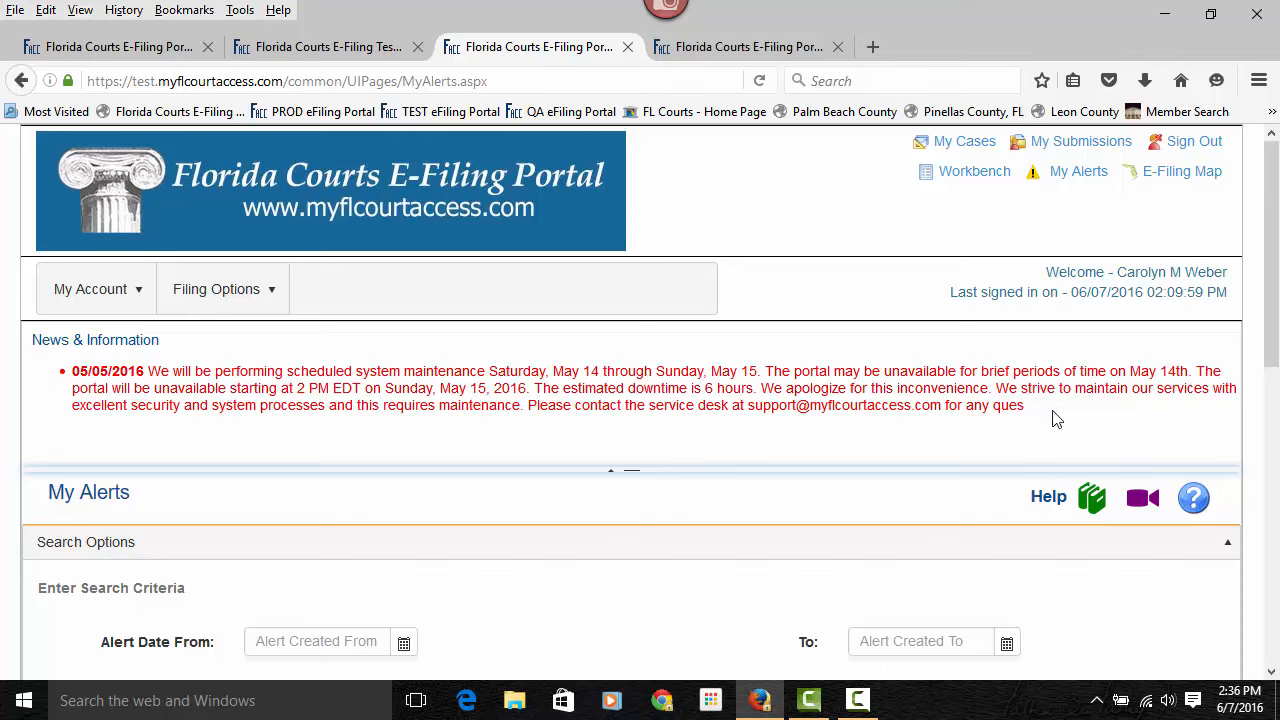
mouse_move(950, 372)
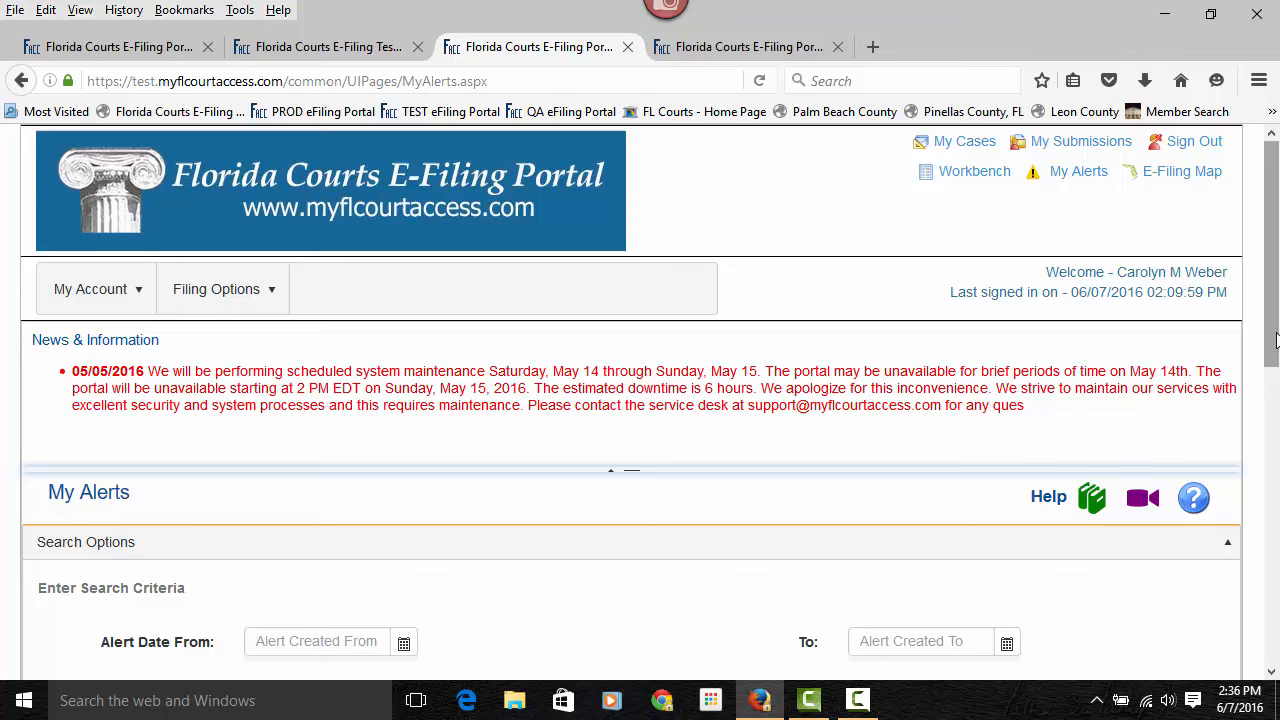
View the E-Filing Map with Trial Court Pleading on Existing Case and Lake County selected
click(1182, 172)
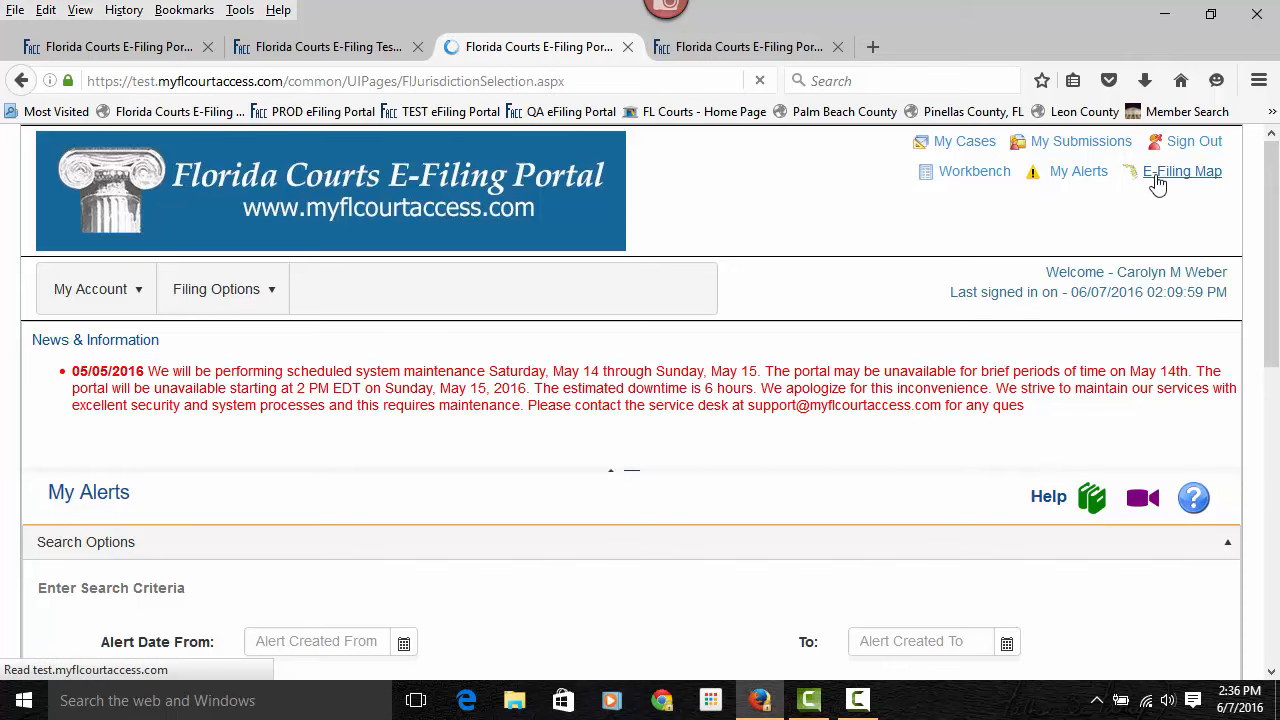
click(1182, 172)
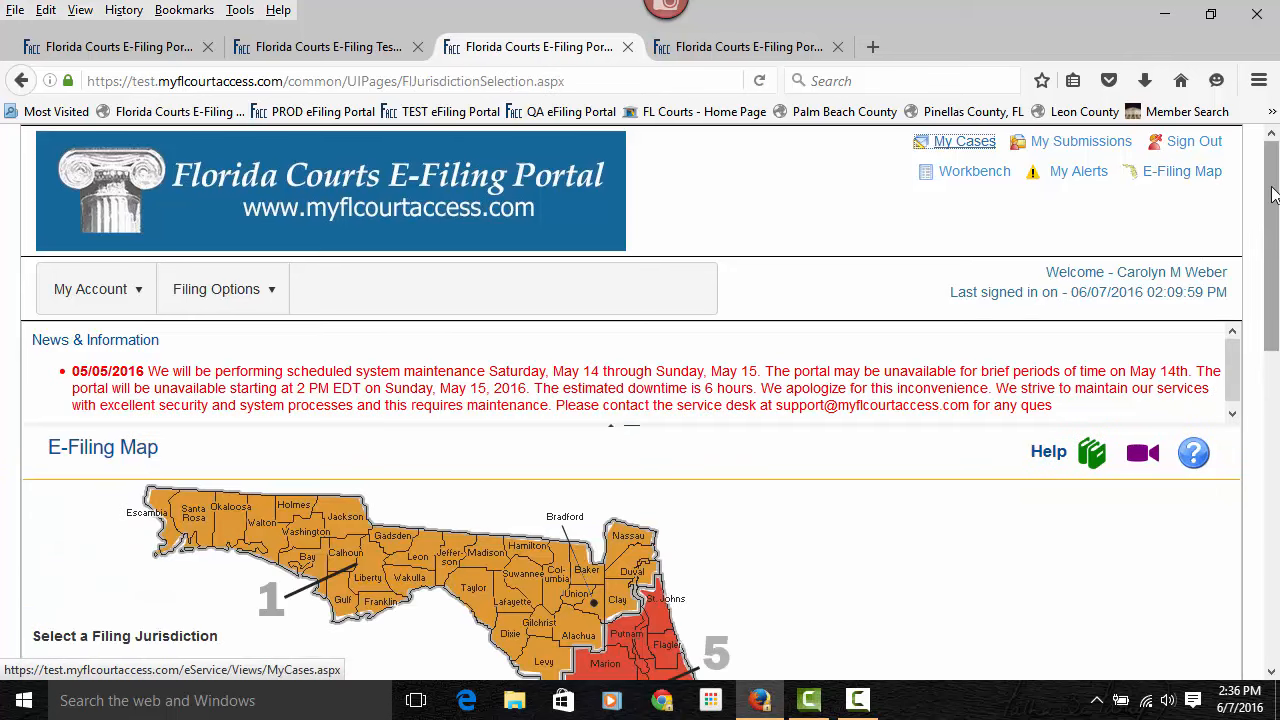
scroll(down, 3)
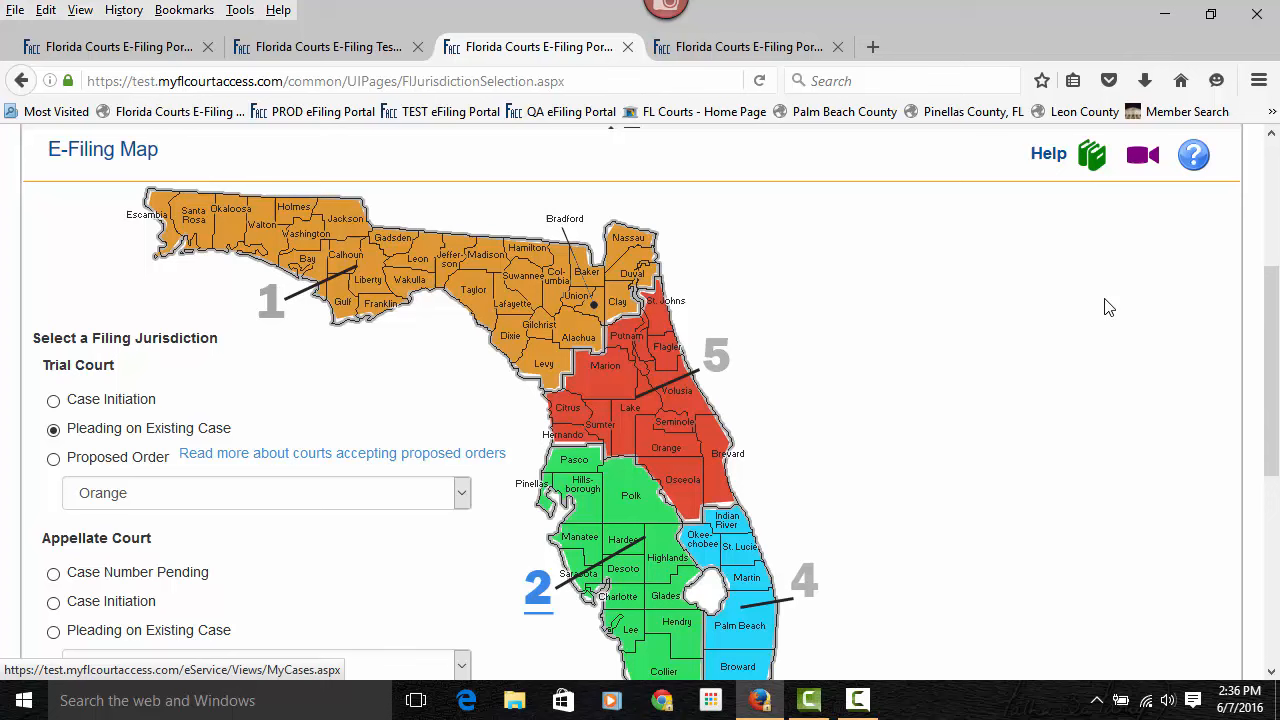
mouse_move(838, 320)
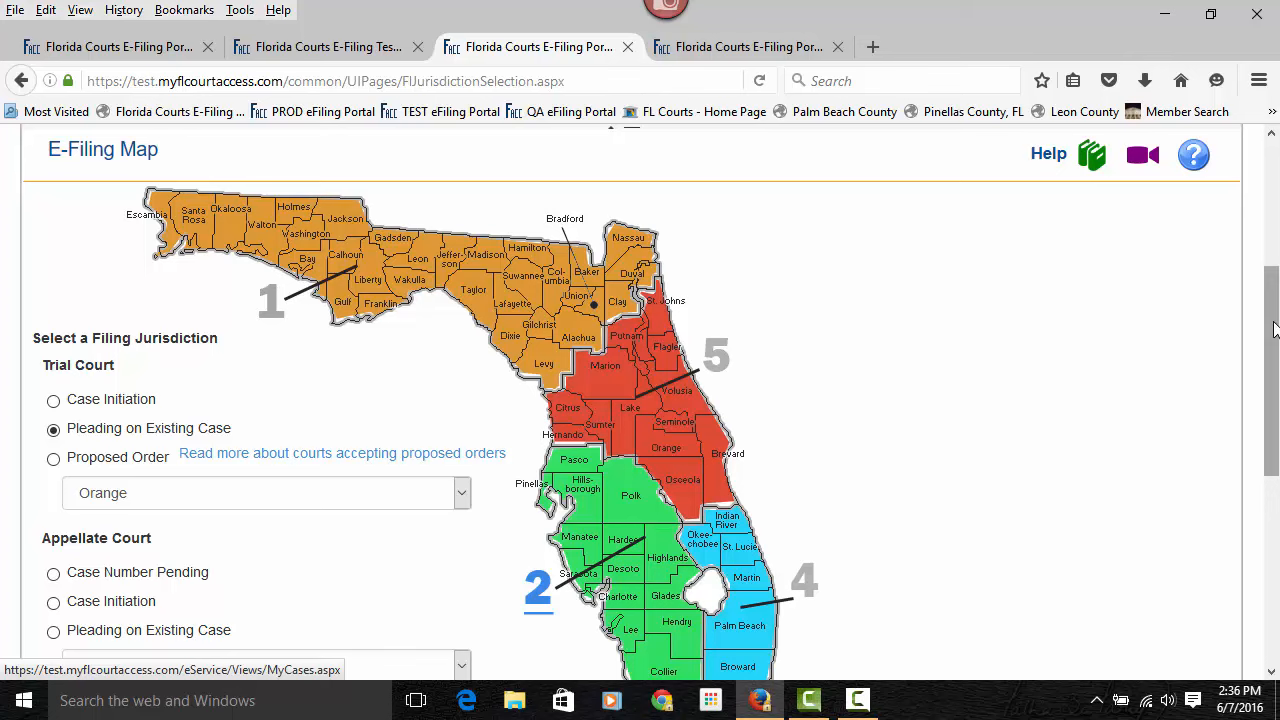
scroll(down, 3)
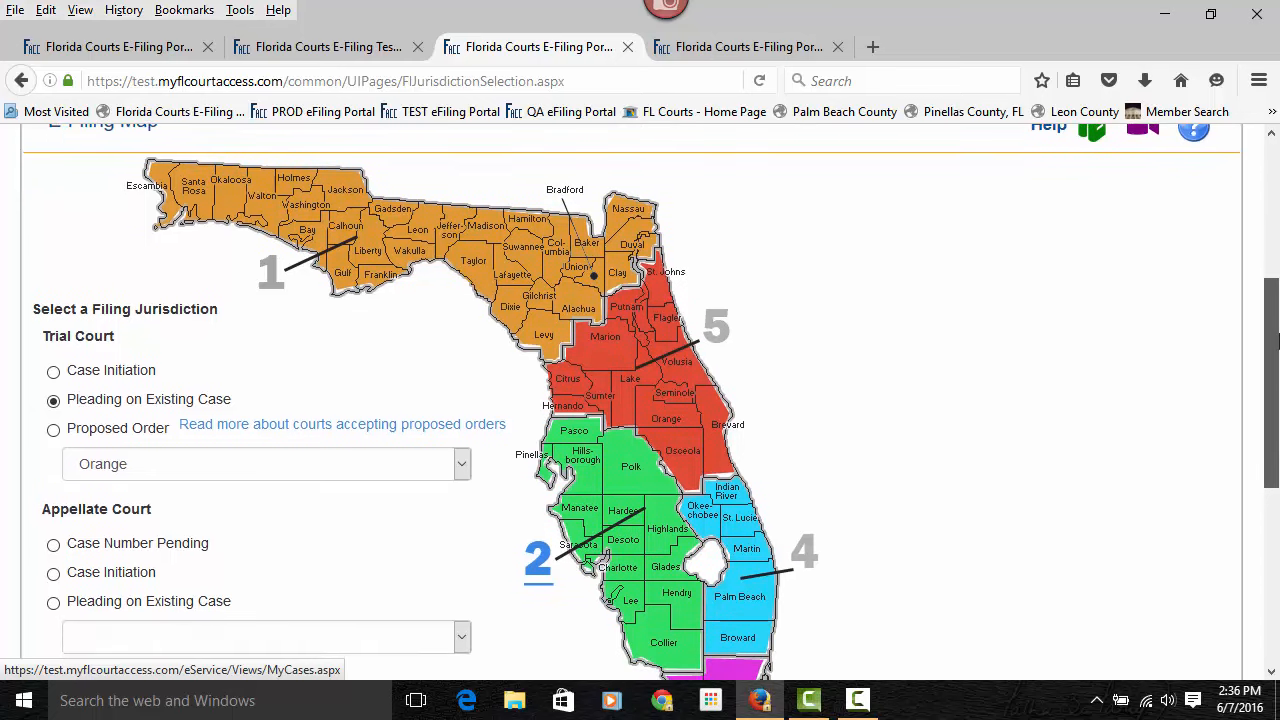
scroll(down, 3)
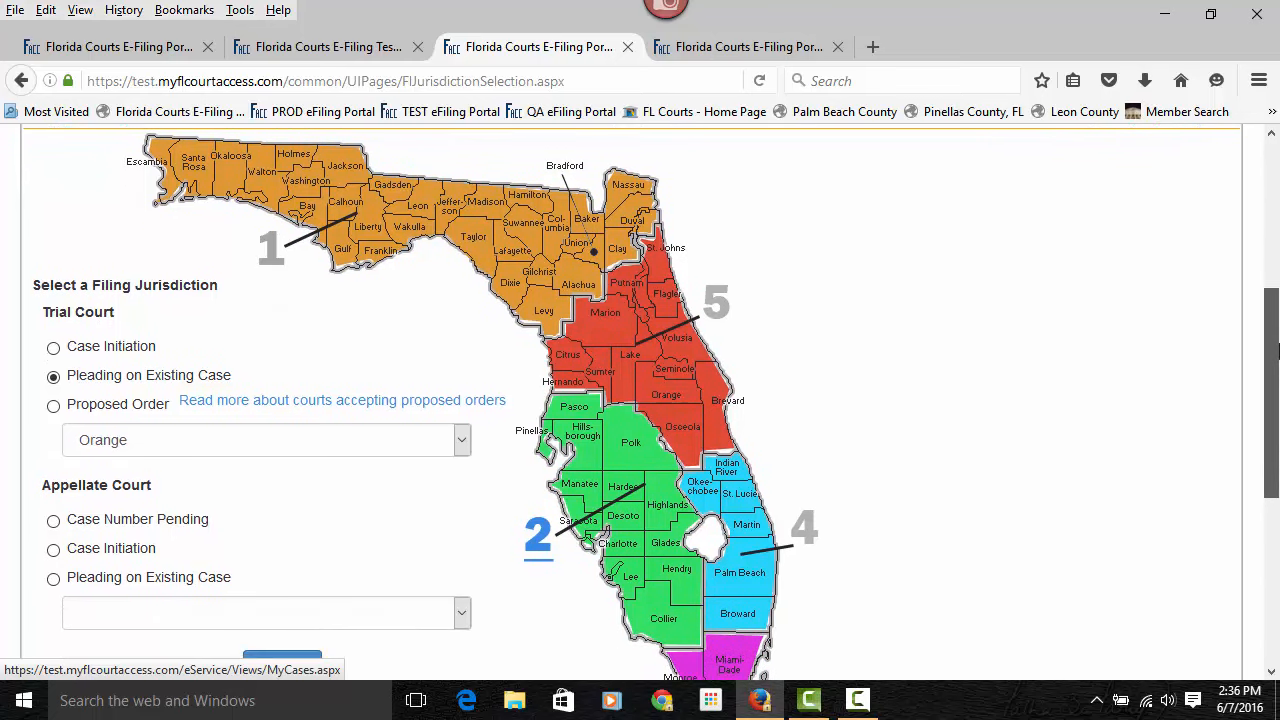
mouse_move(616, 374)
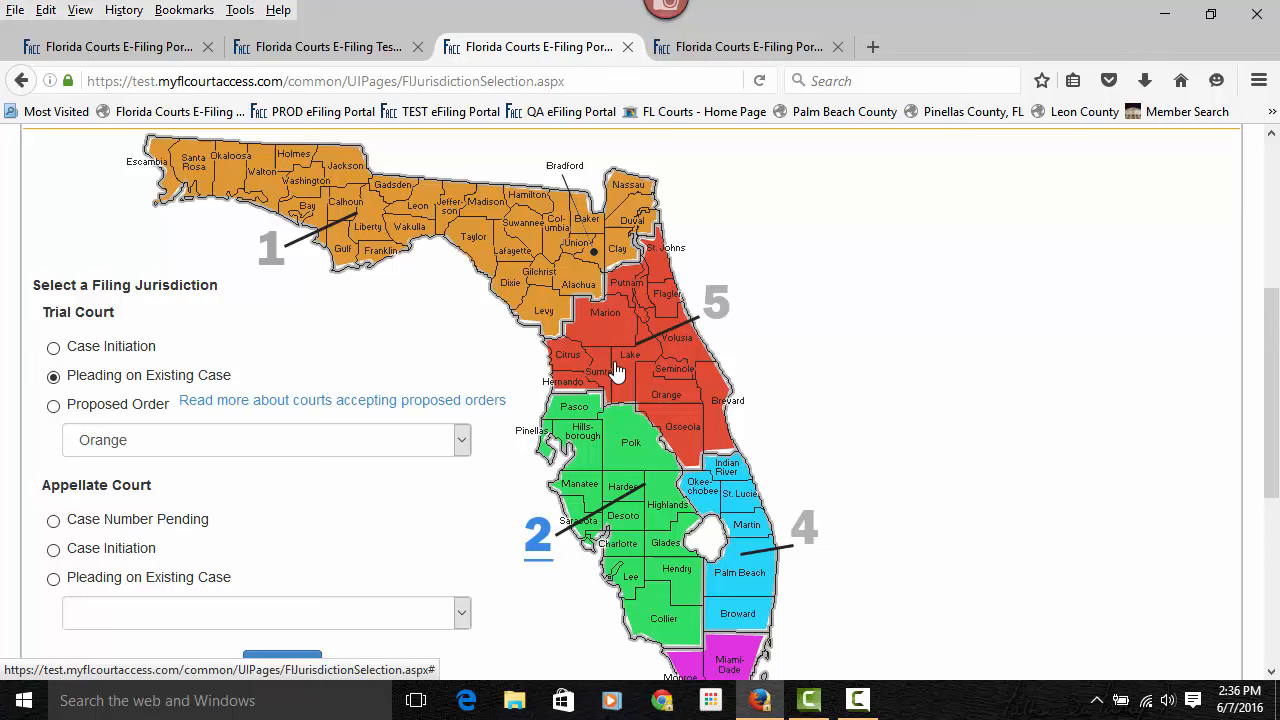
scroll(up, 3)
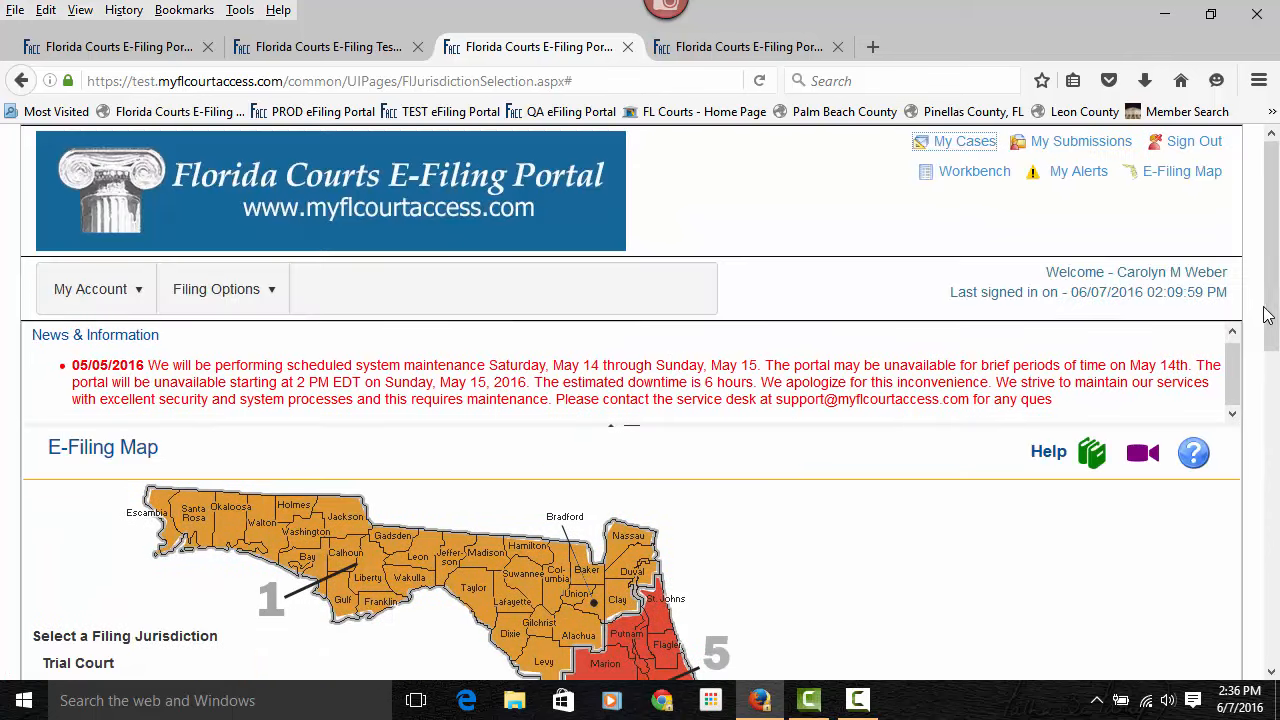
scroll(down, 3)
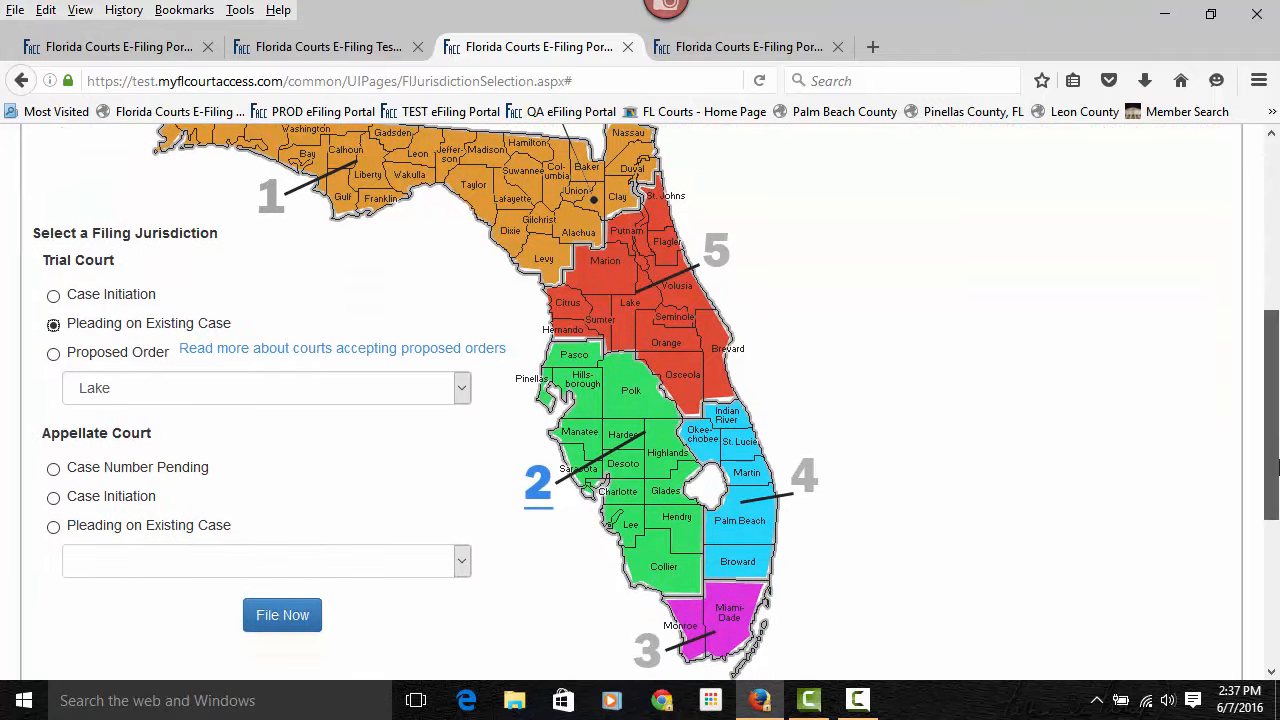
mouse_move(64, 344)
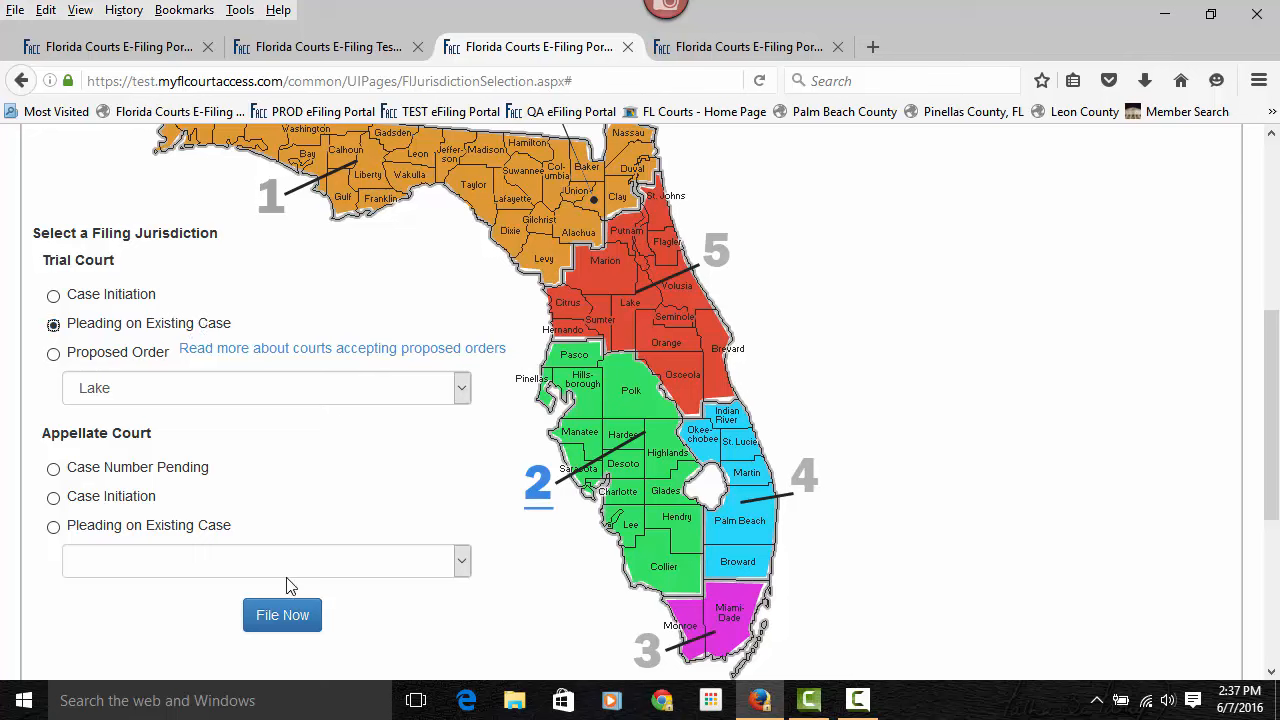
Start a File Now Pleading on Existing Case for Lake County and review the form
click(282, 614)
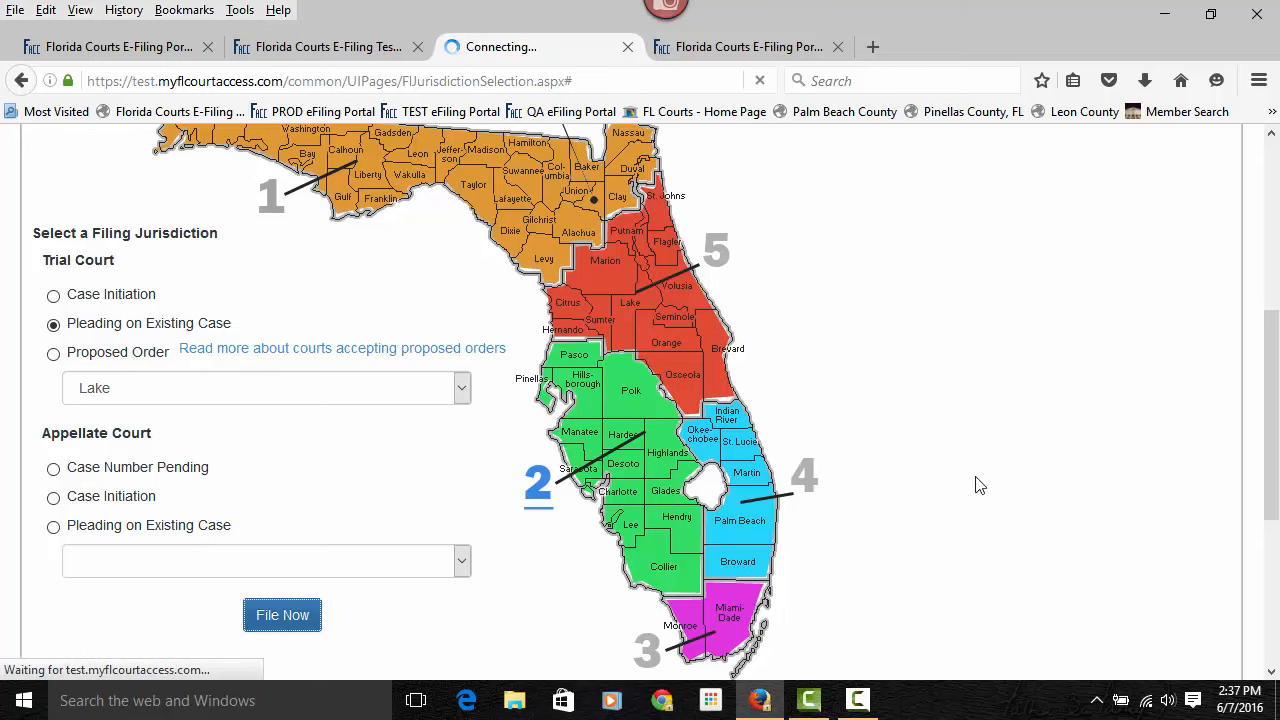
click(282, 614)
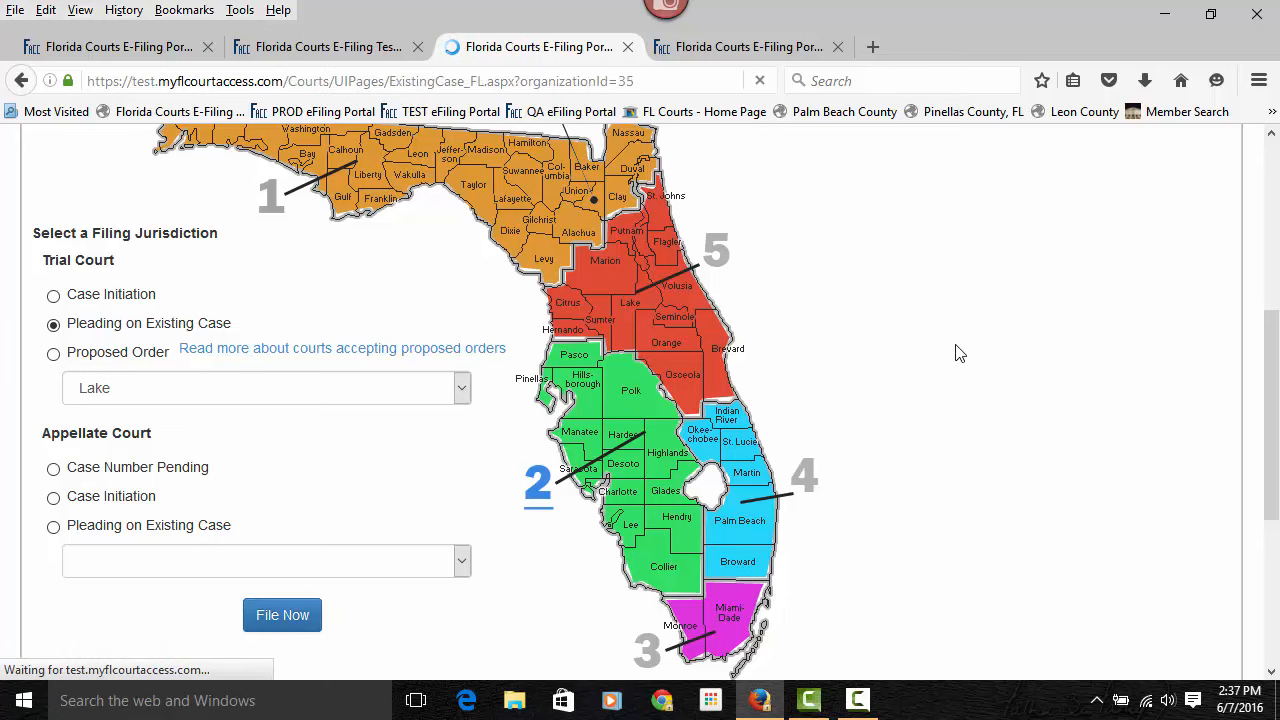
click(282, 614)
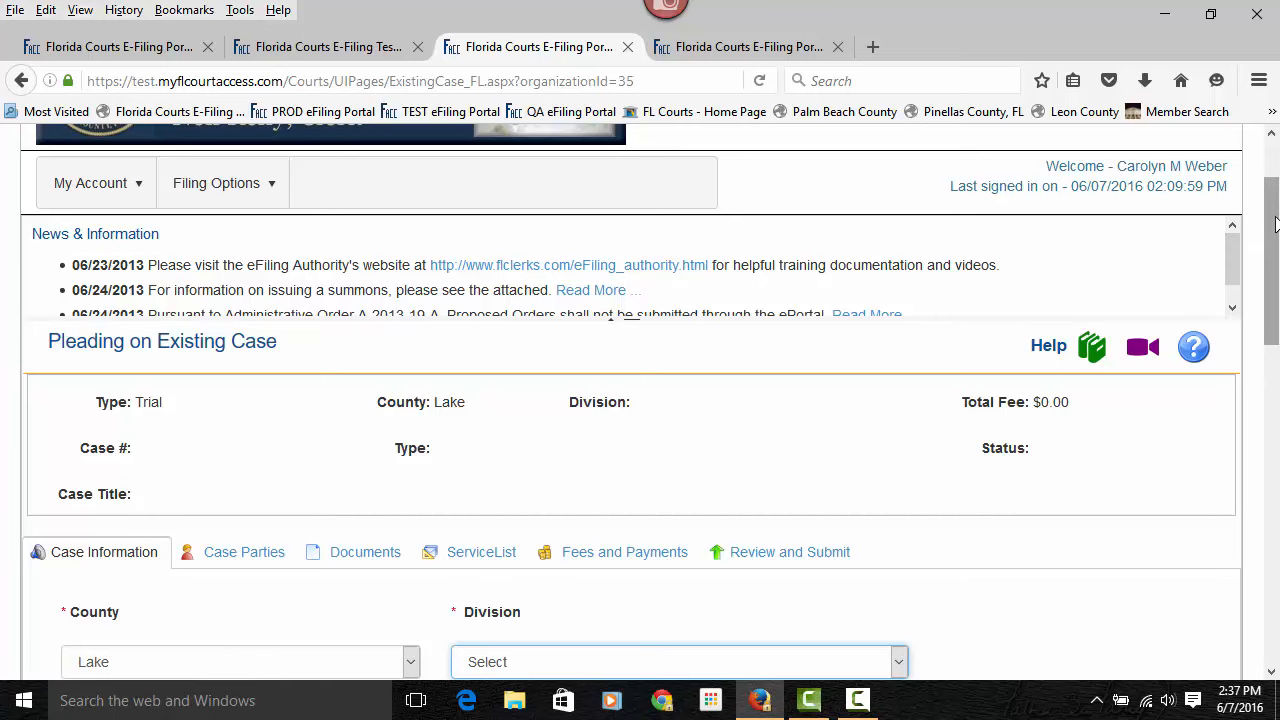
scroll(up, 3)
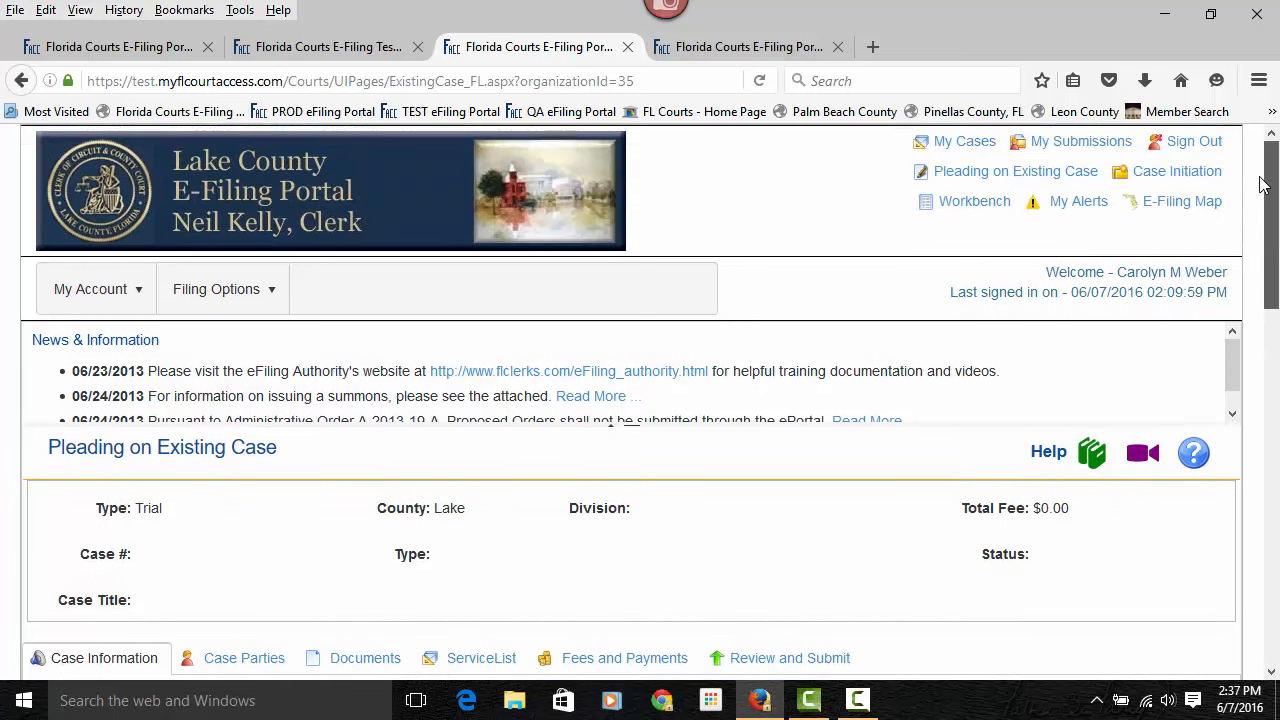
scroll(down, 3)
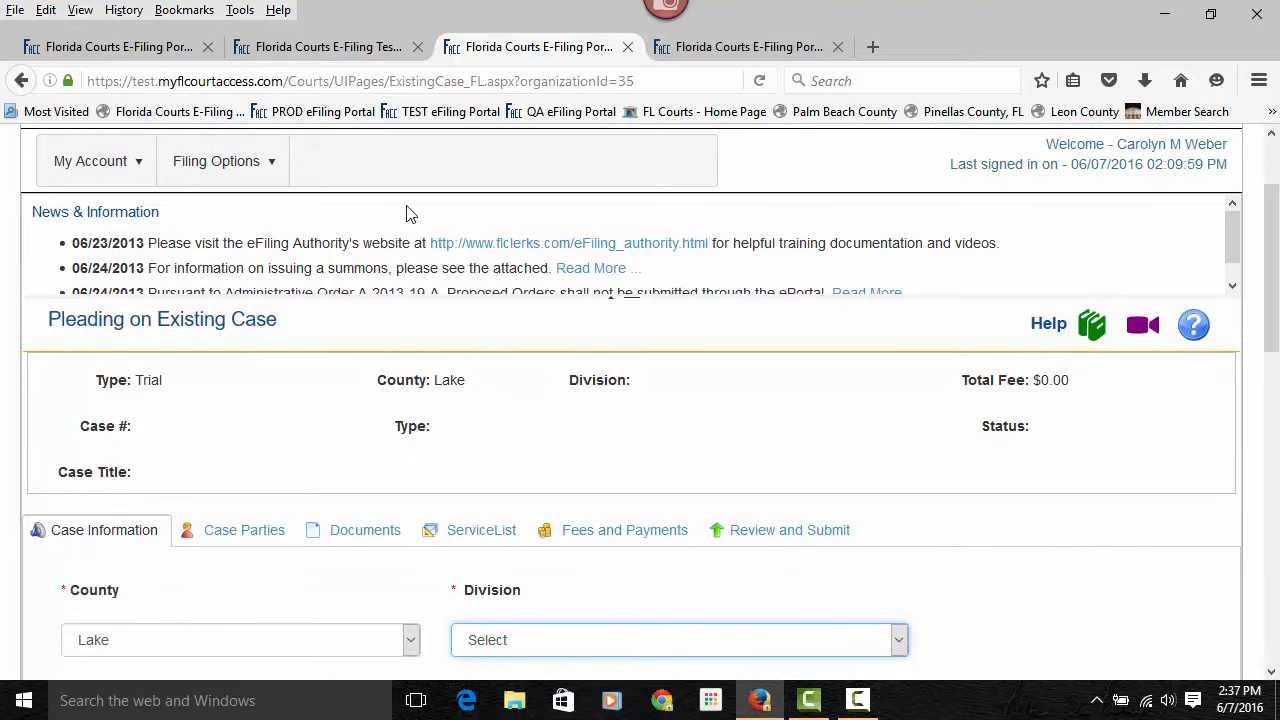
mouse_move(588, 296)
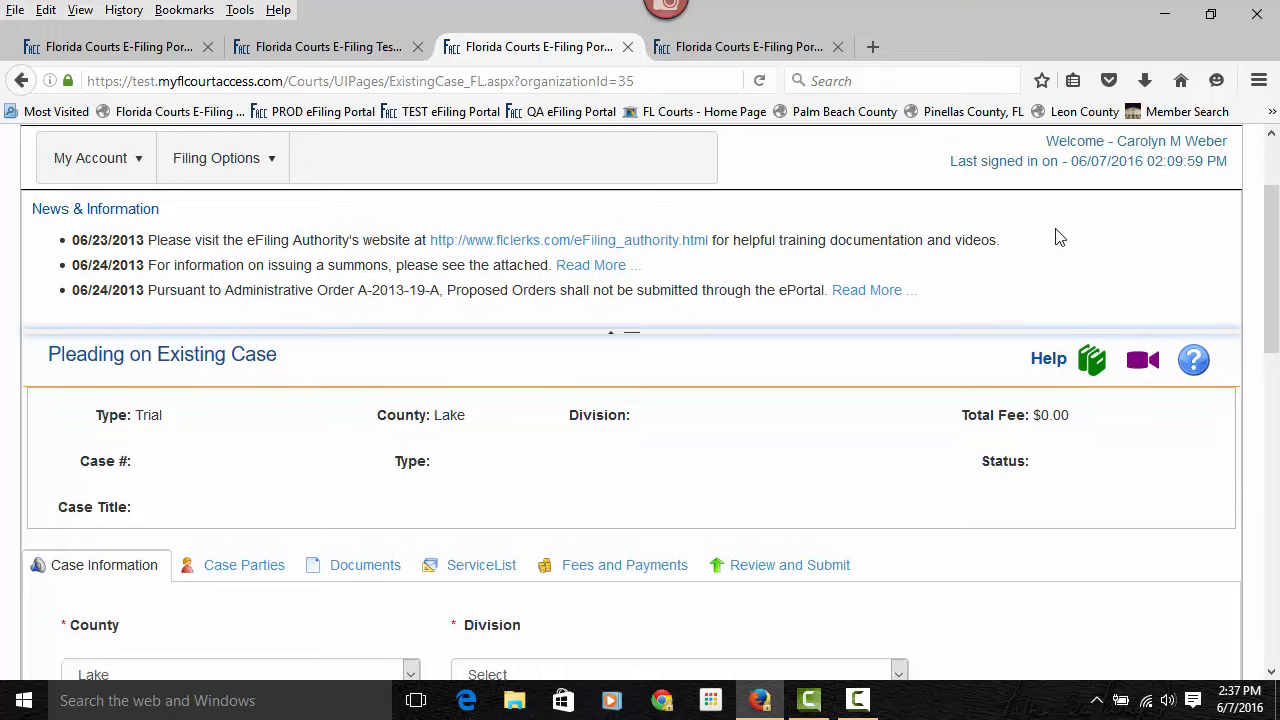
scroll(down, 3)
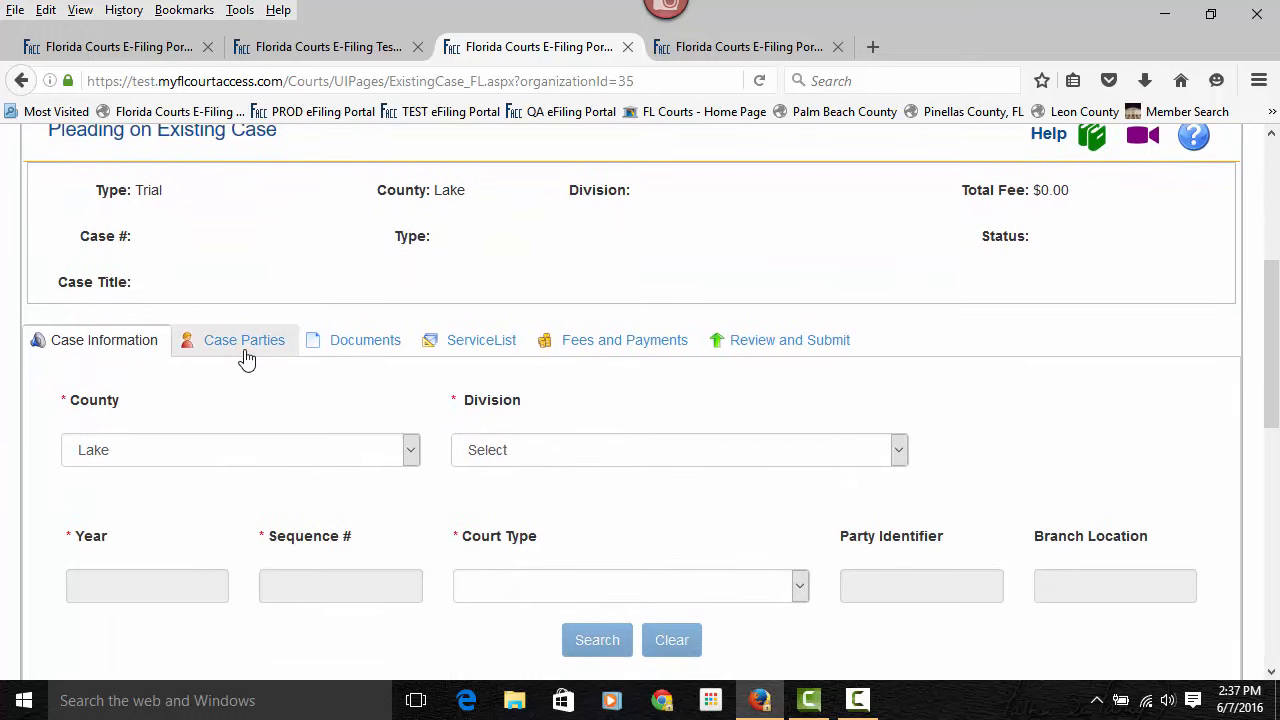
Attempt Case Parties and dismiss the error requiring Division and Case #
click(596, 640)
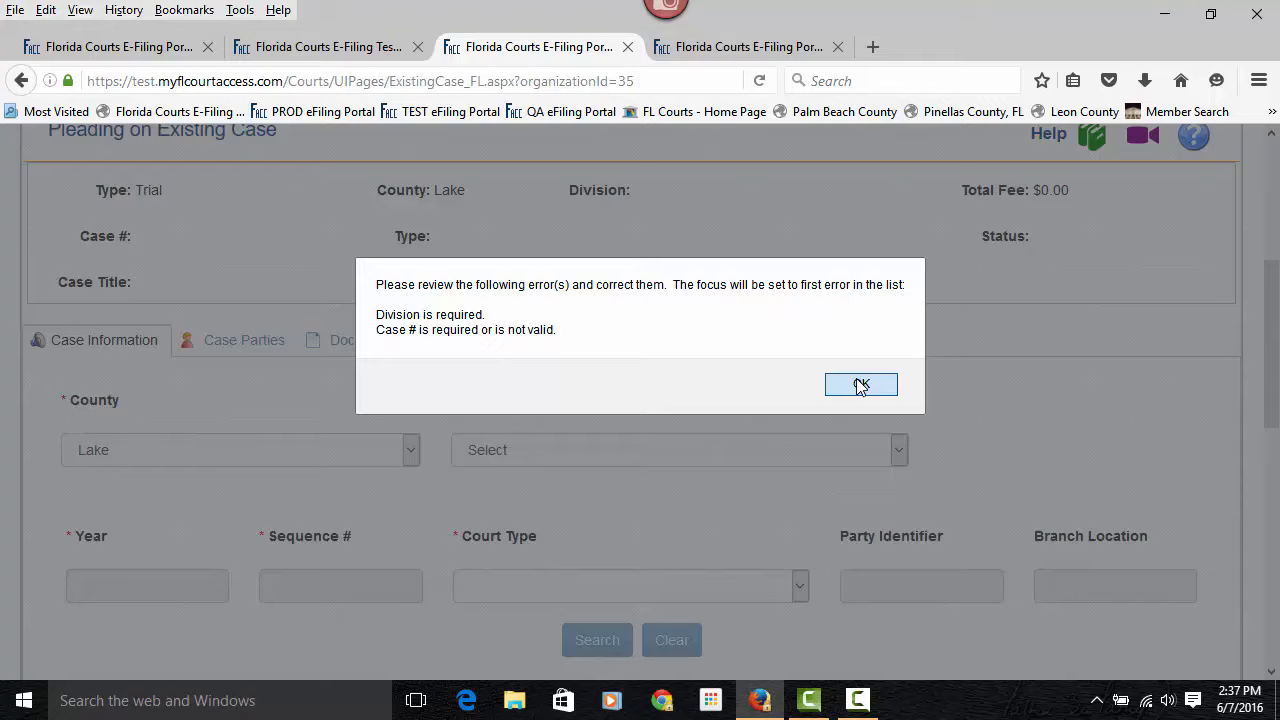
click(860, 384)
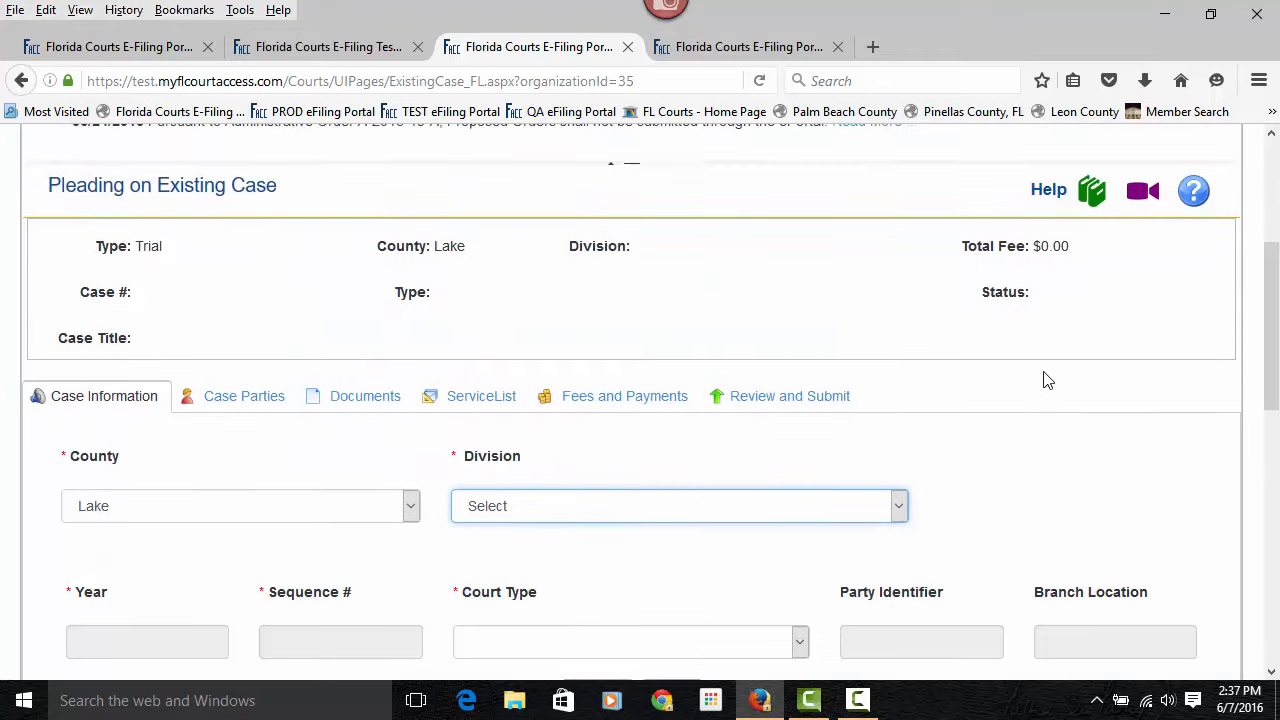
scroll(up, 3)
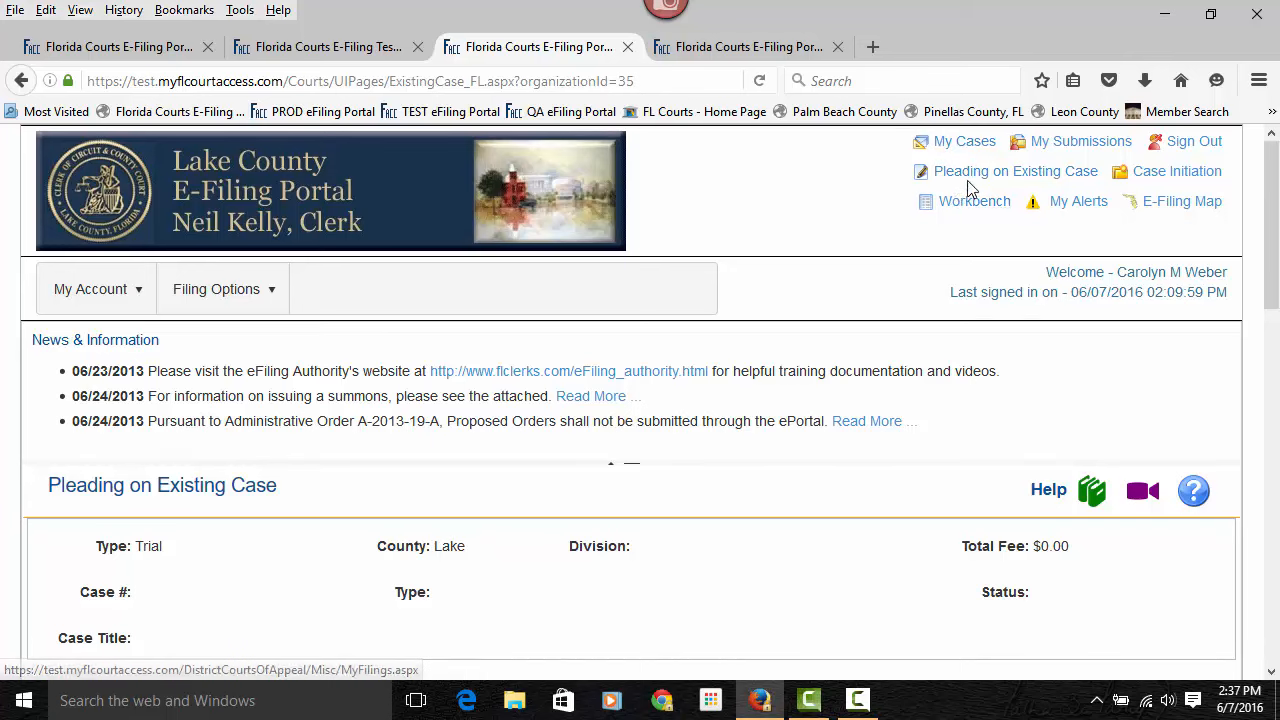
mouse_move(1016, 172)
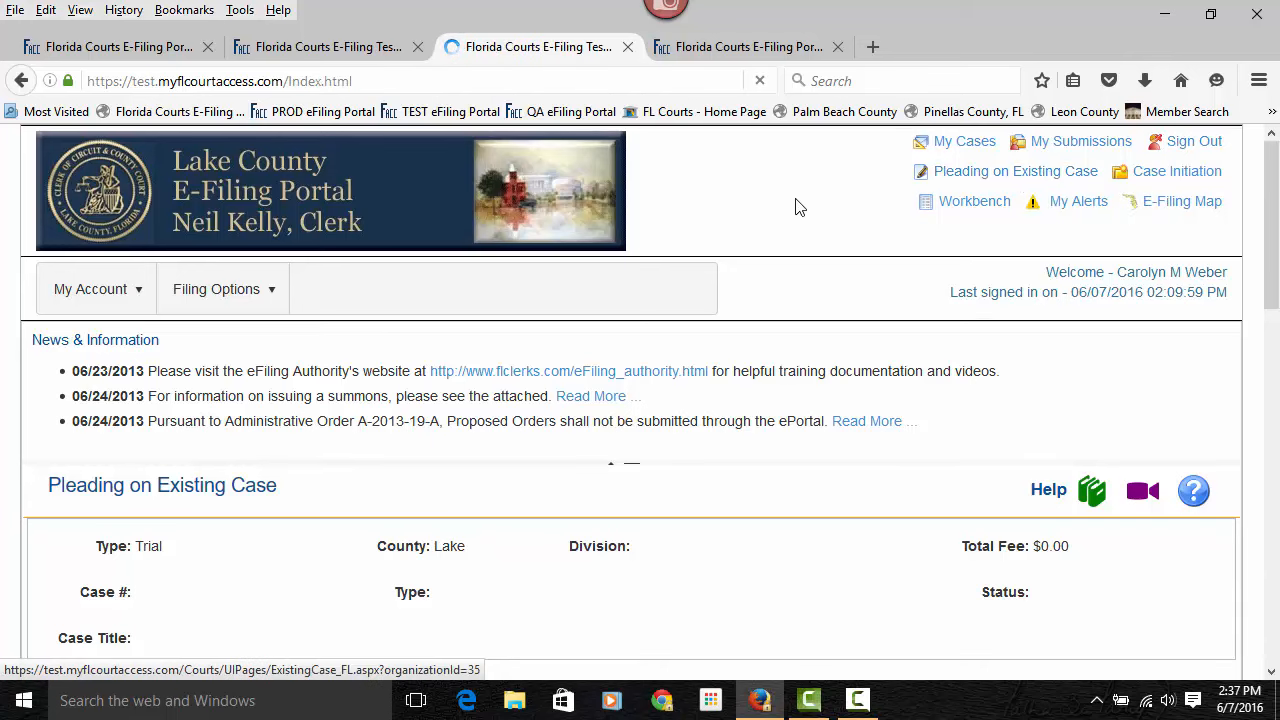
View the Training Videos help page listing e-filing, FAQ, appellate and e-service videos
click(1136, 214)
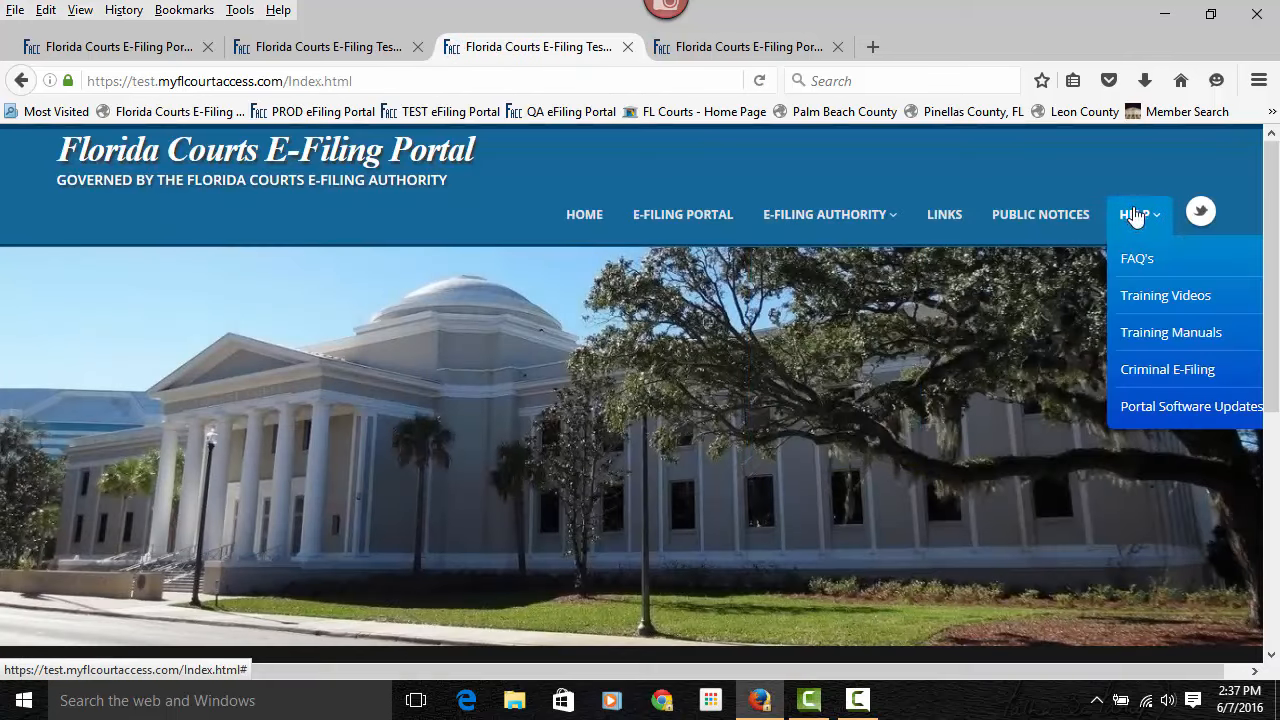
mouse_move(1164, 296)
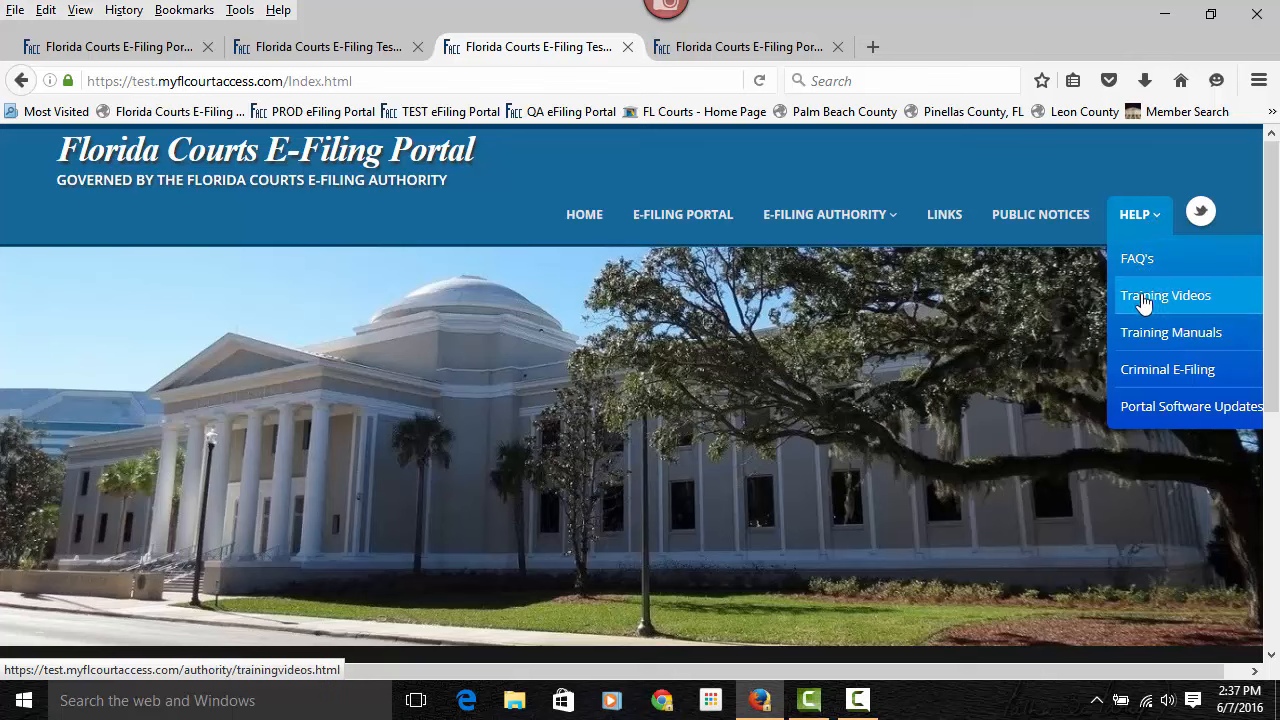
click(1164, 296)
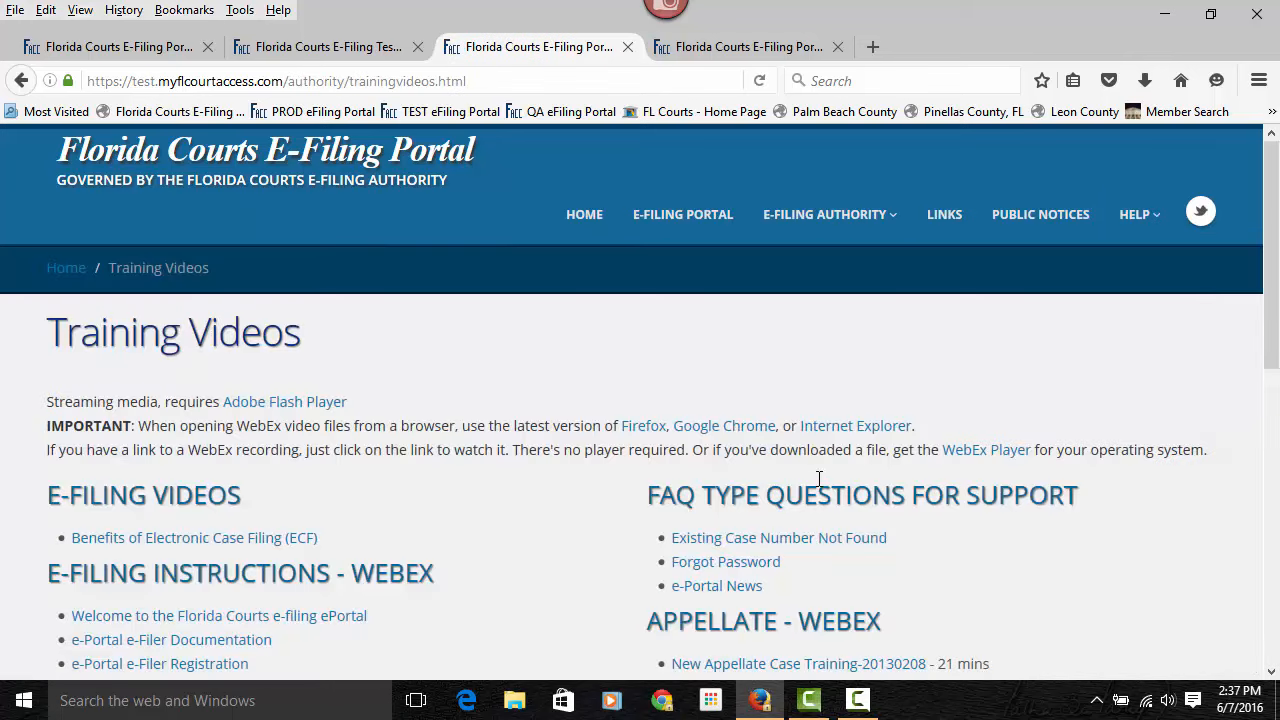
scroll(down, 3)
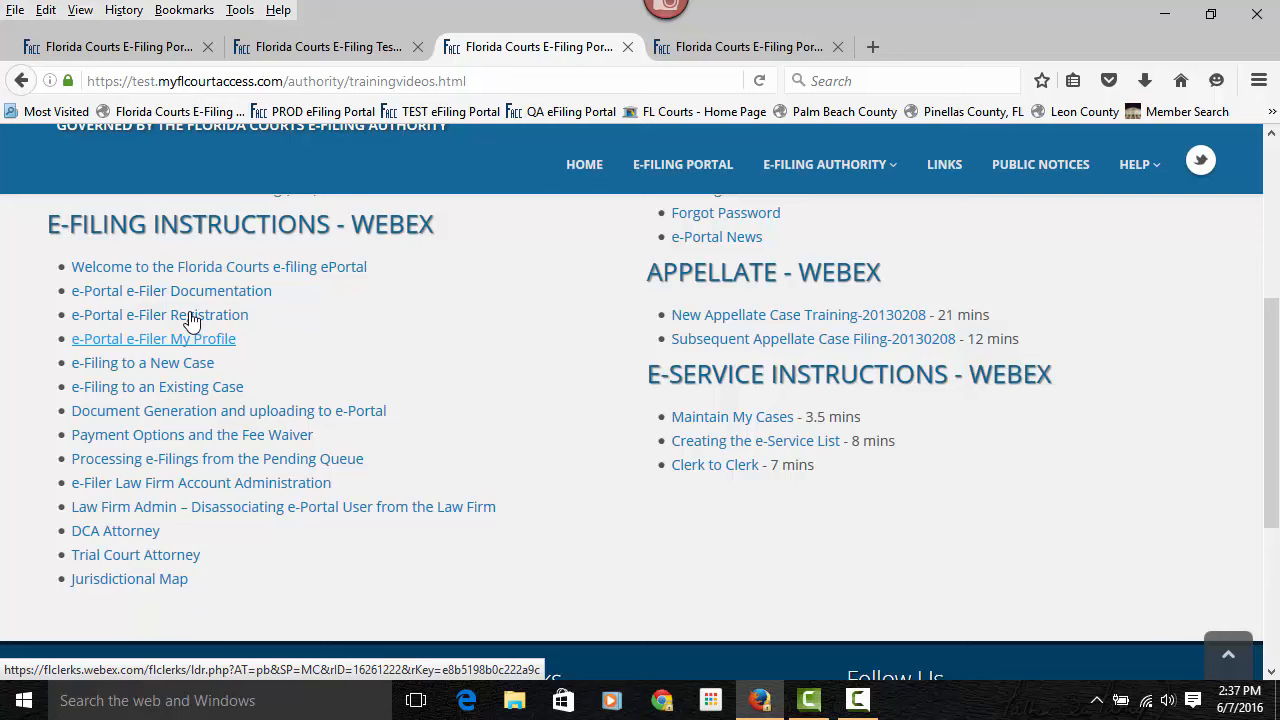
scroll(up, 3)
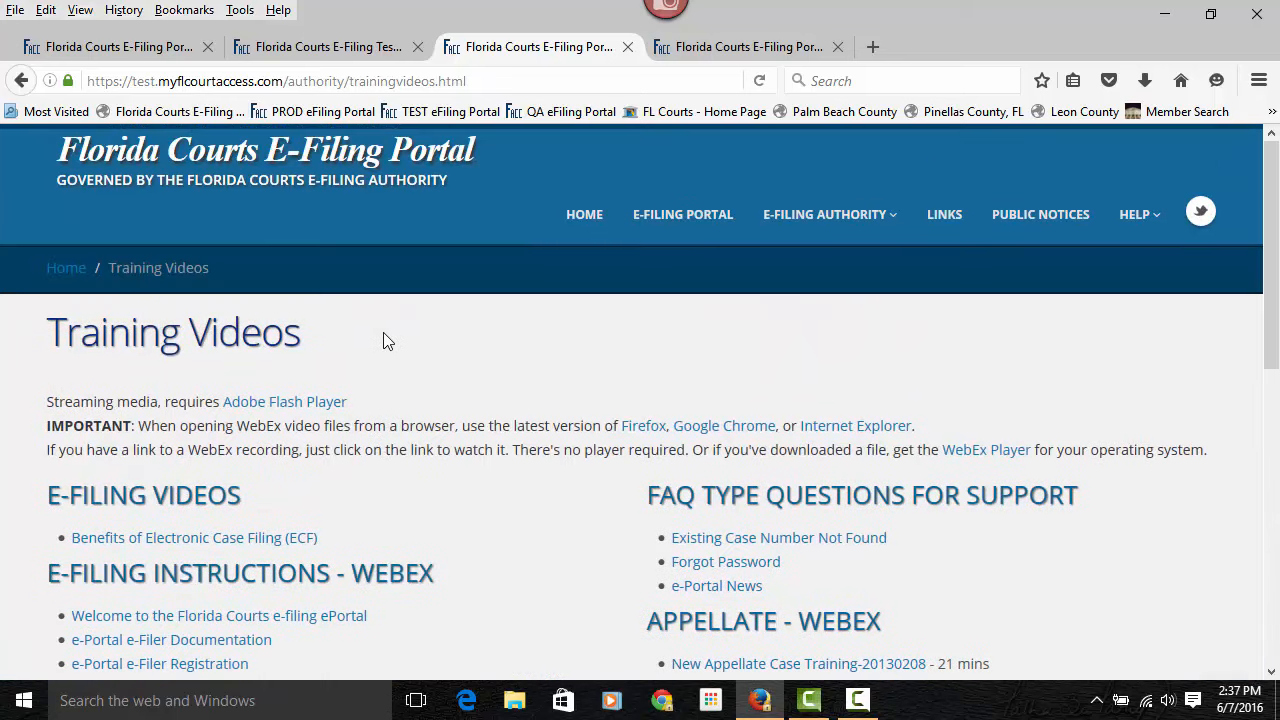
click(1134, 214)
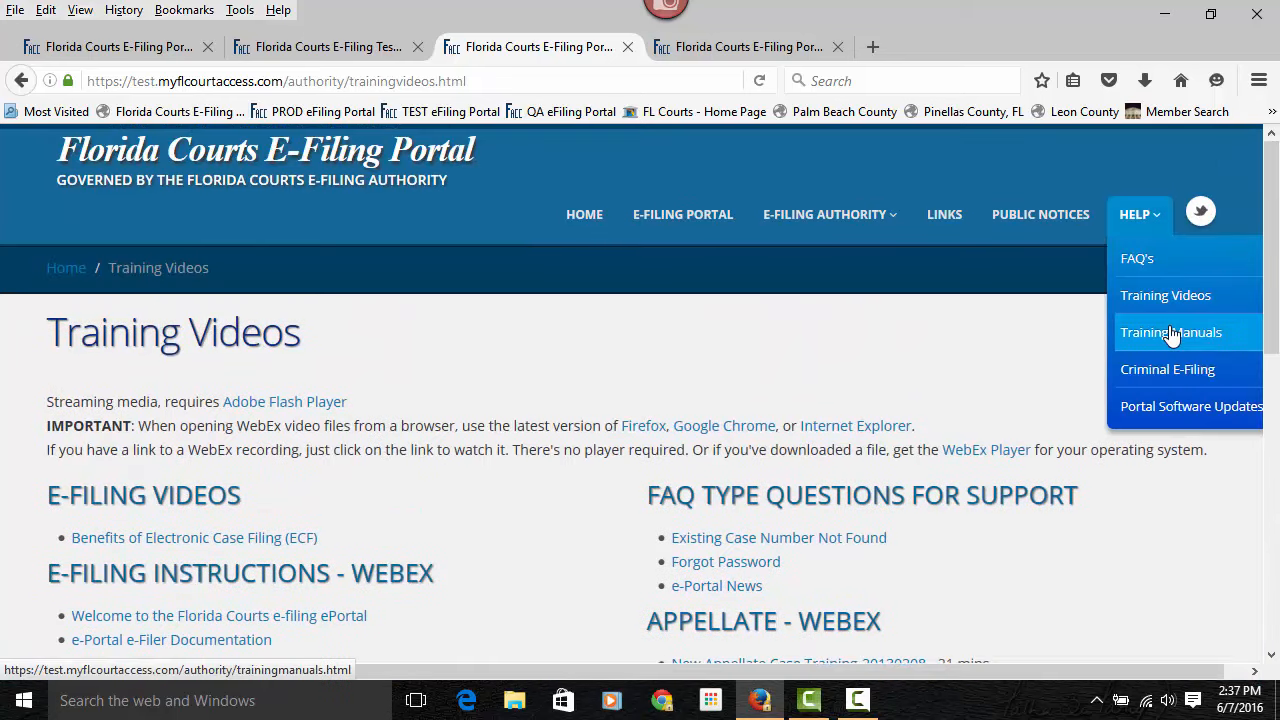